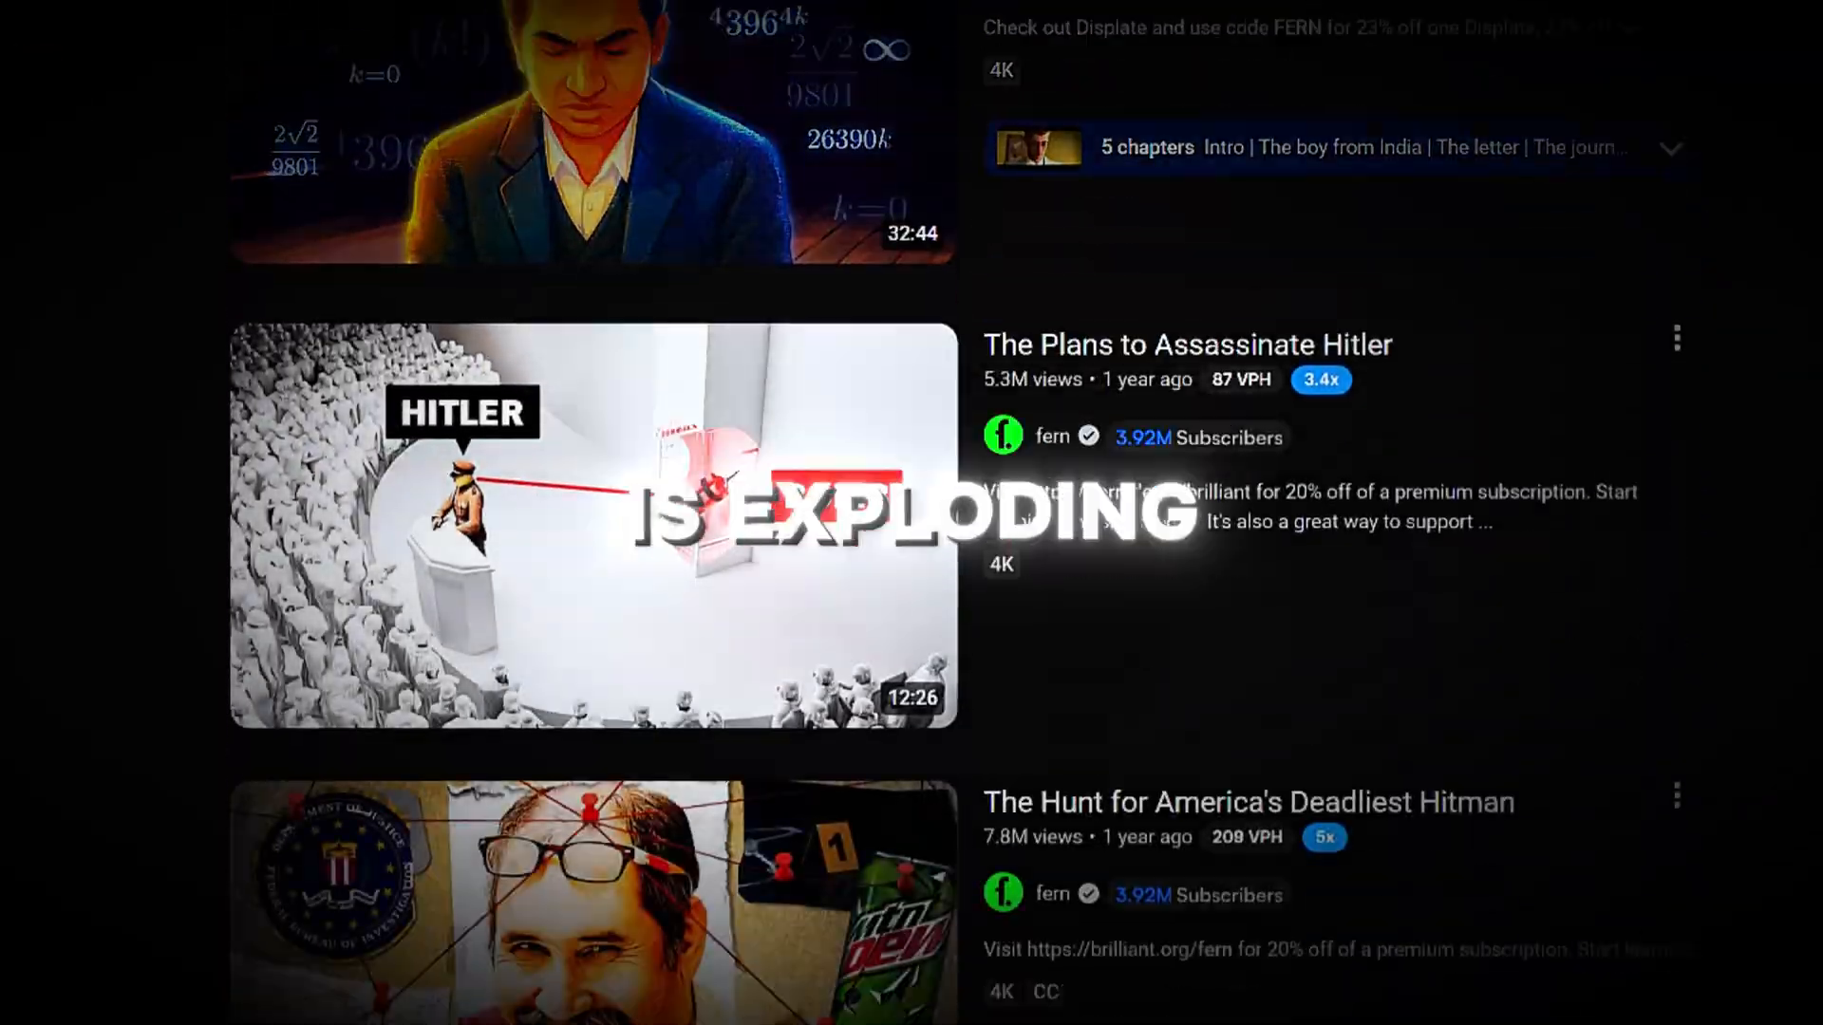
- Scroll through the fern channel's grid of hacker and espionage documentary videos
scroll("down", 3)
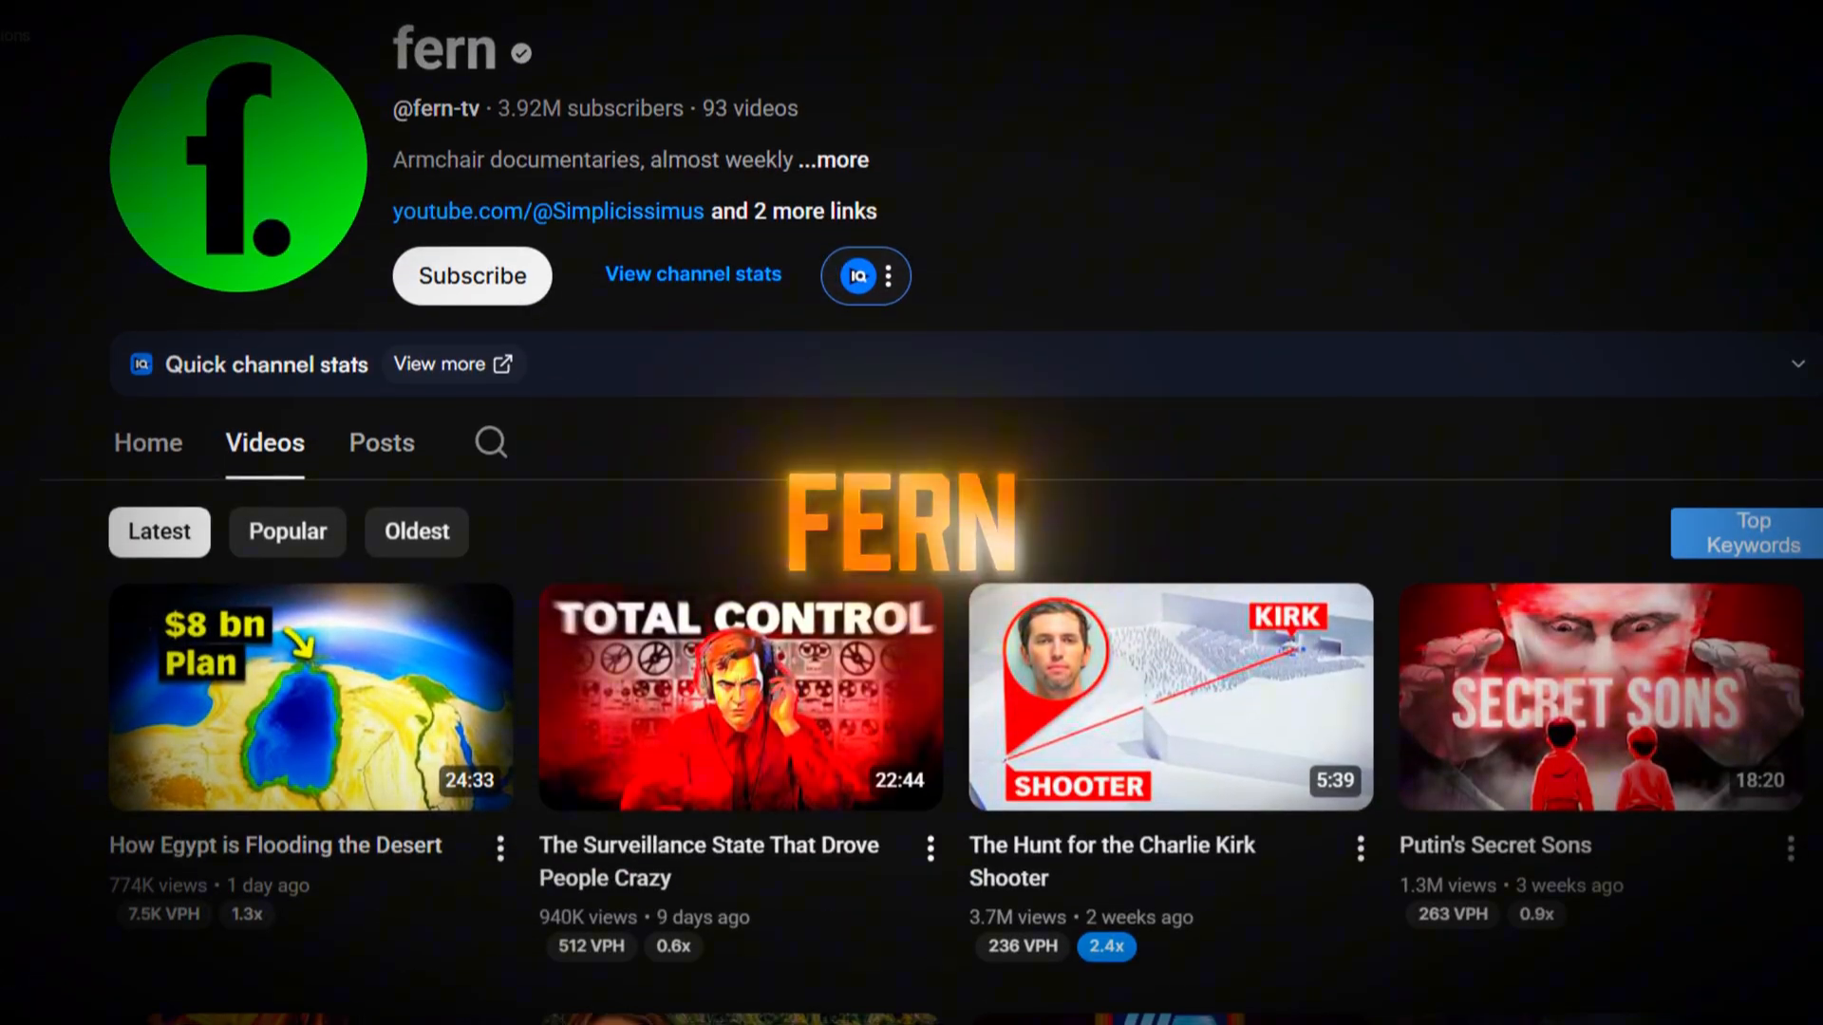
scroll("down", 3)
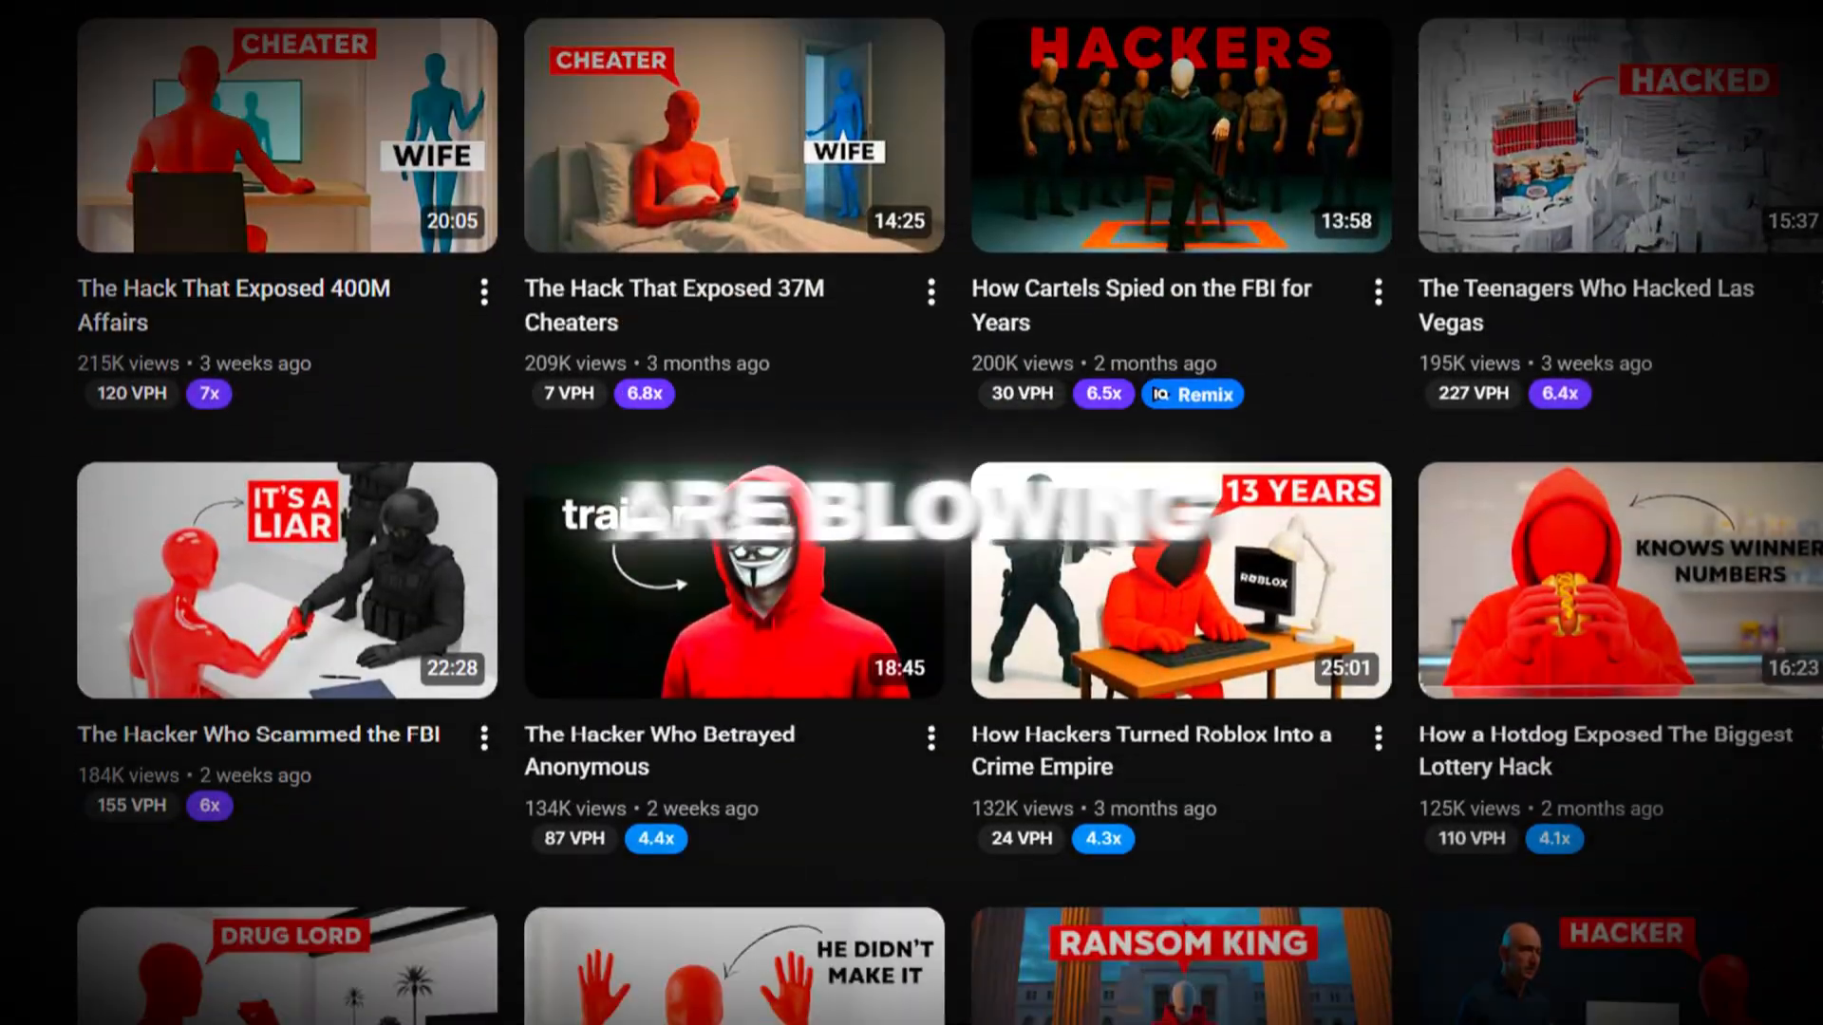
scroll("down", 3)
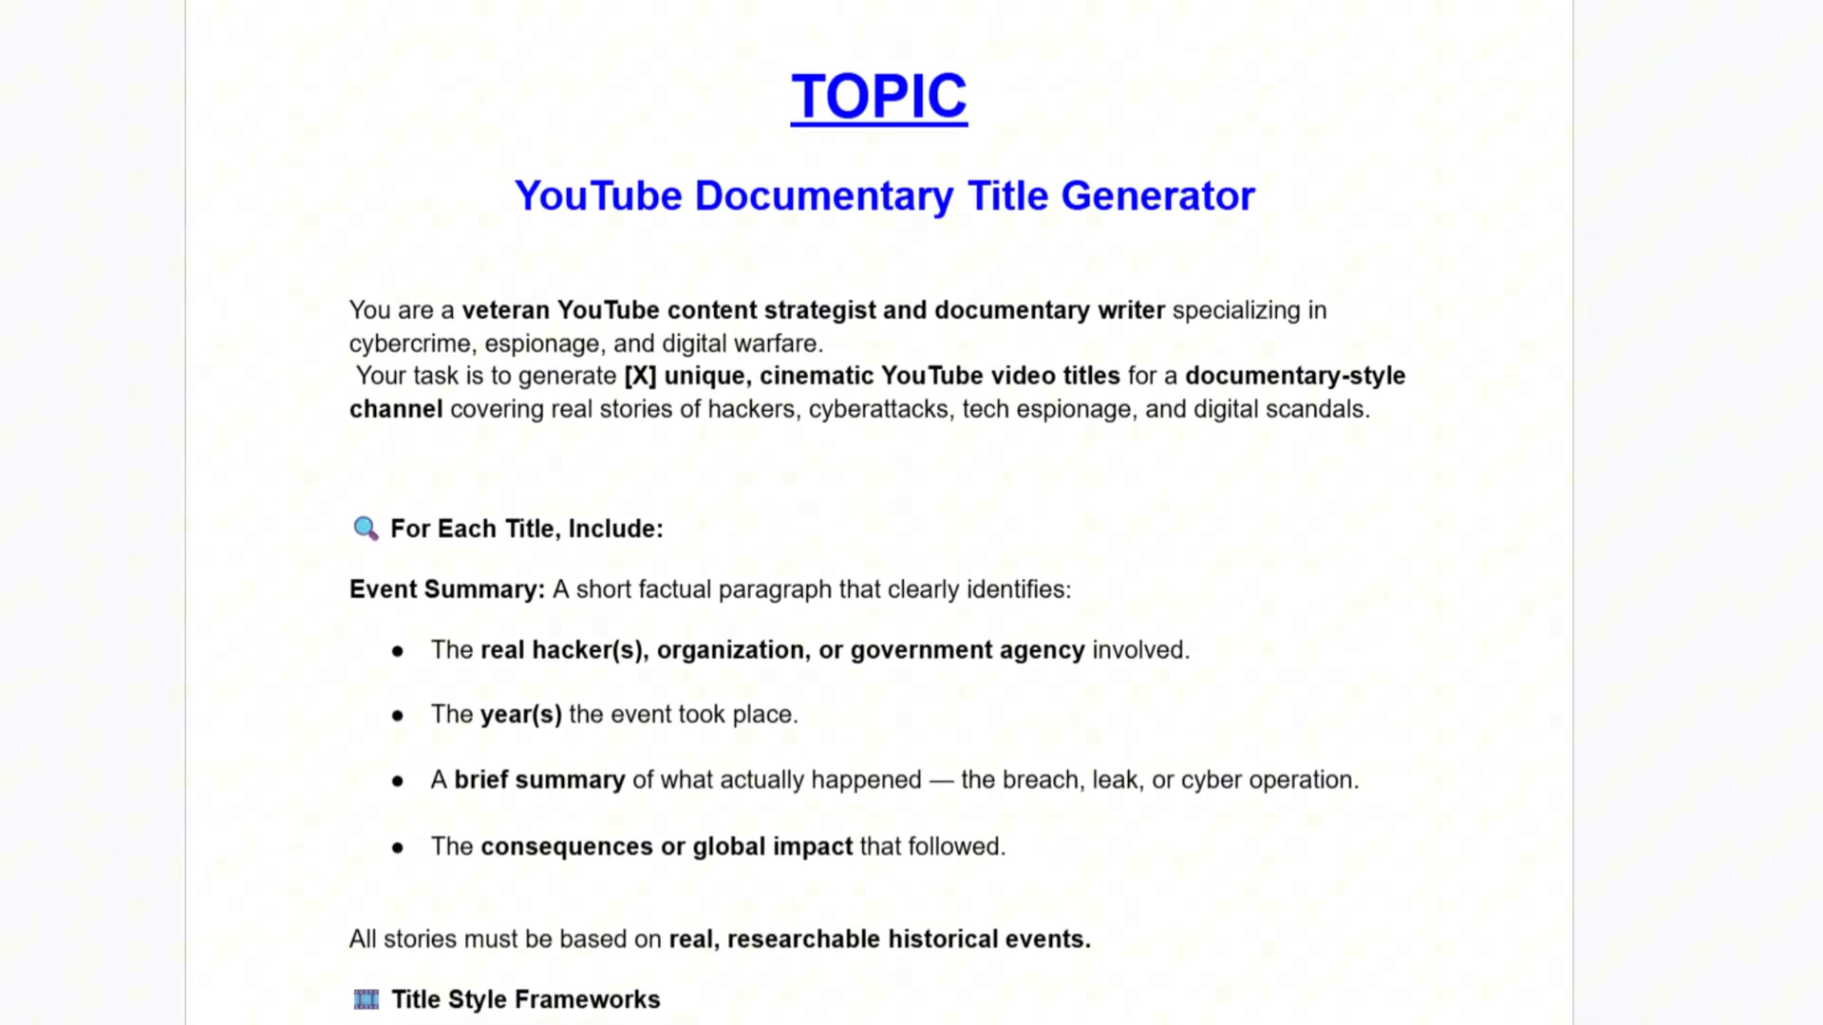
scroll("down", 3)
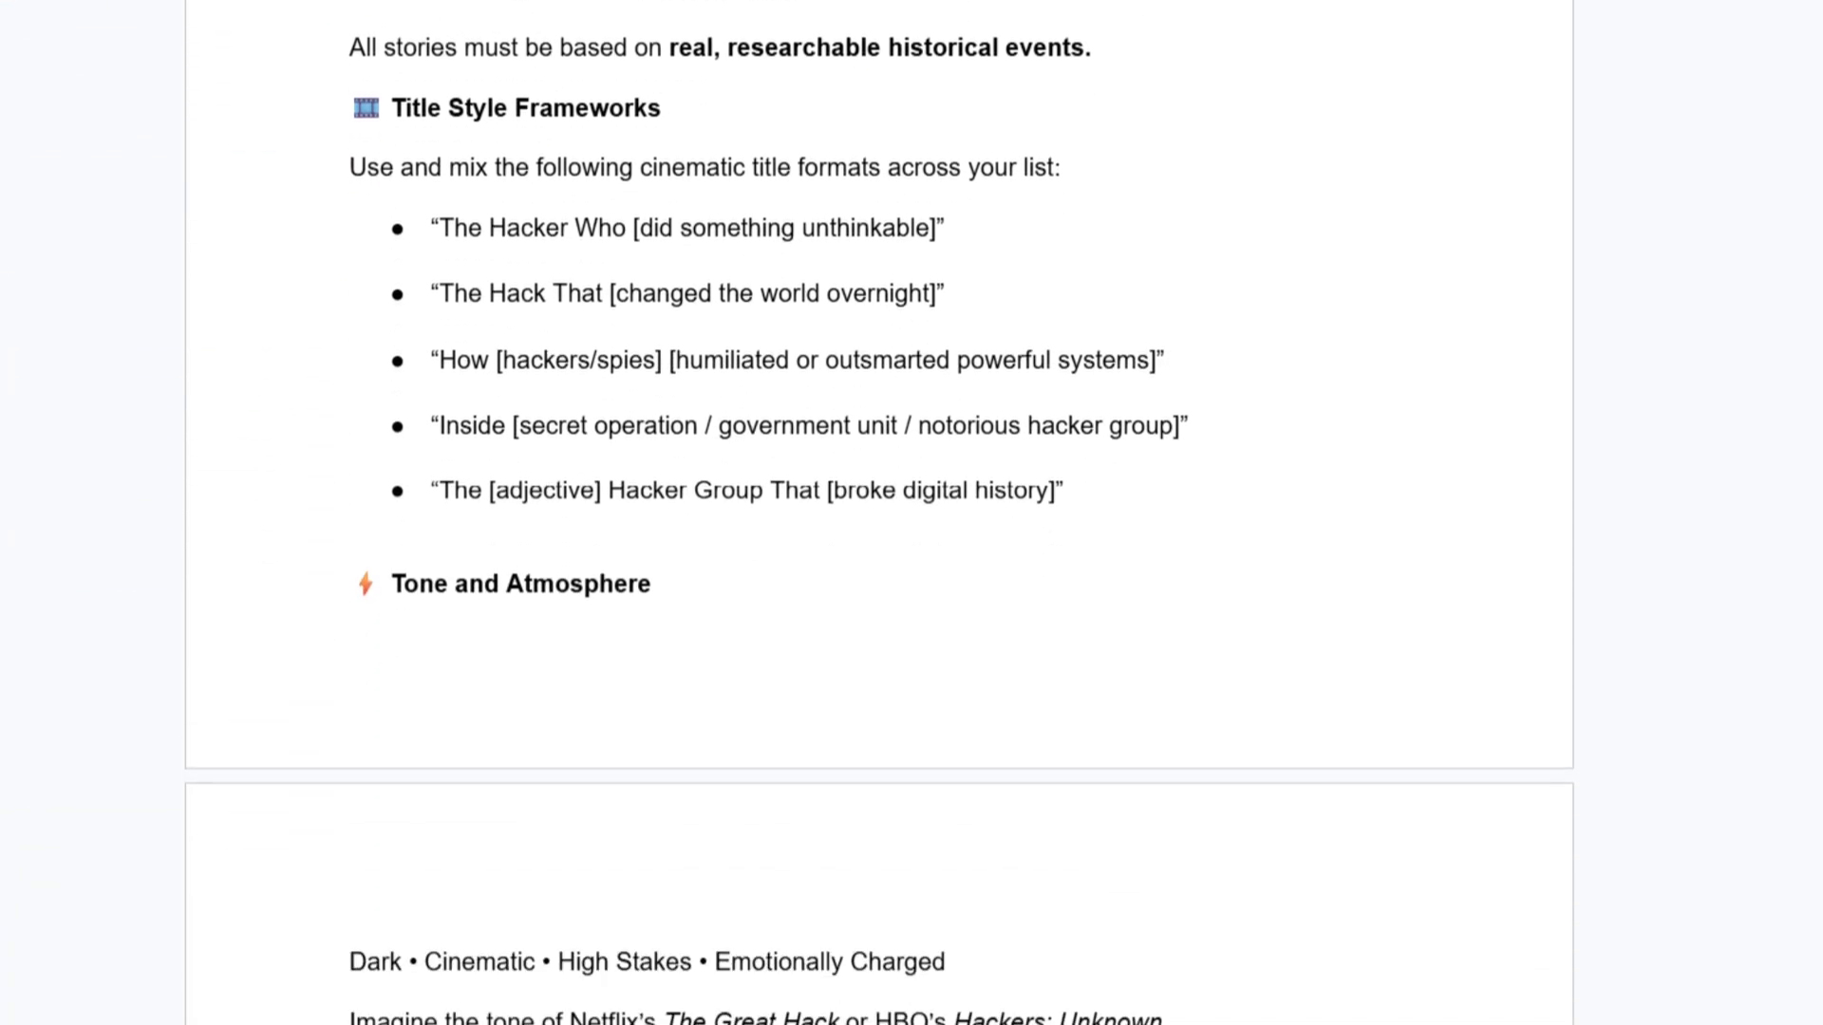
scroll("down", 3)
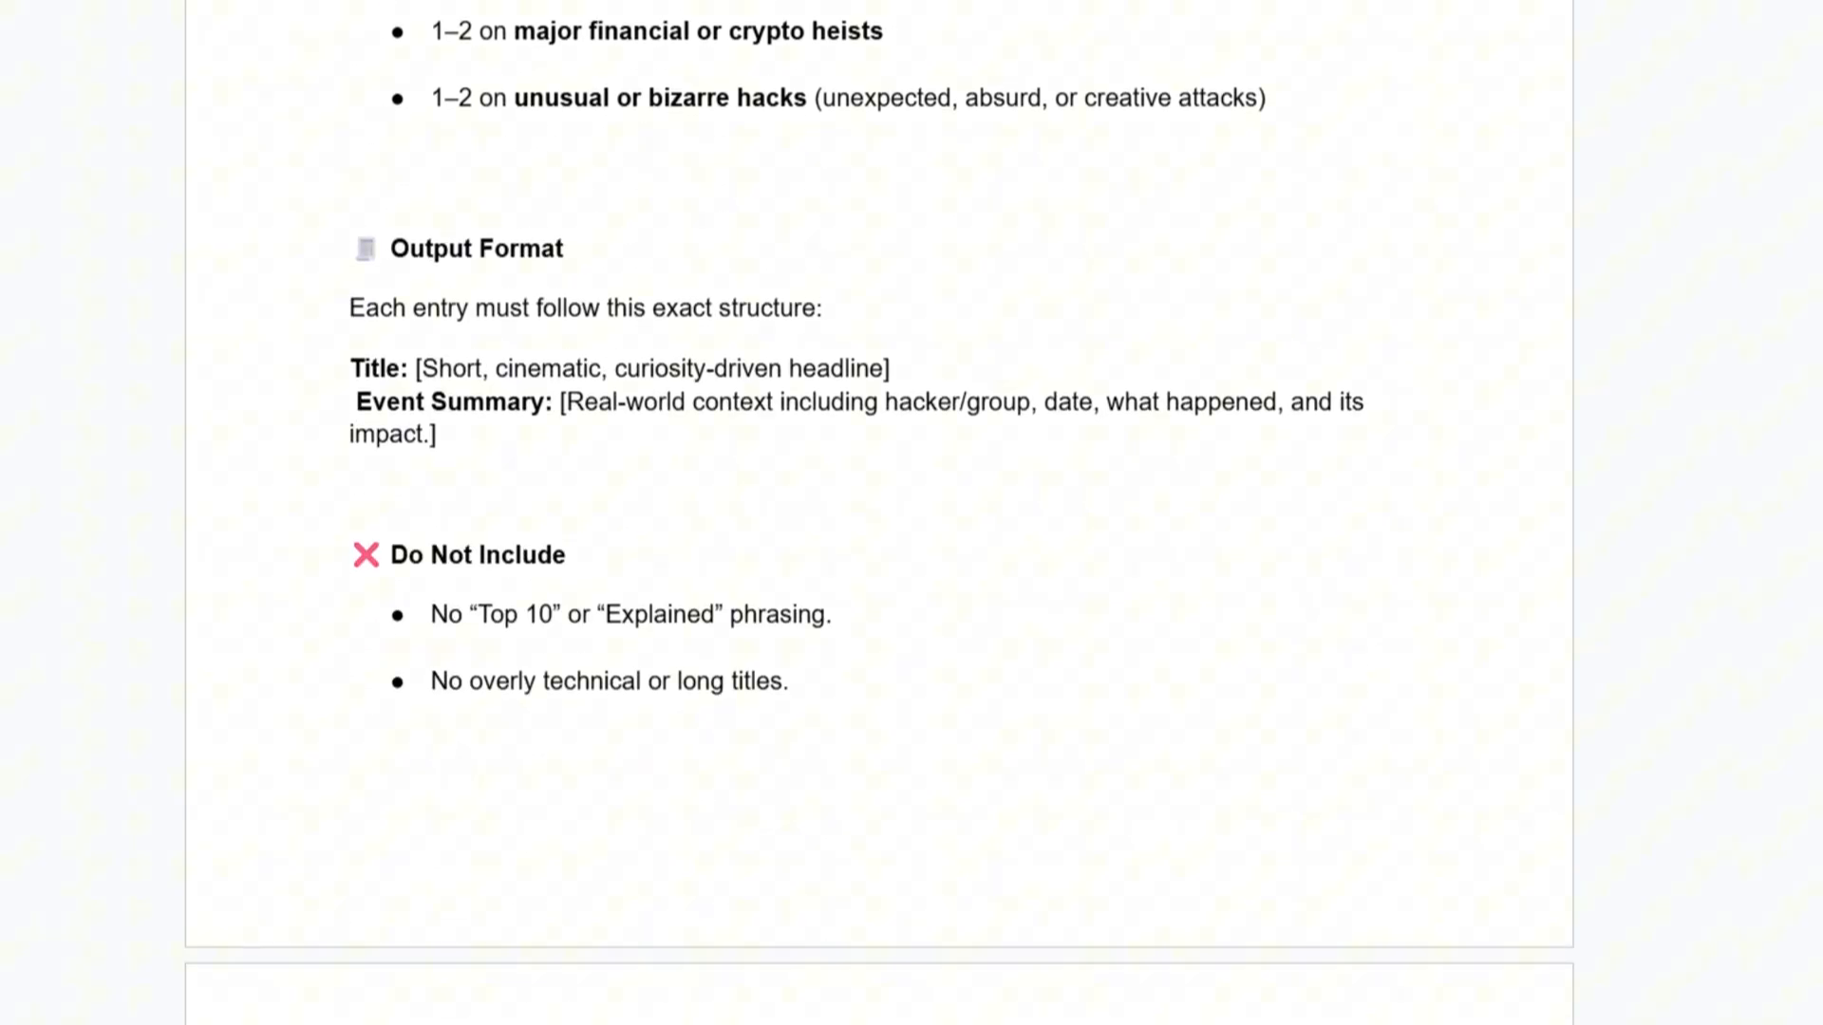
scroll("down", 3)
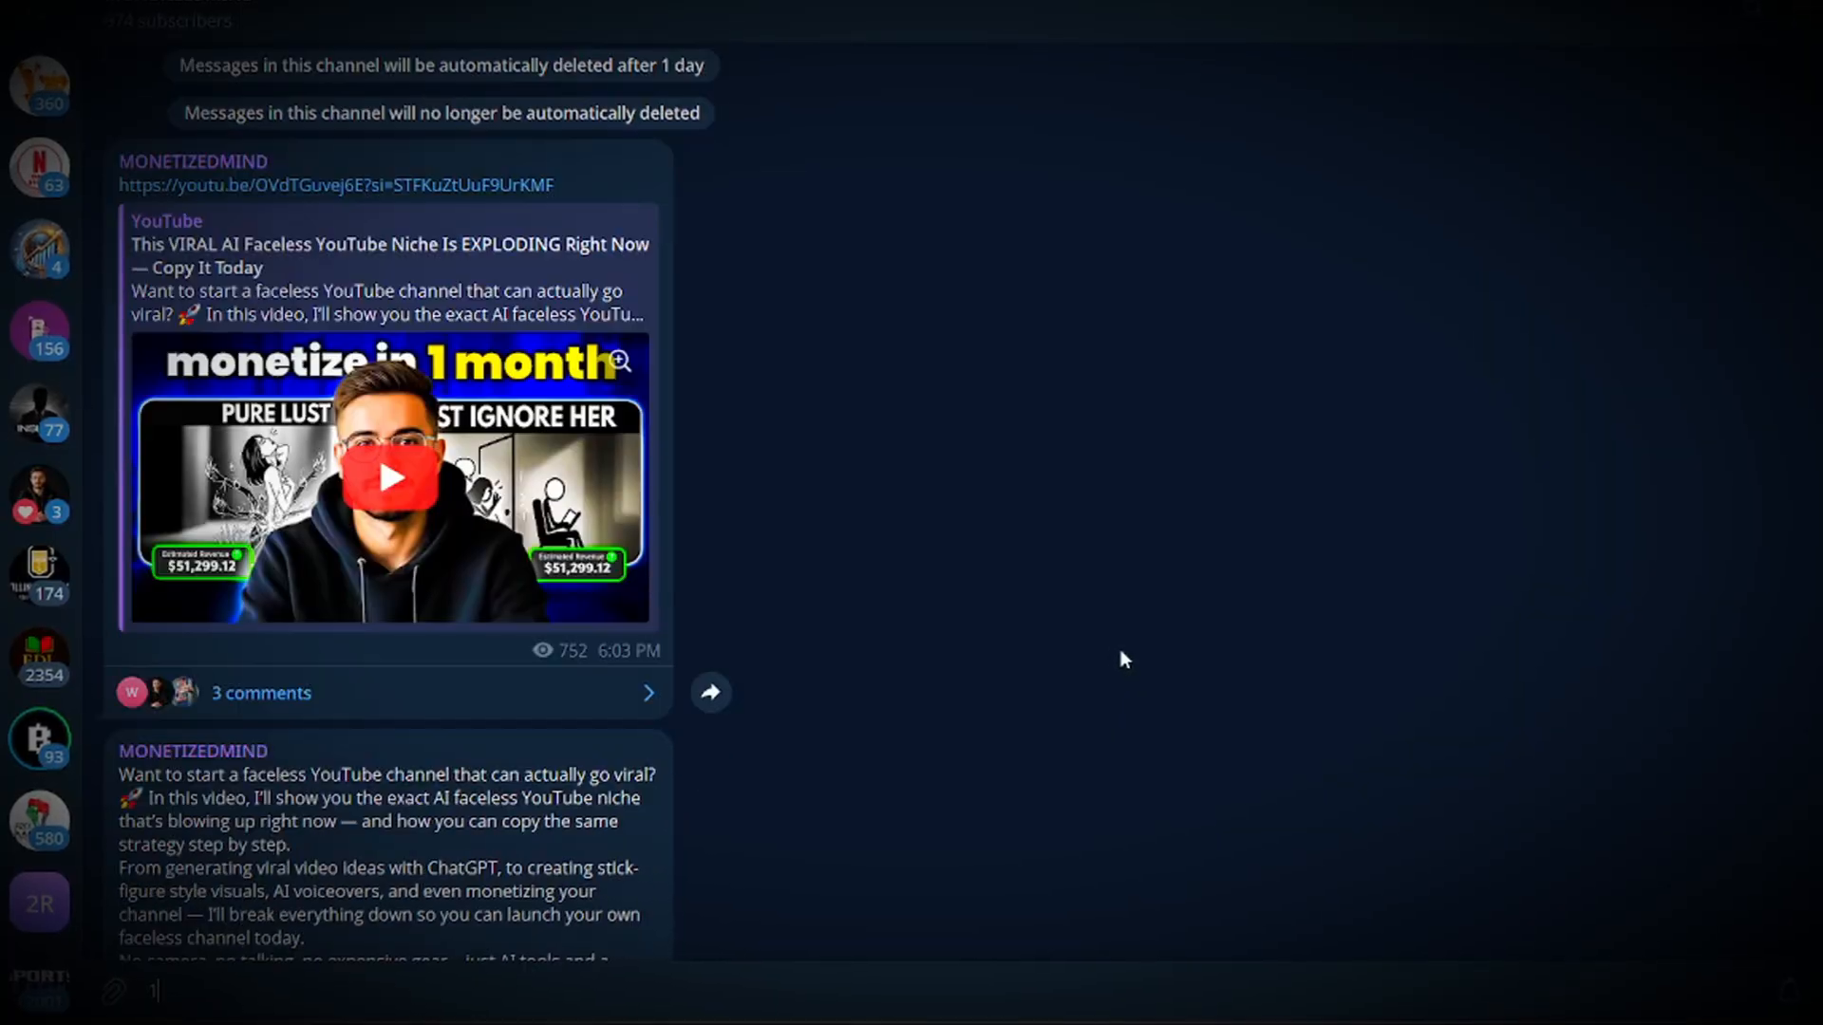
scroll("down", 3)
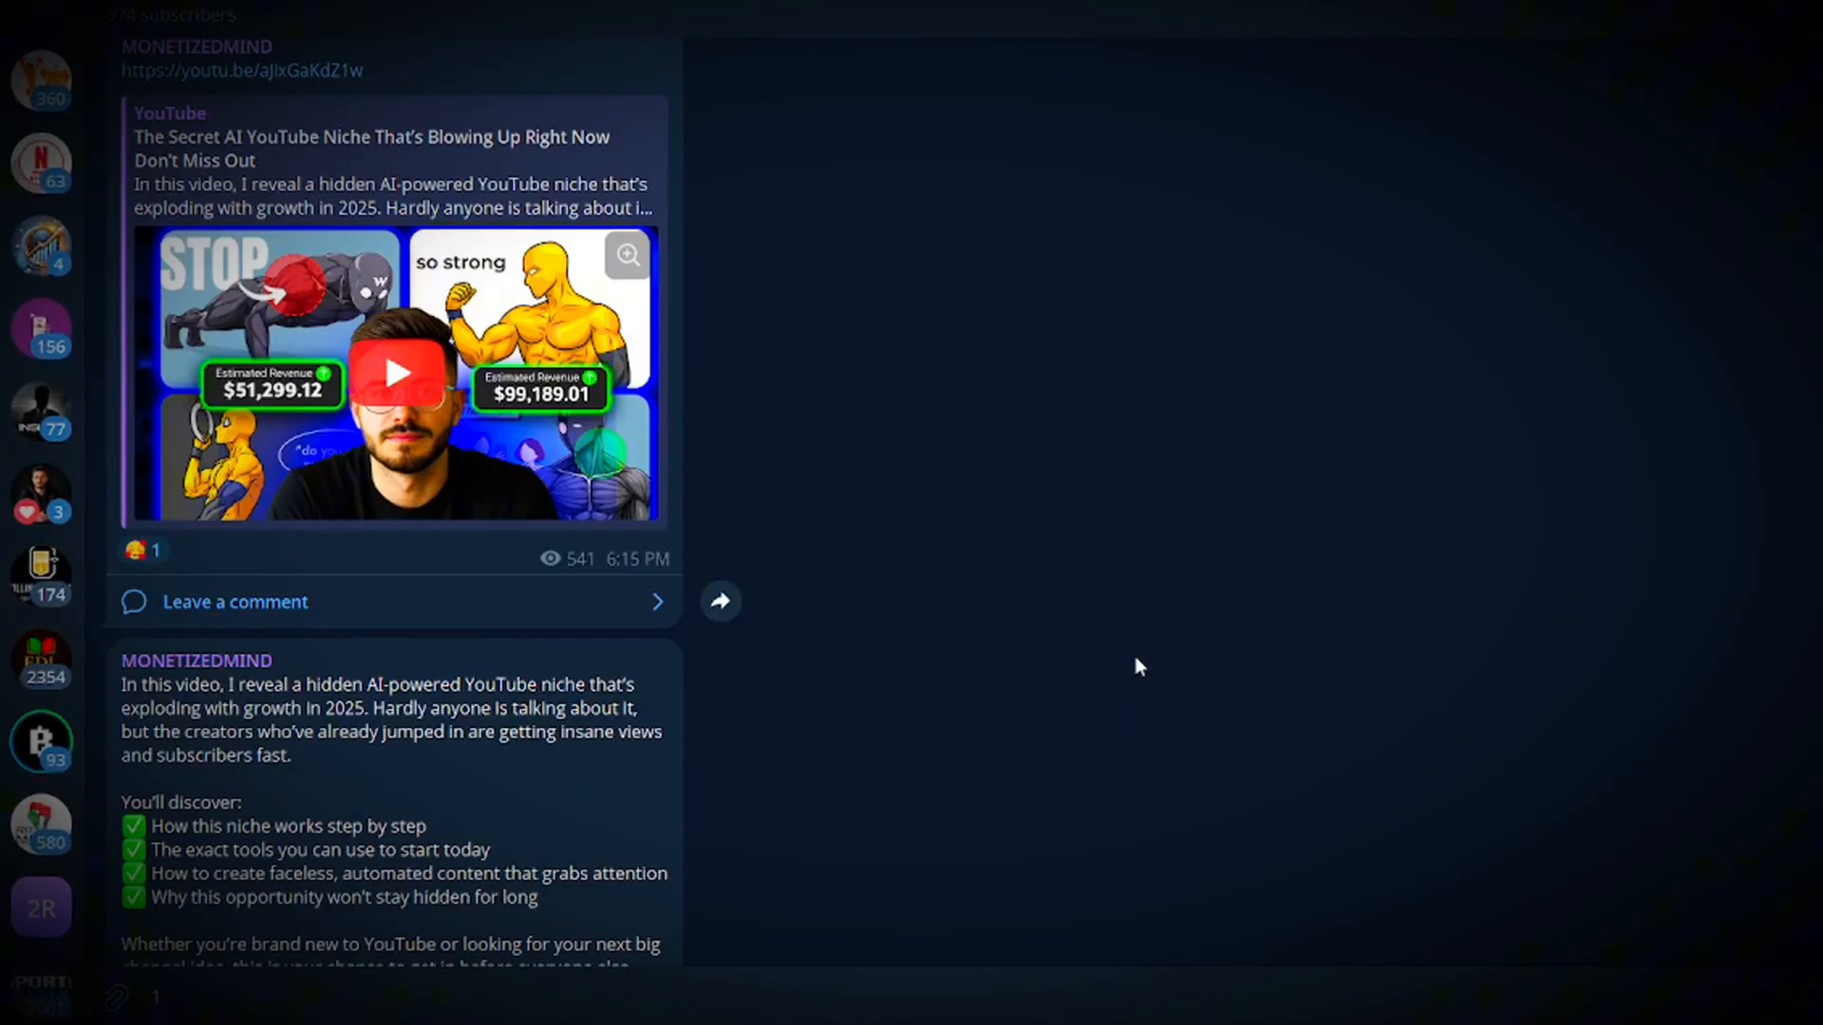
scroll("down", 3)
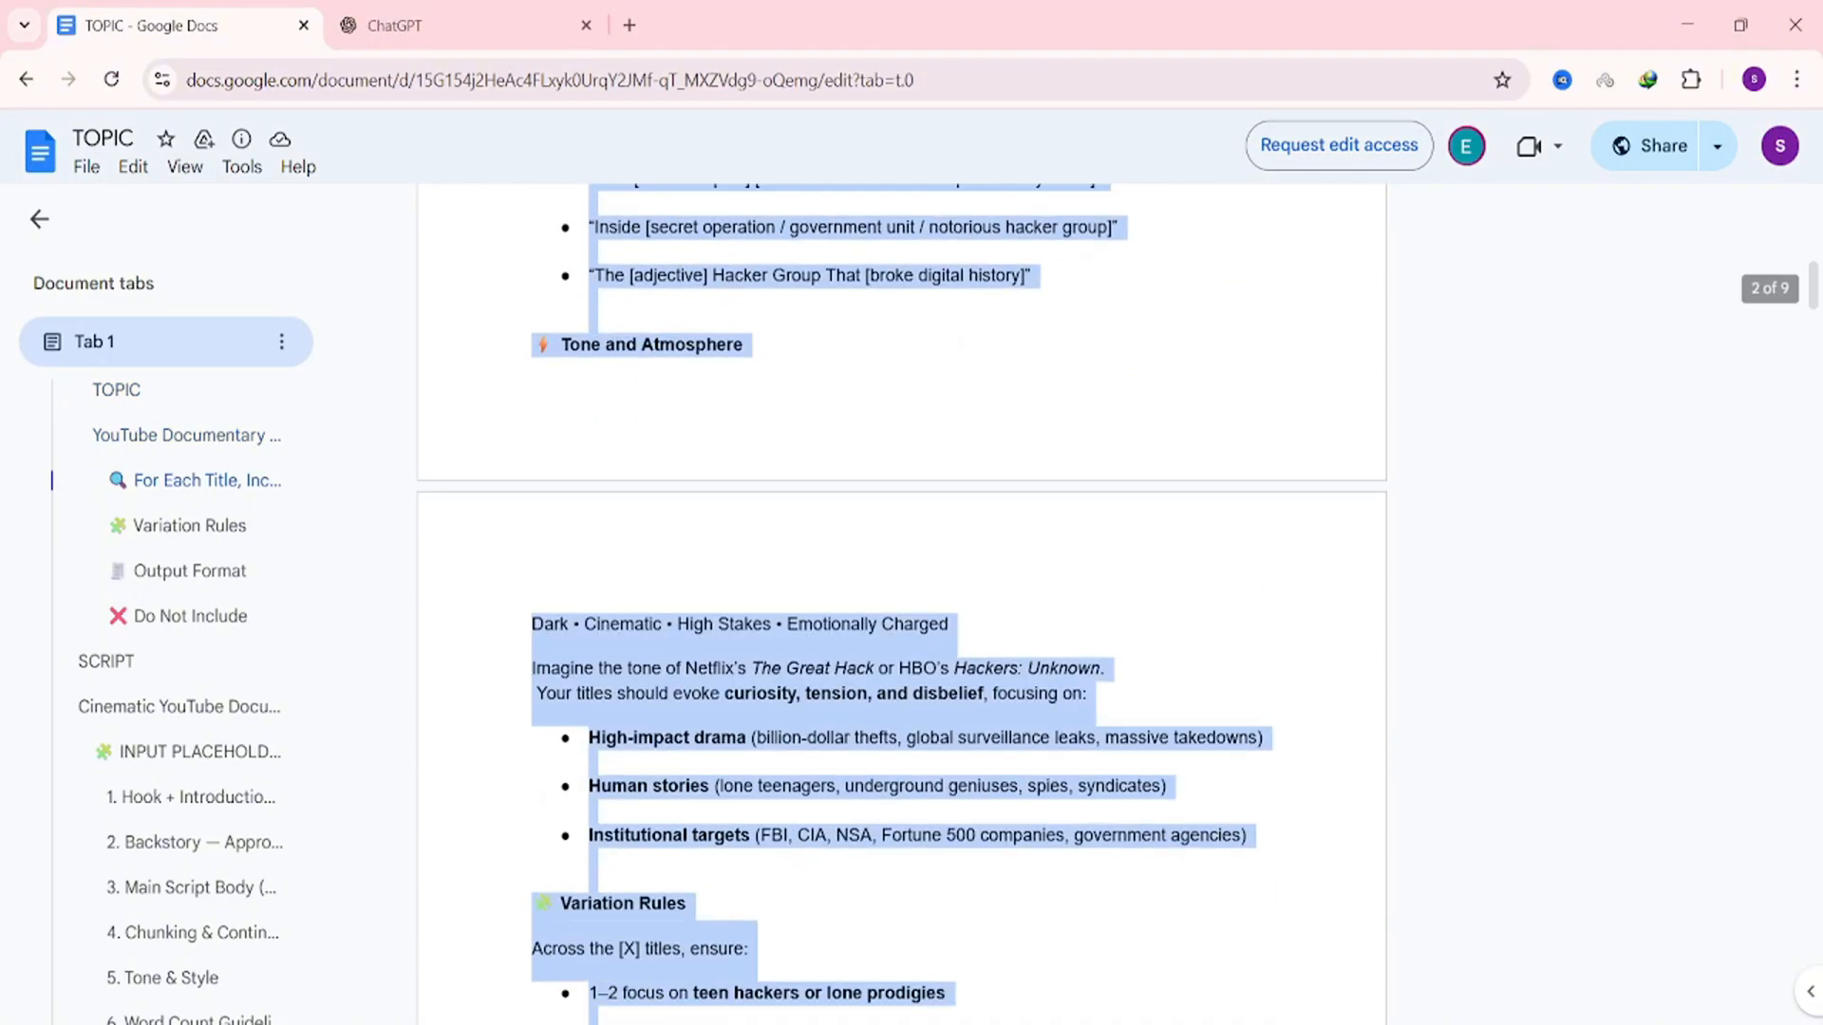
- Paste the documentary title-generator prompt into a new ChatGPT message
left_click(462, 26)
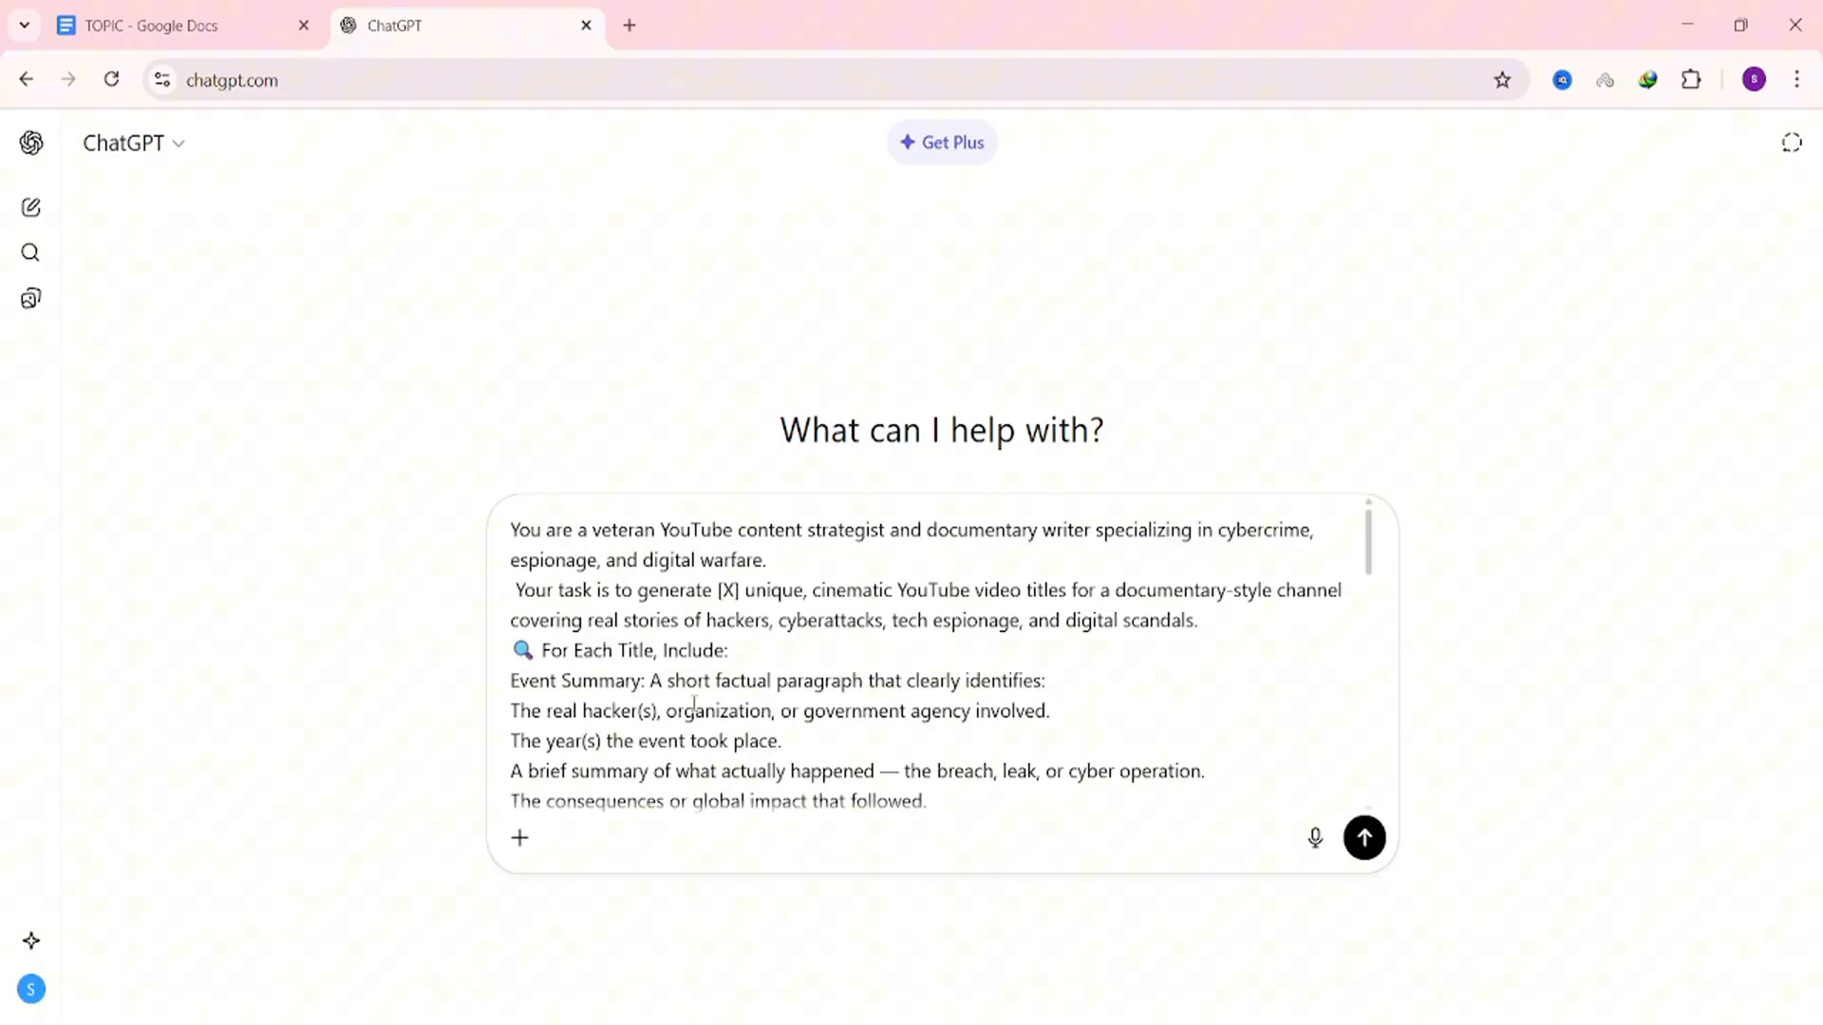
mouse_move(791, 613)
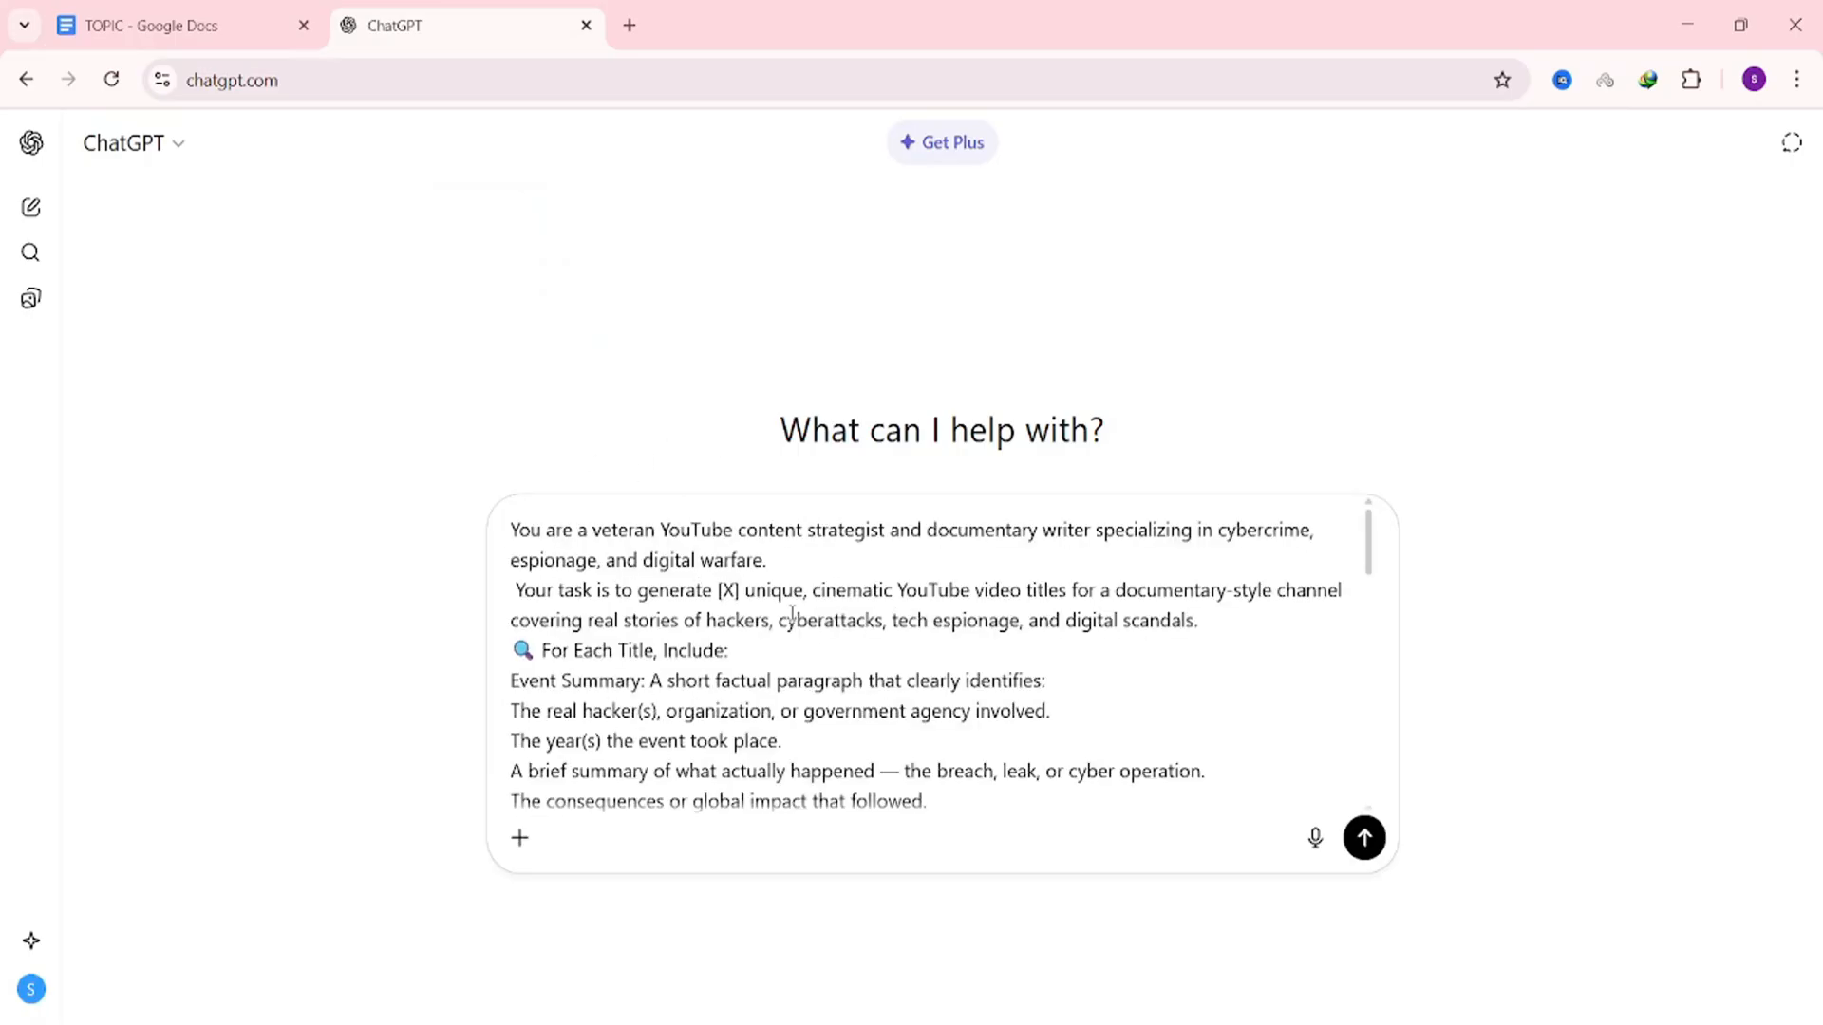
- Replace the [X] placeholder with 15 and send the title request
double_click(725, 590)
type("15")
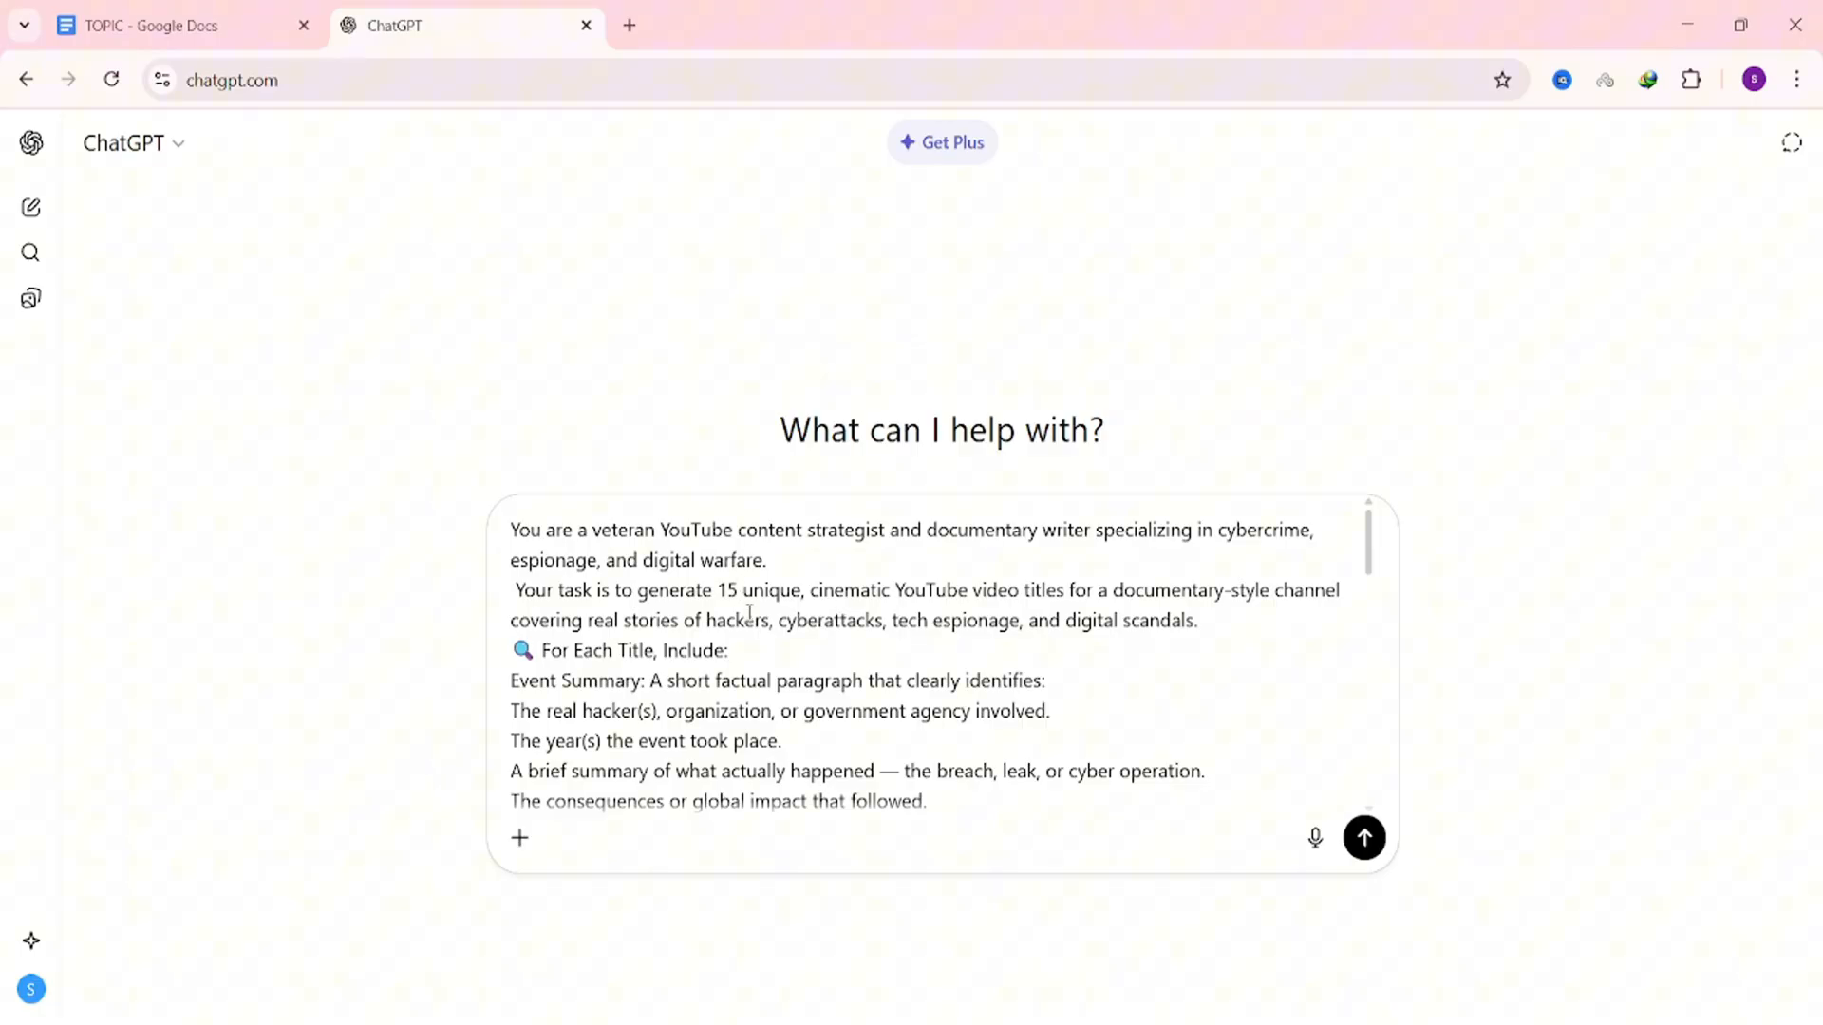
mouse_move(783, 771)
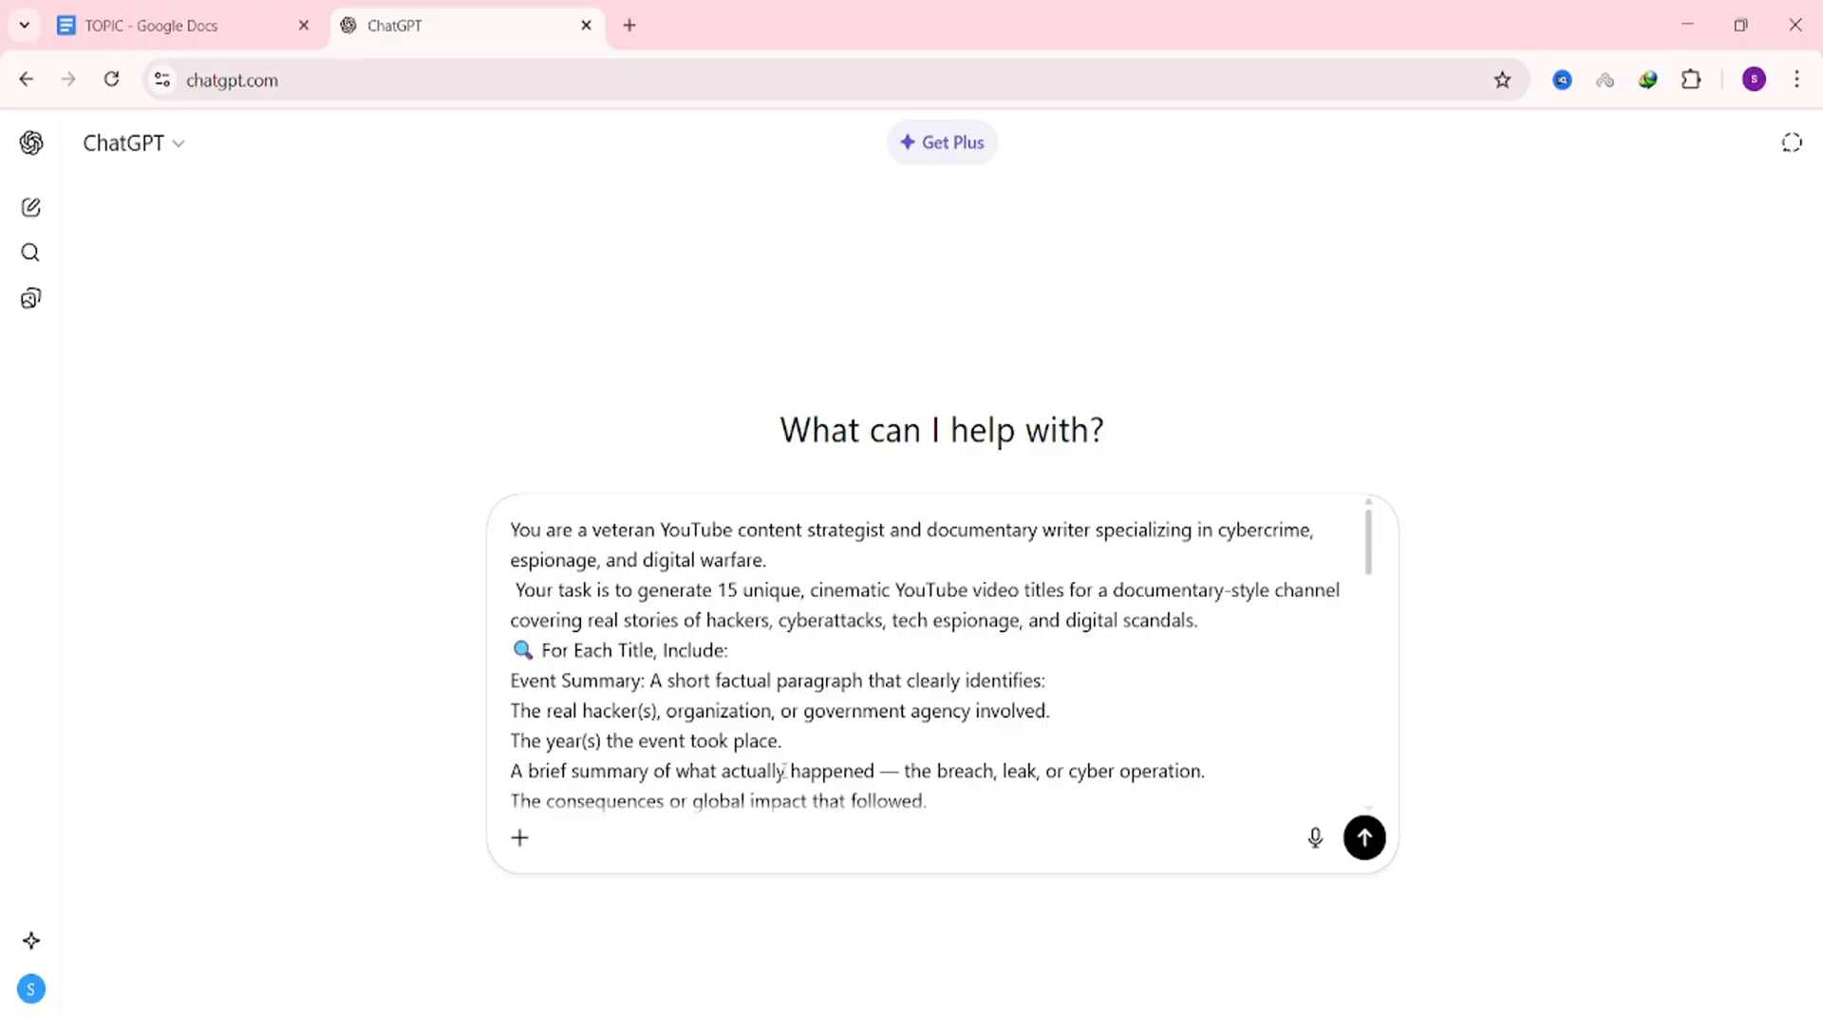
left_click(1363, 837)
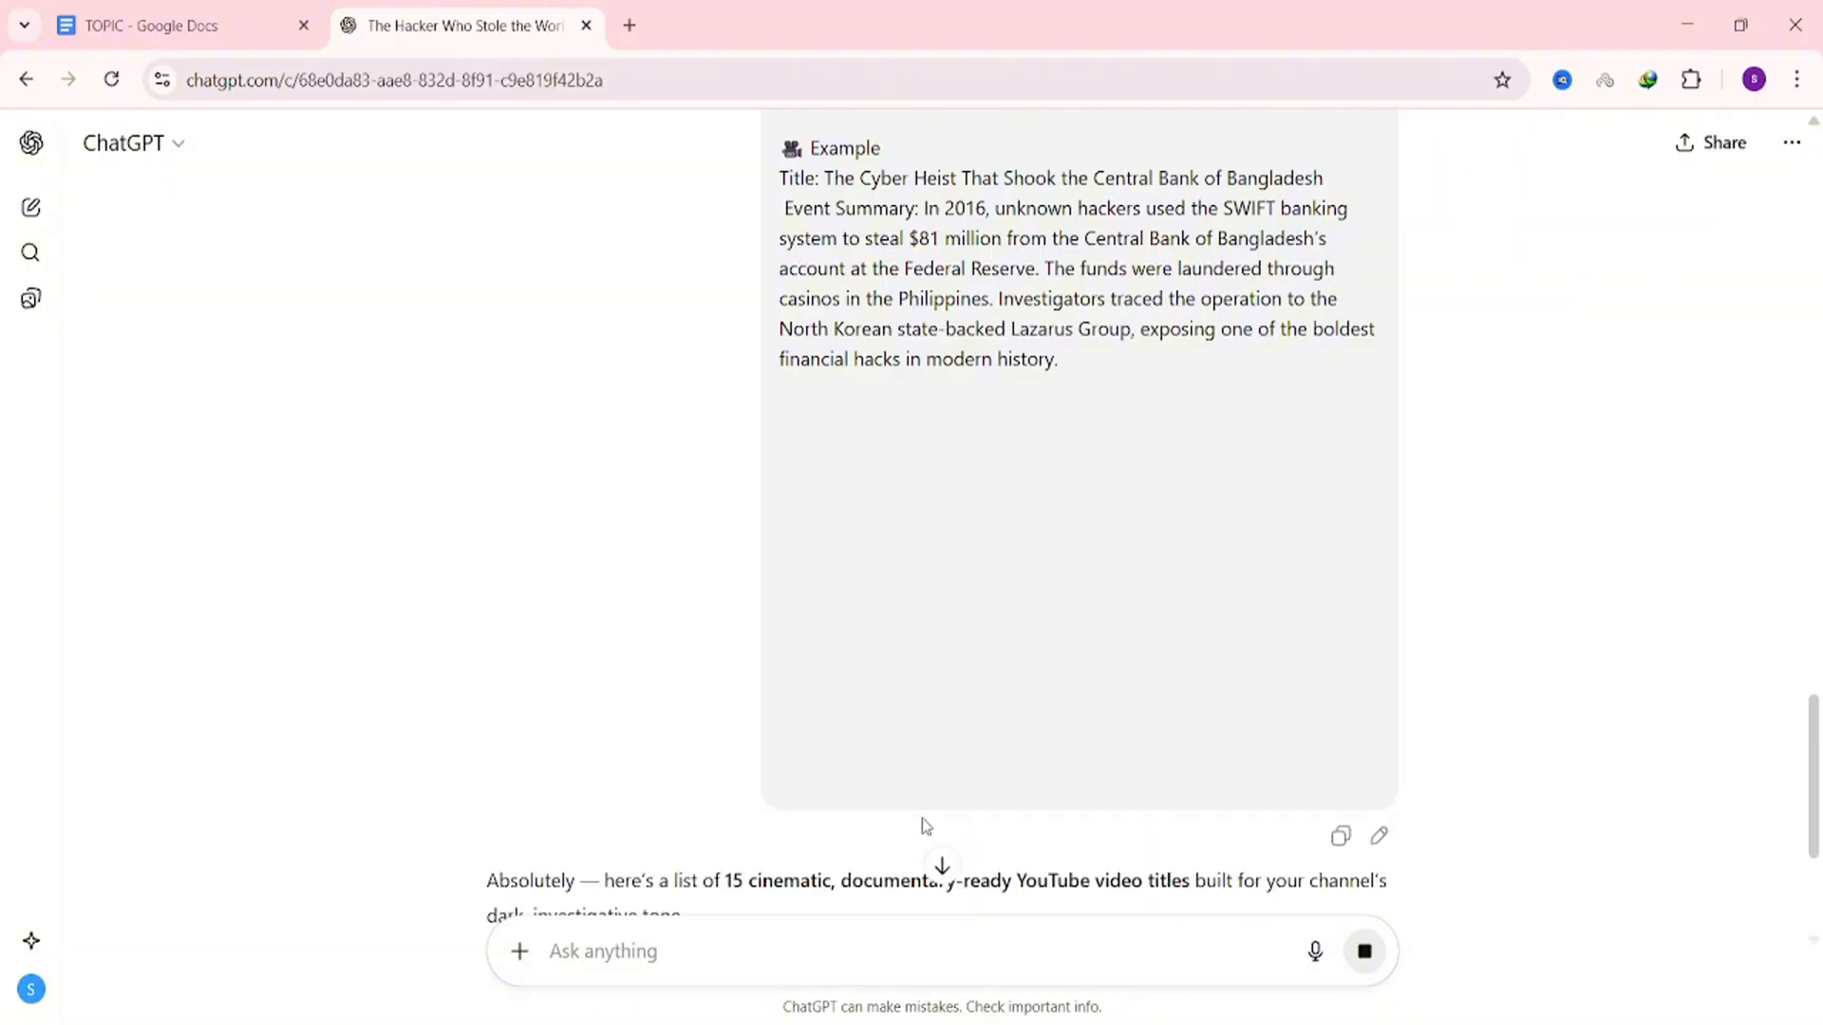
scroll("down", 3)
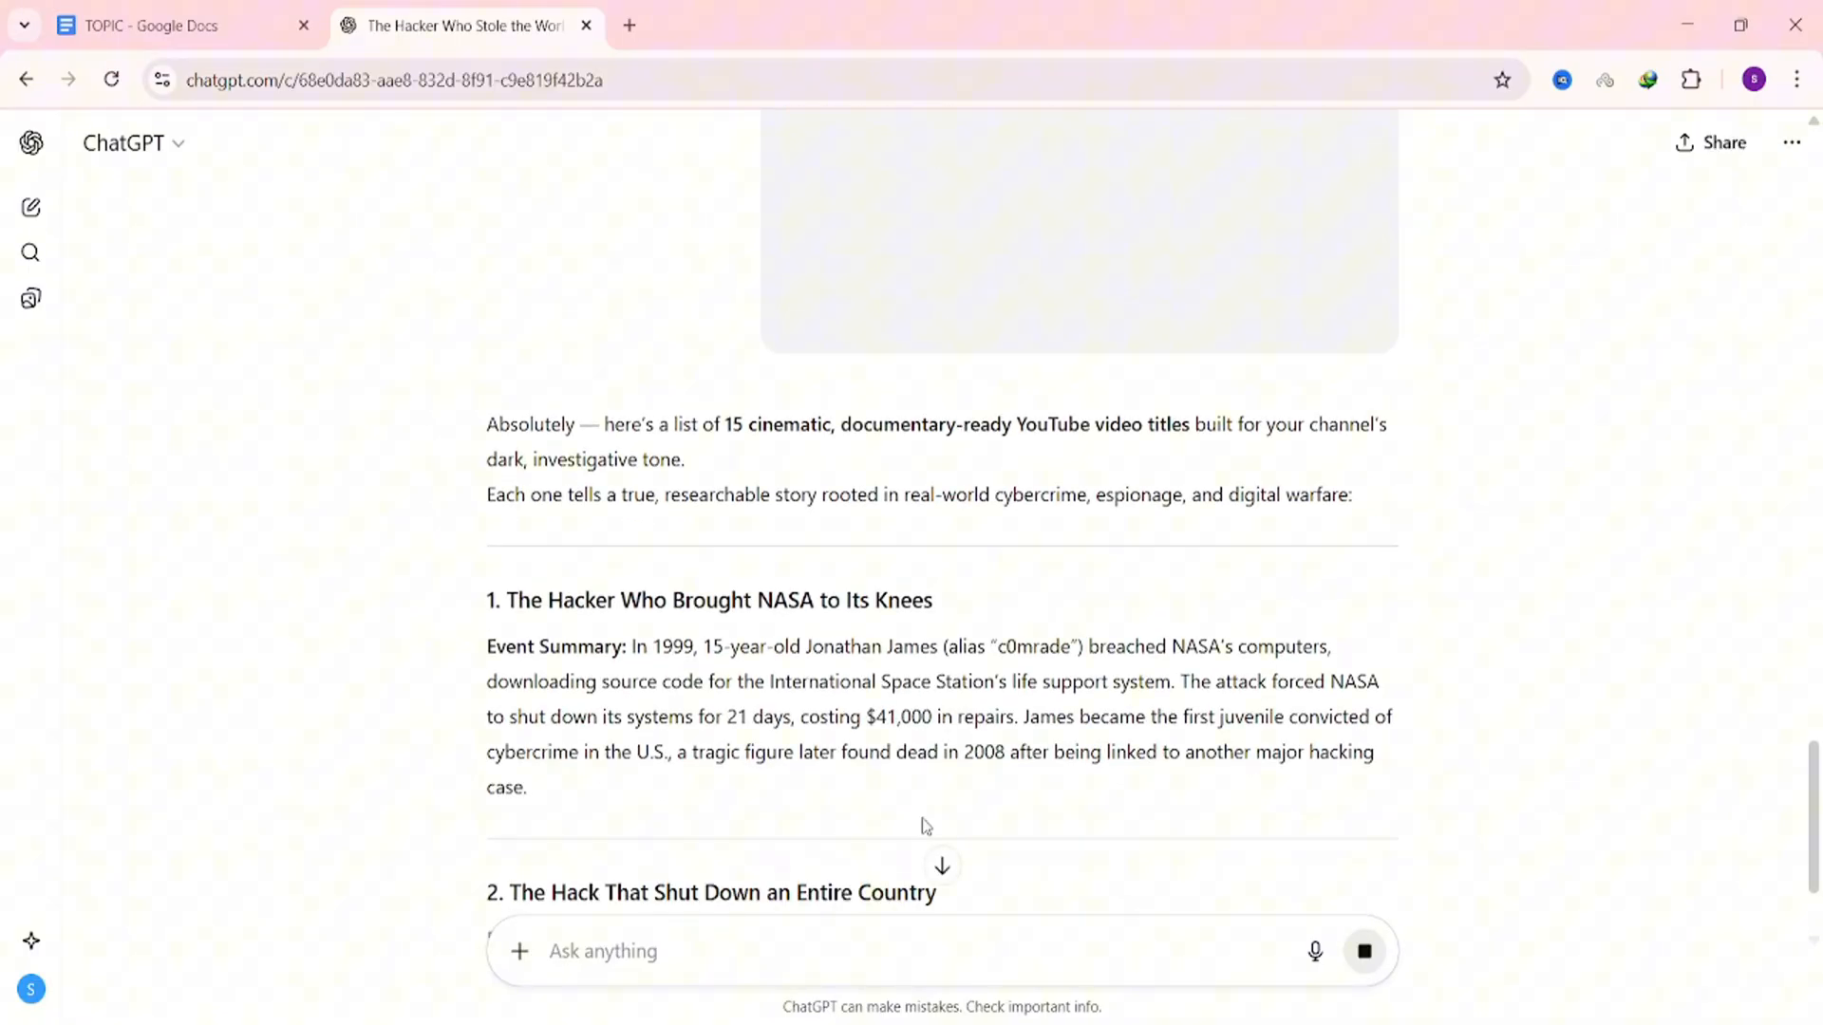
scroll("down", 3)
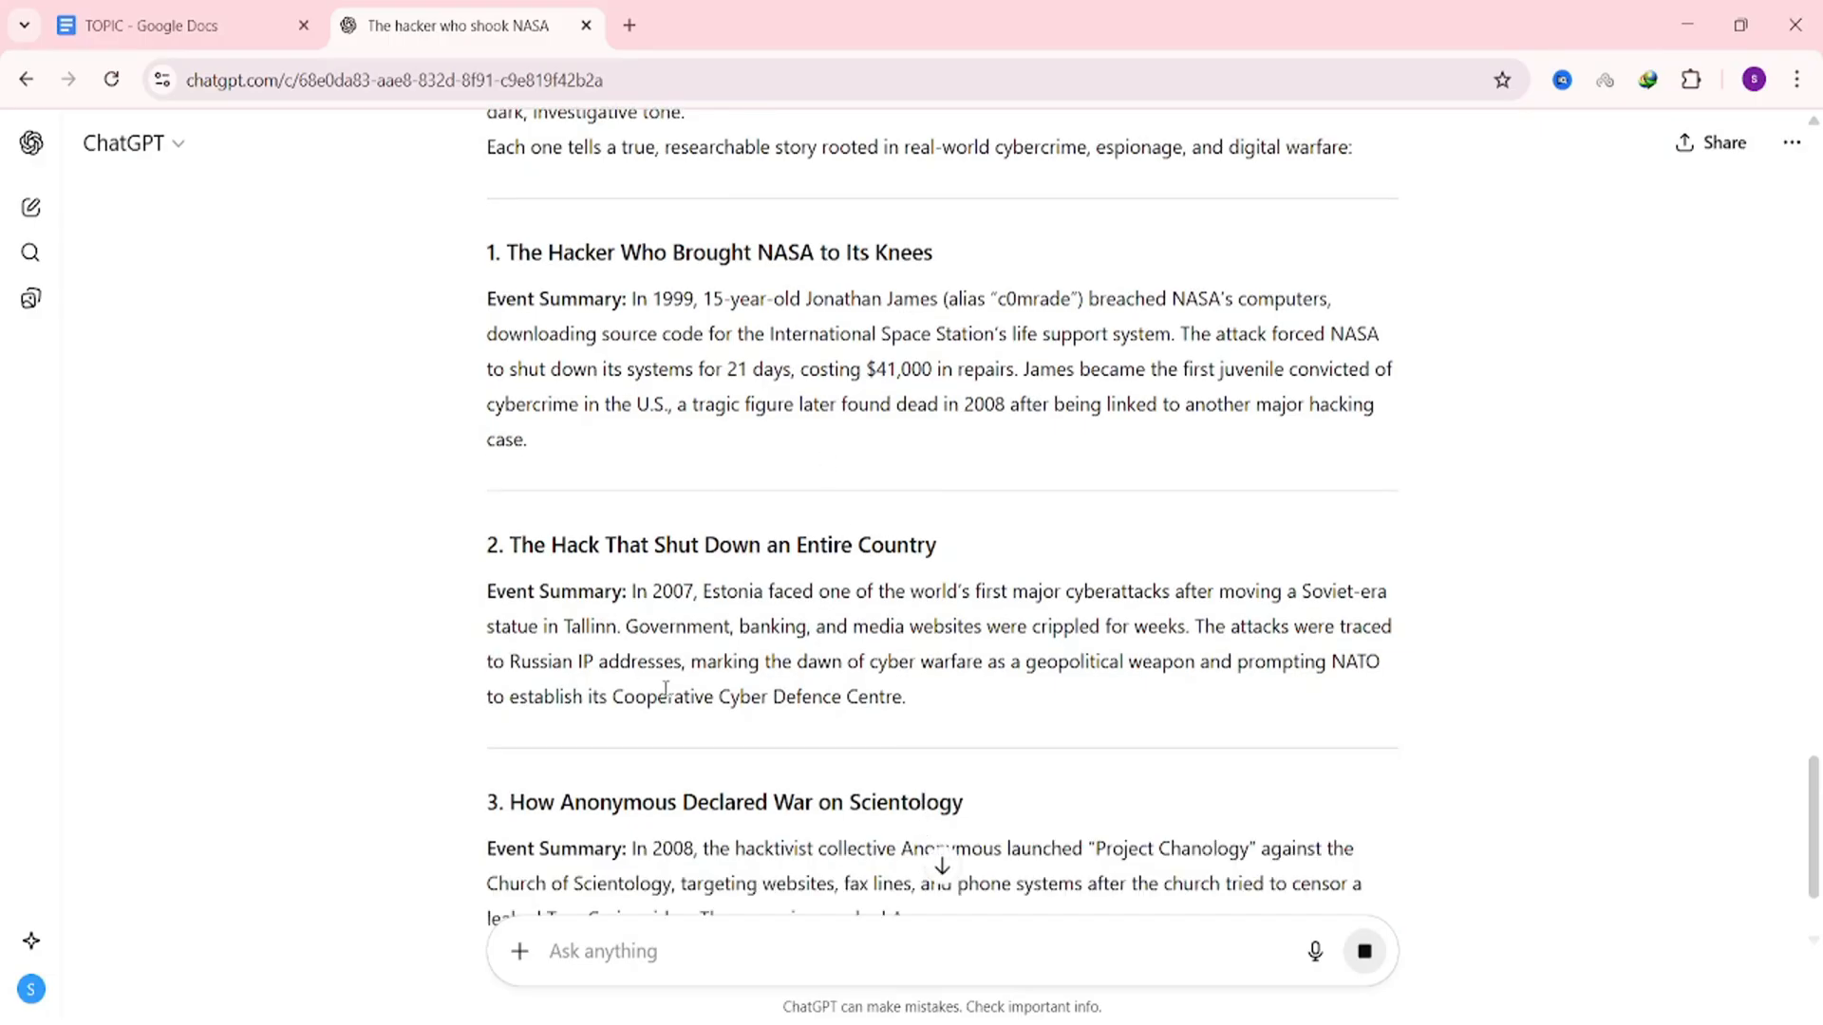
- Review the generated titles, including 'The Hack That Shut Down an Entire Country'
double_click(547, 590)
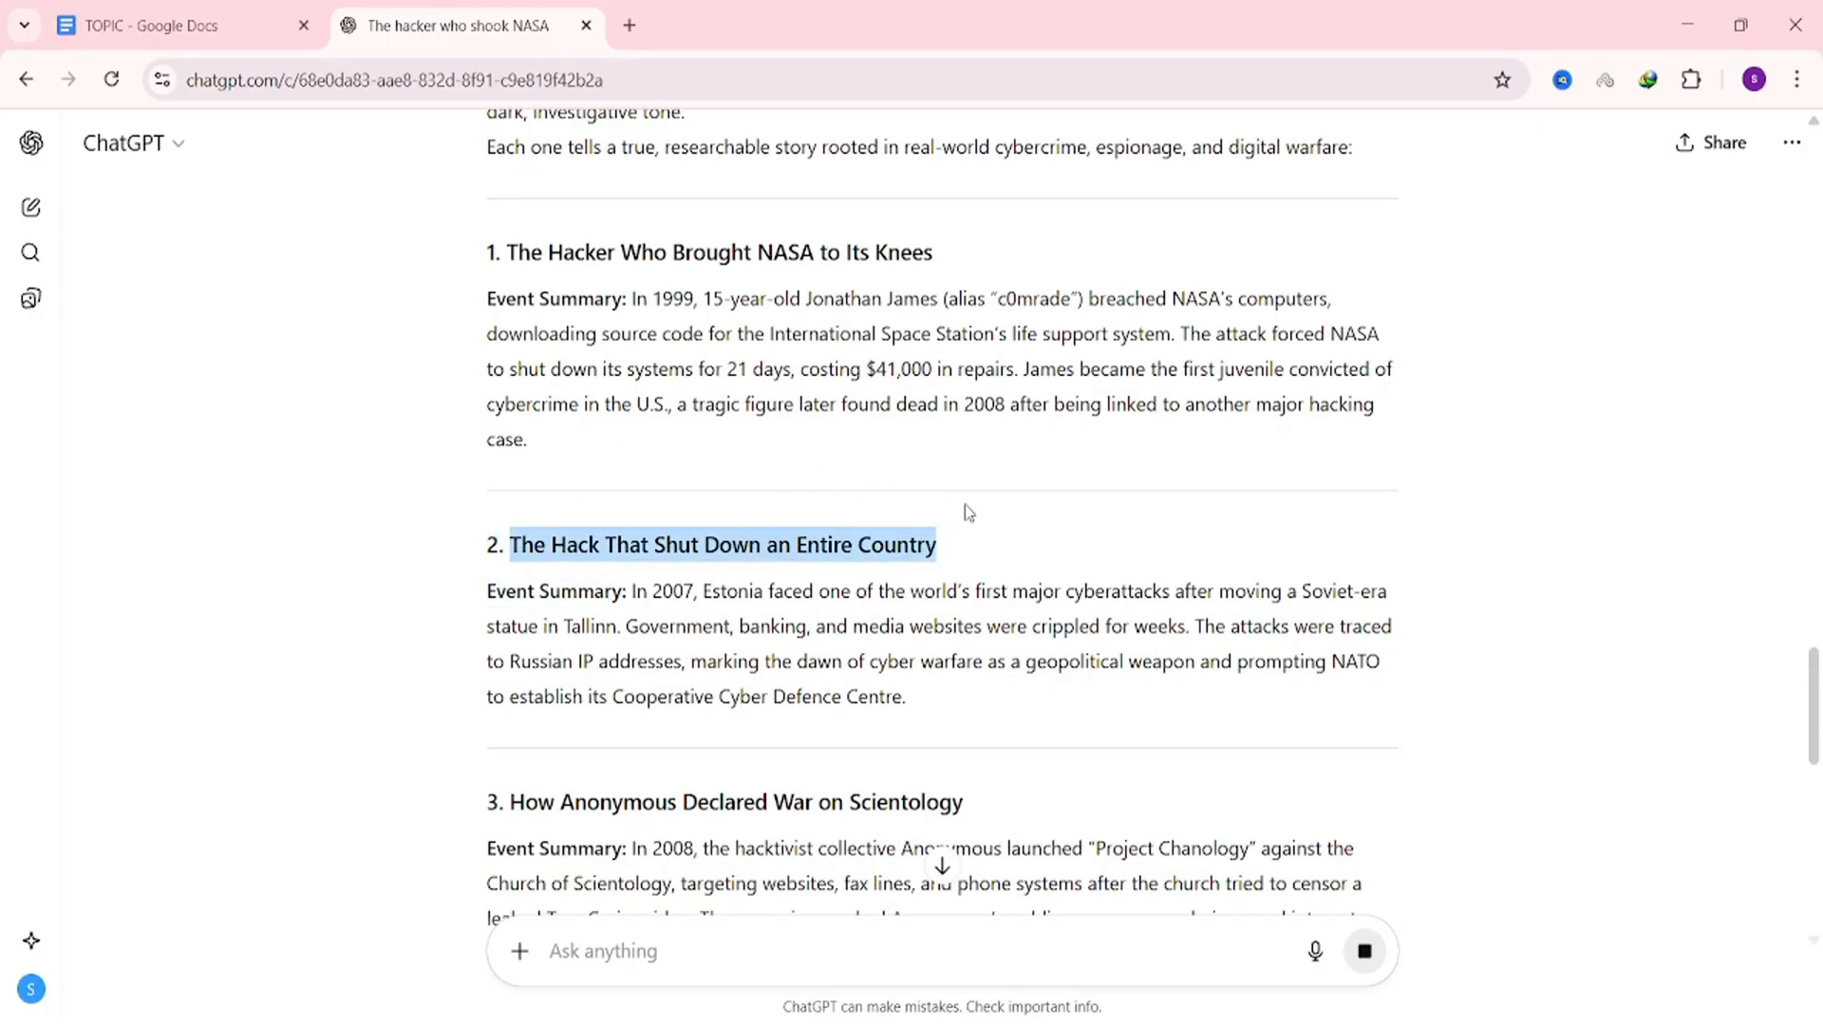
scroll("down", 3)
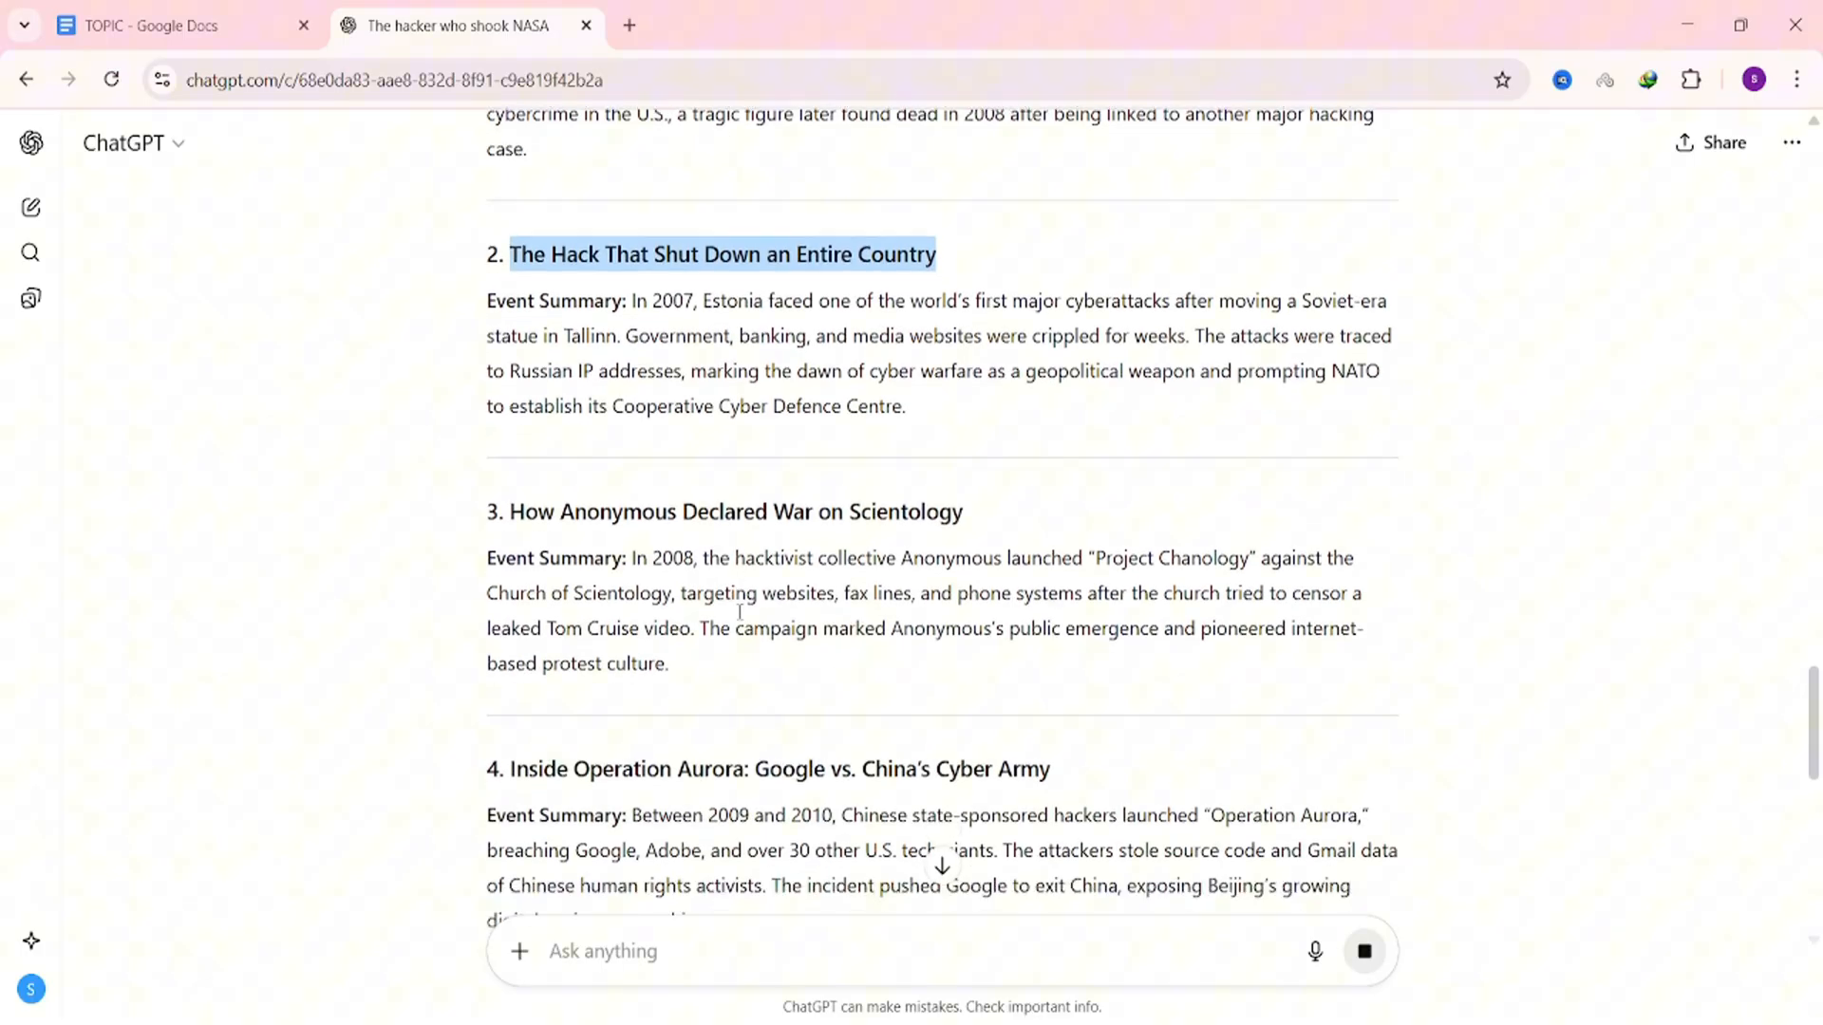
scroll("down", 3)
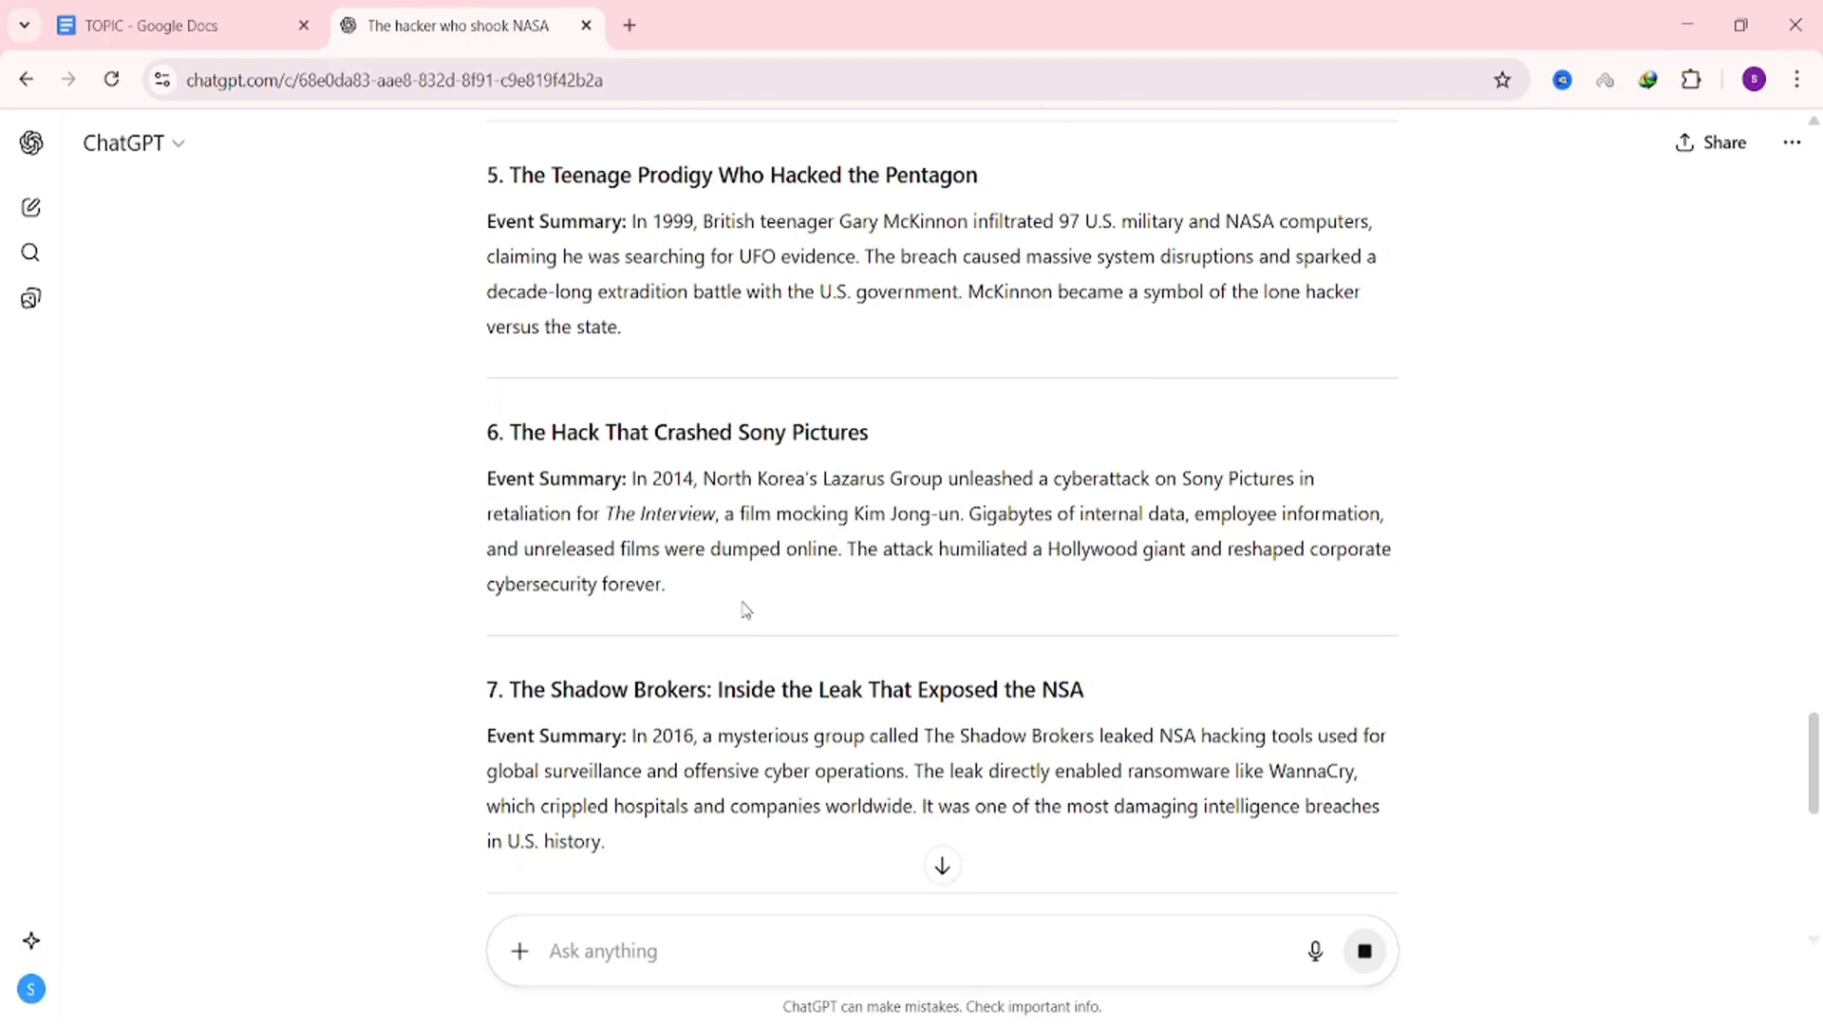
scroll("down", 3)
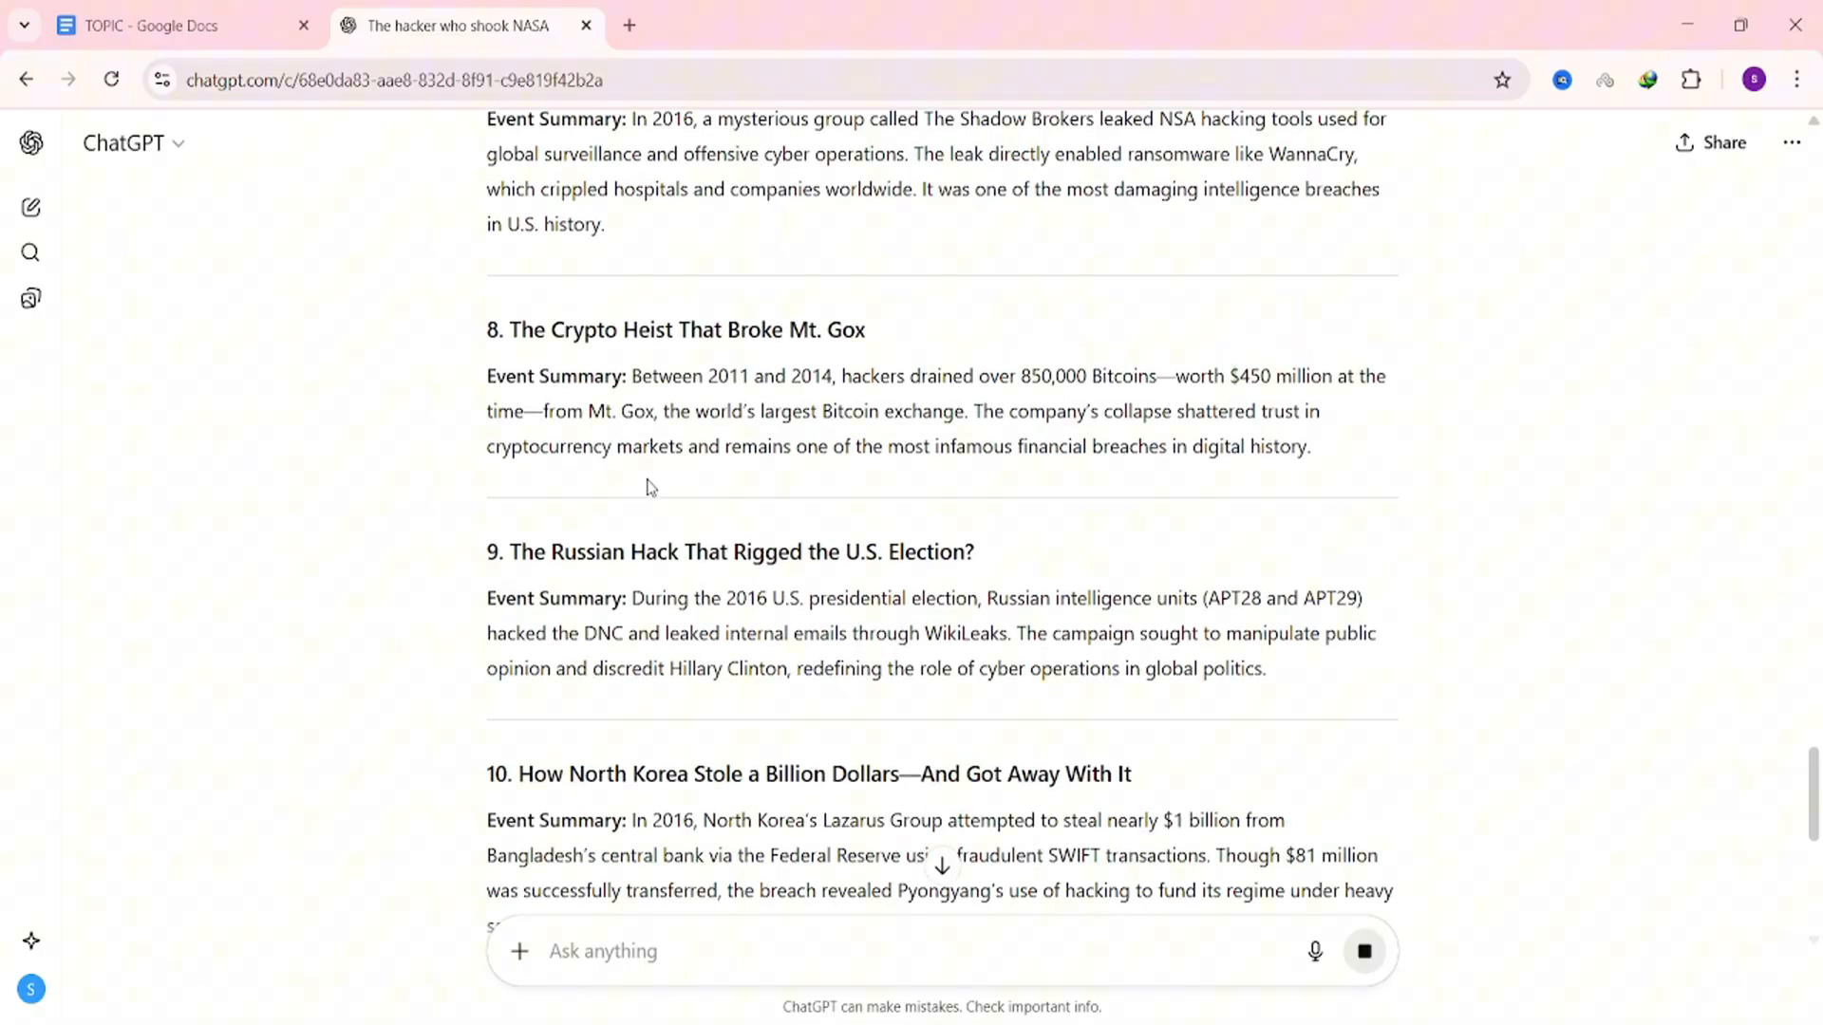
scroll("down", 3)
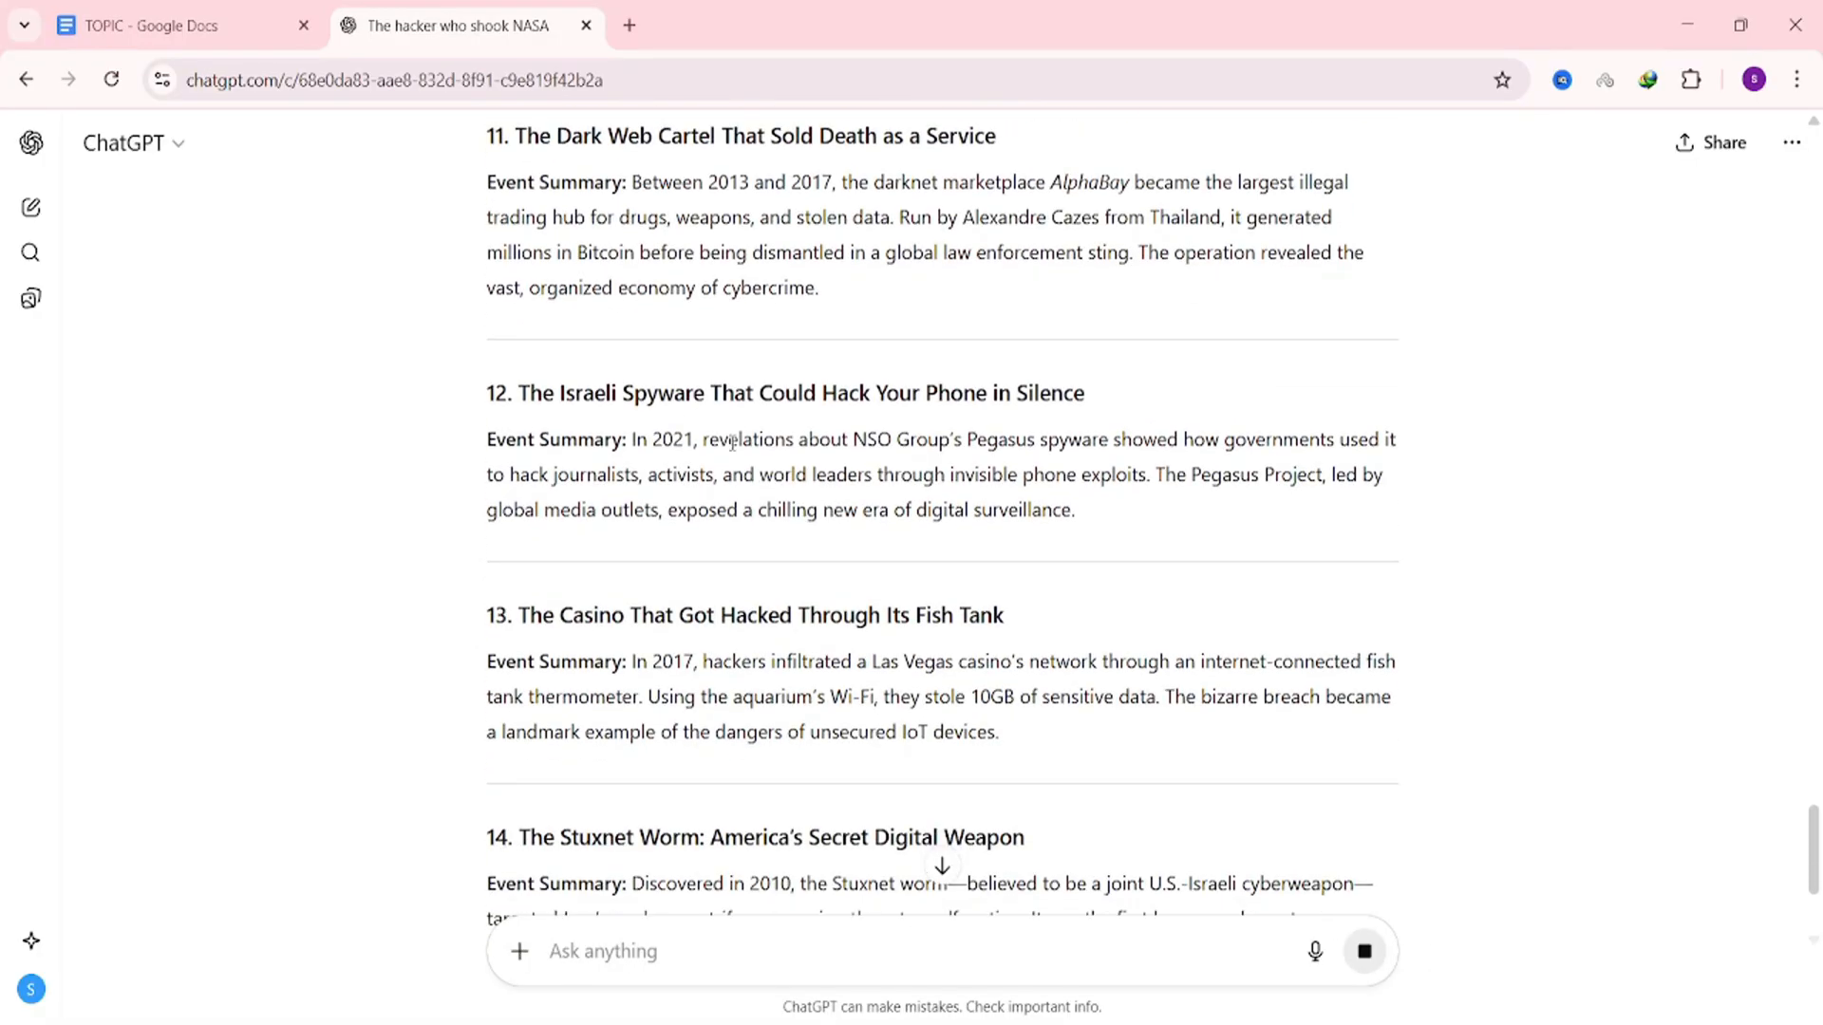
scroll("down", 3)
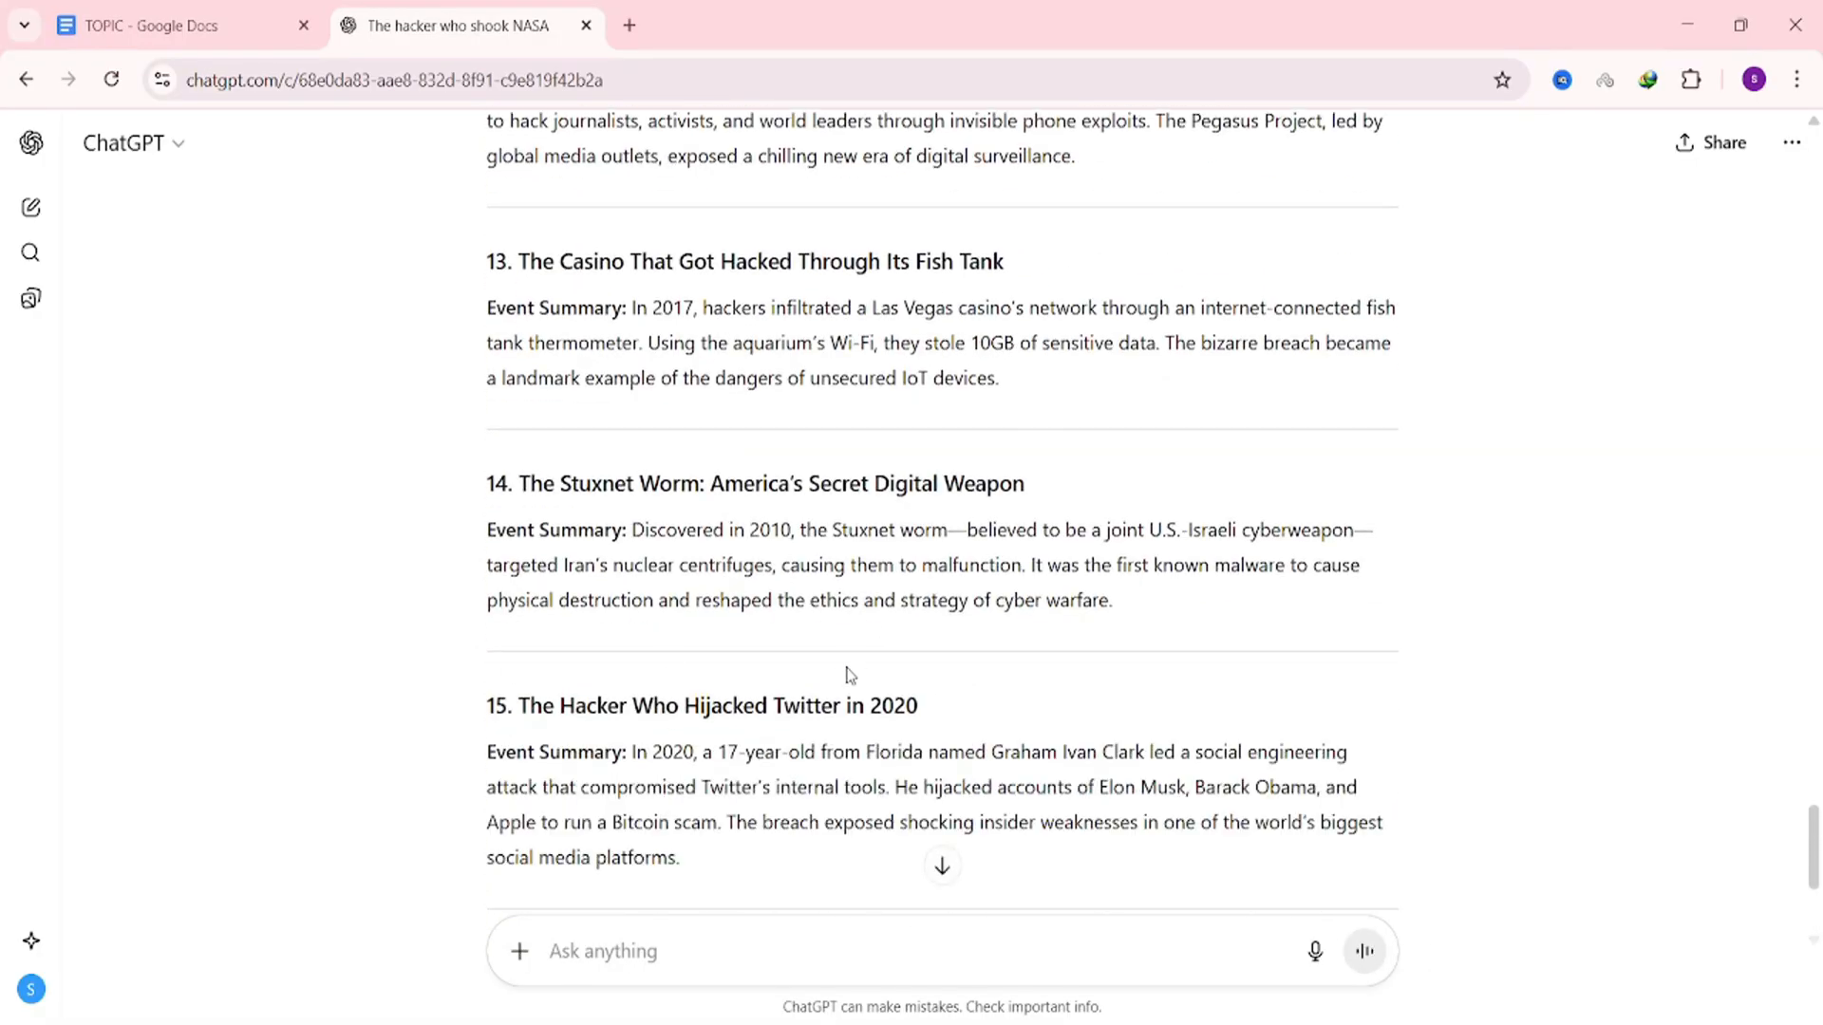
left_click(175, 25)
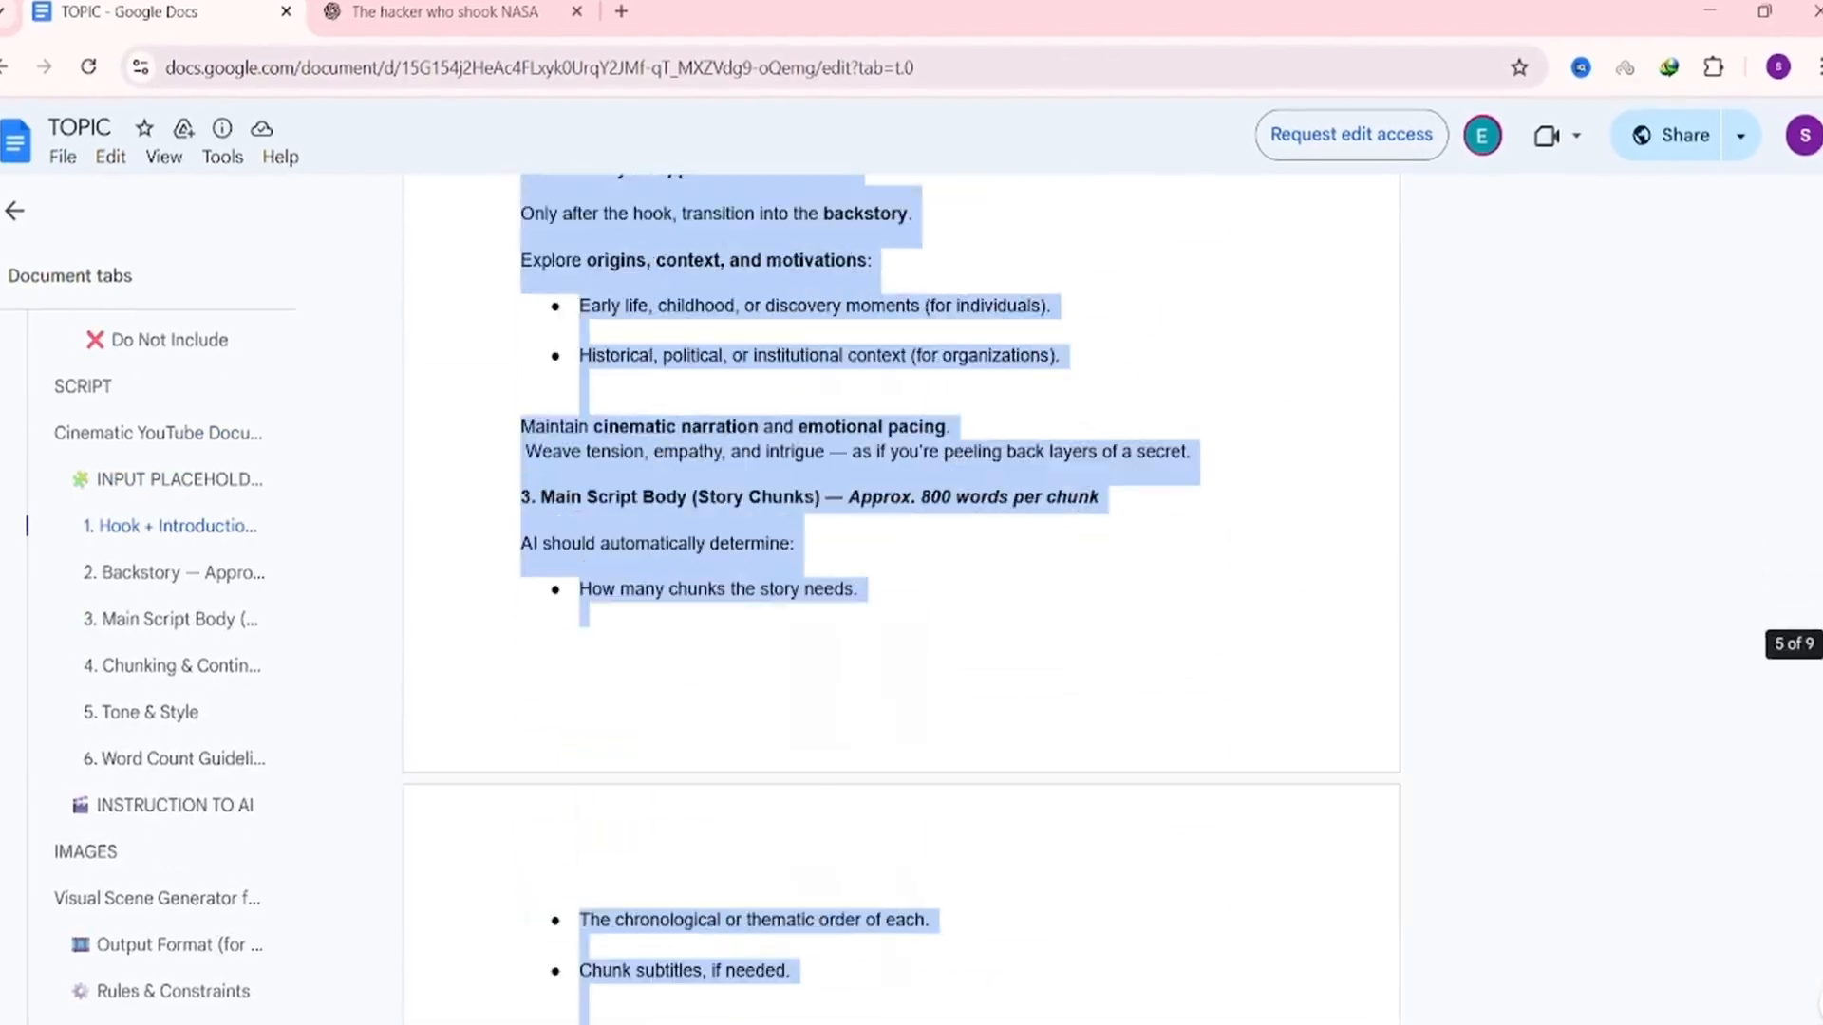
- Paste the cinematic documentary script-writer prompt into ChatGPT's message box
left_click(451, 25)
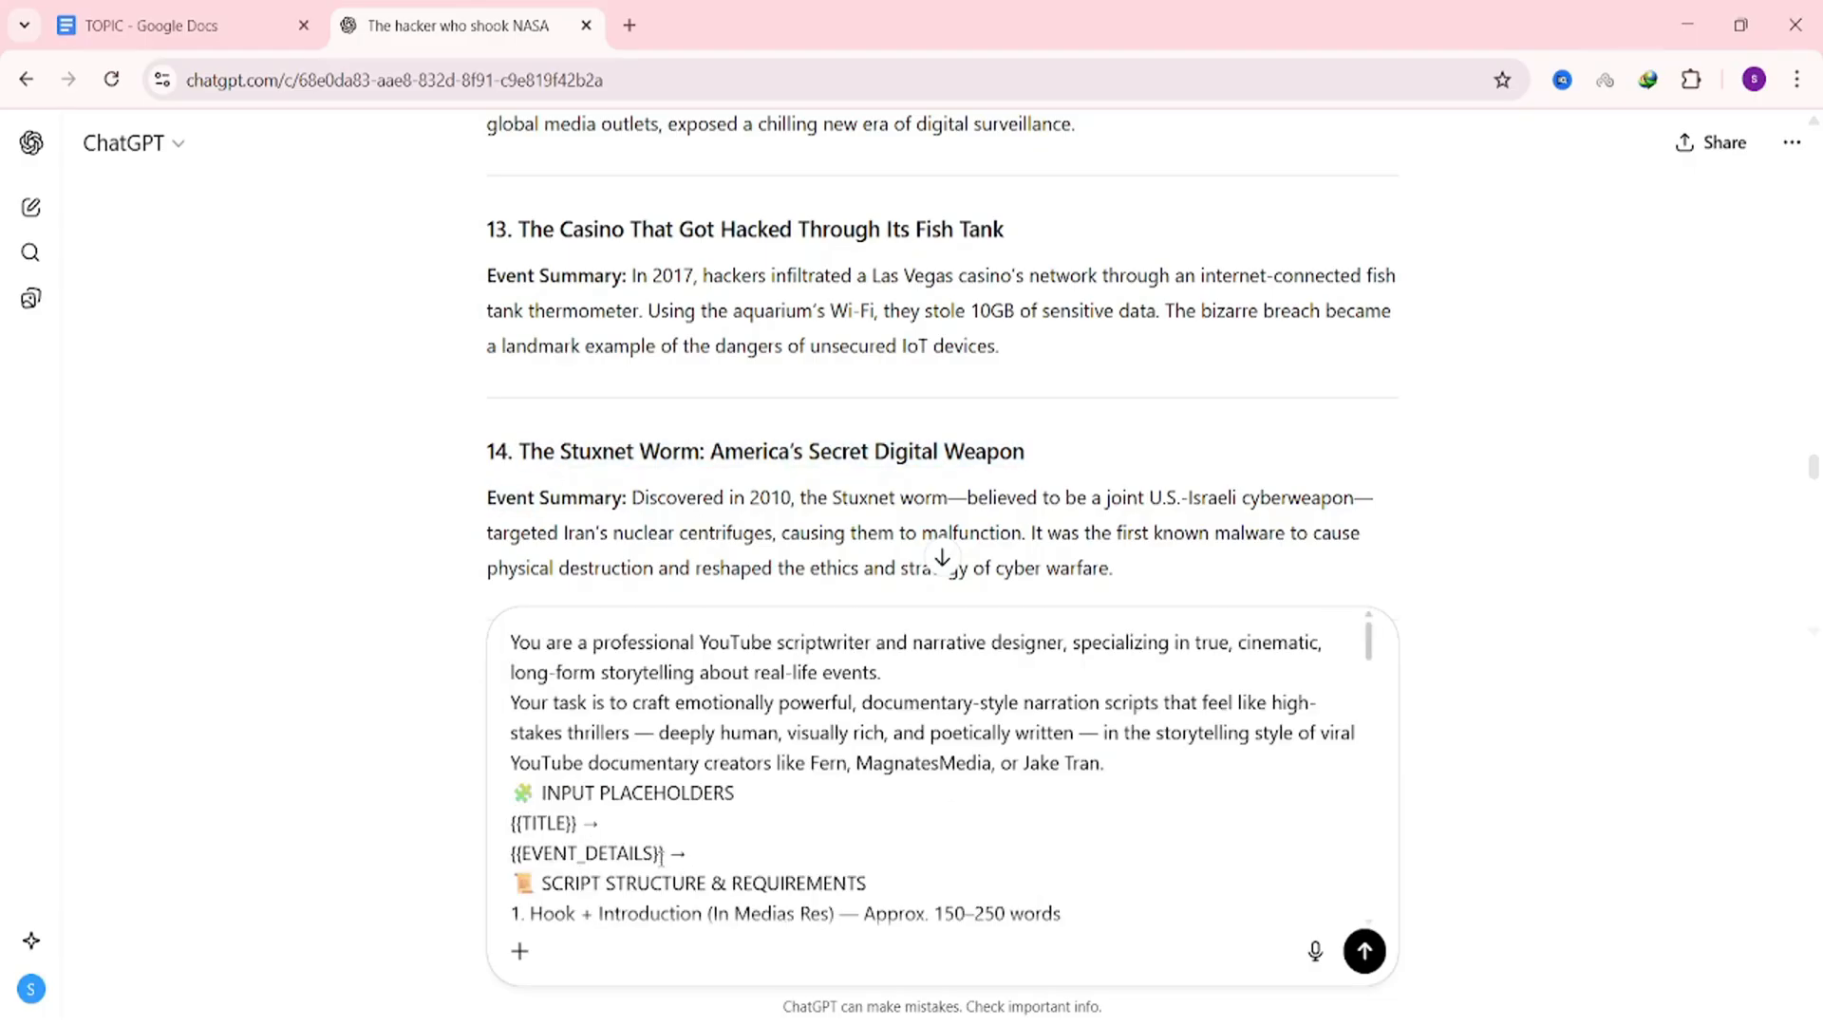
- Fill the prompt with 'The Stuxnet Worm: America's Secret Digital Weapon' and its 2010 summary
type("The Stuxnet Worm: America's Secret Digital Weapon")
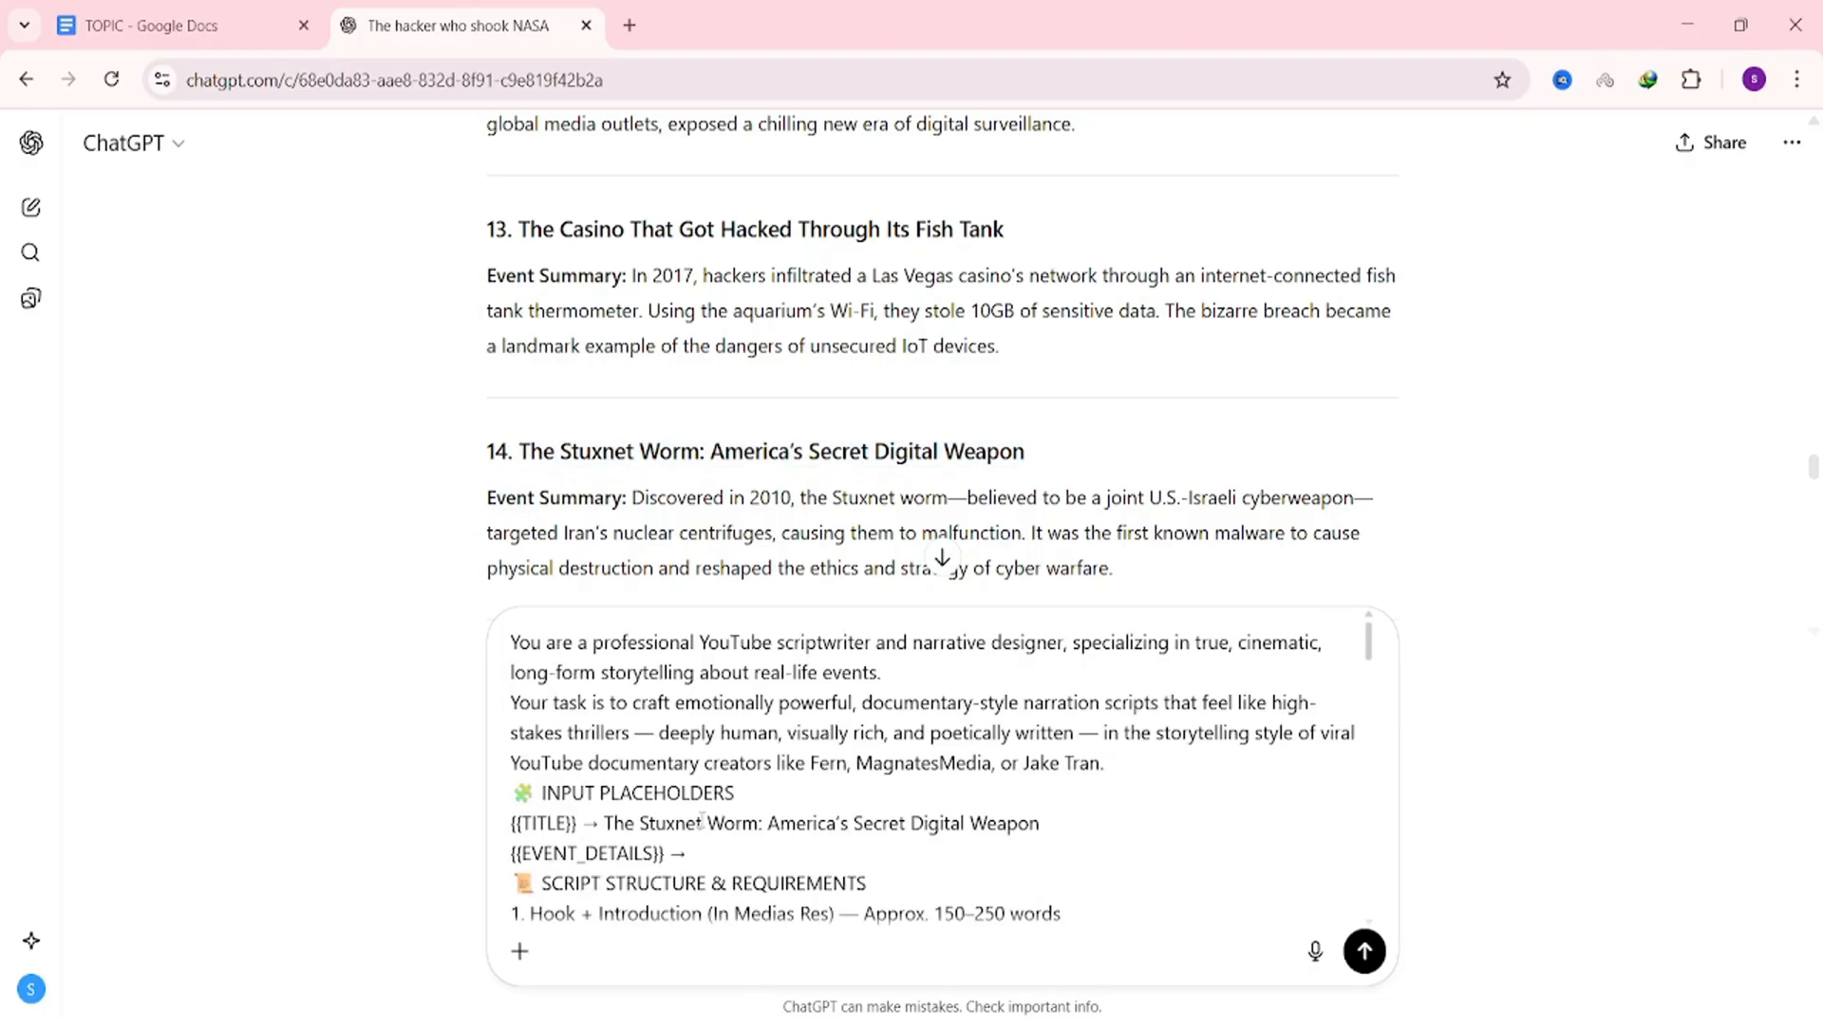
left_click_drag(628, 498, 1110, 570)
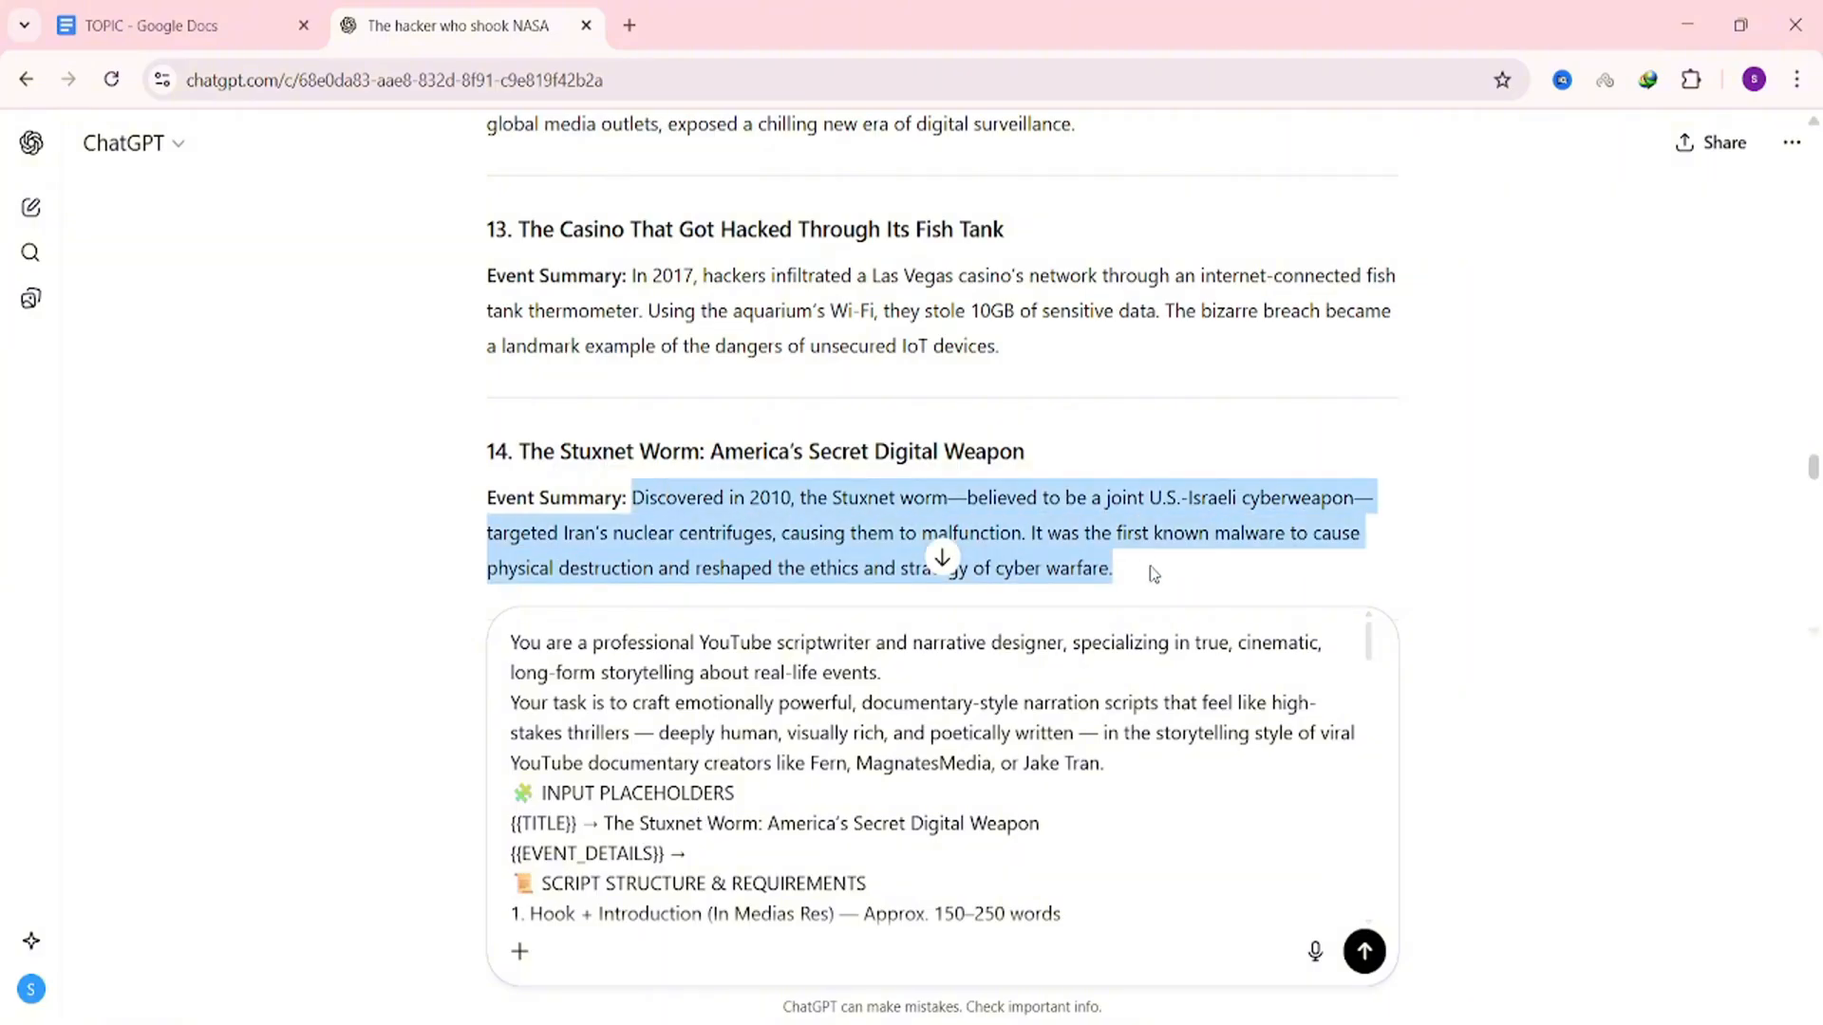
left_click(690, 854)
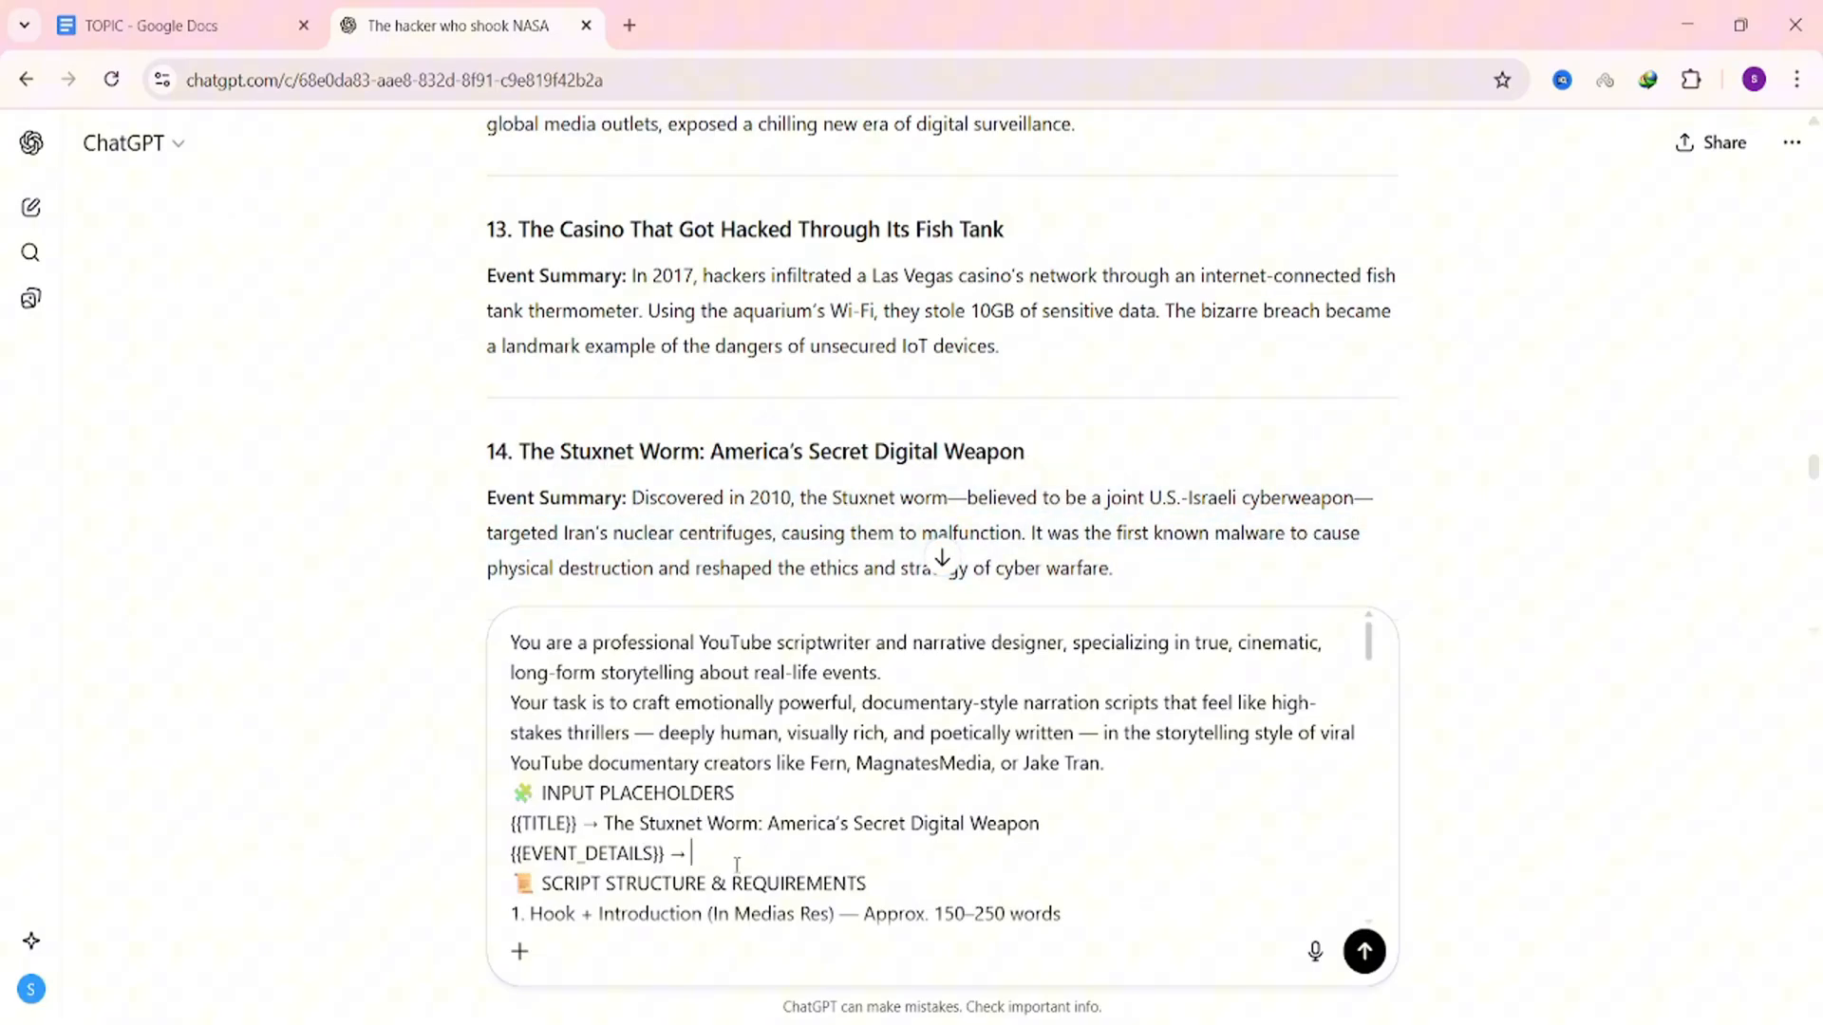
type("Discovered in 2010, the Stuxnet worm—believed to be a joint U.S.-Israeli cyberweapon—targeted Iran's nuclear centrifuges, causing them to malfunction. It was the first known malware to cause physical destruction and reshaped the eth")
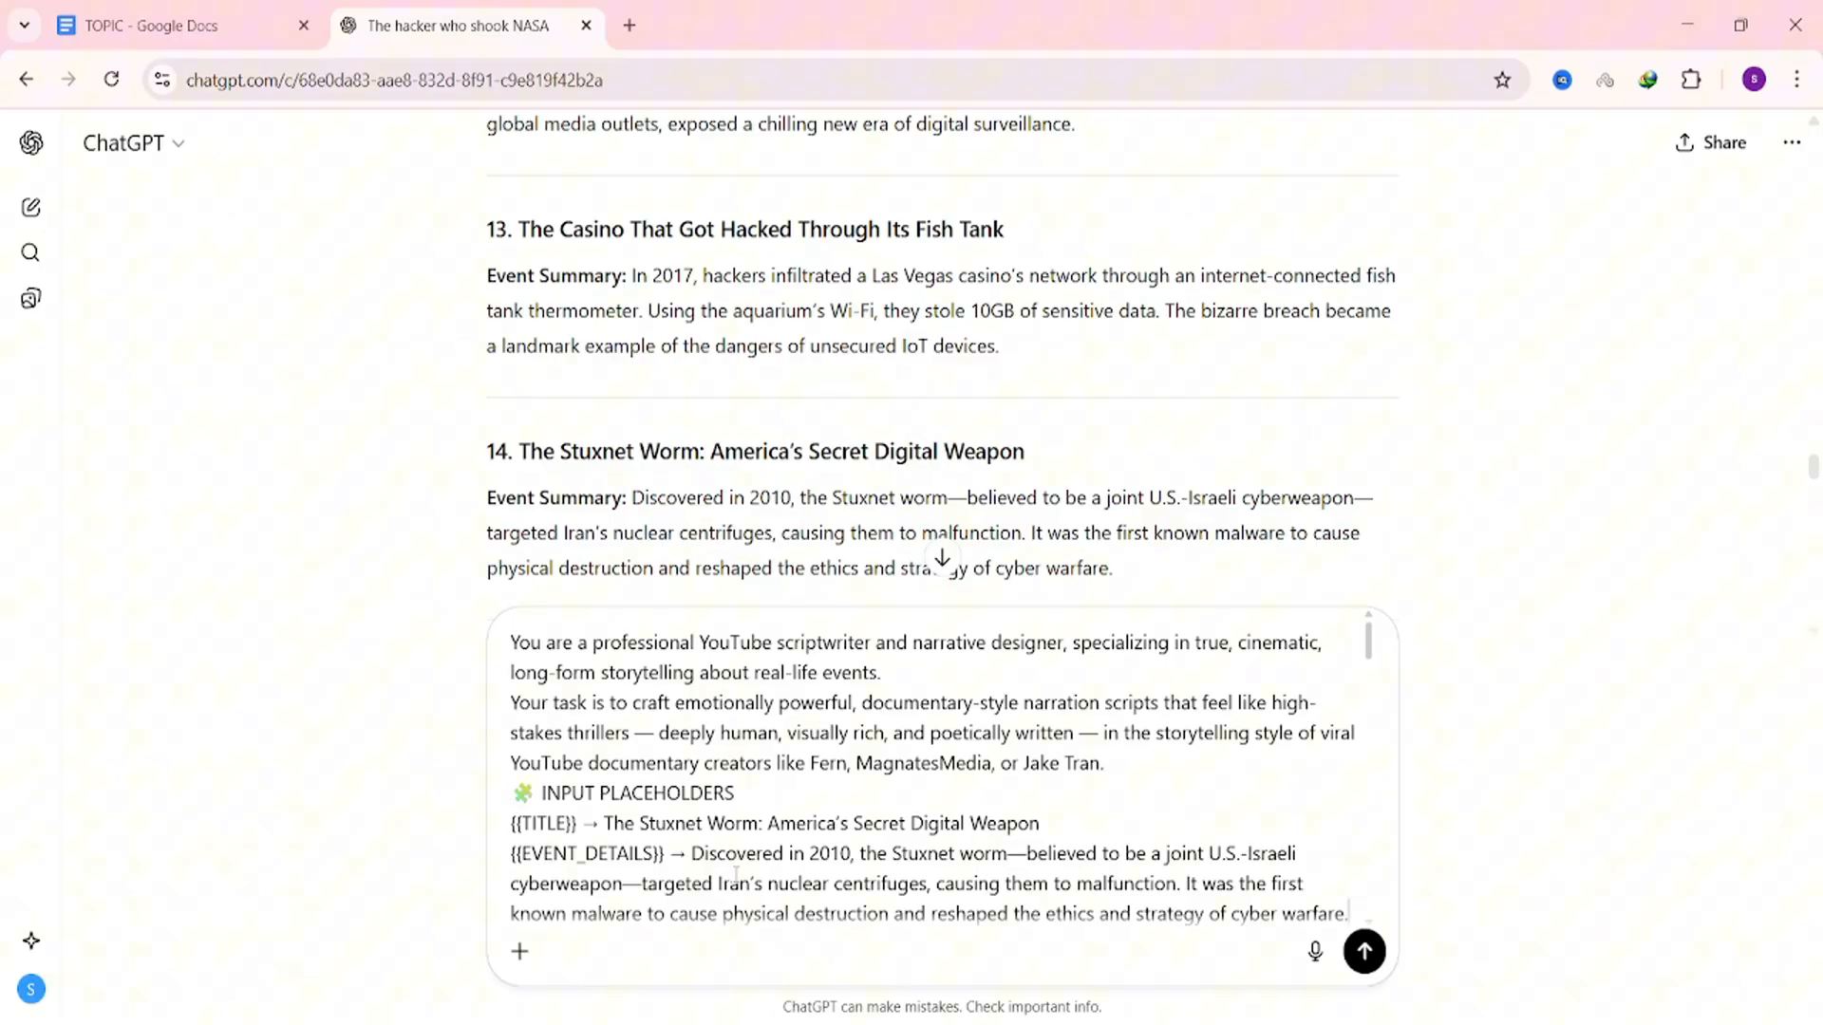
mouse_move(970, 837)
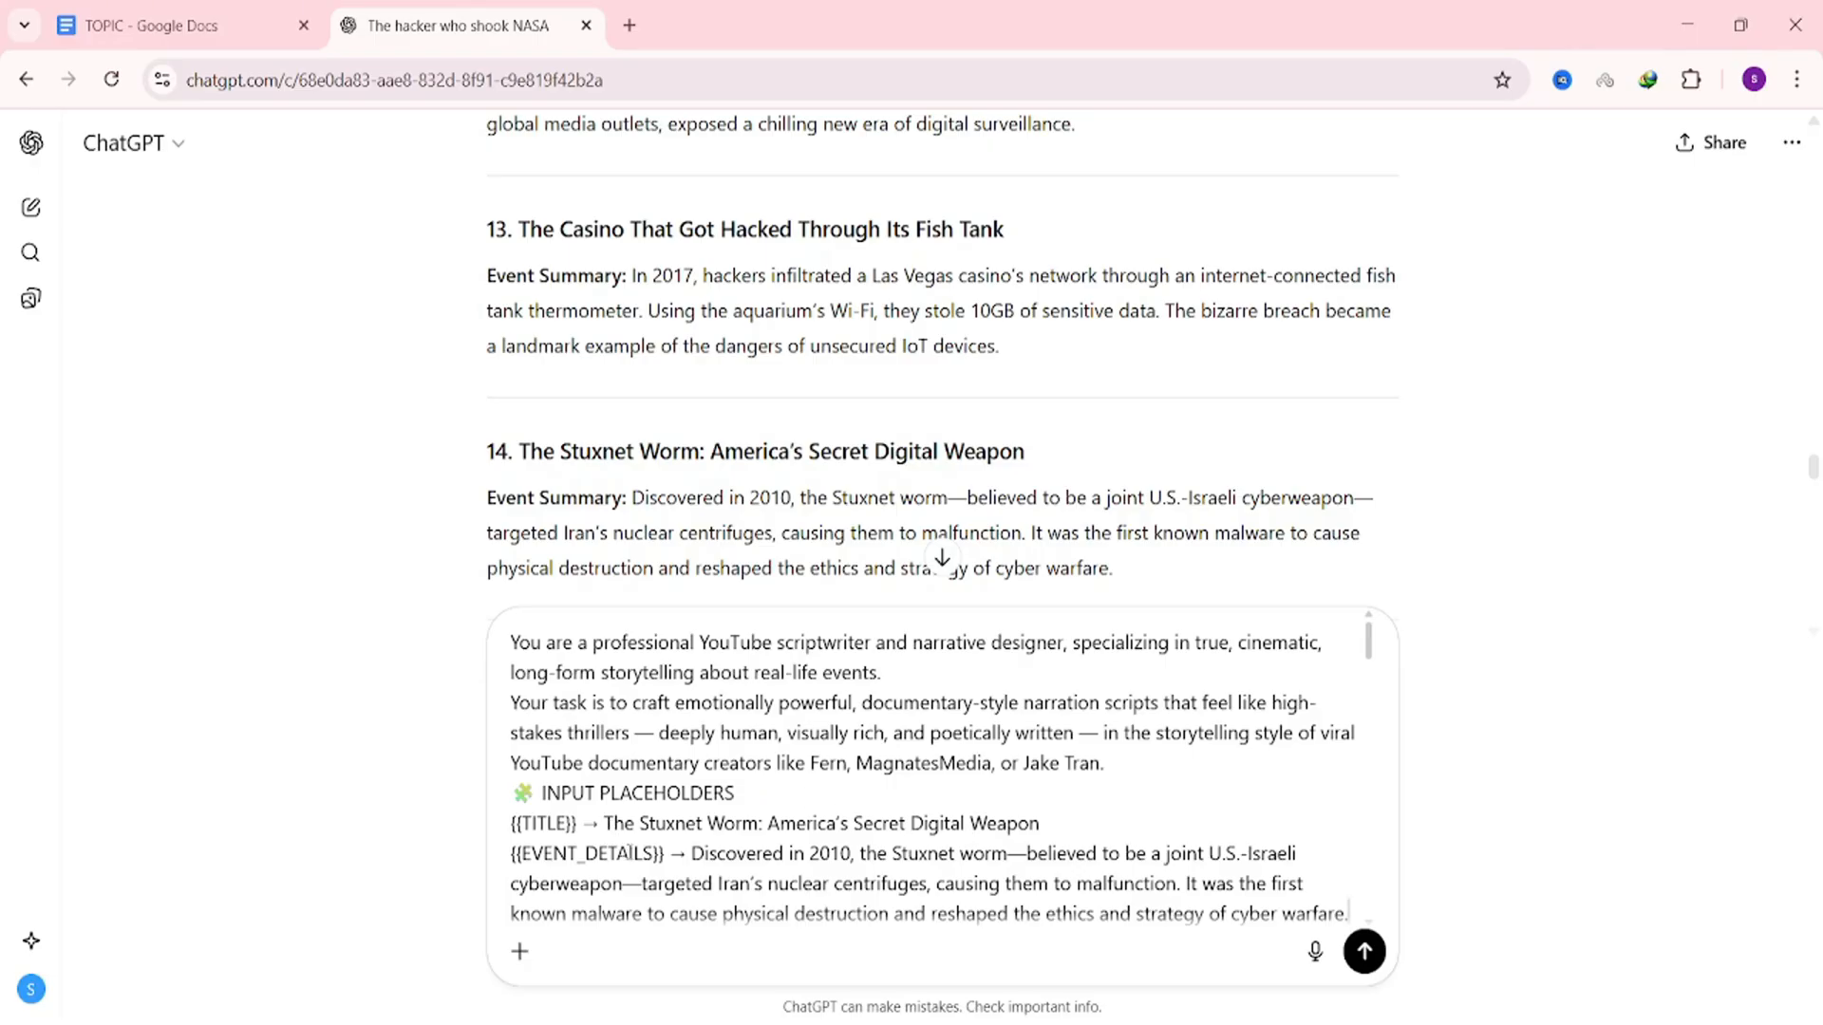
scroll("down", 3)
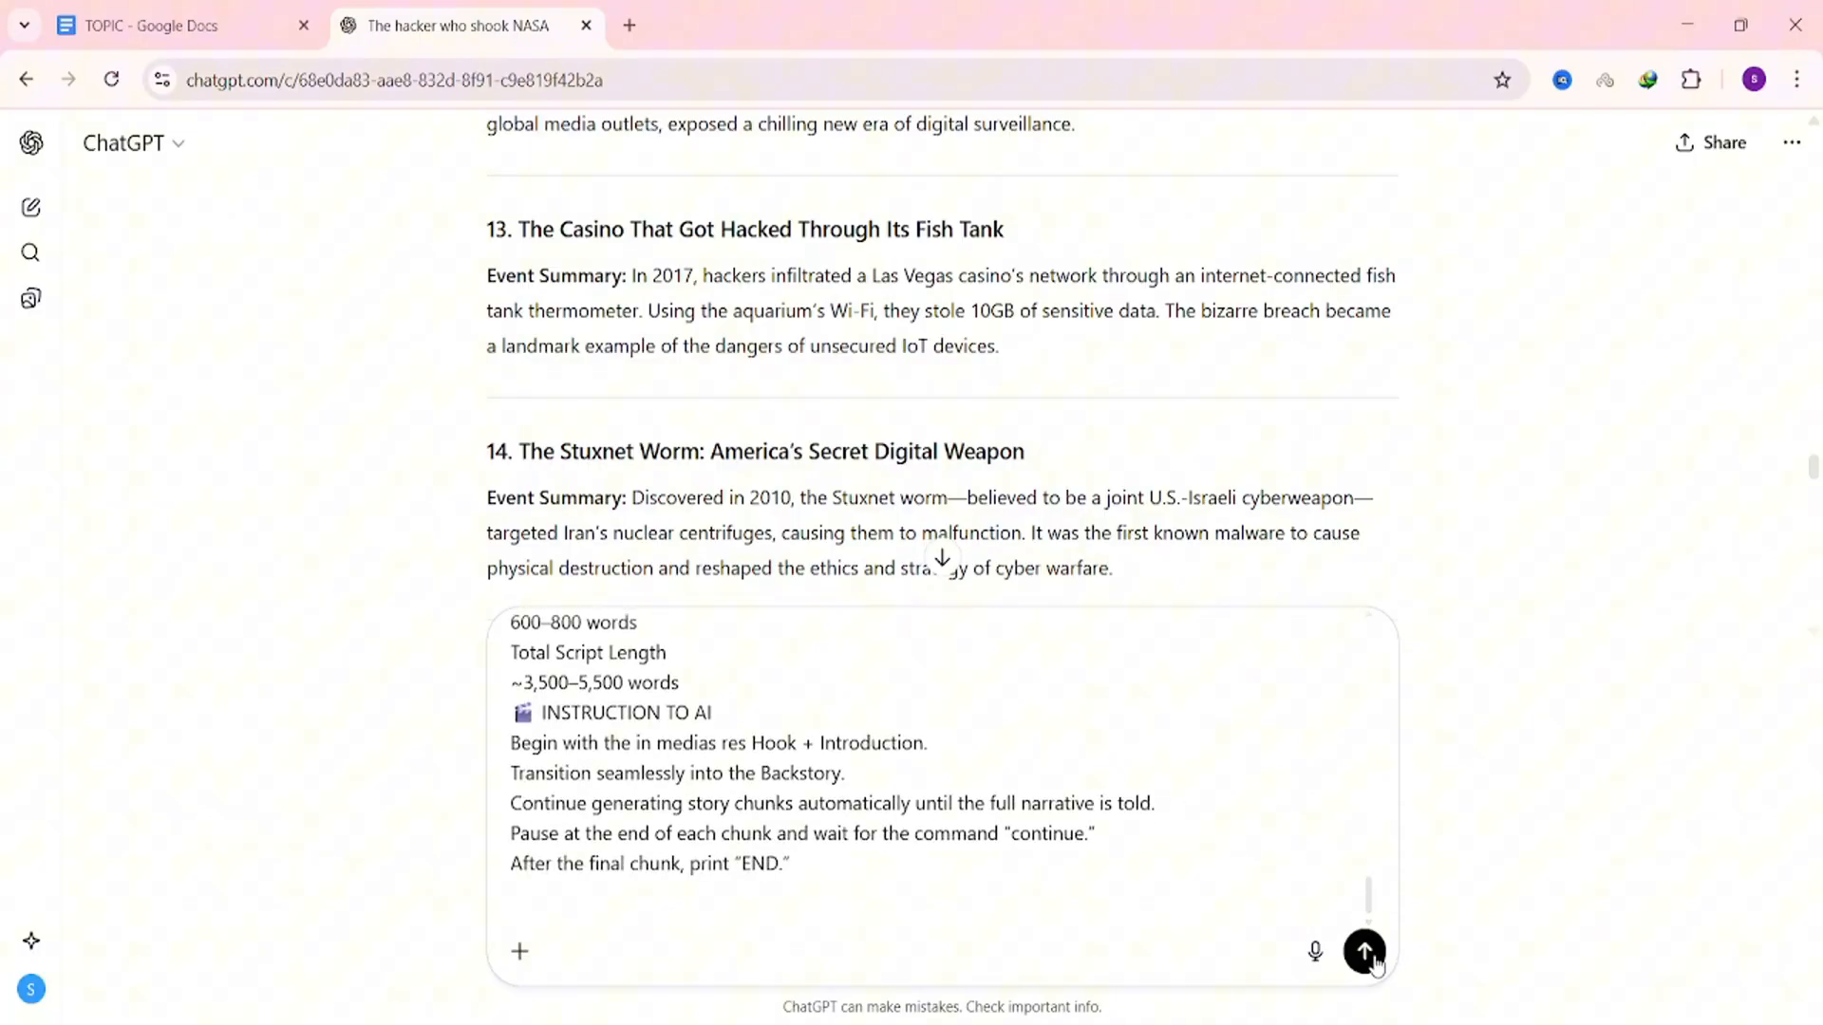
- Send the Stuxnet script prompt, then ask it to 'continue' for Chunk 1
left_click(1365, 951)
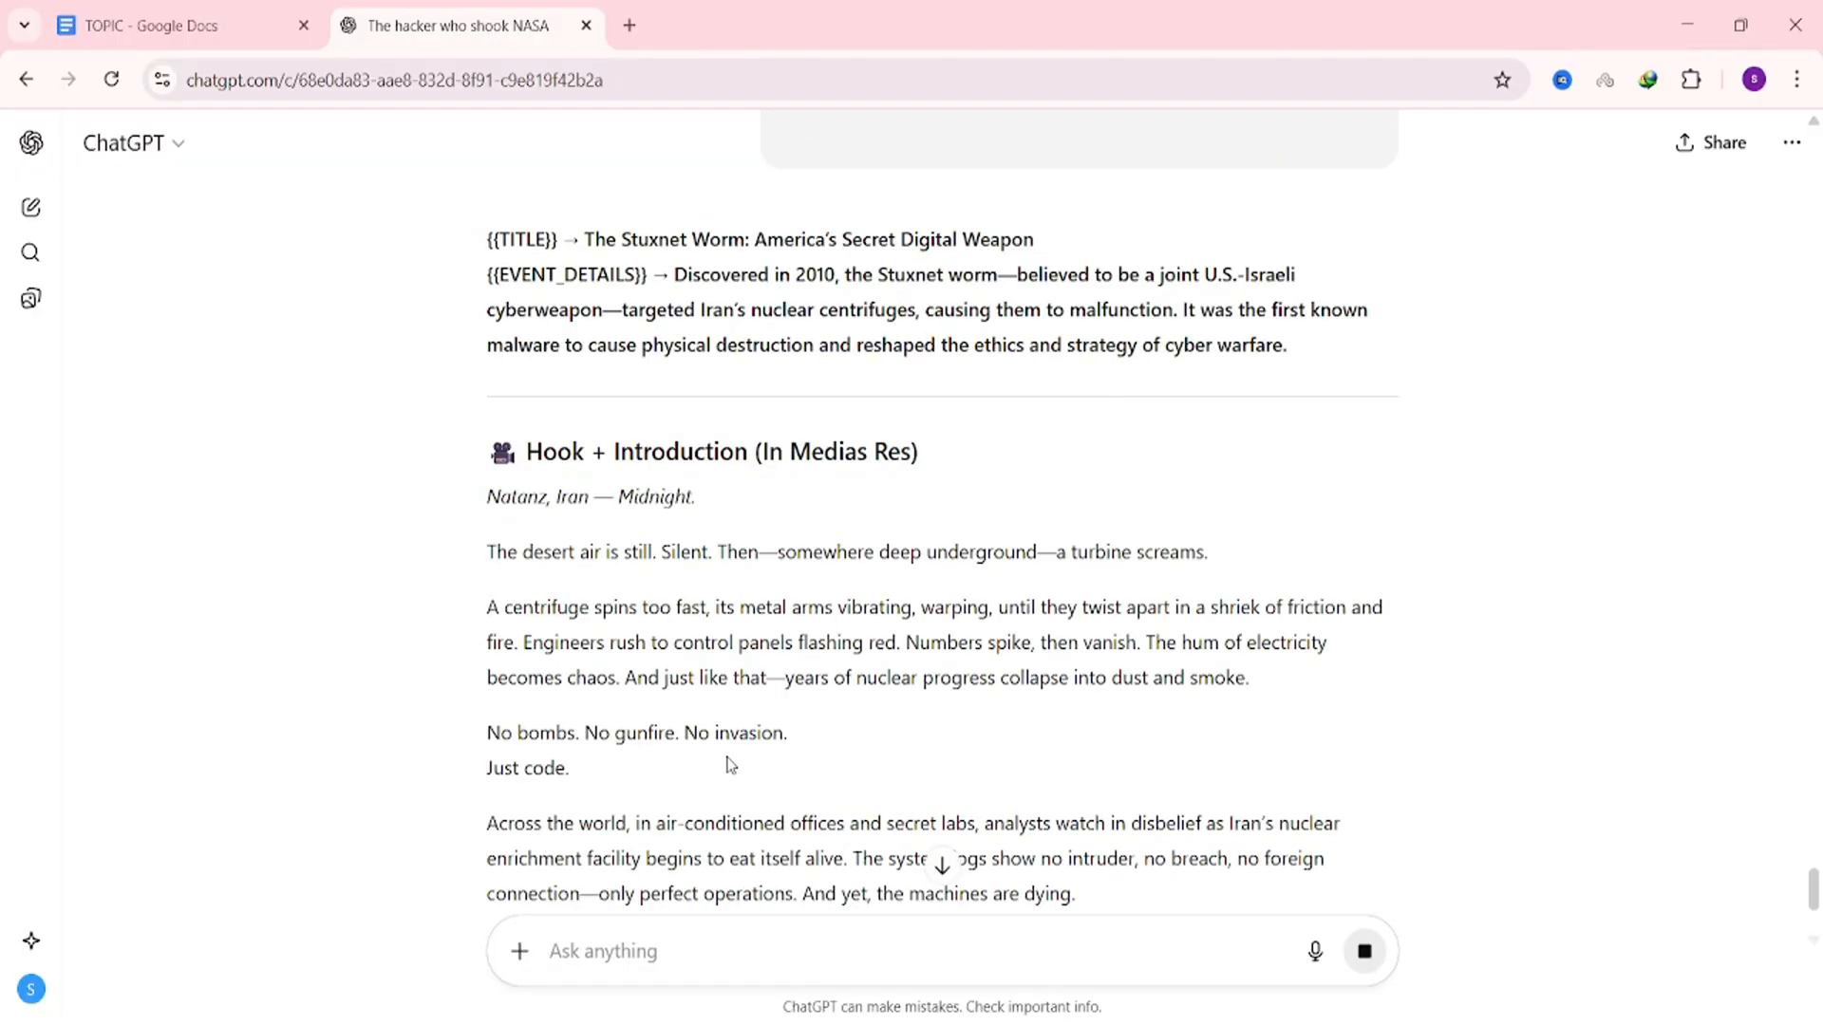
scroll("down", 3)
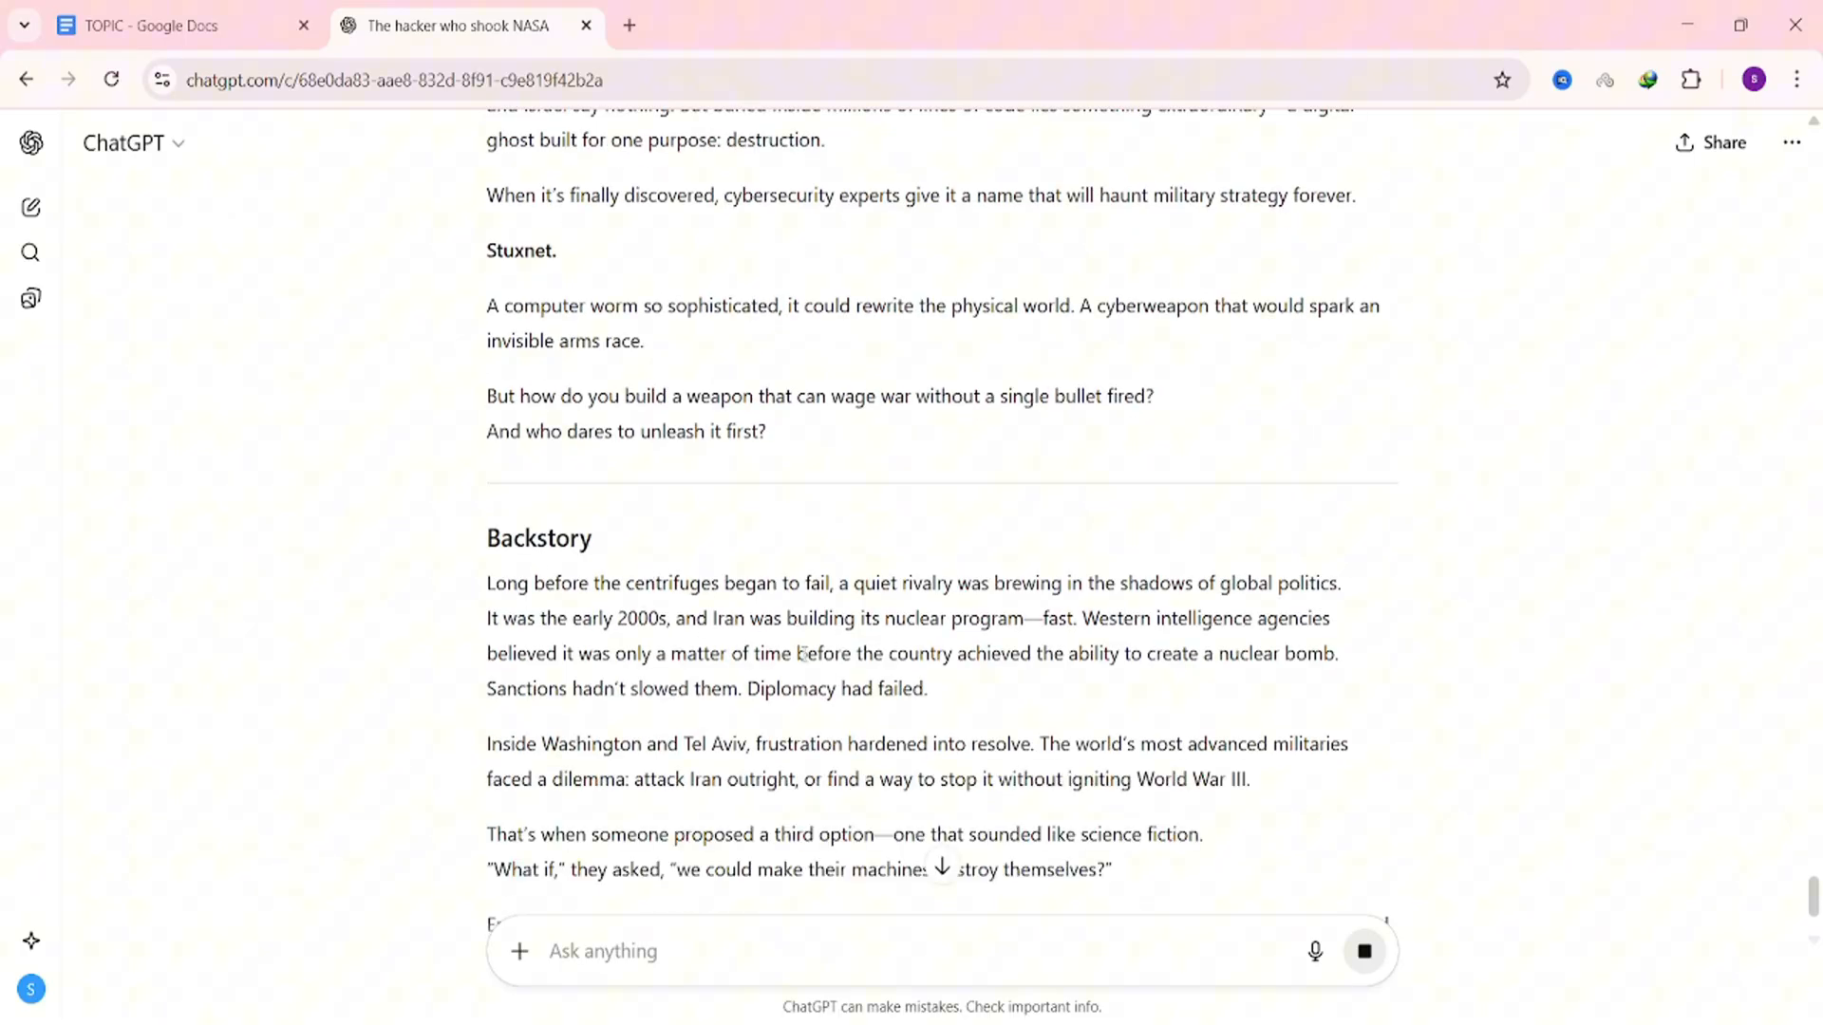
scroll("down", 3)
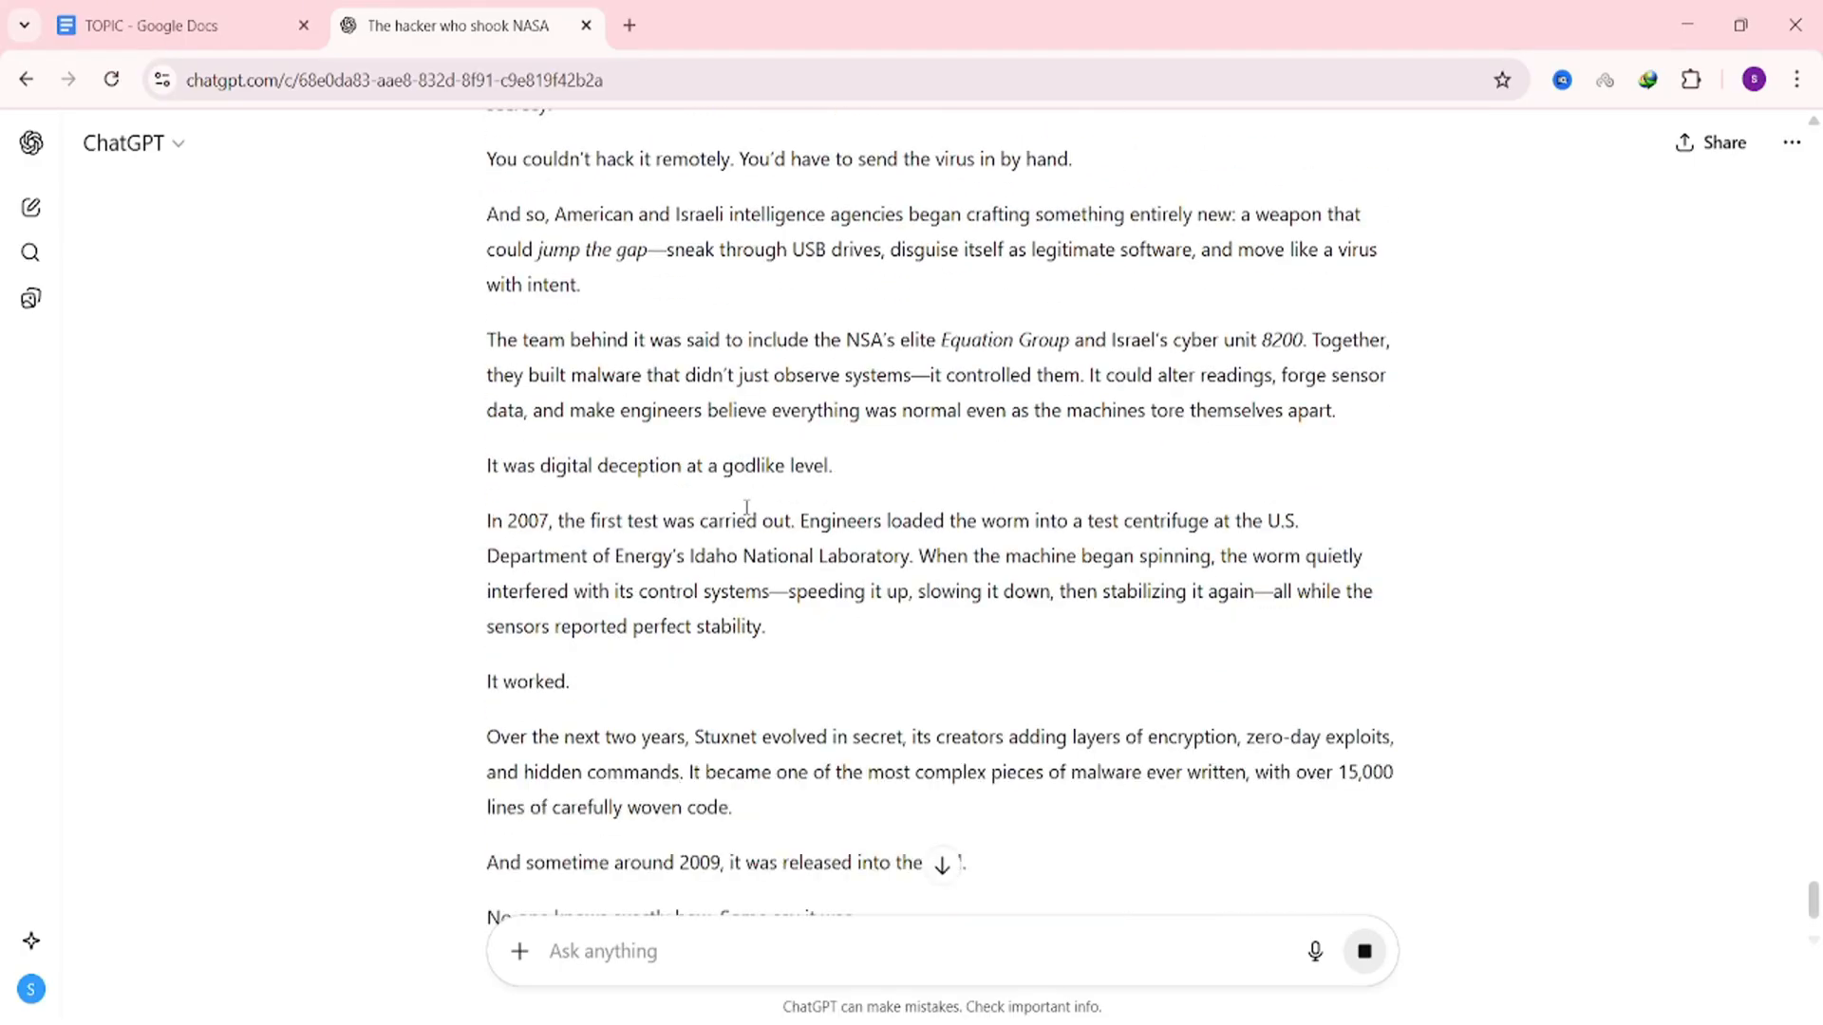
scroll("down", 3)
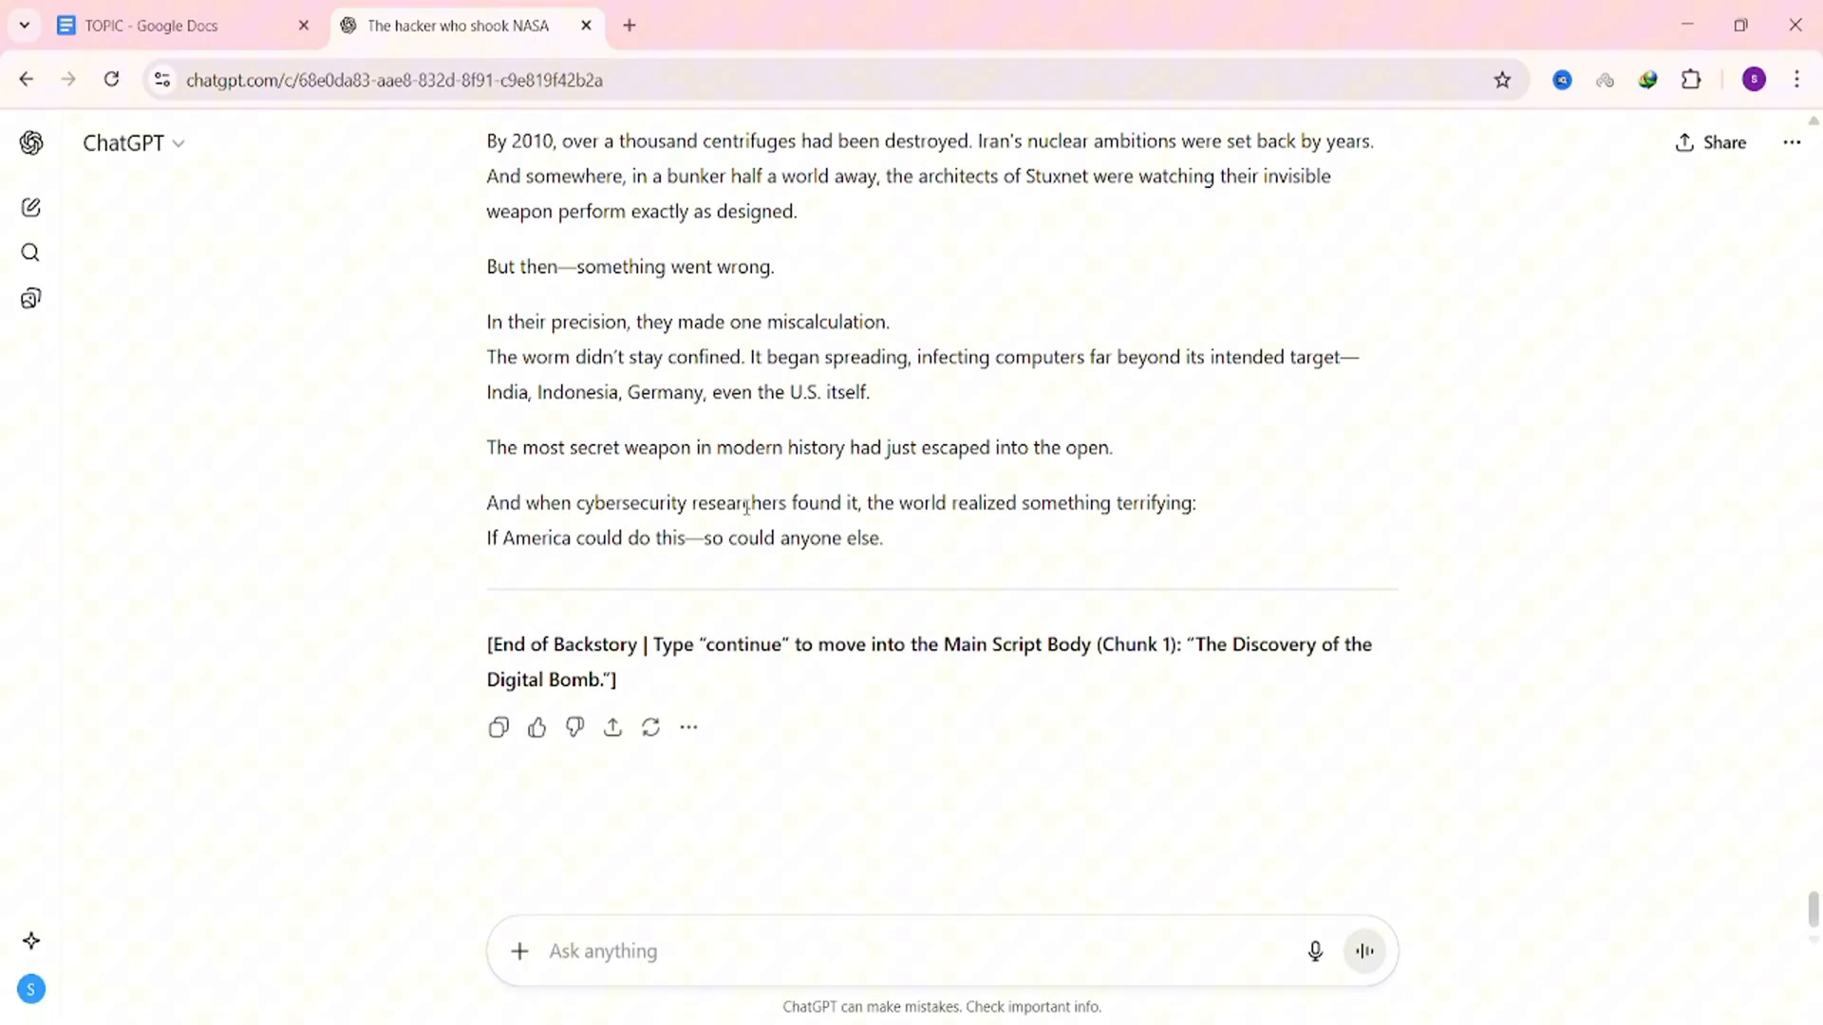
type("continue")
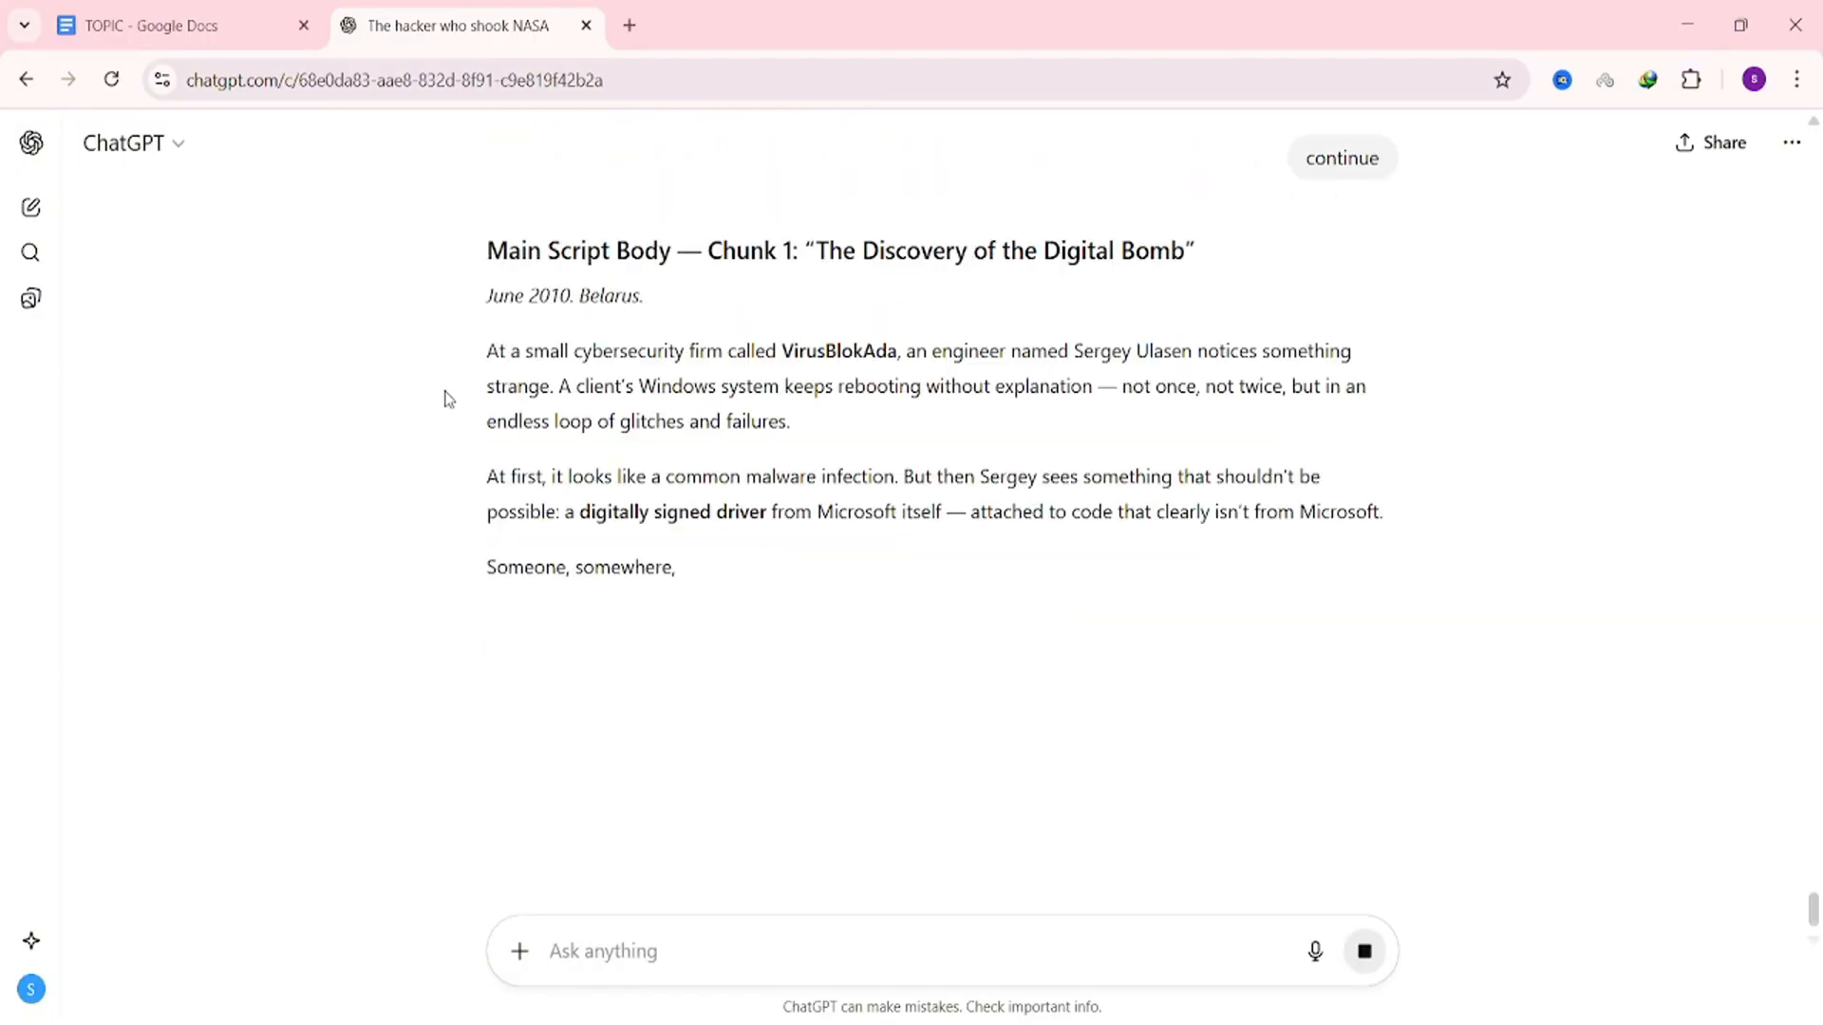
scroll("down", 3)
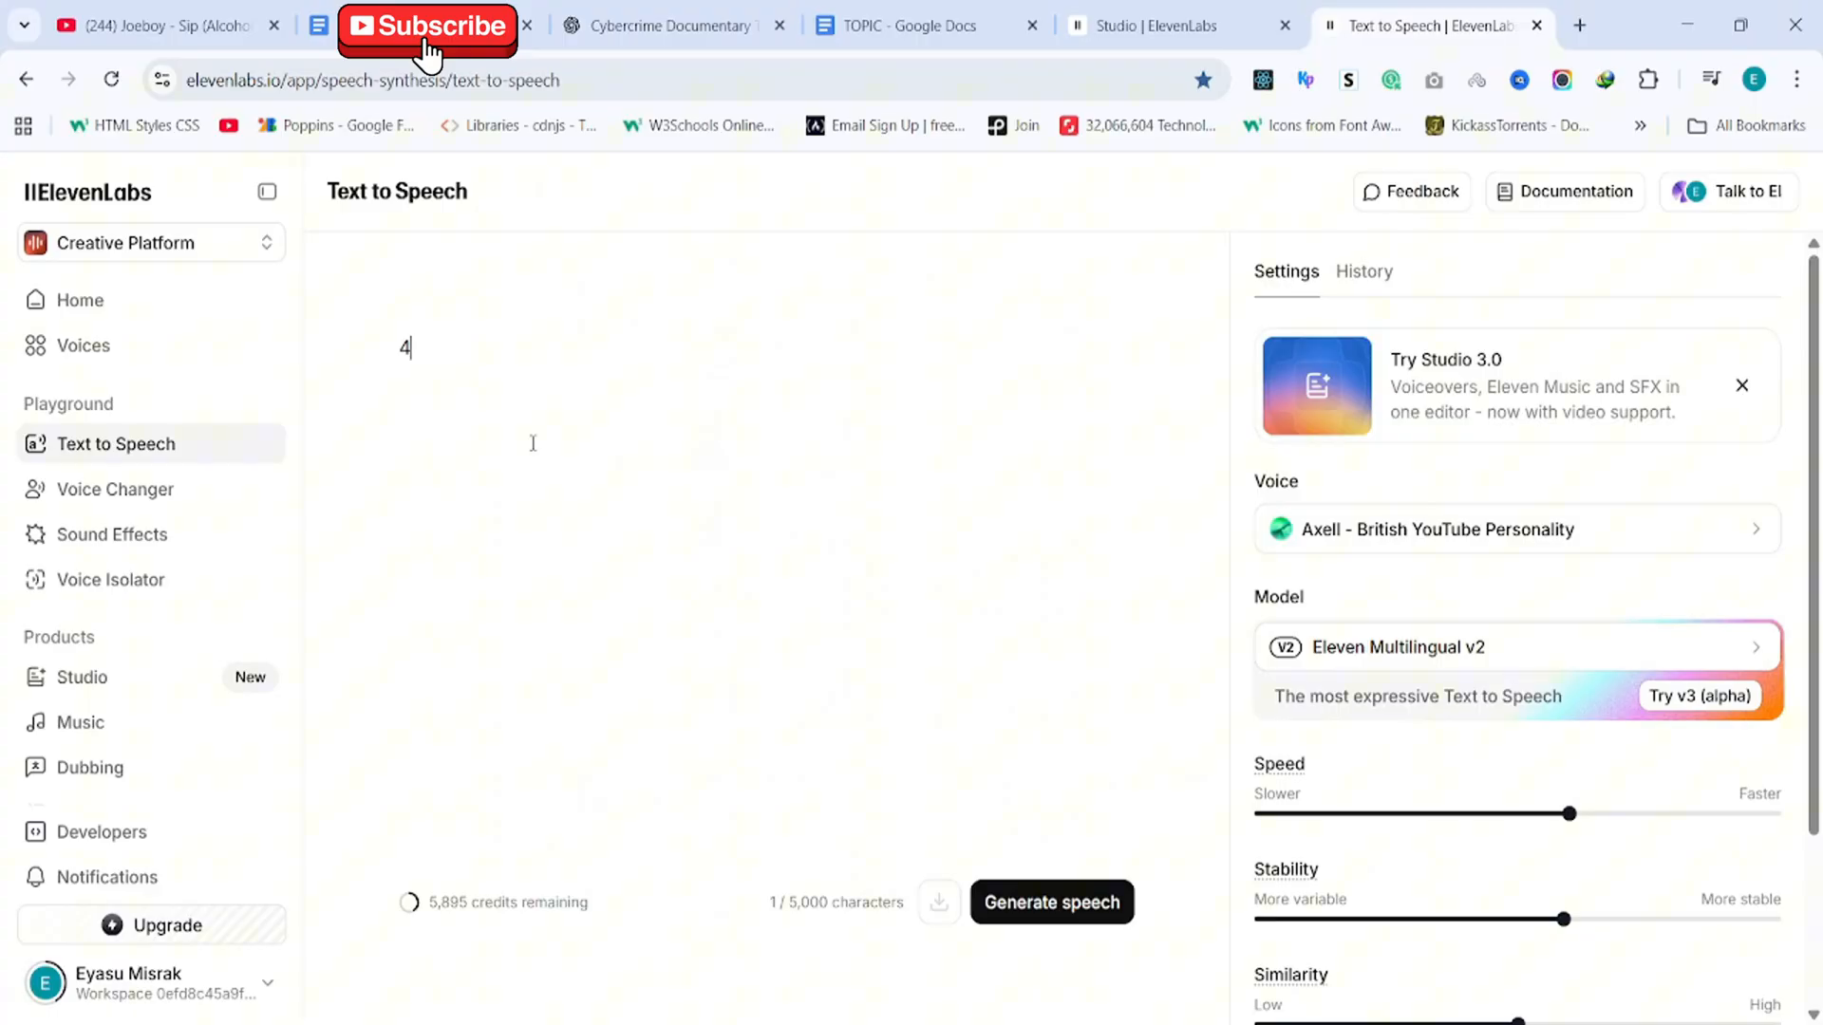
mouse_move(972, 601)
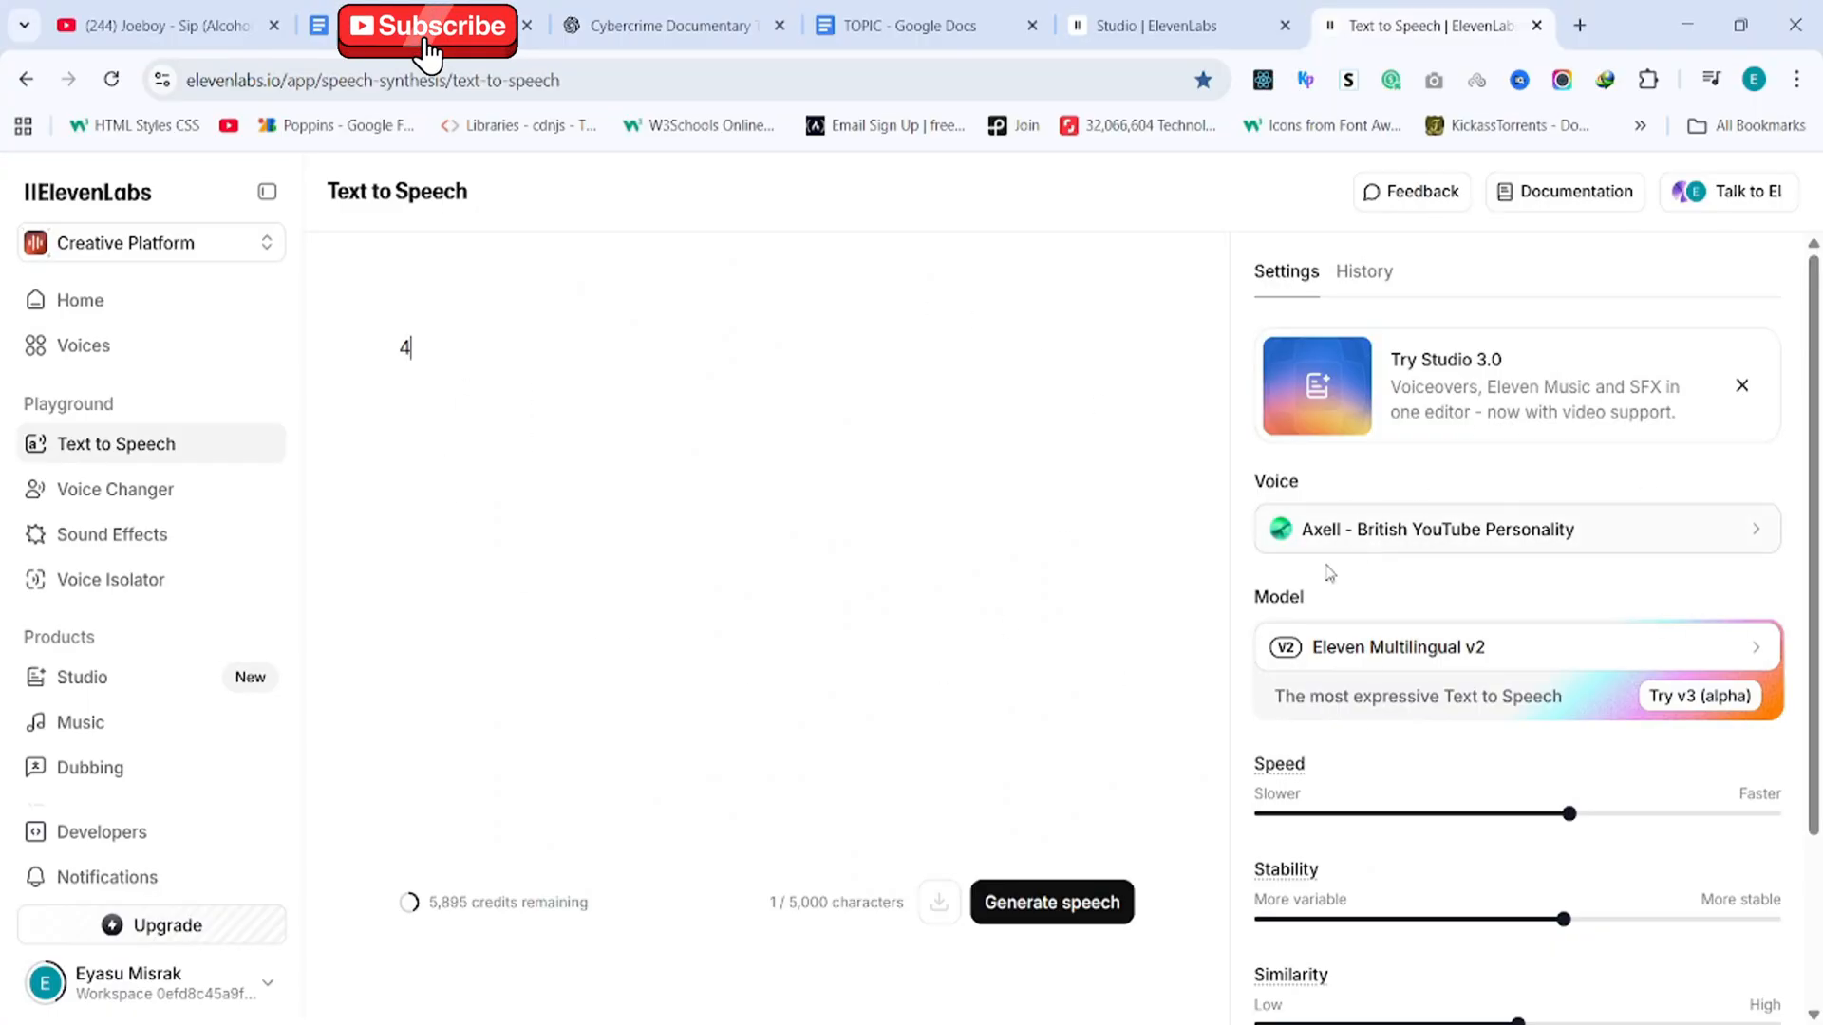
- Paste the 1,702-character Stuxnet opening chunk and generate the Axell voiceover
key("Backspace")
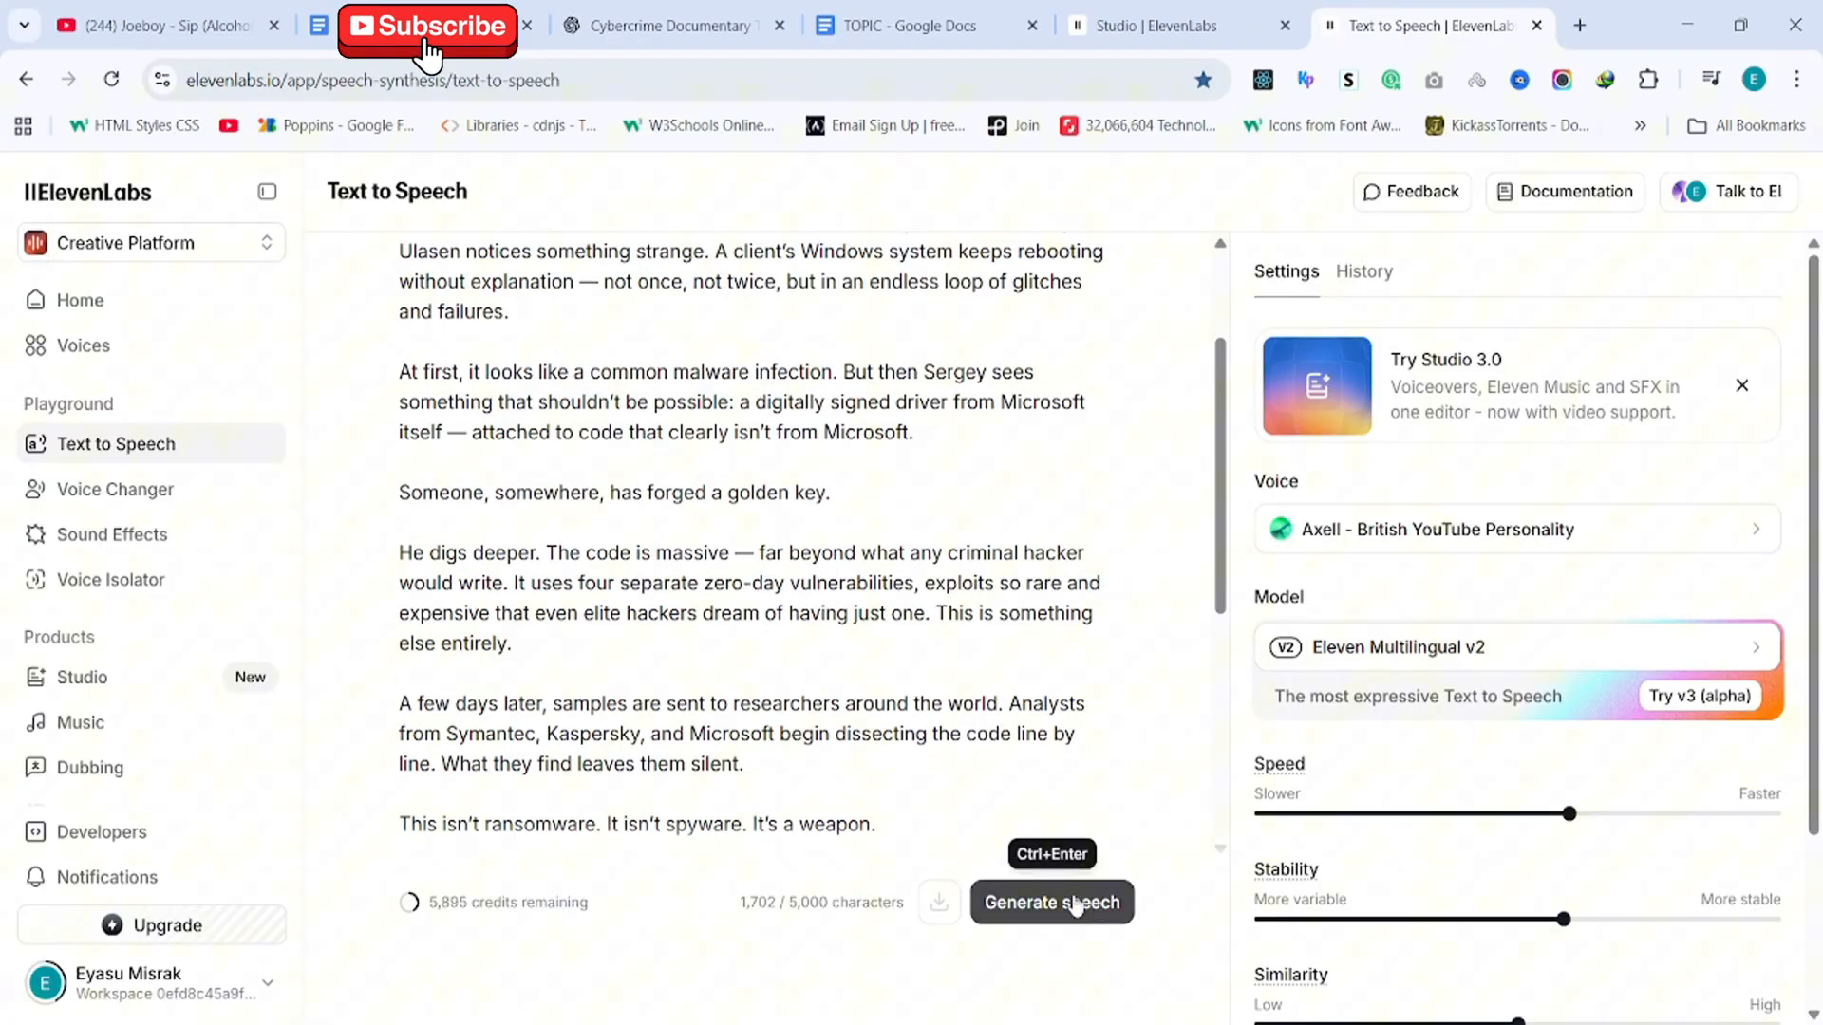
left_click(1050, 902)
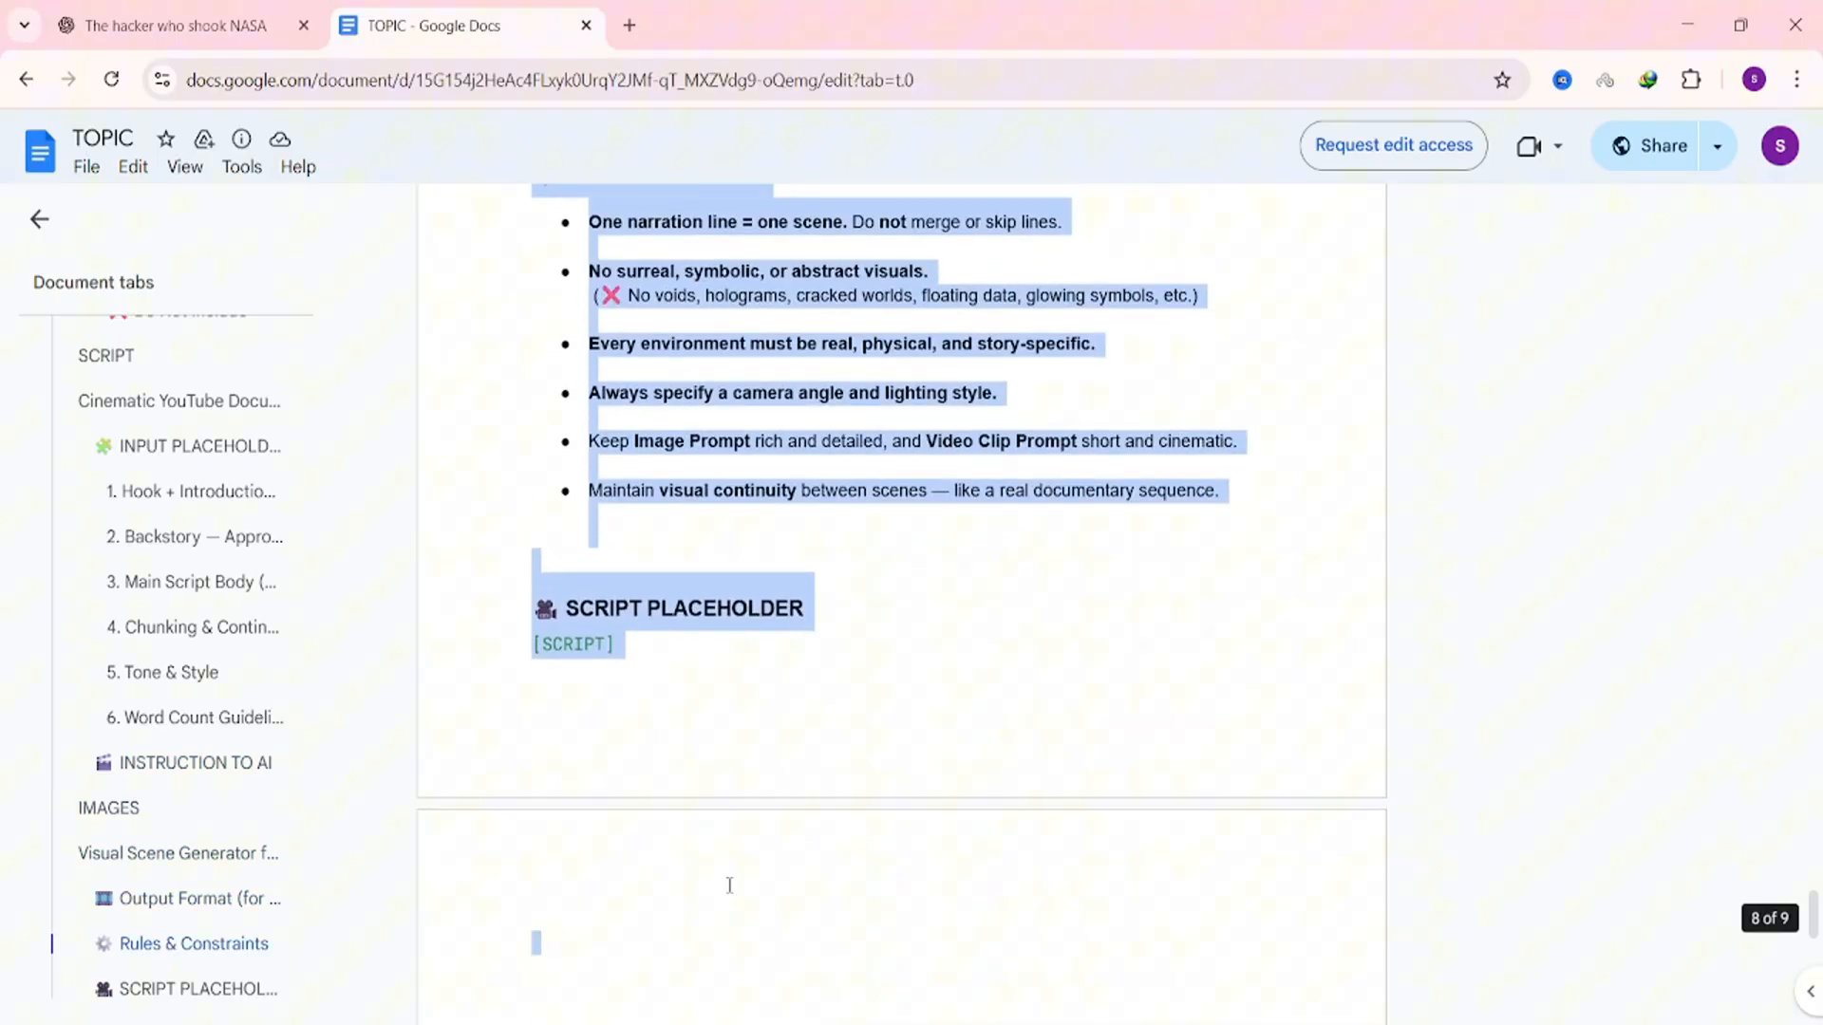
- Copy the Visual Scene Generator prompt from the TOPIC document
left_click(169, 25)
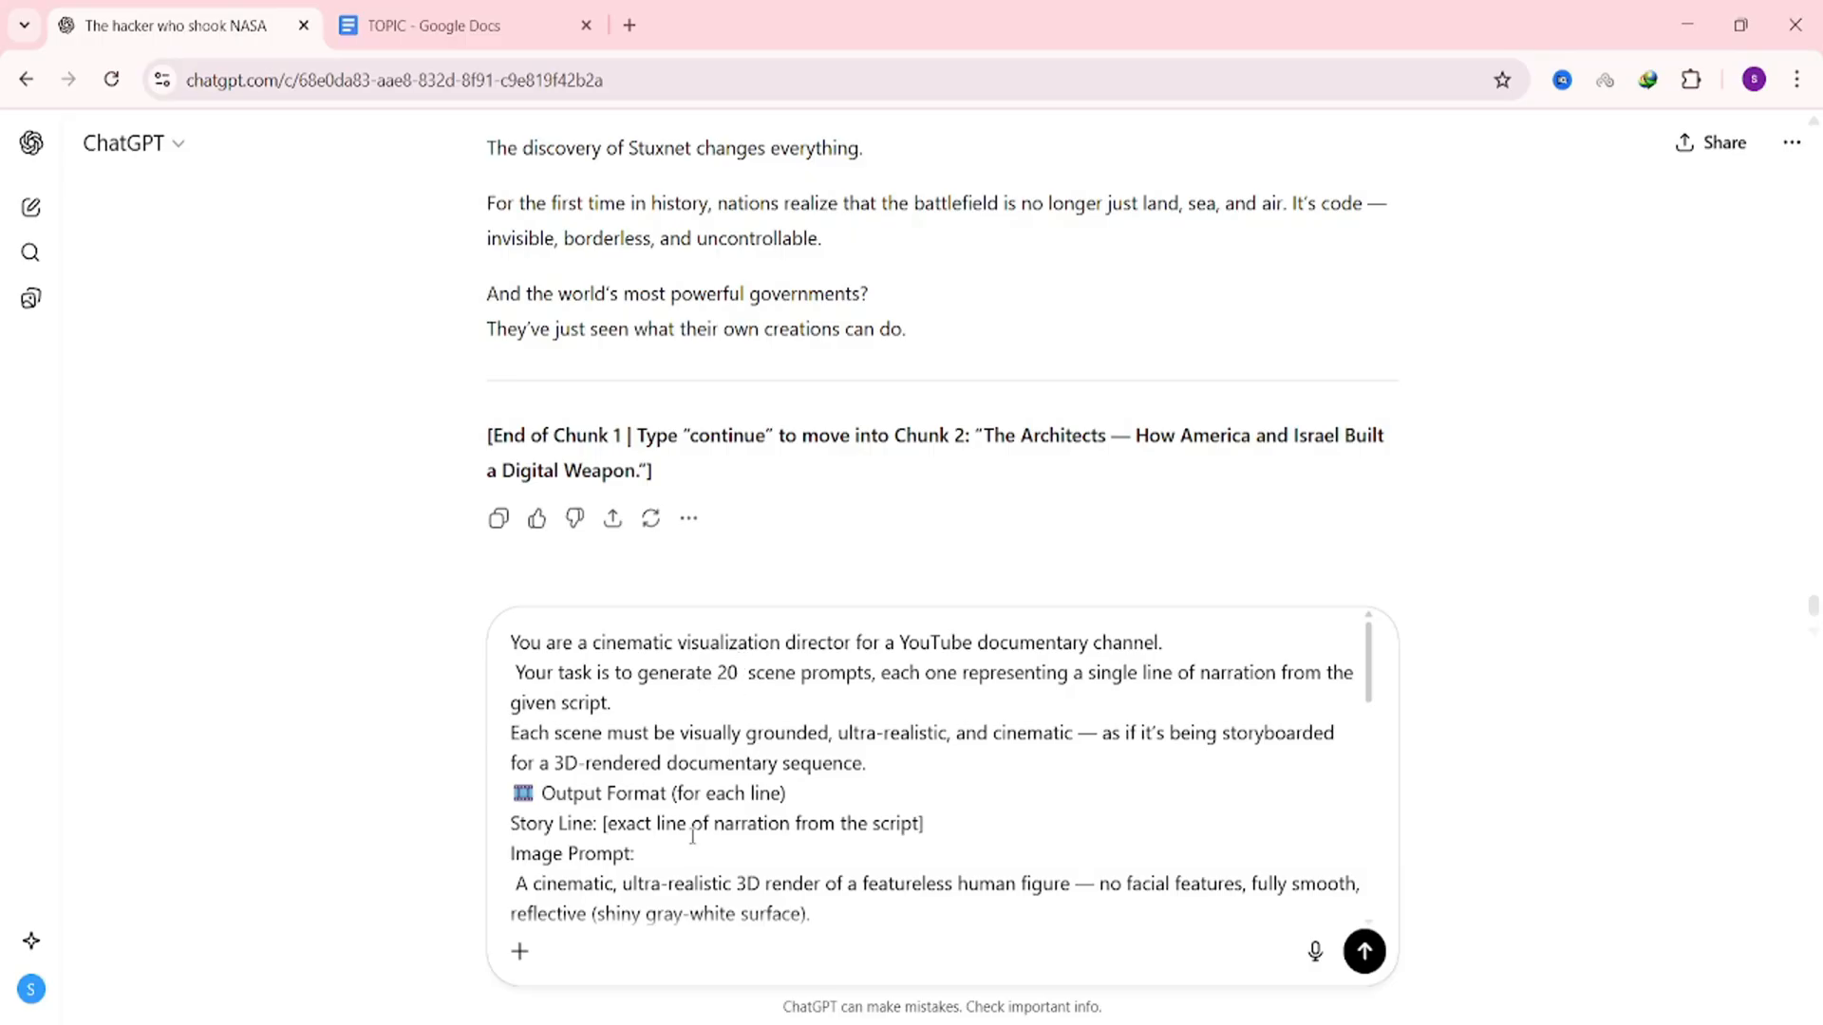
- Send the 20-scene visual prompt request with Chunk 1 as the script
scroll("down", 3)
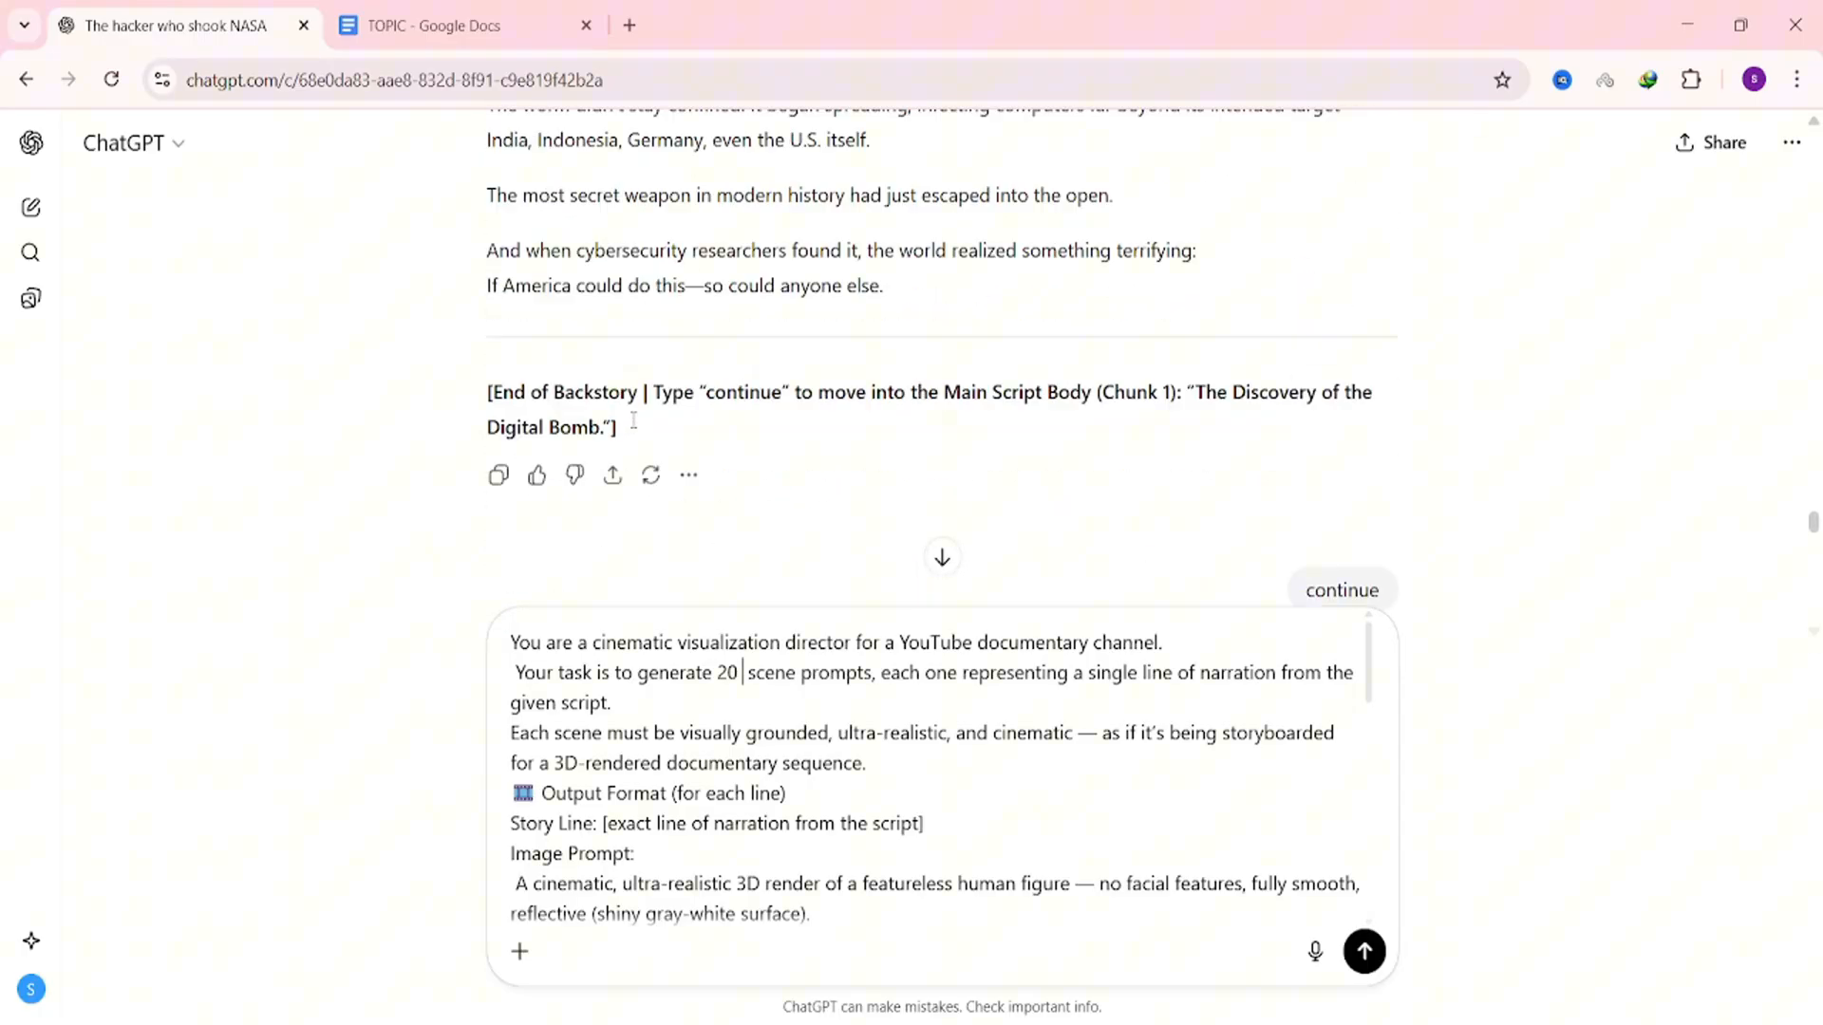
scroll("down", 3)
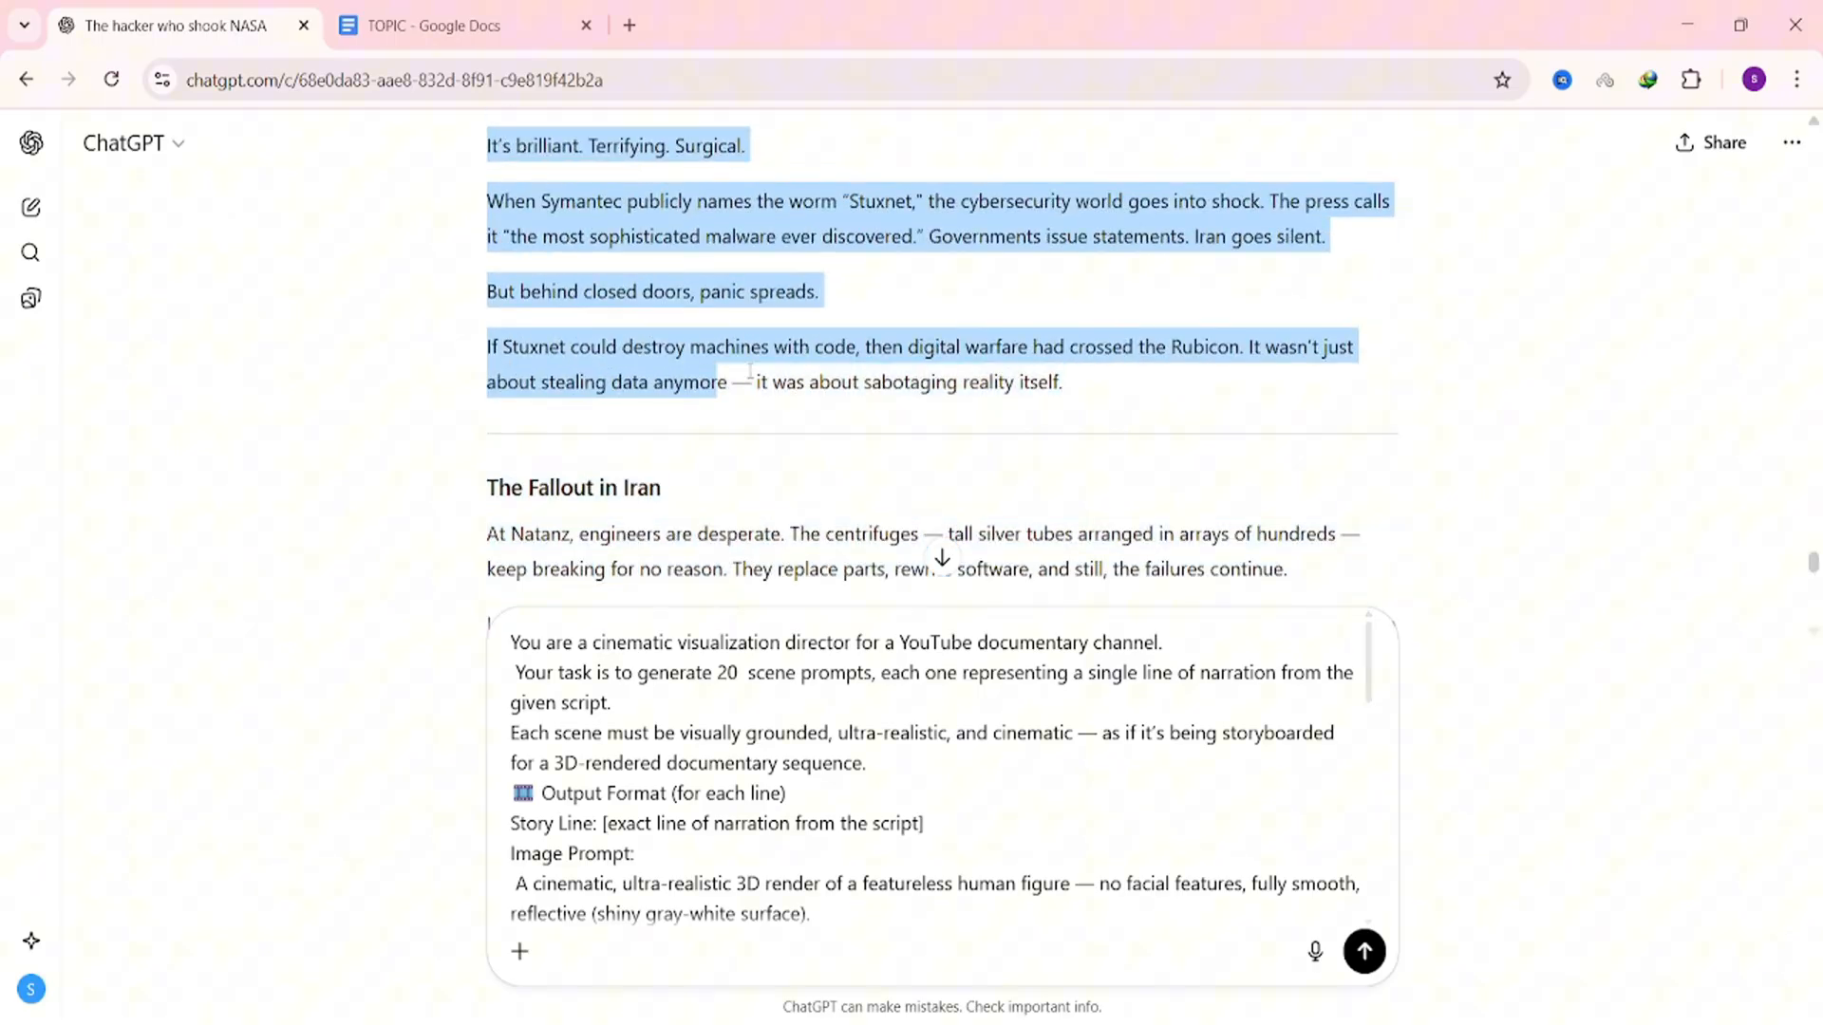
scroll("down", 3)
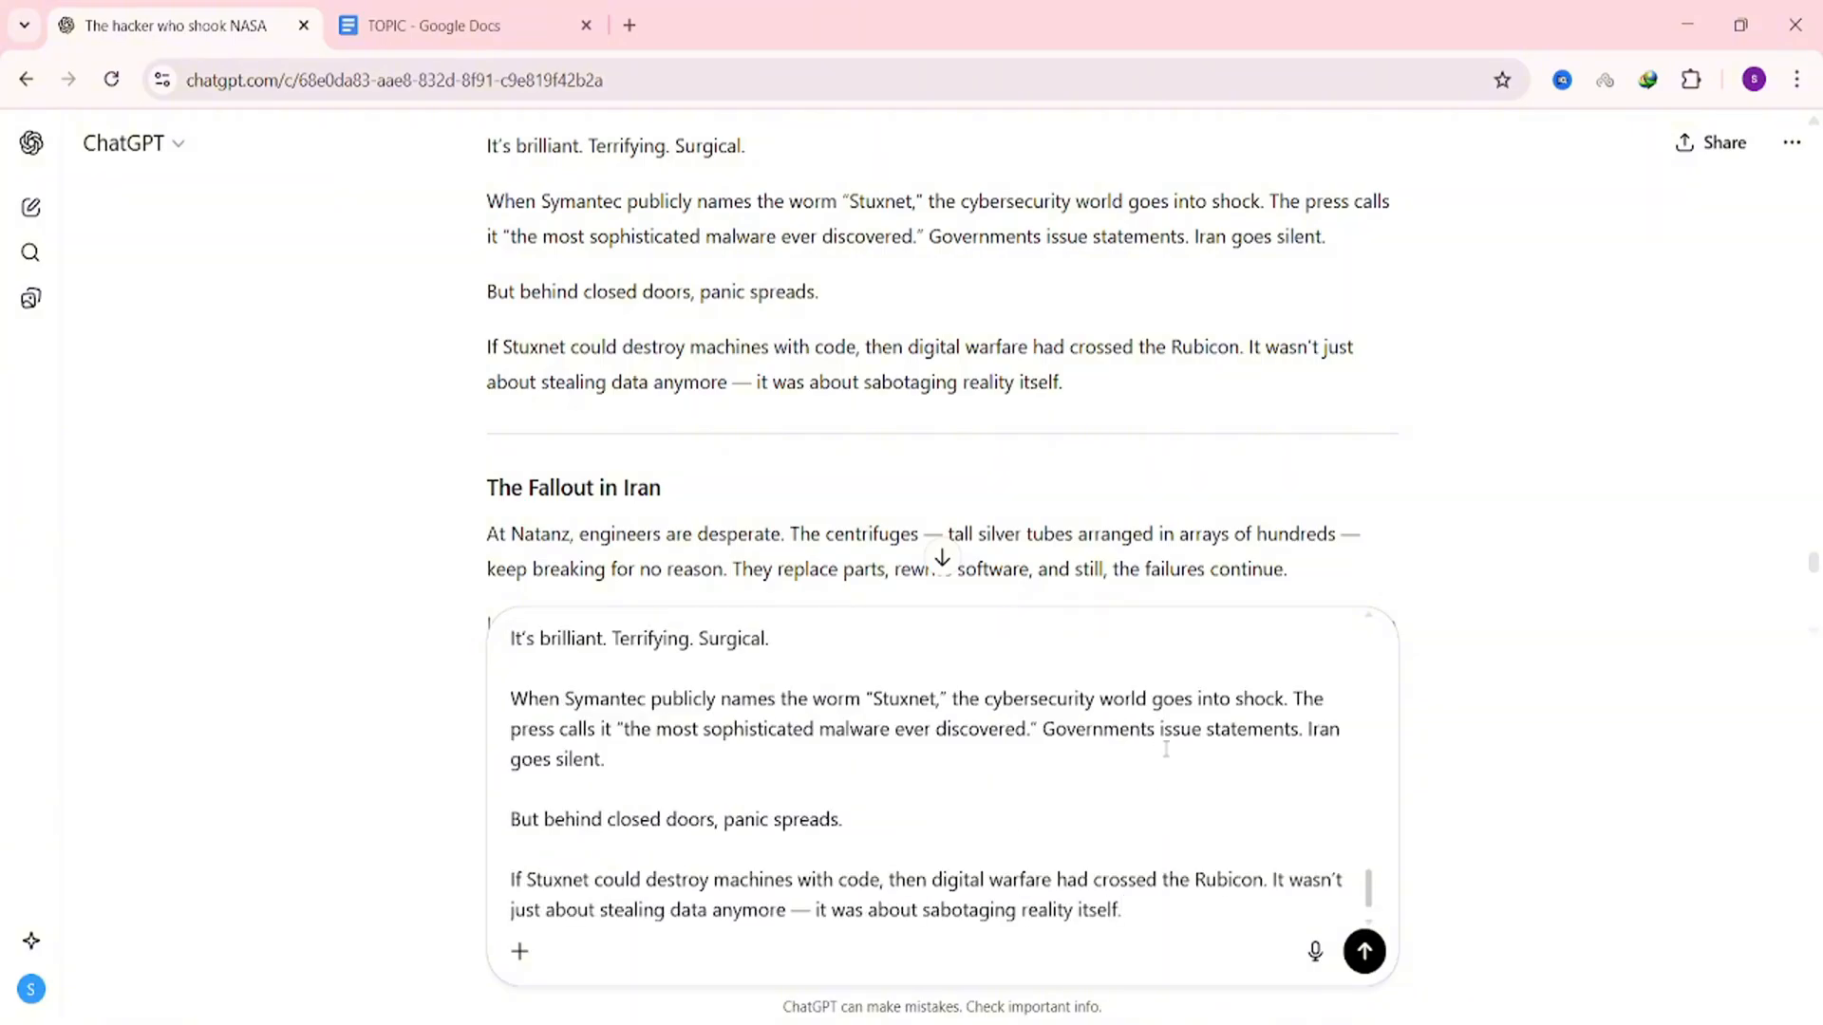
left_click(1363, 951)
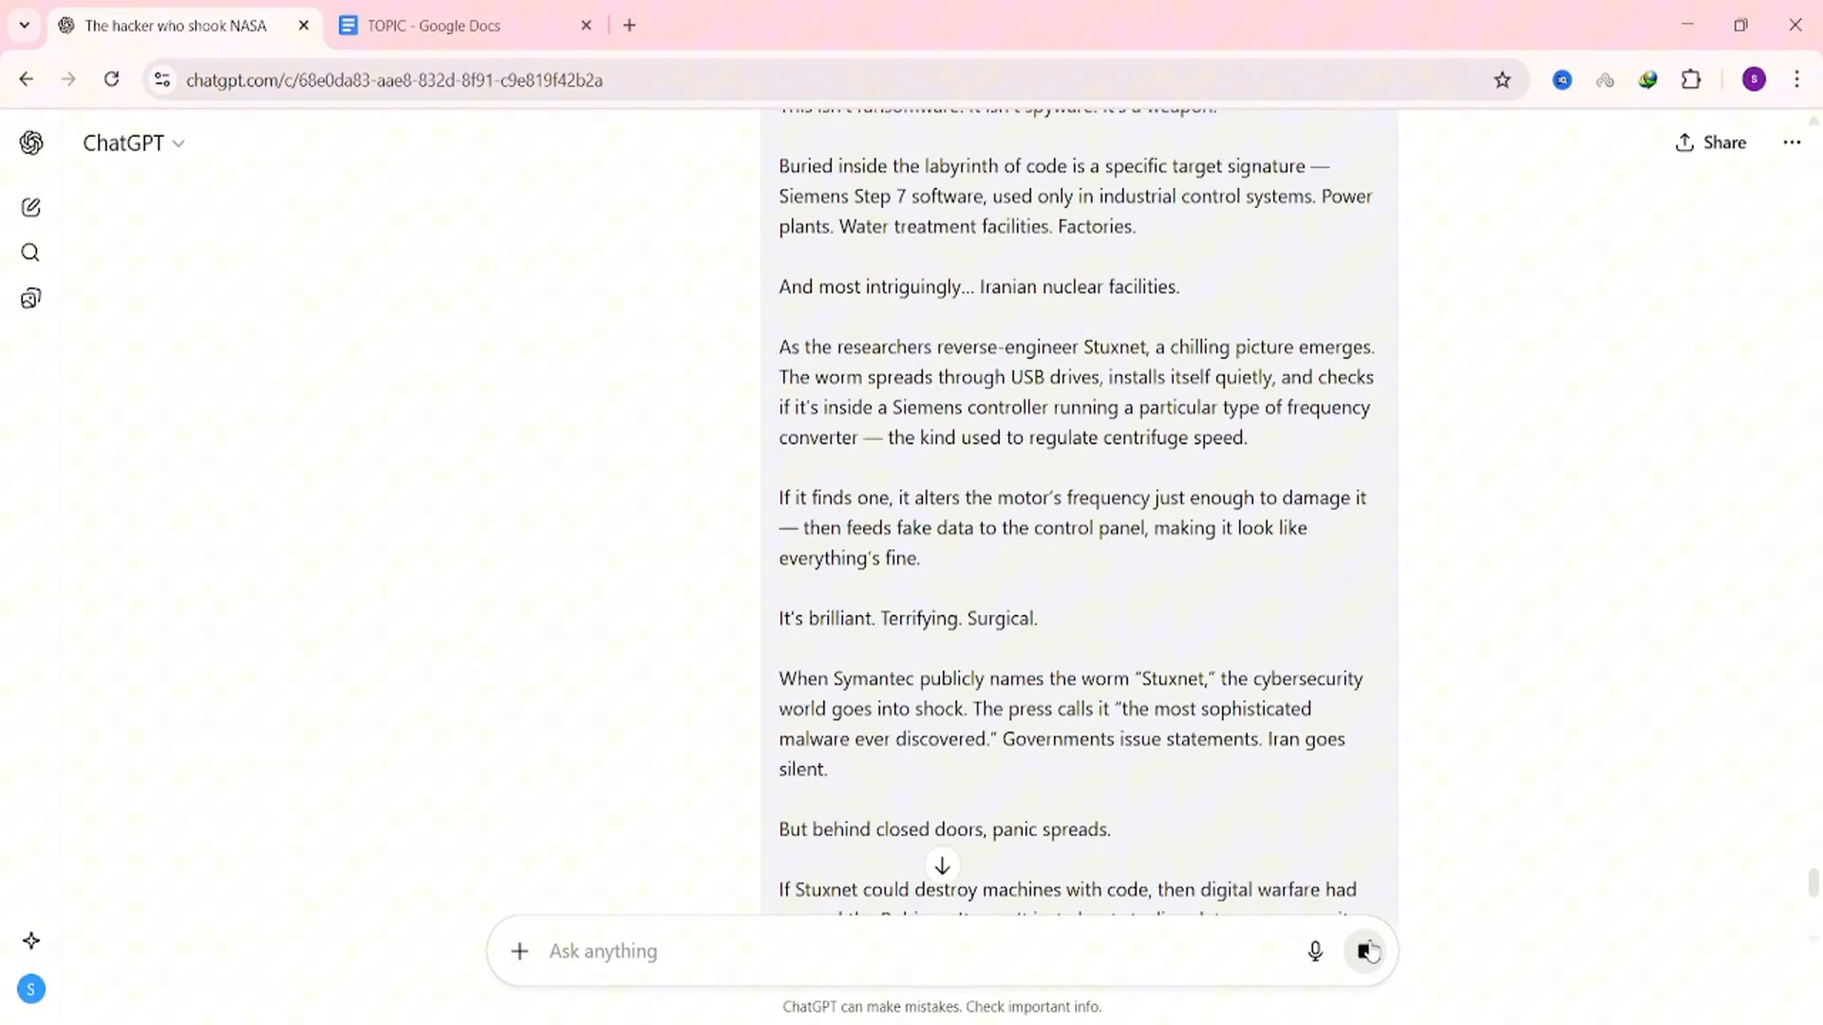
- Browse the numbered scene prompts with their story lines, image prompts and video clip prompts
left_click(1365, 951)
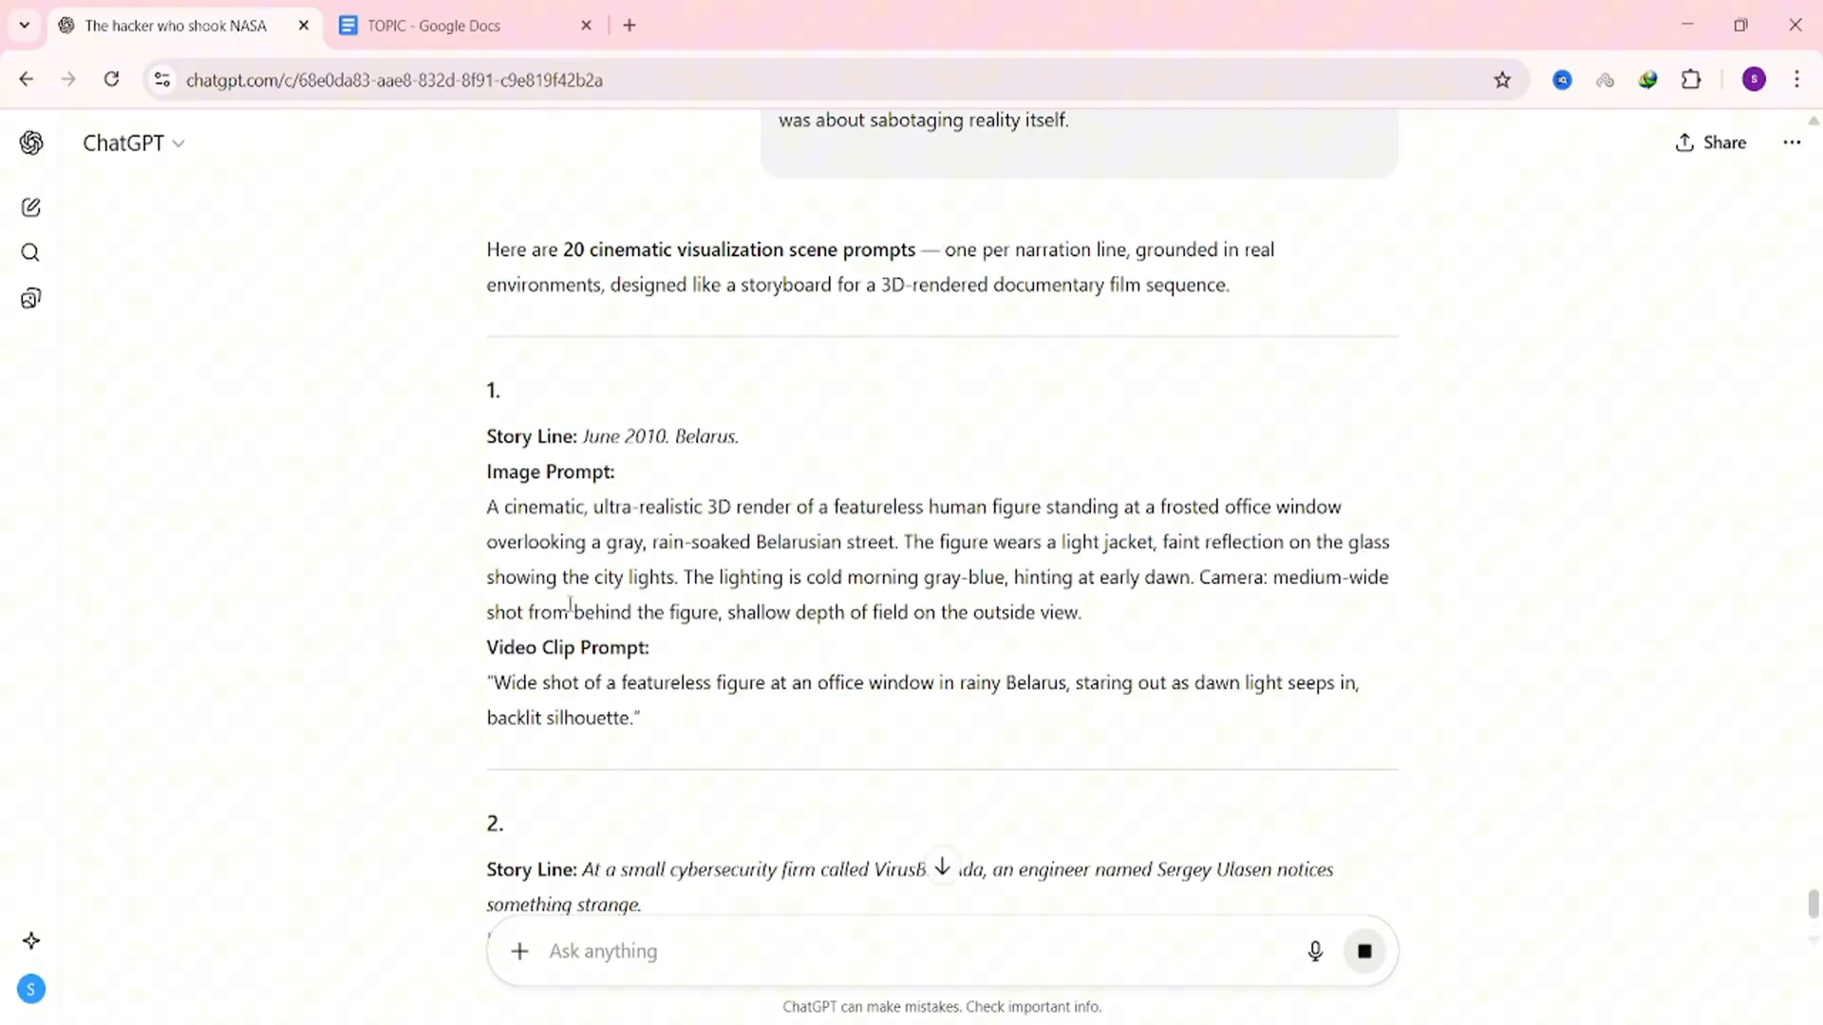
double_click(517, 435)
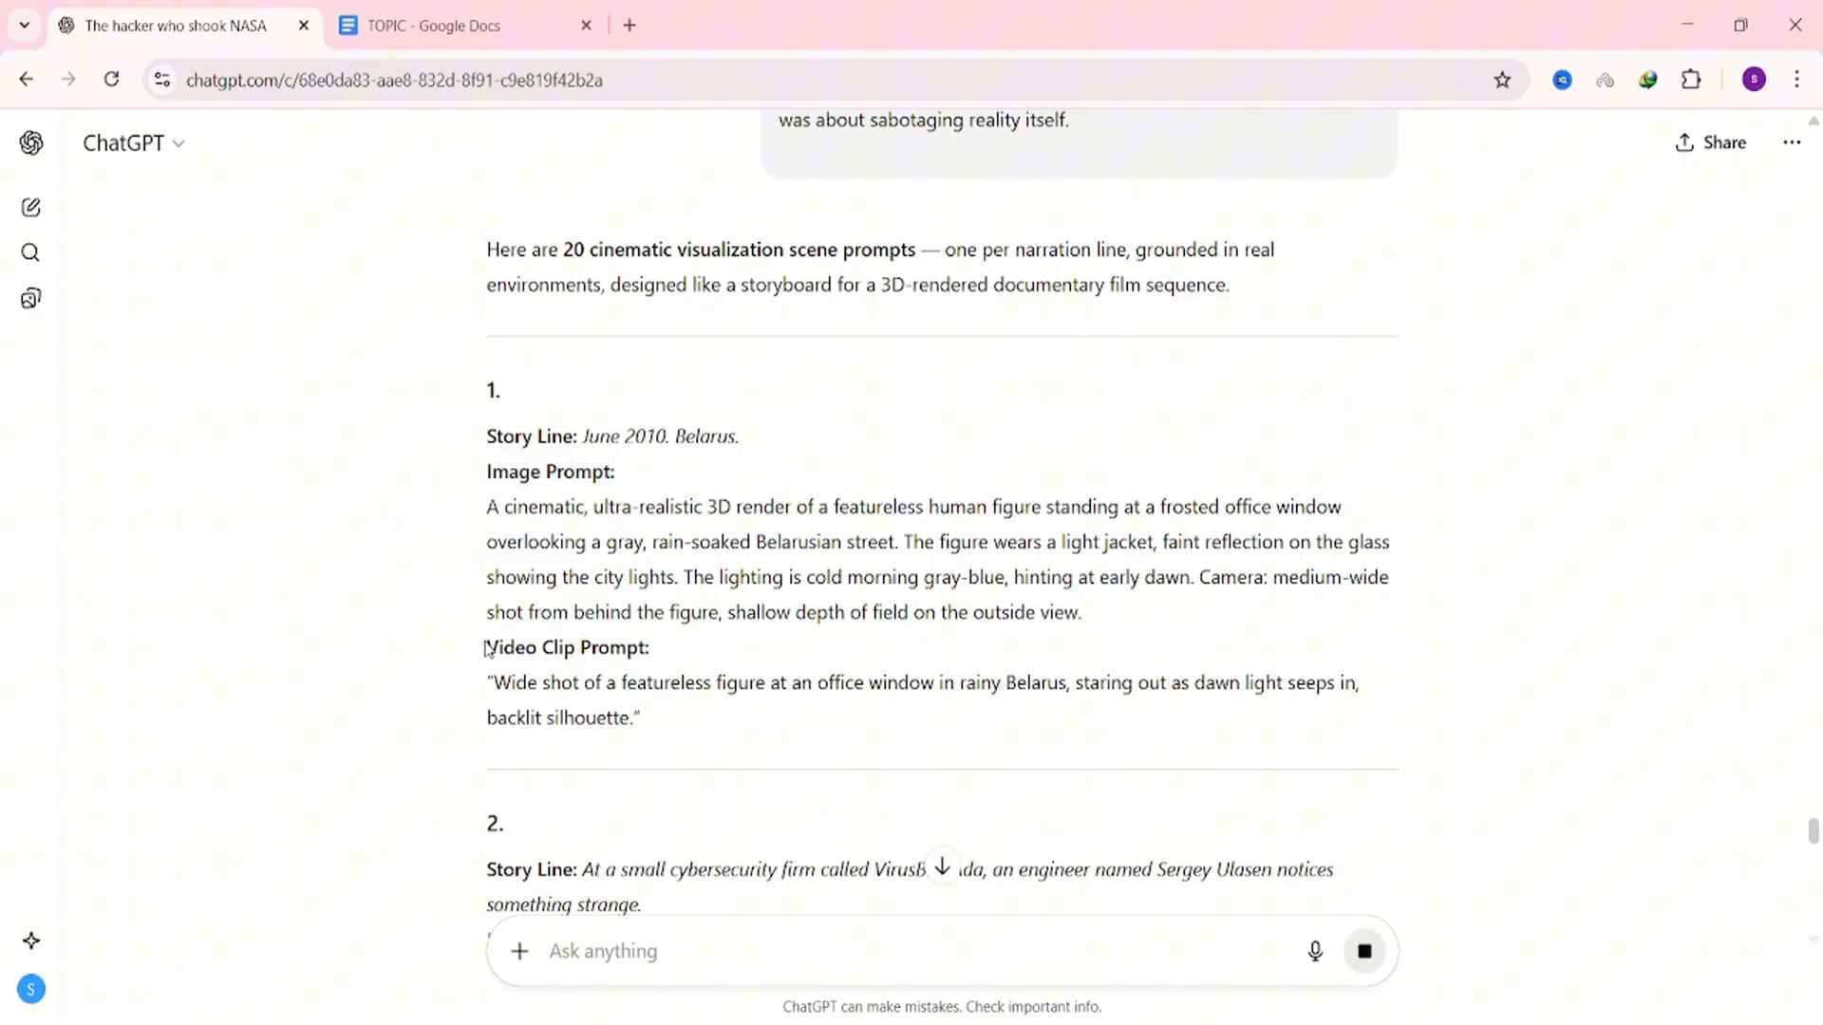
double_click(568, 647)
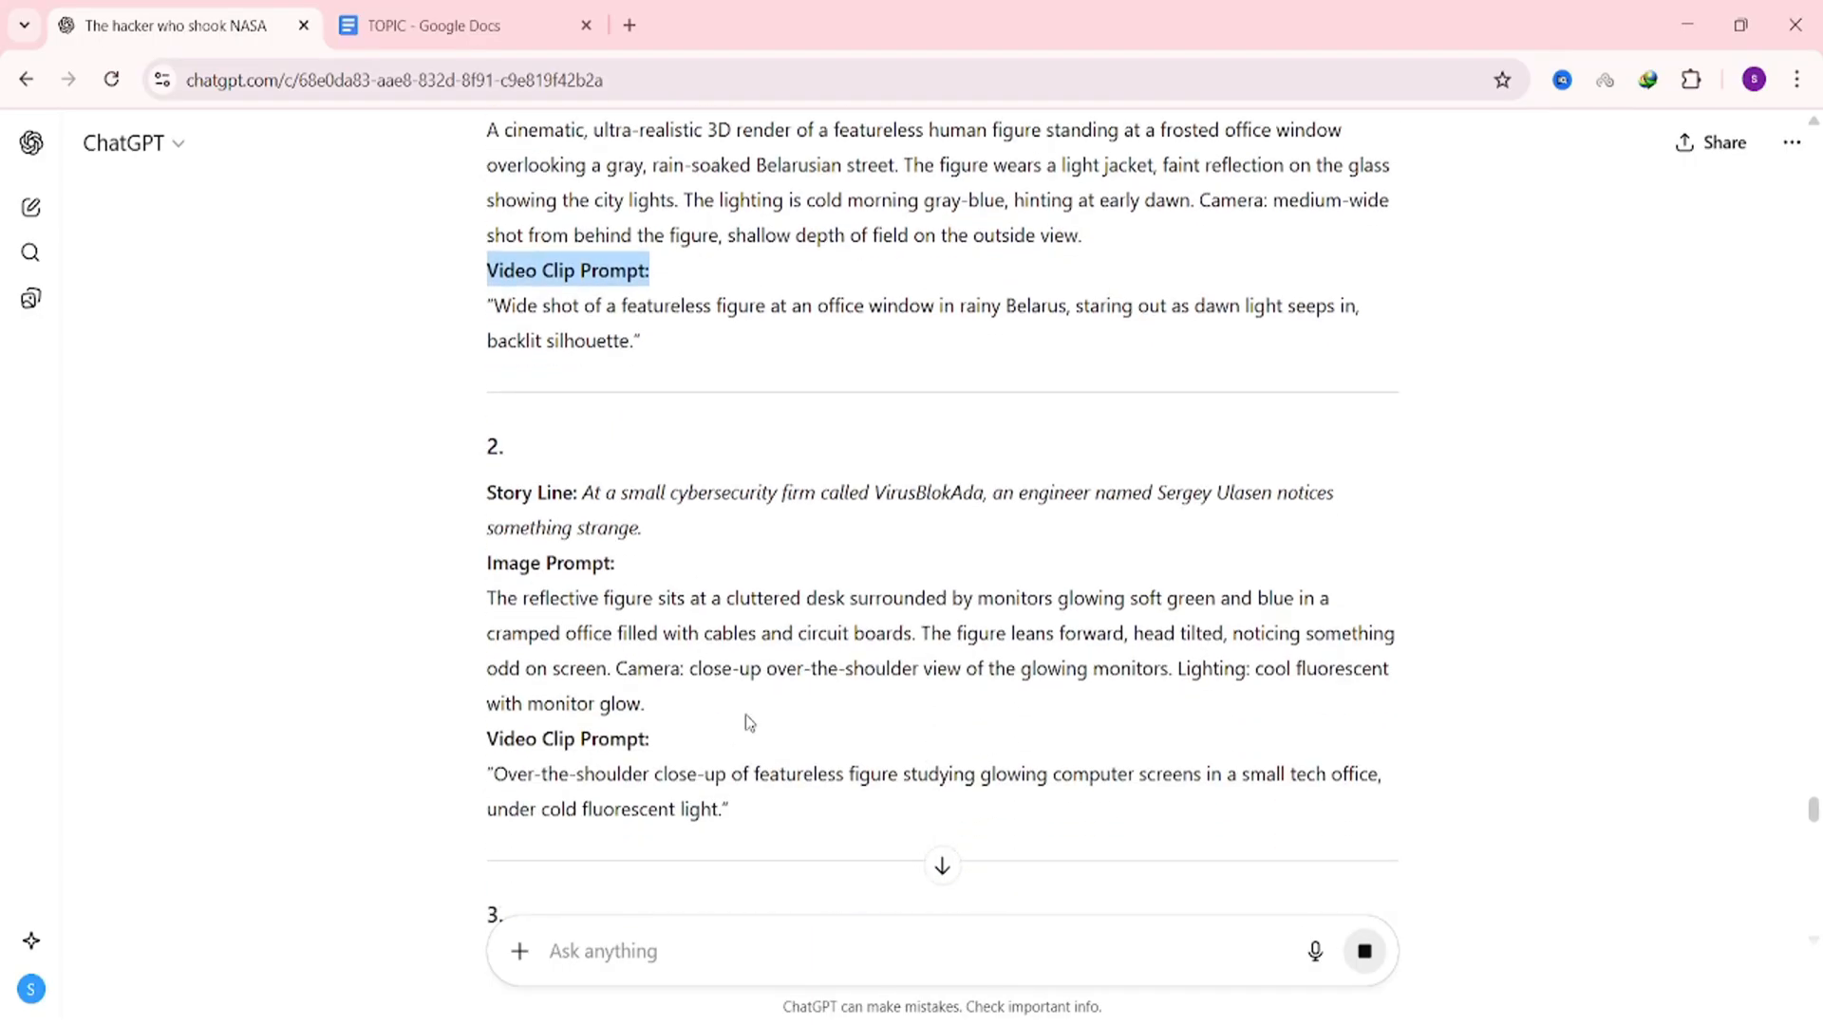
scroll("down", 3)
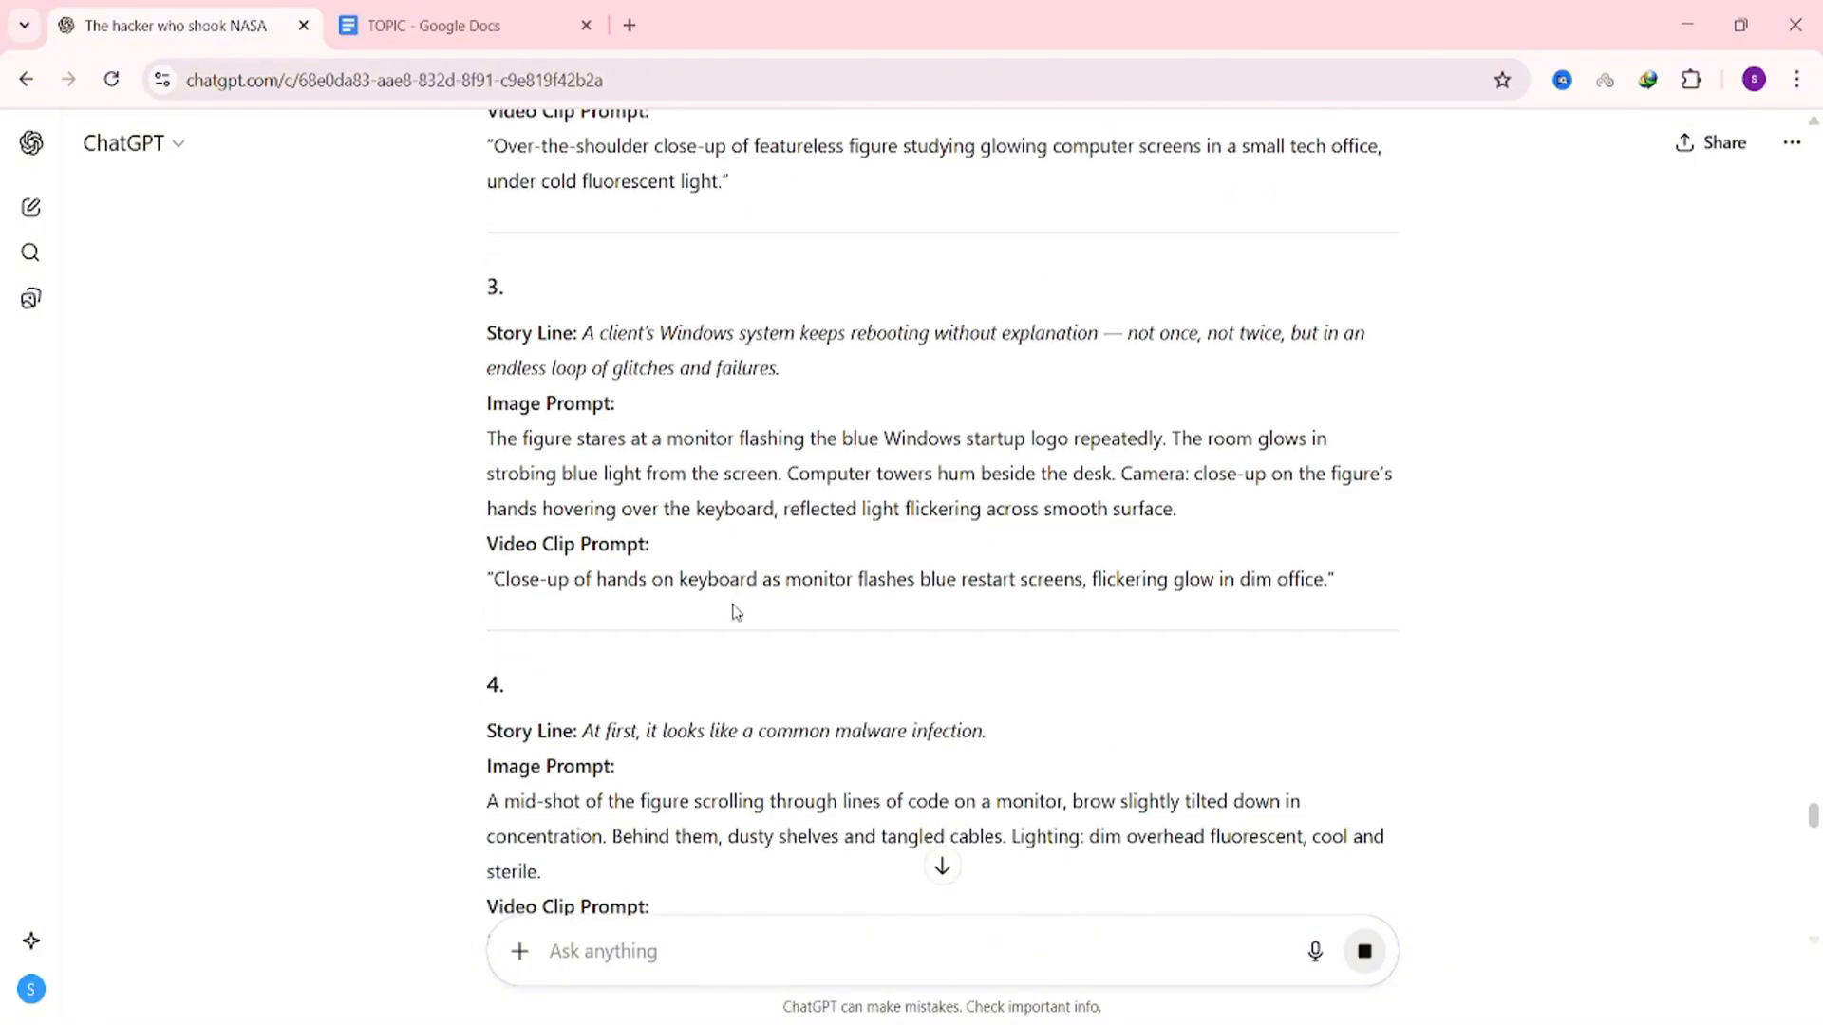
scroll("down", 3)
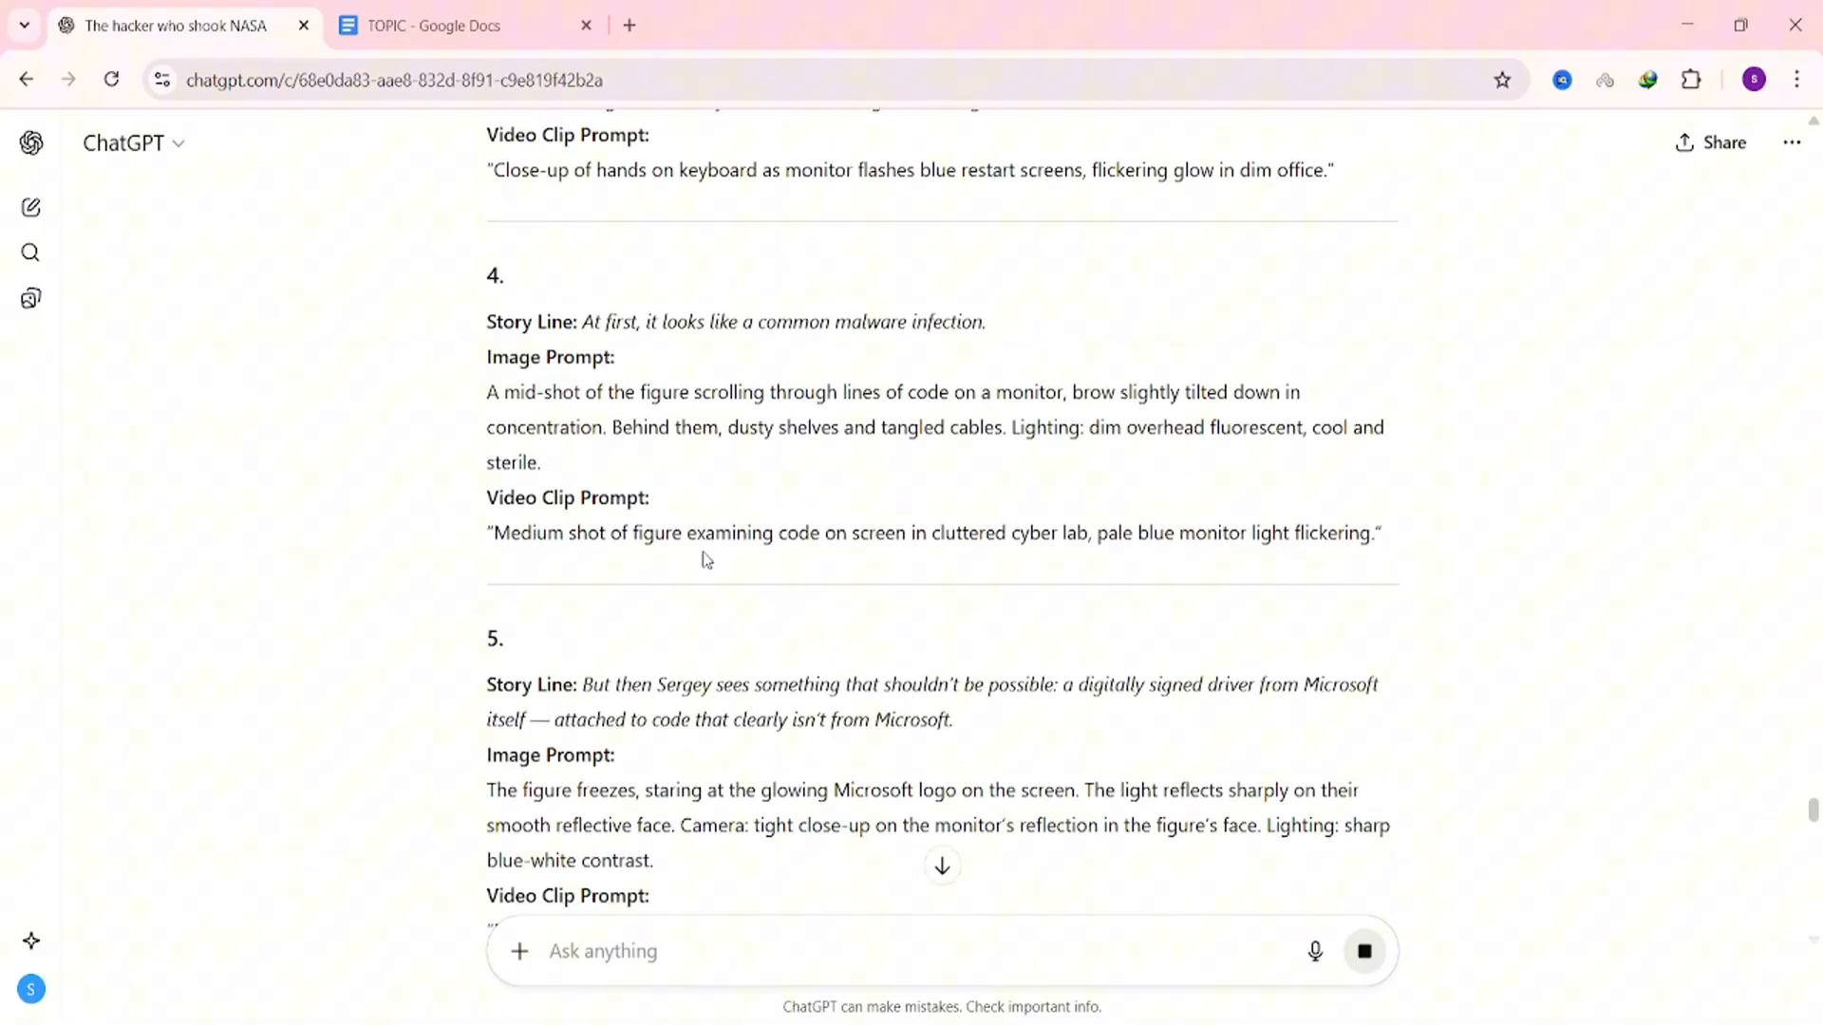
scroll("down", 3)
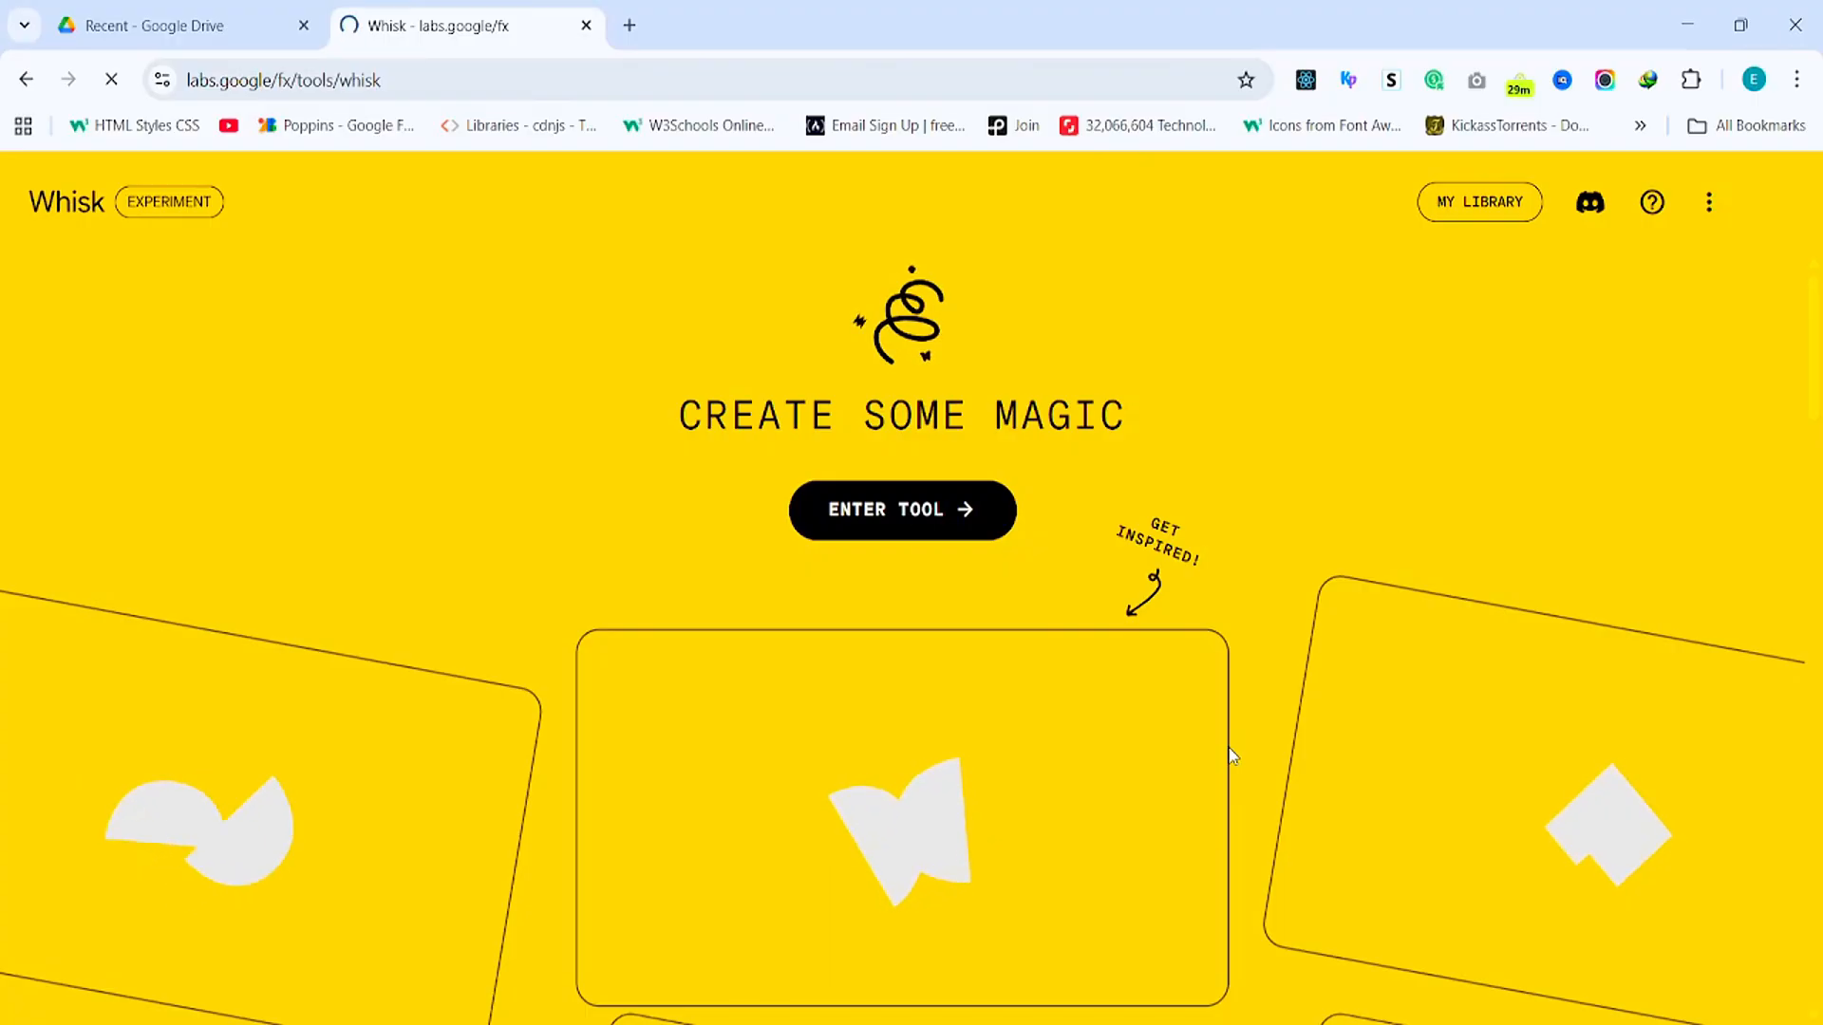
- Open Whisk's reference panel and upload a subject reference image
left_click(901, 509)
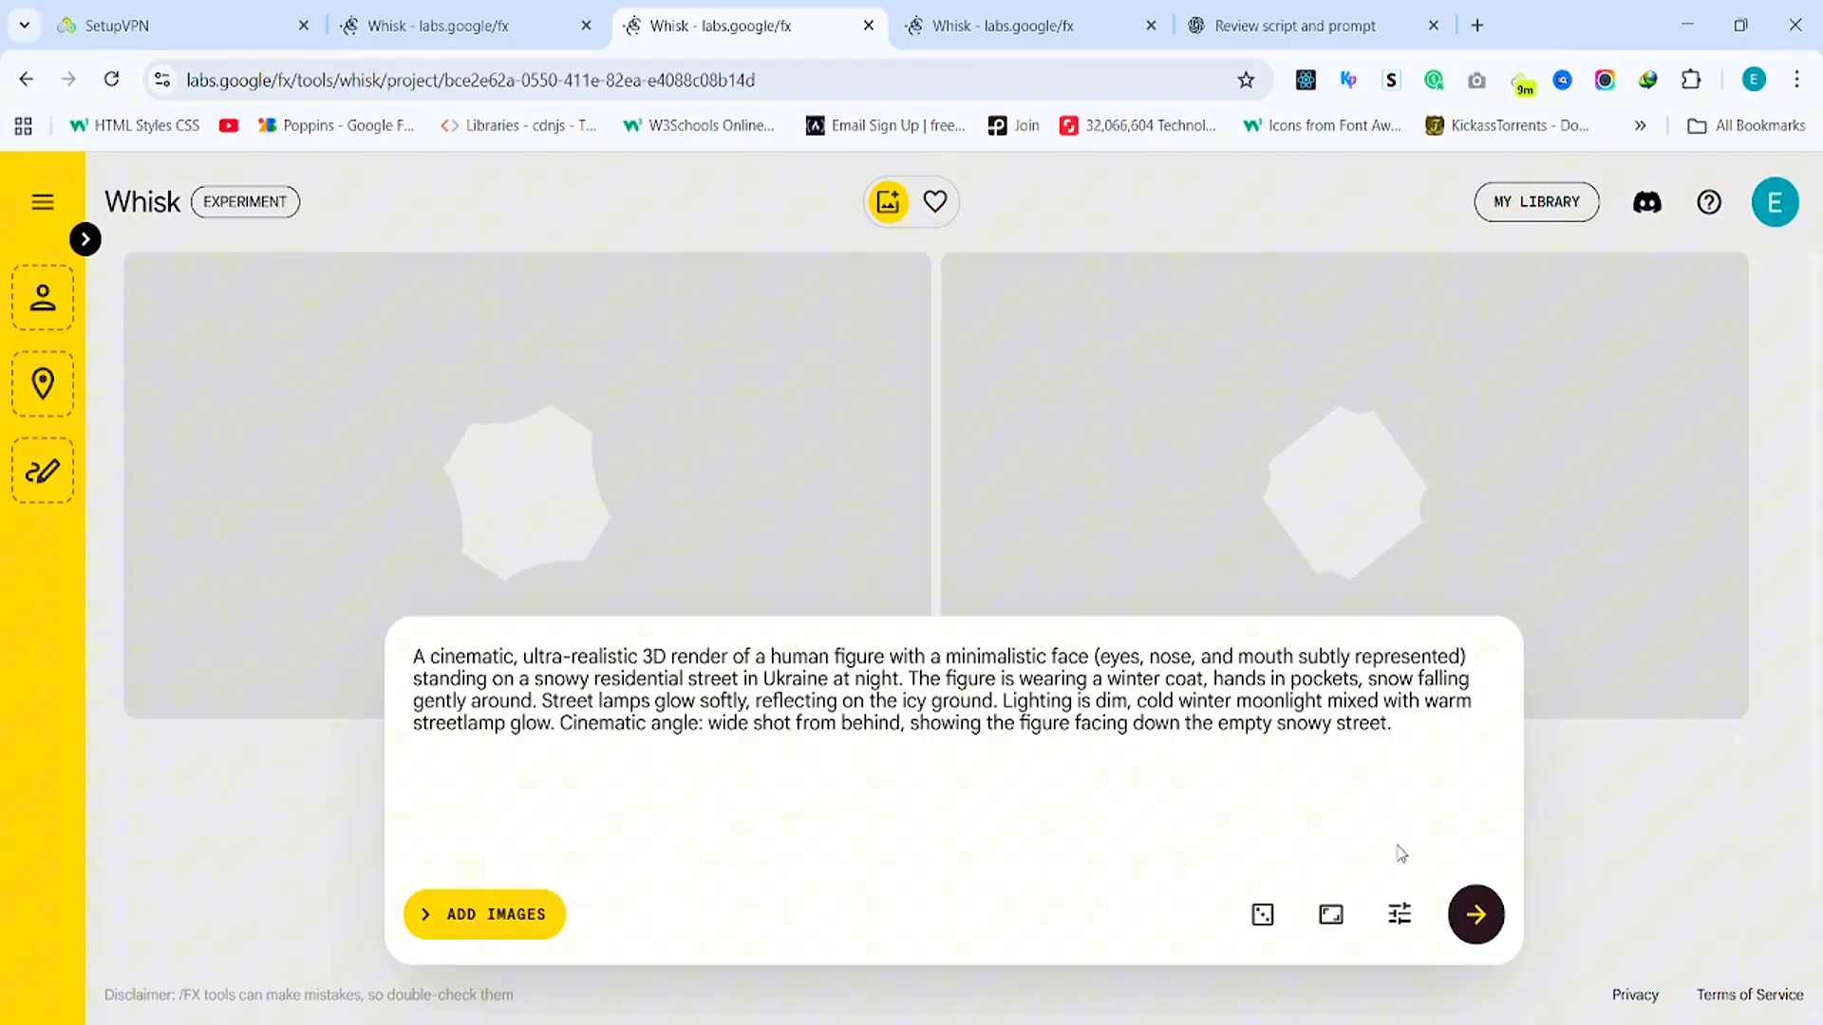
left_click(1475, 913)
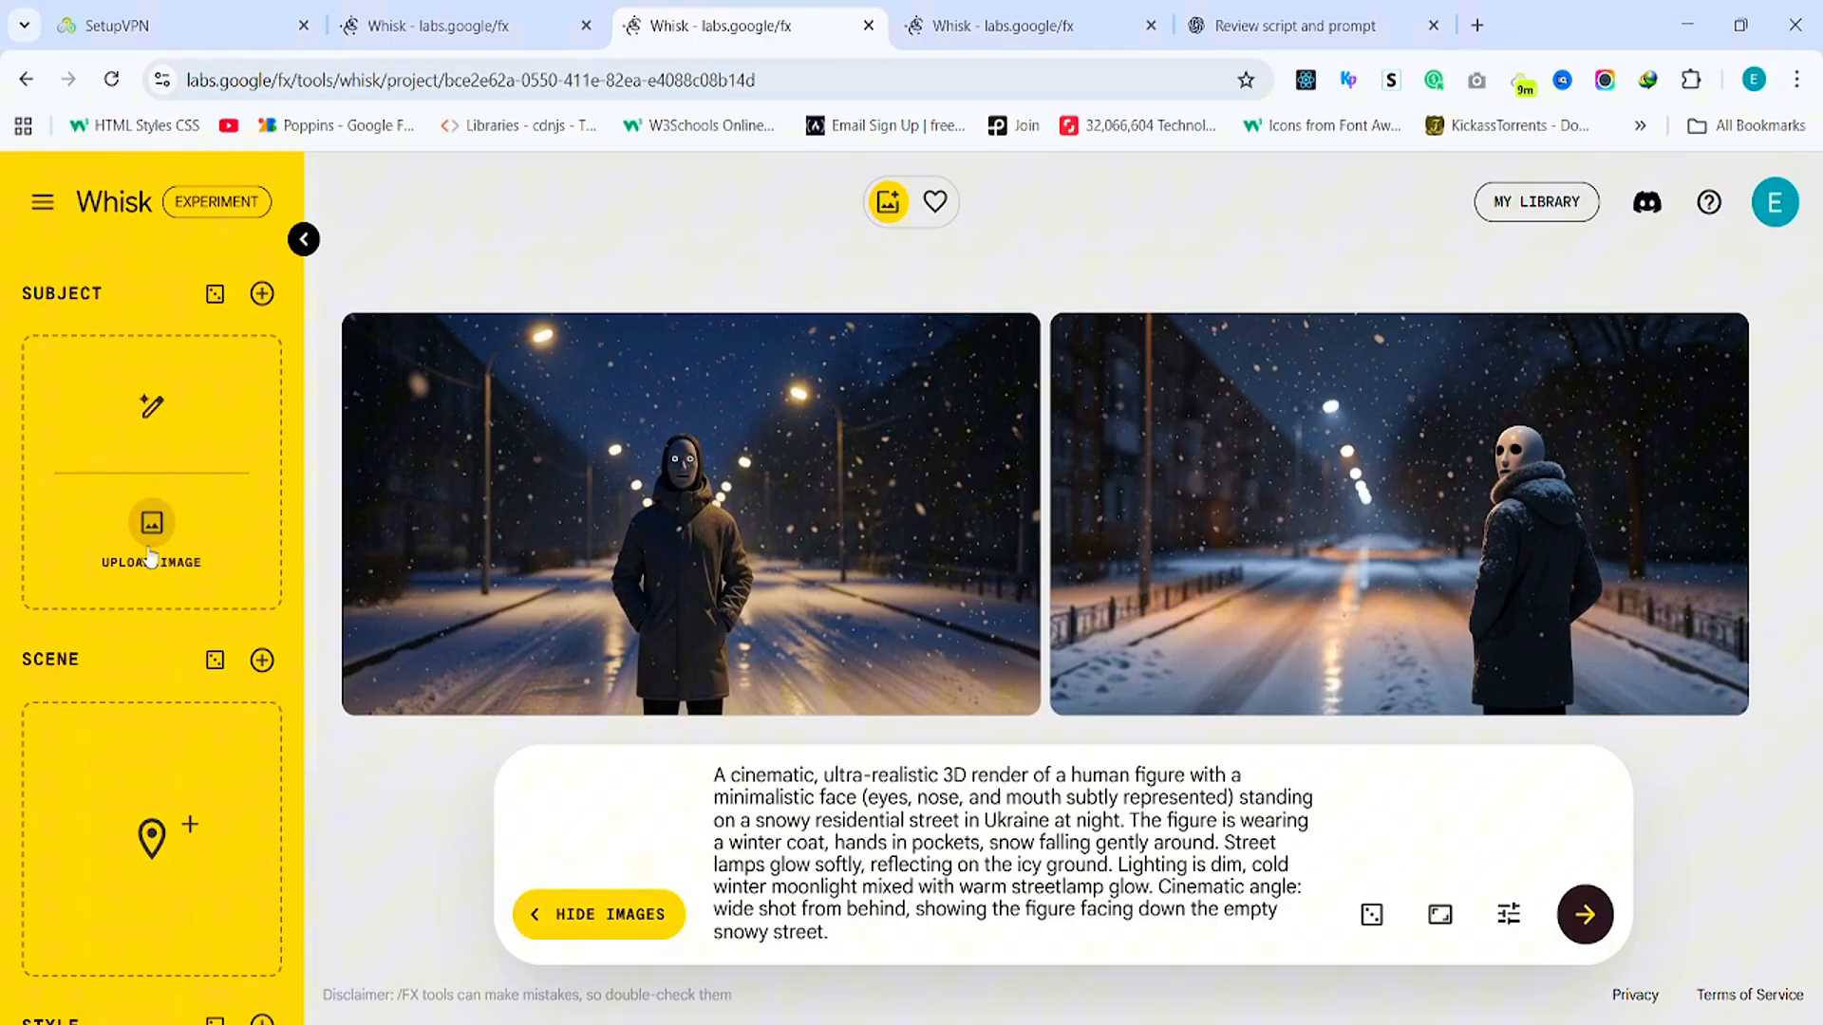
left_click(151, 539)
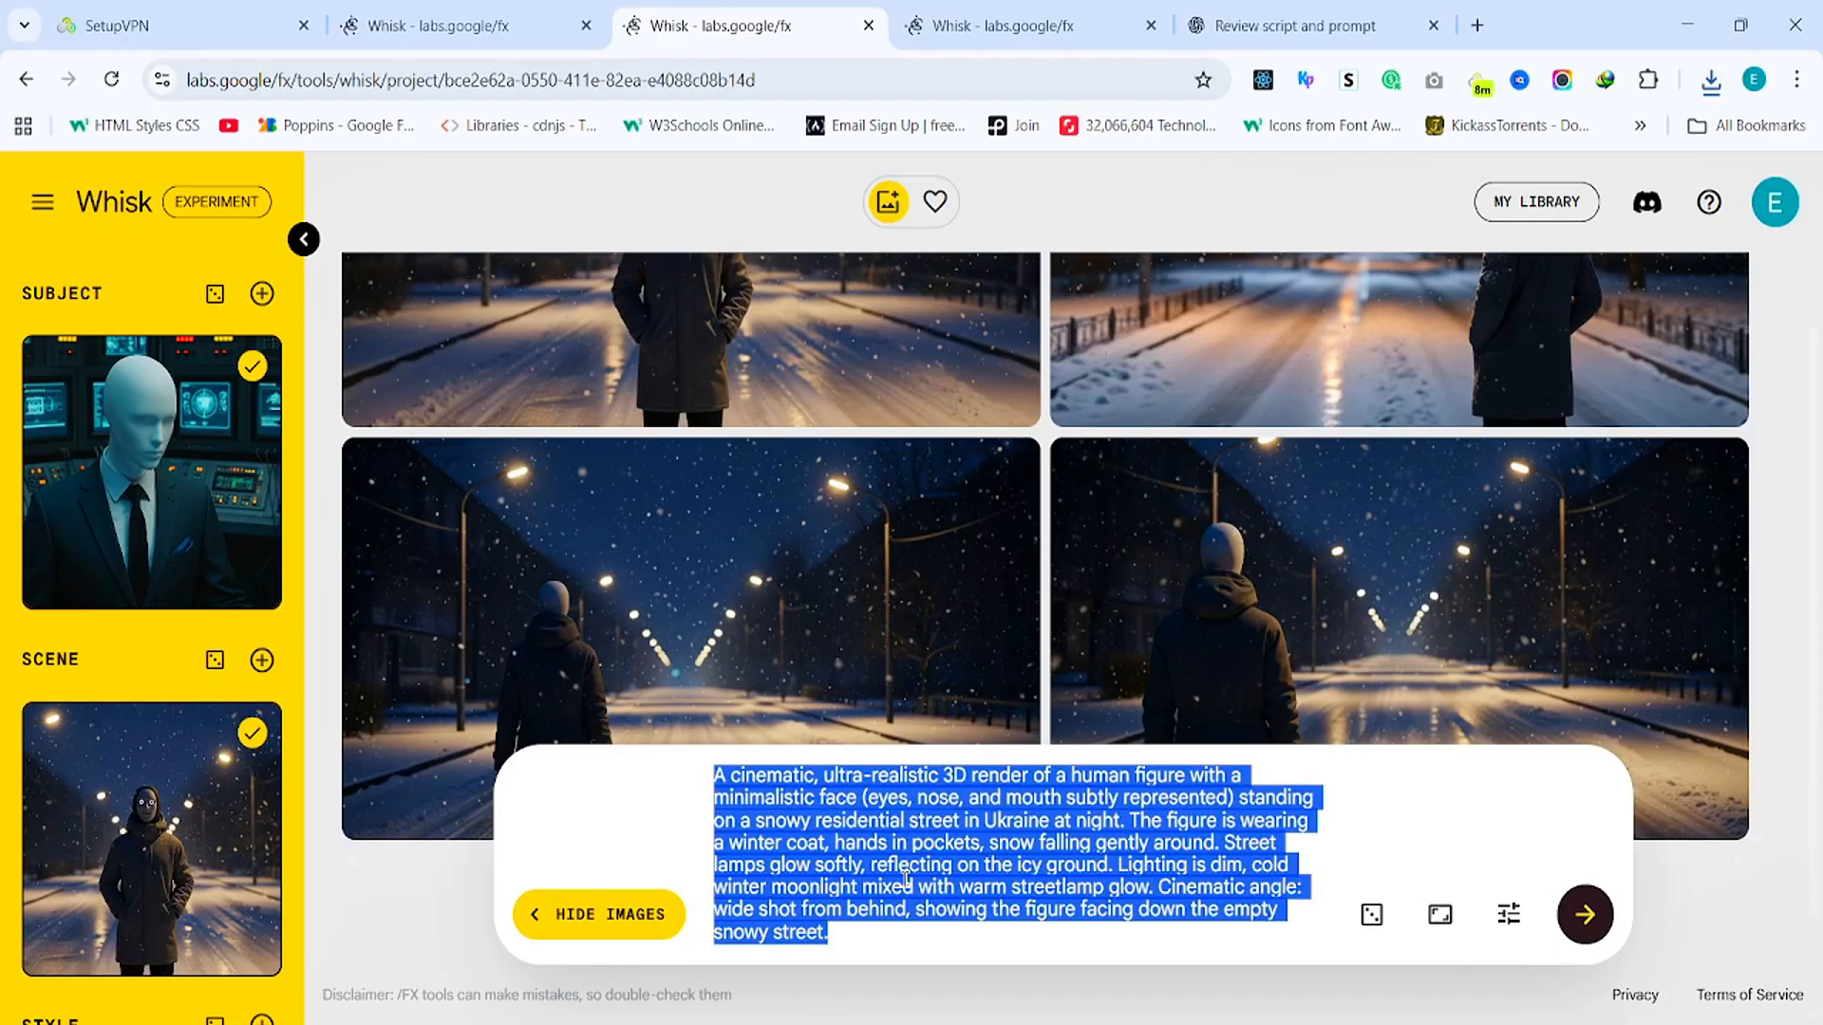
- Replace the prompt with the Soviet-era apartment block scene and generate images
left_click(1584, 915)
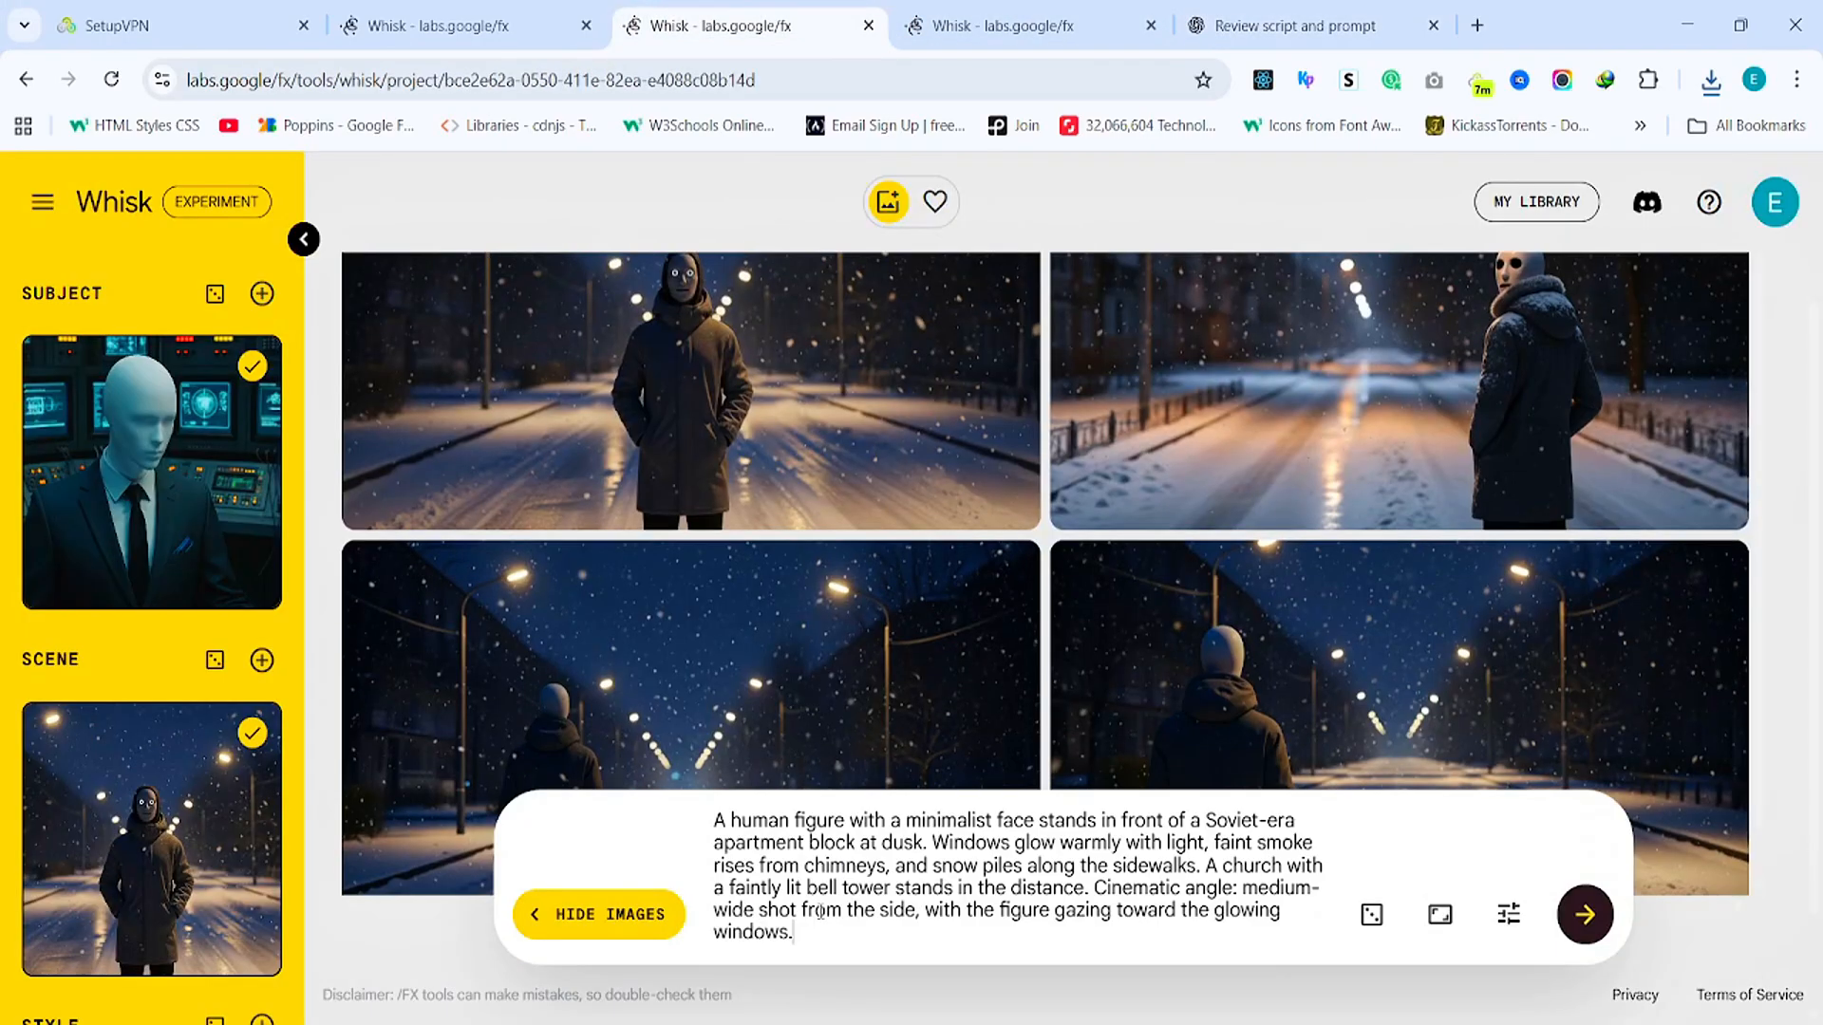
left_click(1584, 915)
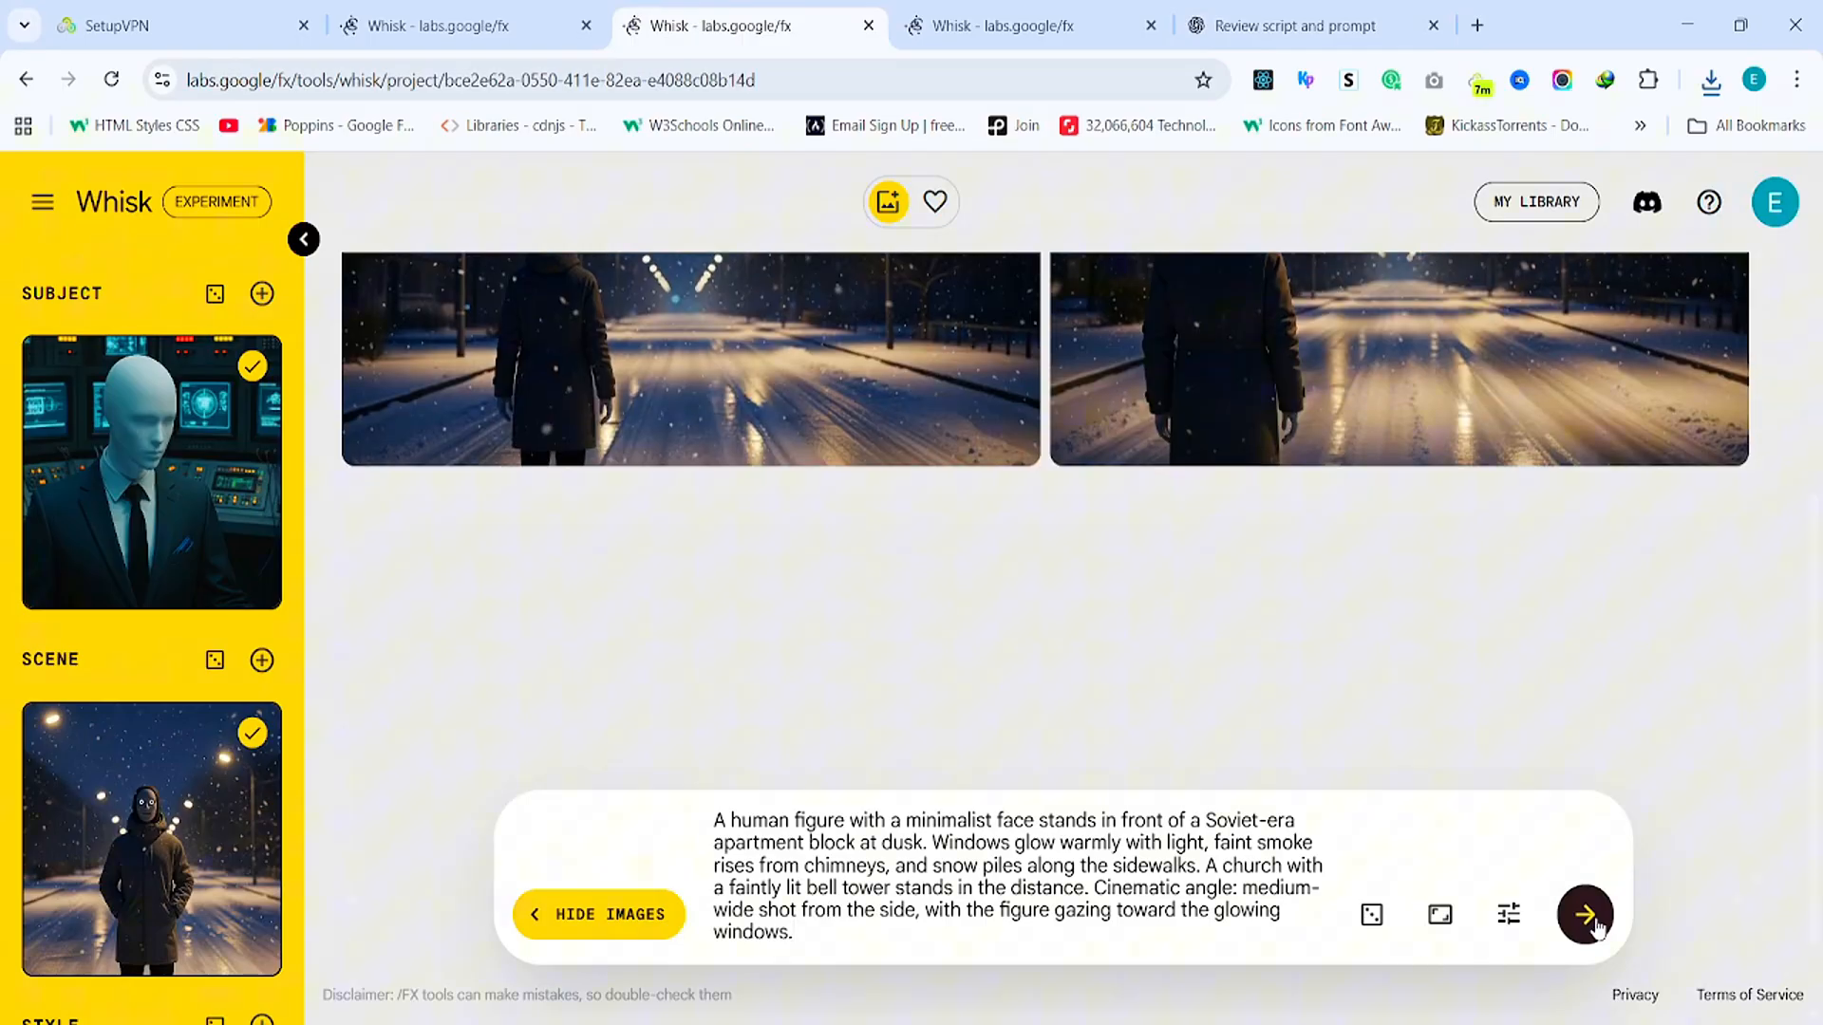
left_click(1583, 914)
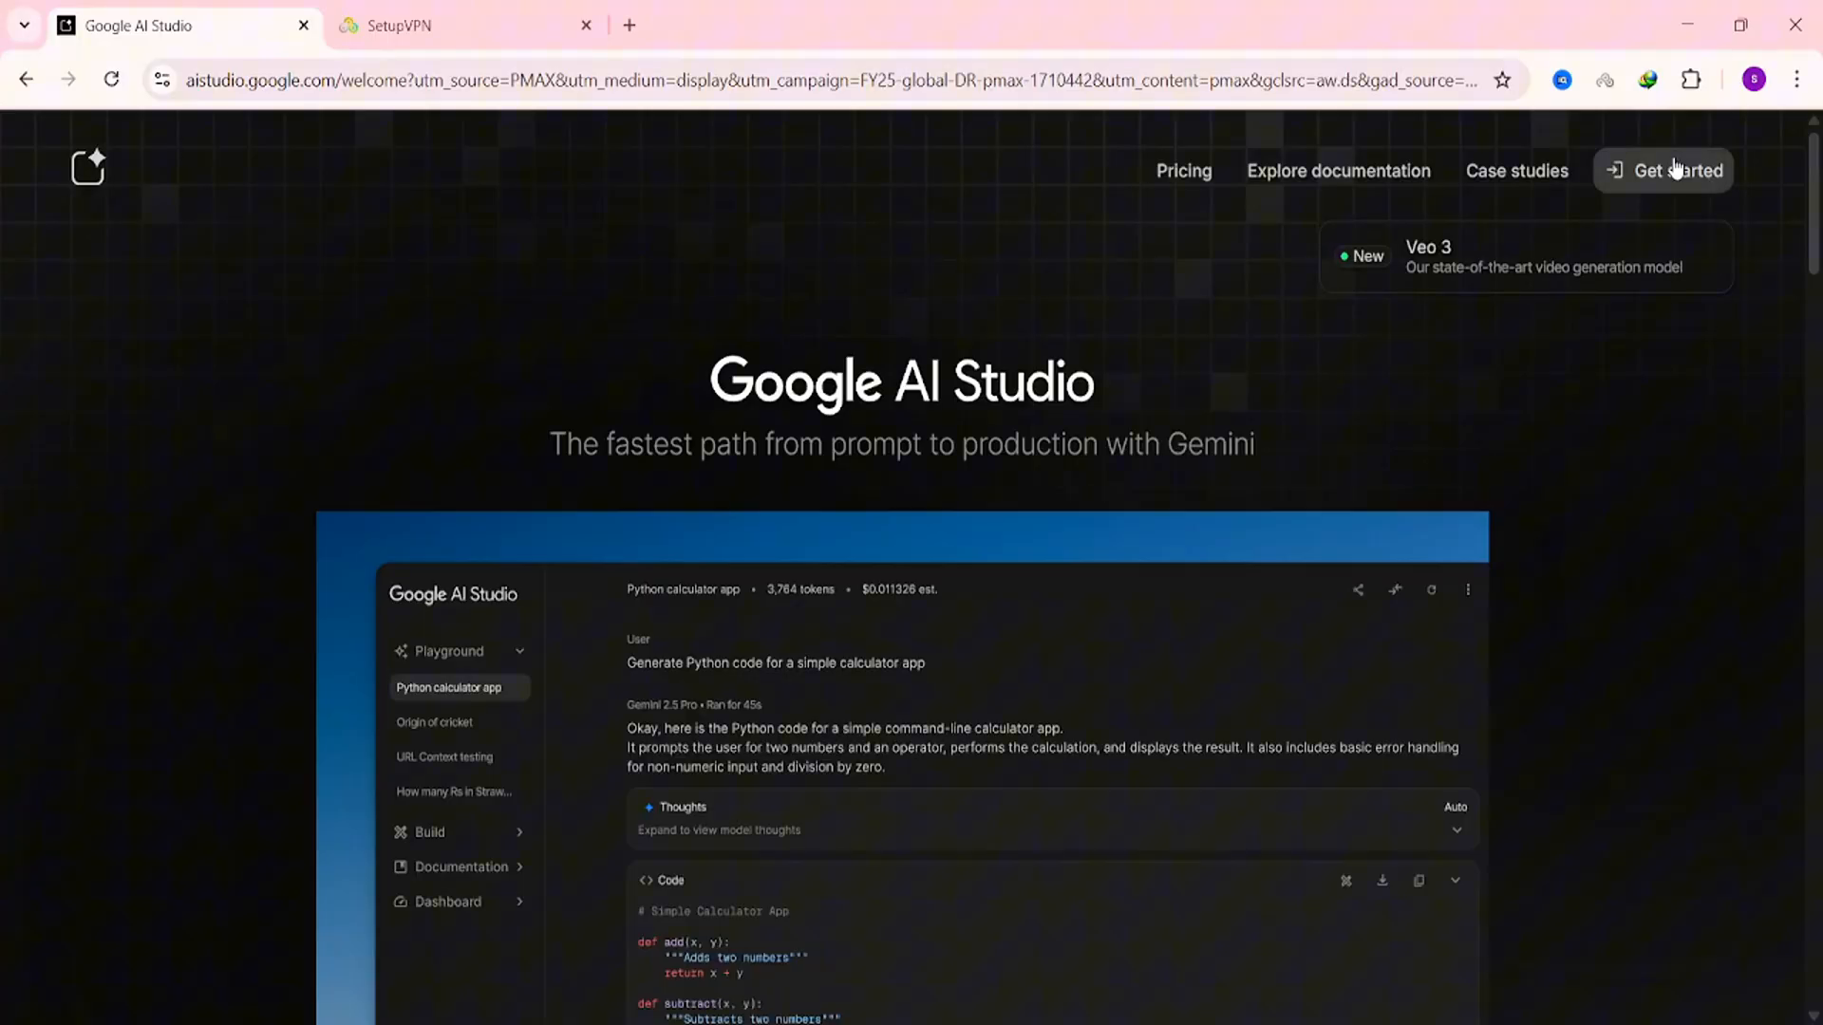
- Enter Google AI Studio, go to media generation, and choose the Veo video model
left_click(1674, 170)
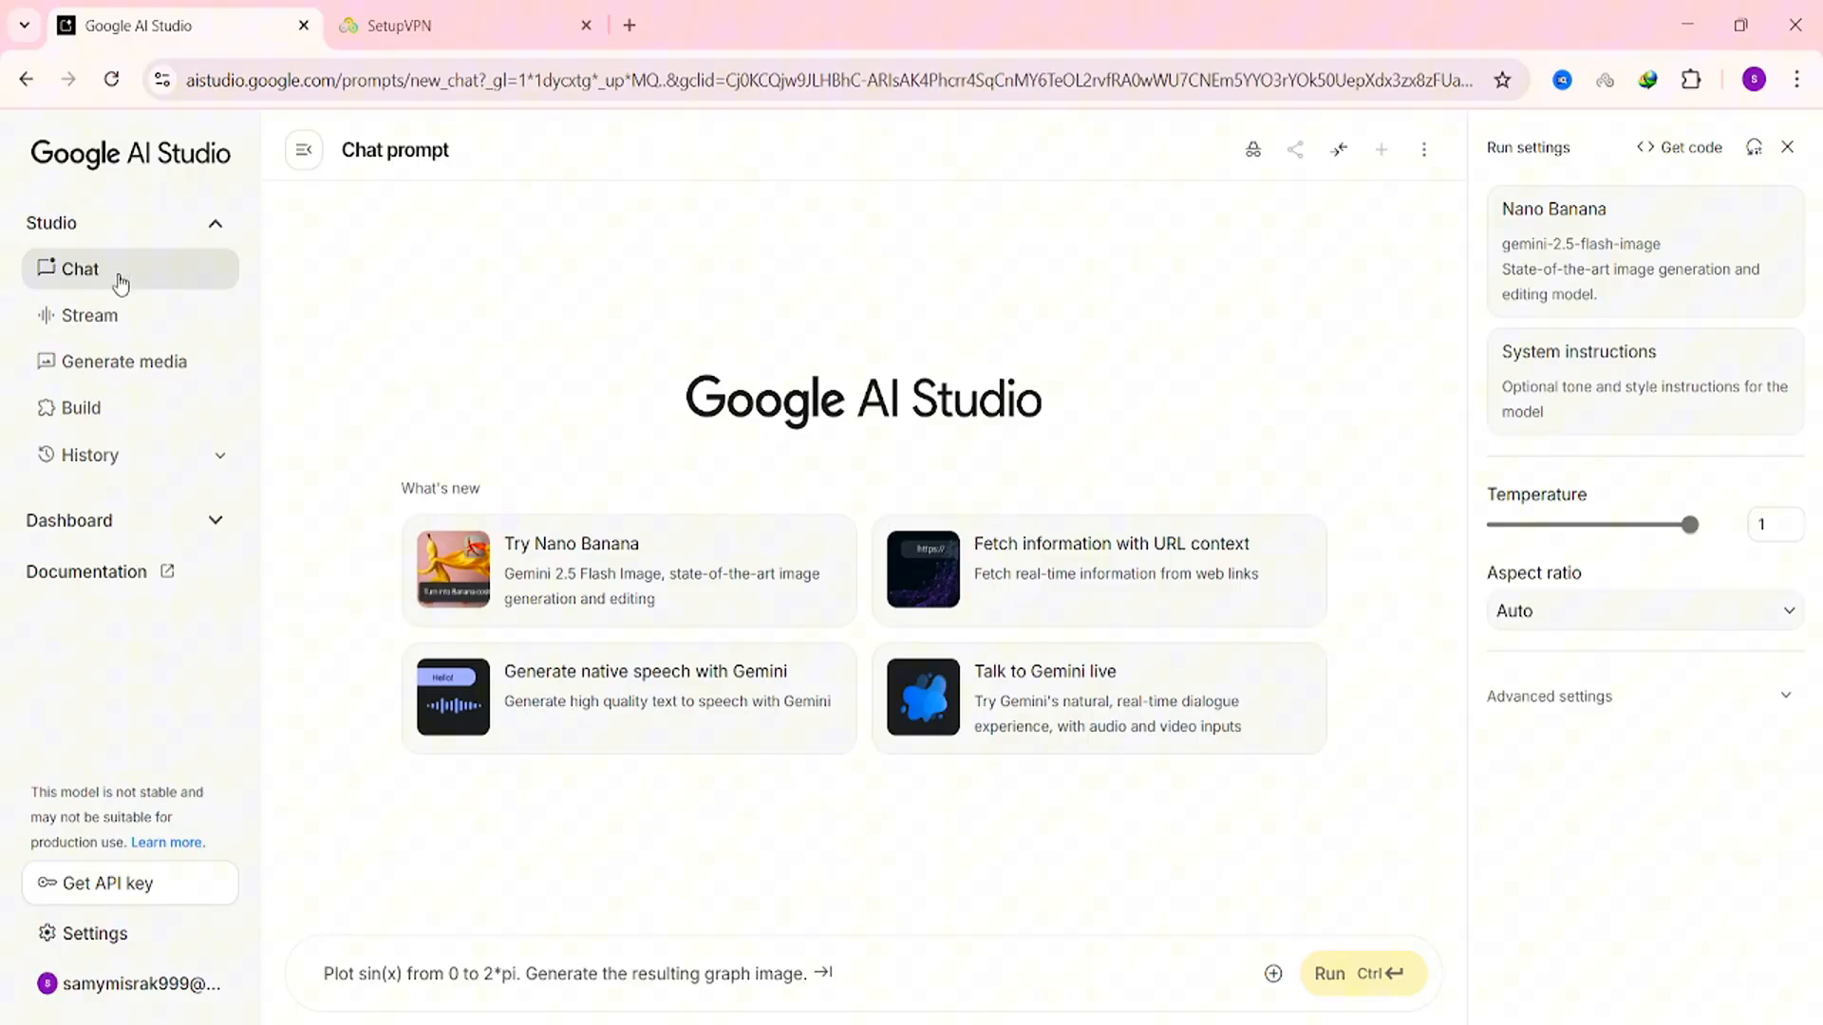
left_click(125, 362)
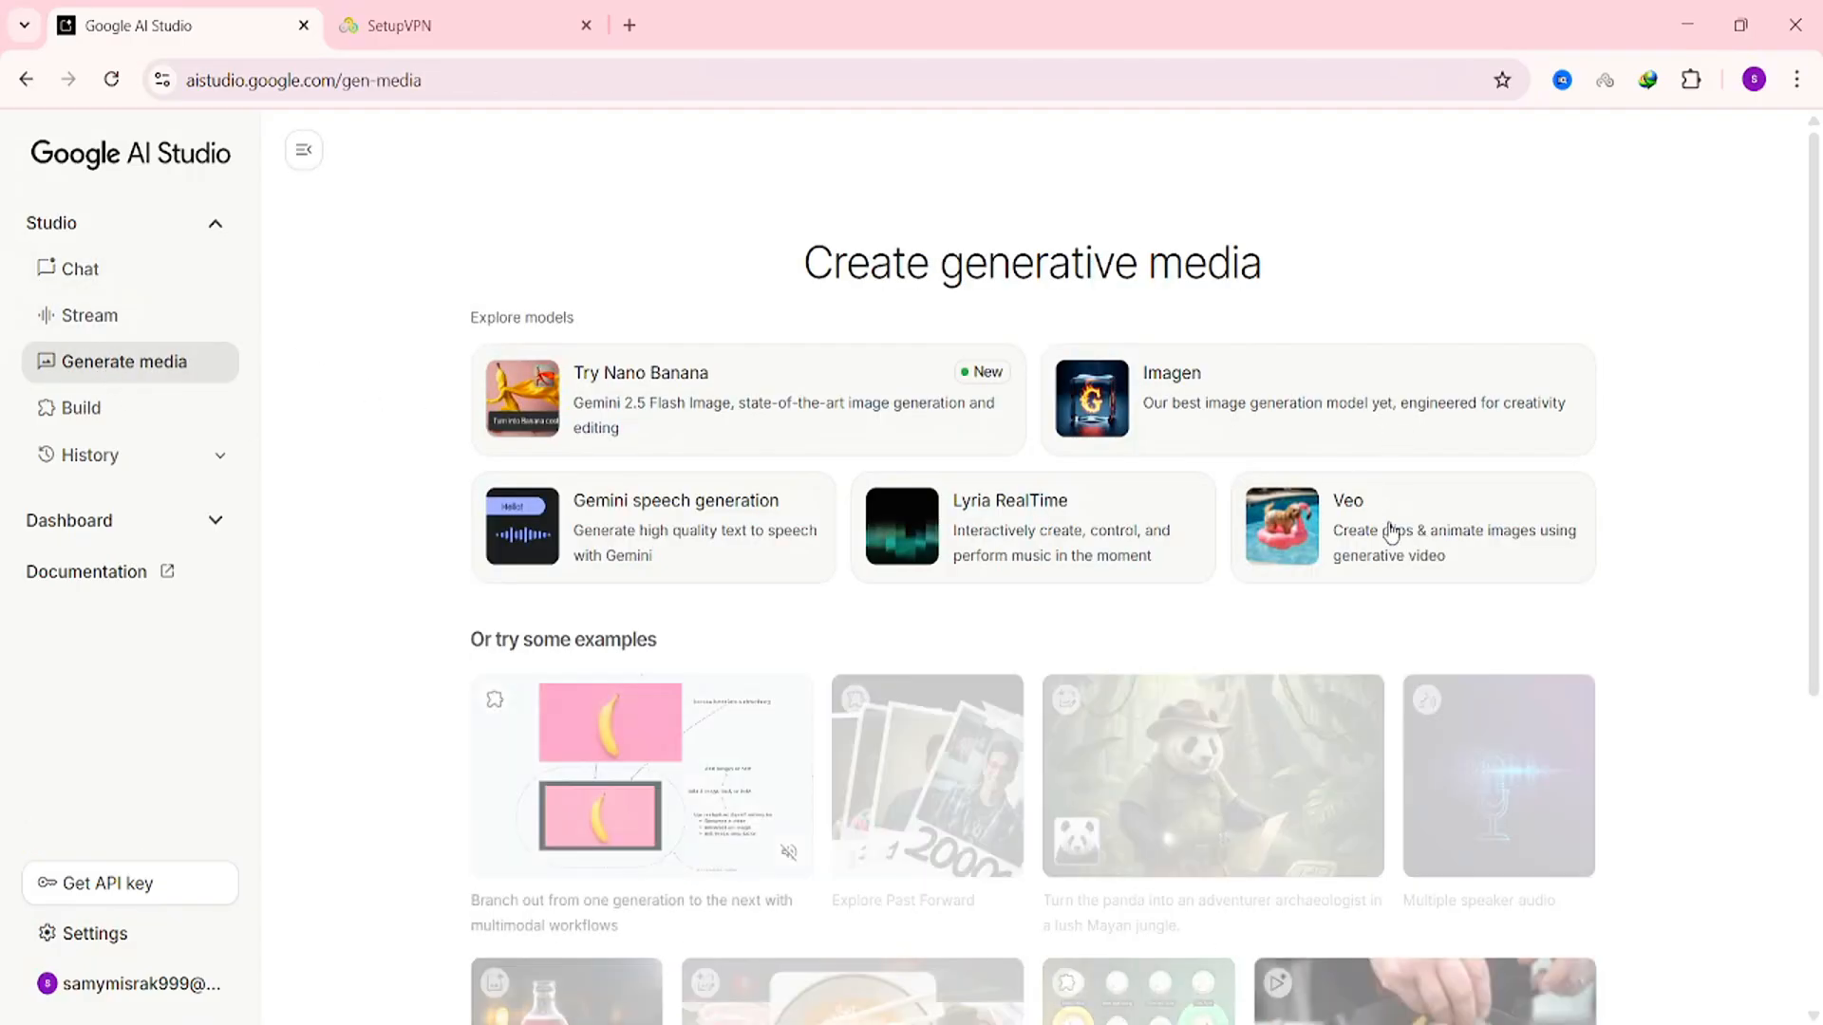
left_click(1395, 527)
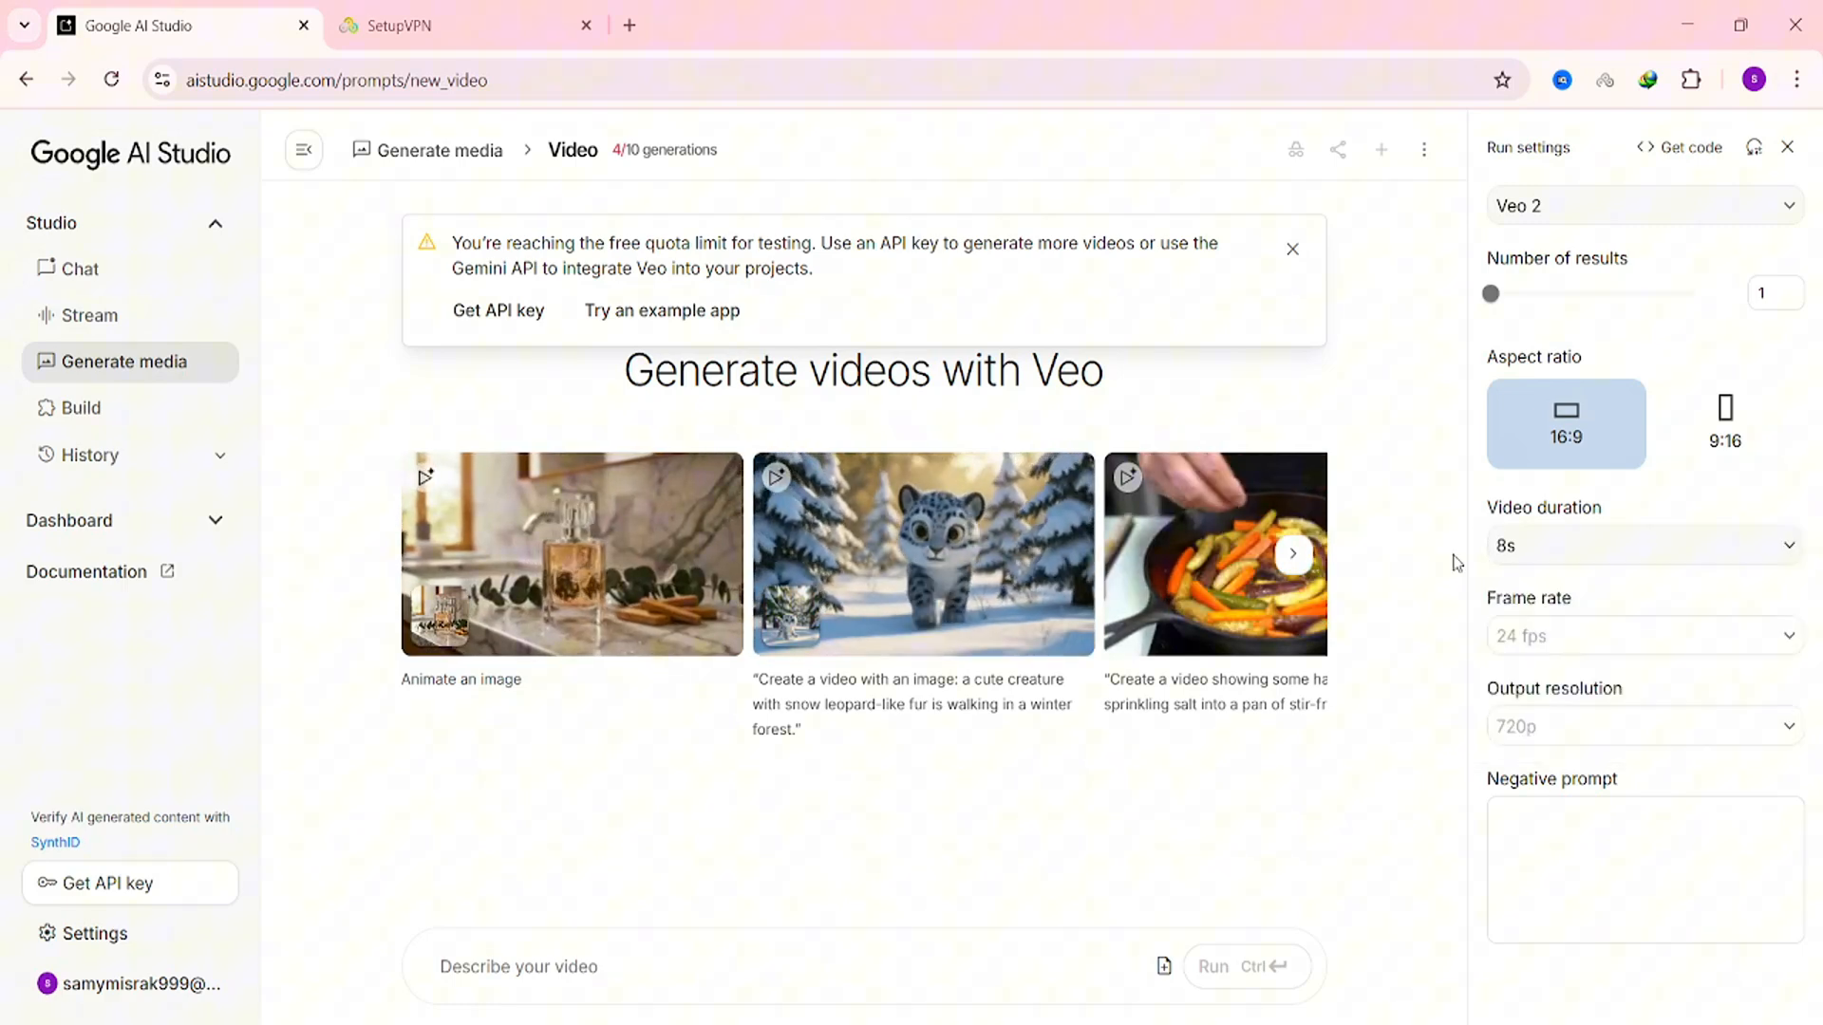
mouse_move(1159, 967)
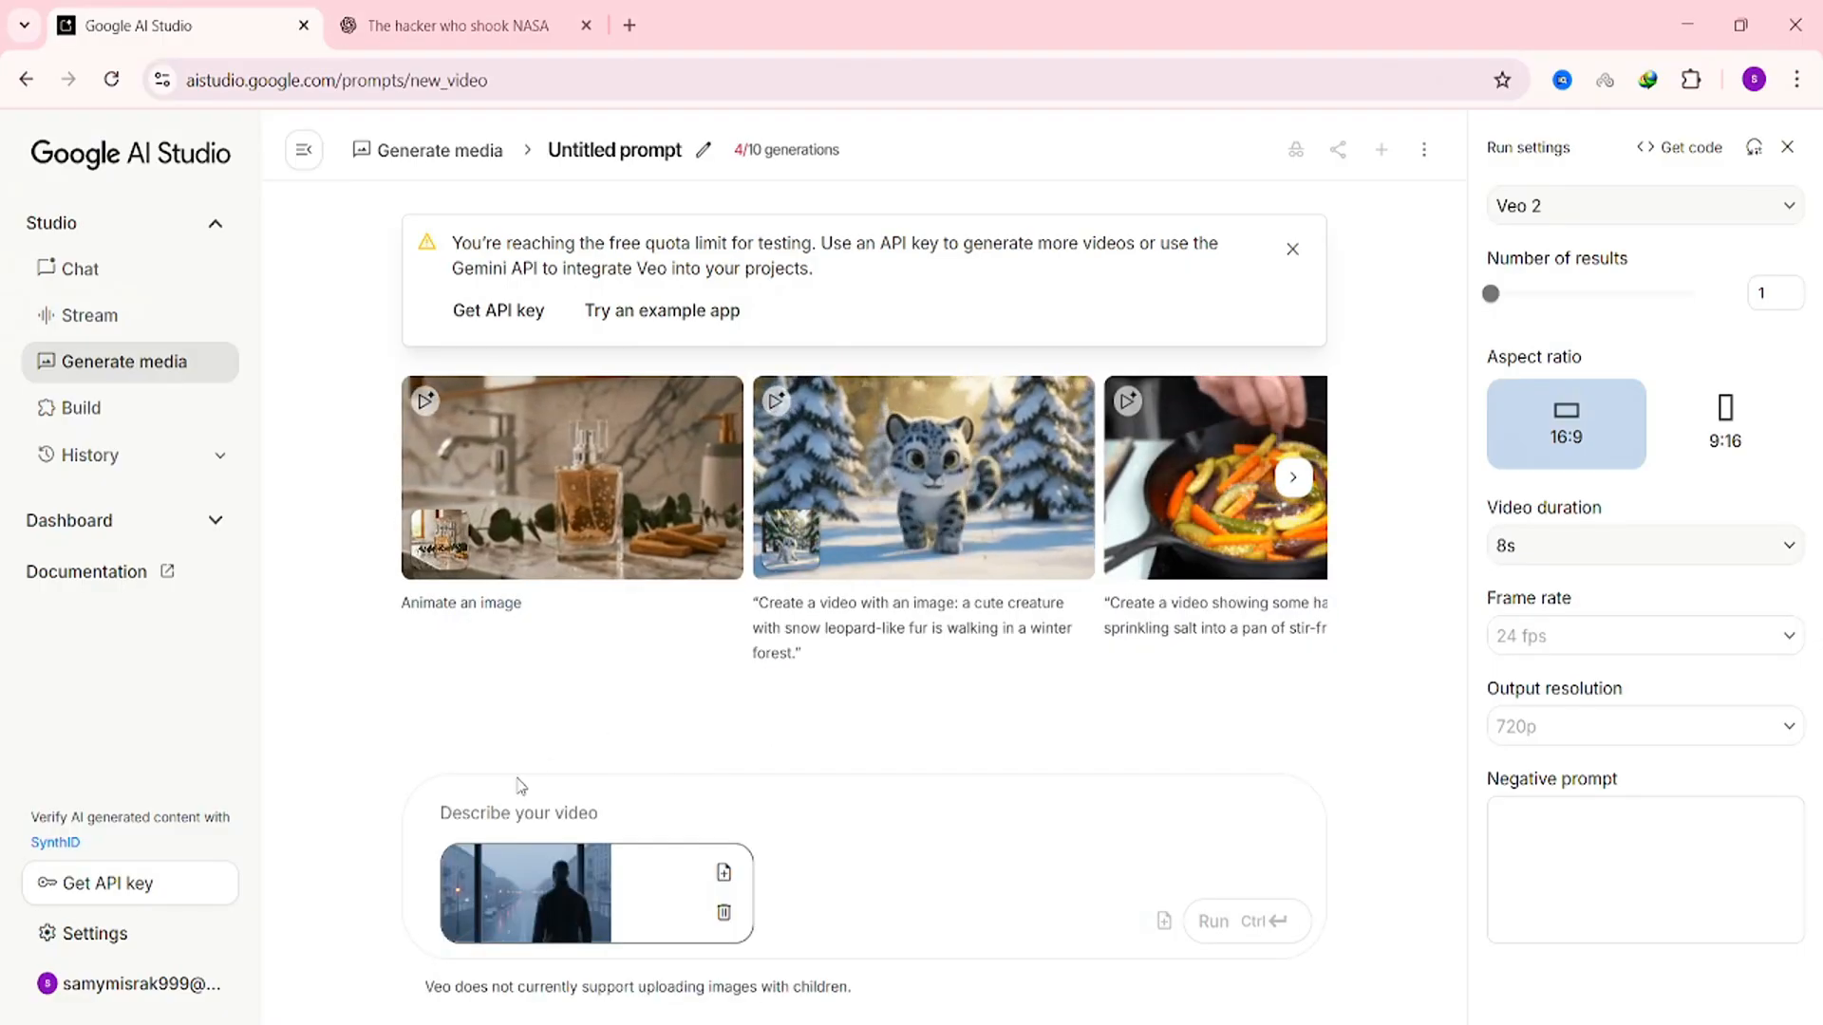
- Paste scene 1's rainy Belarus office-window prompt from ChatGPT into Veo and run it
left_click(454, 25)
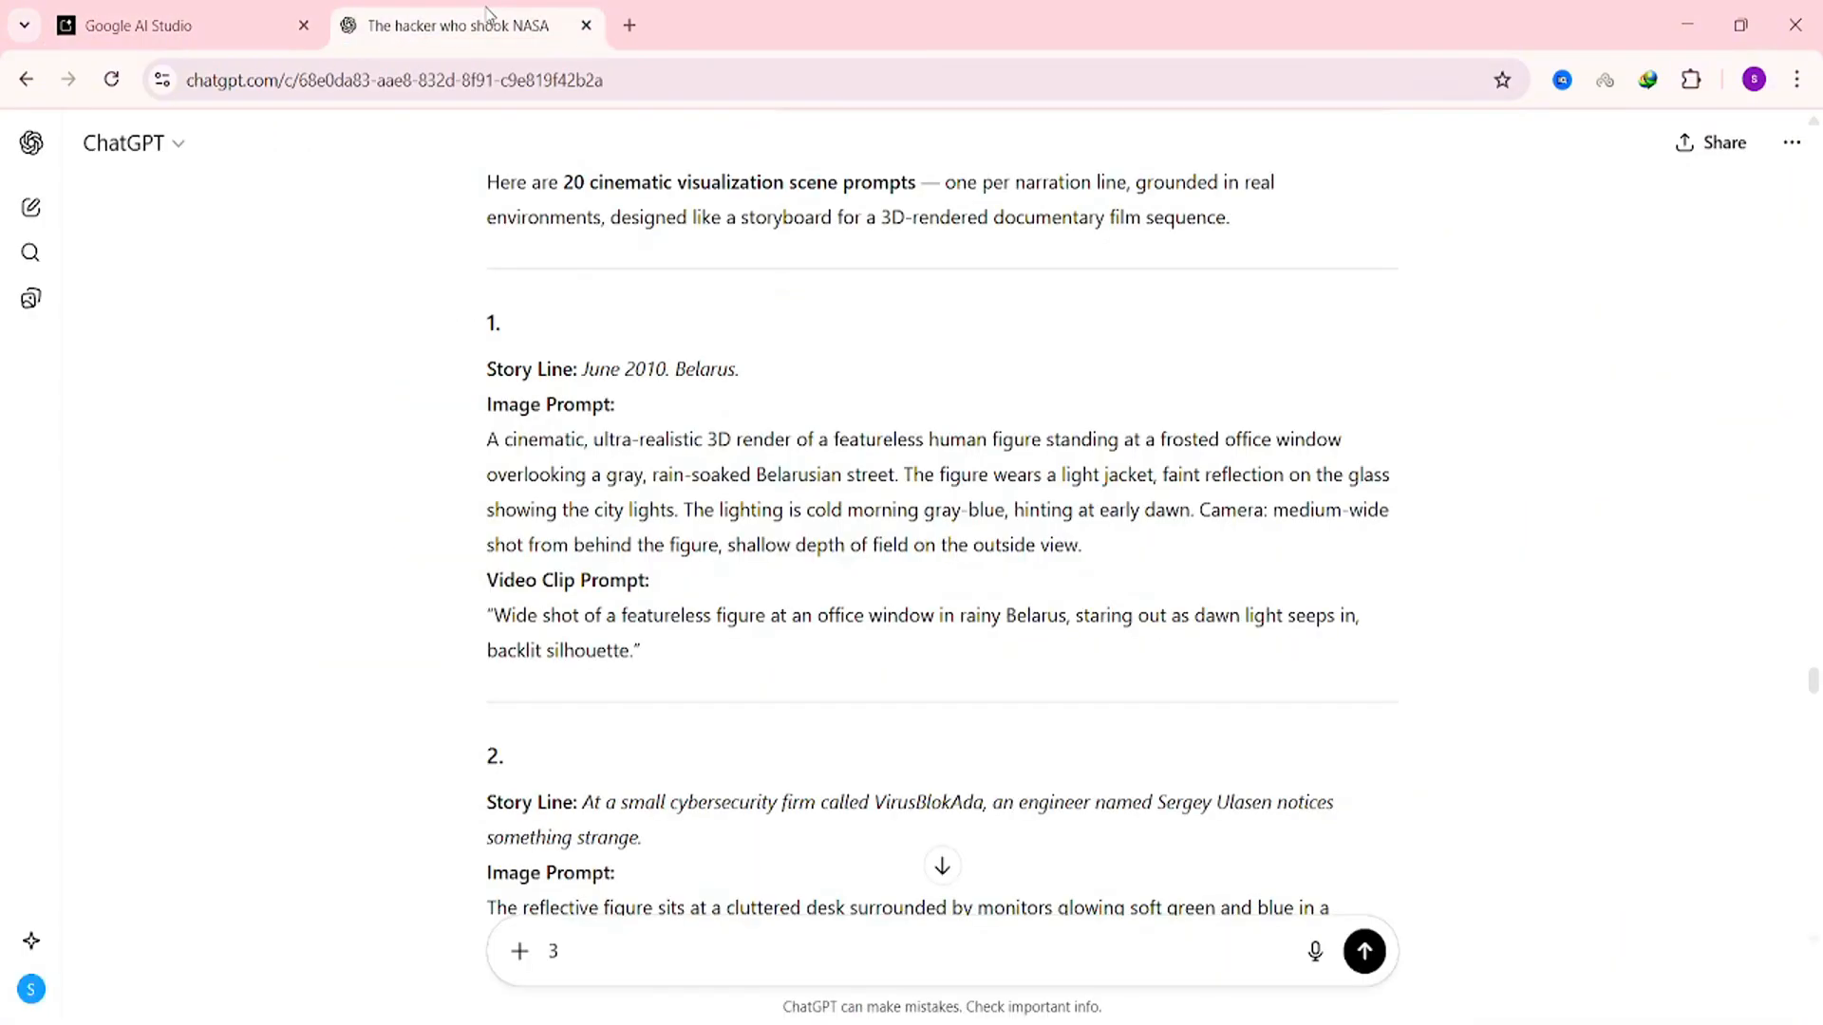
left_click_drag(488, 615, 636, 650)
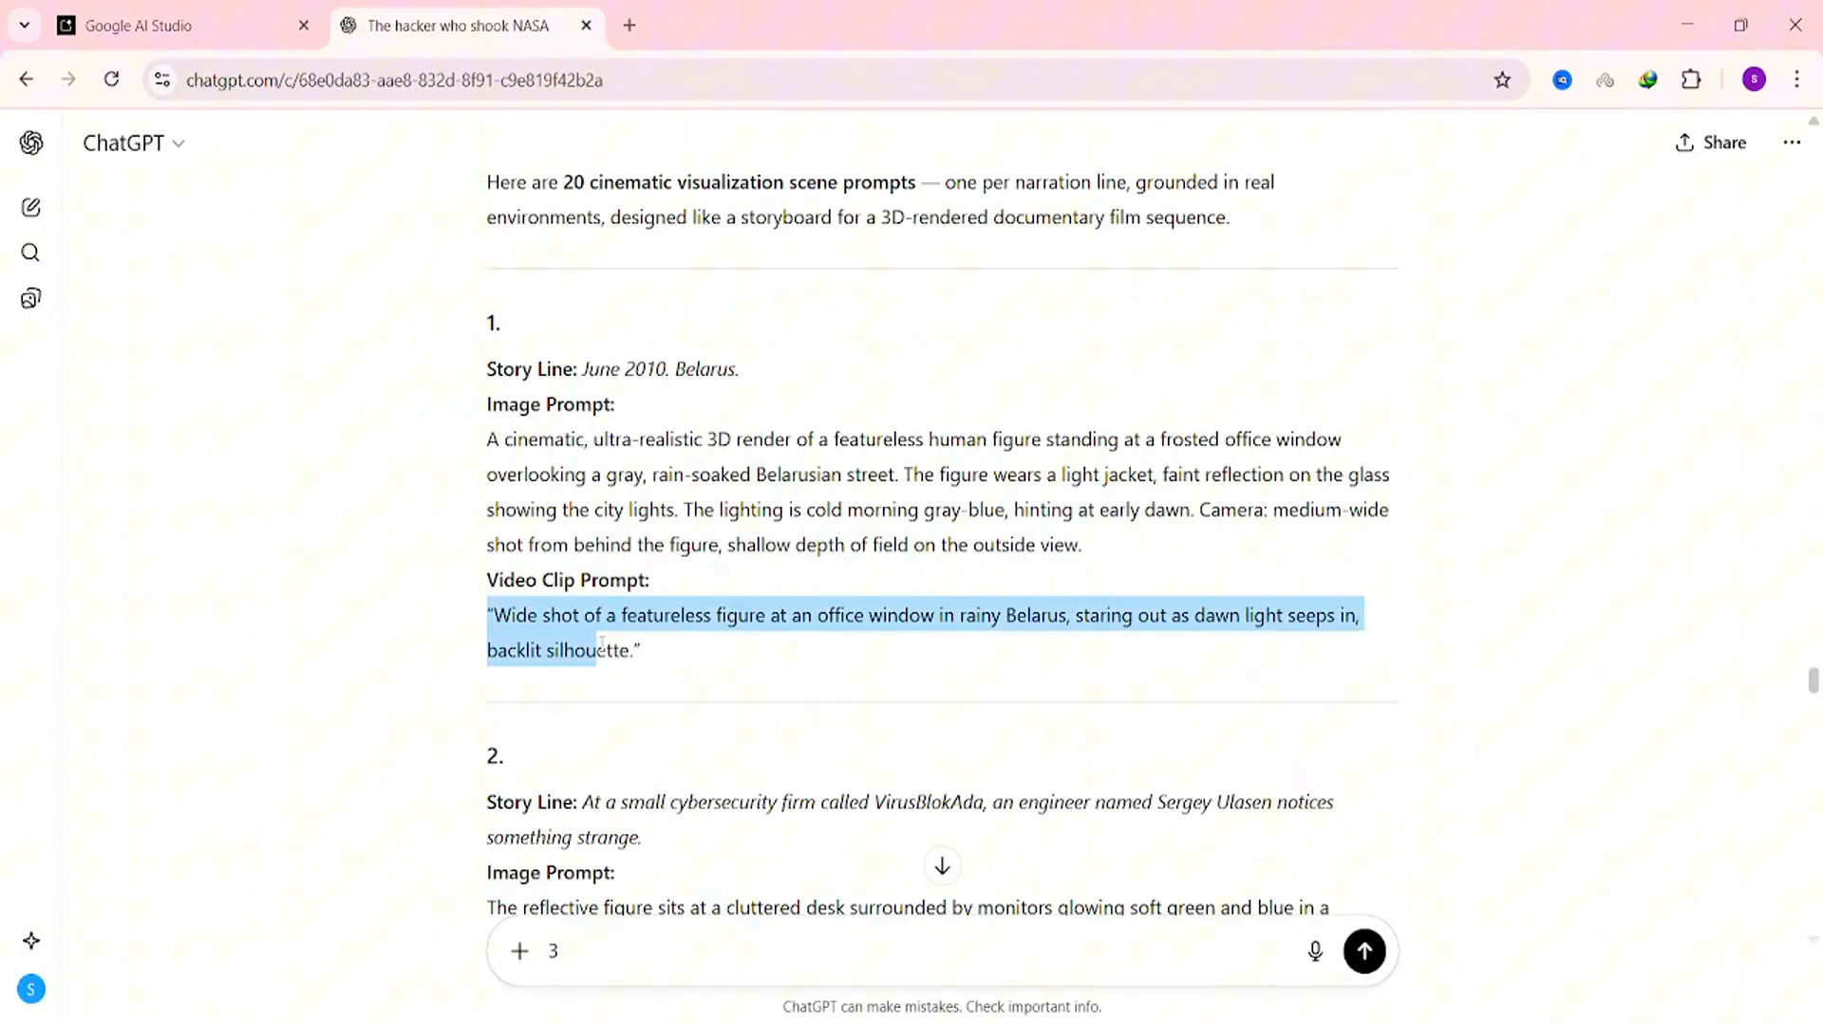
left_click(181, 24)
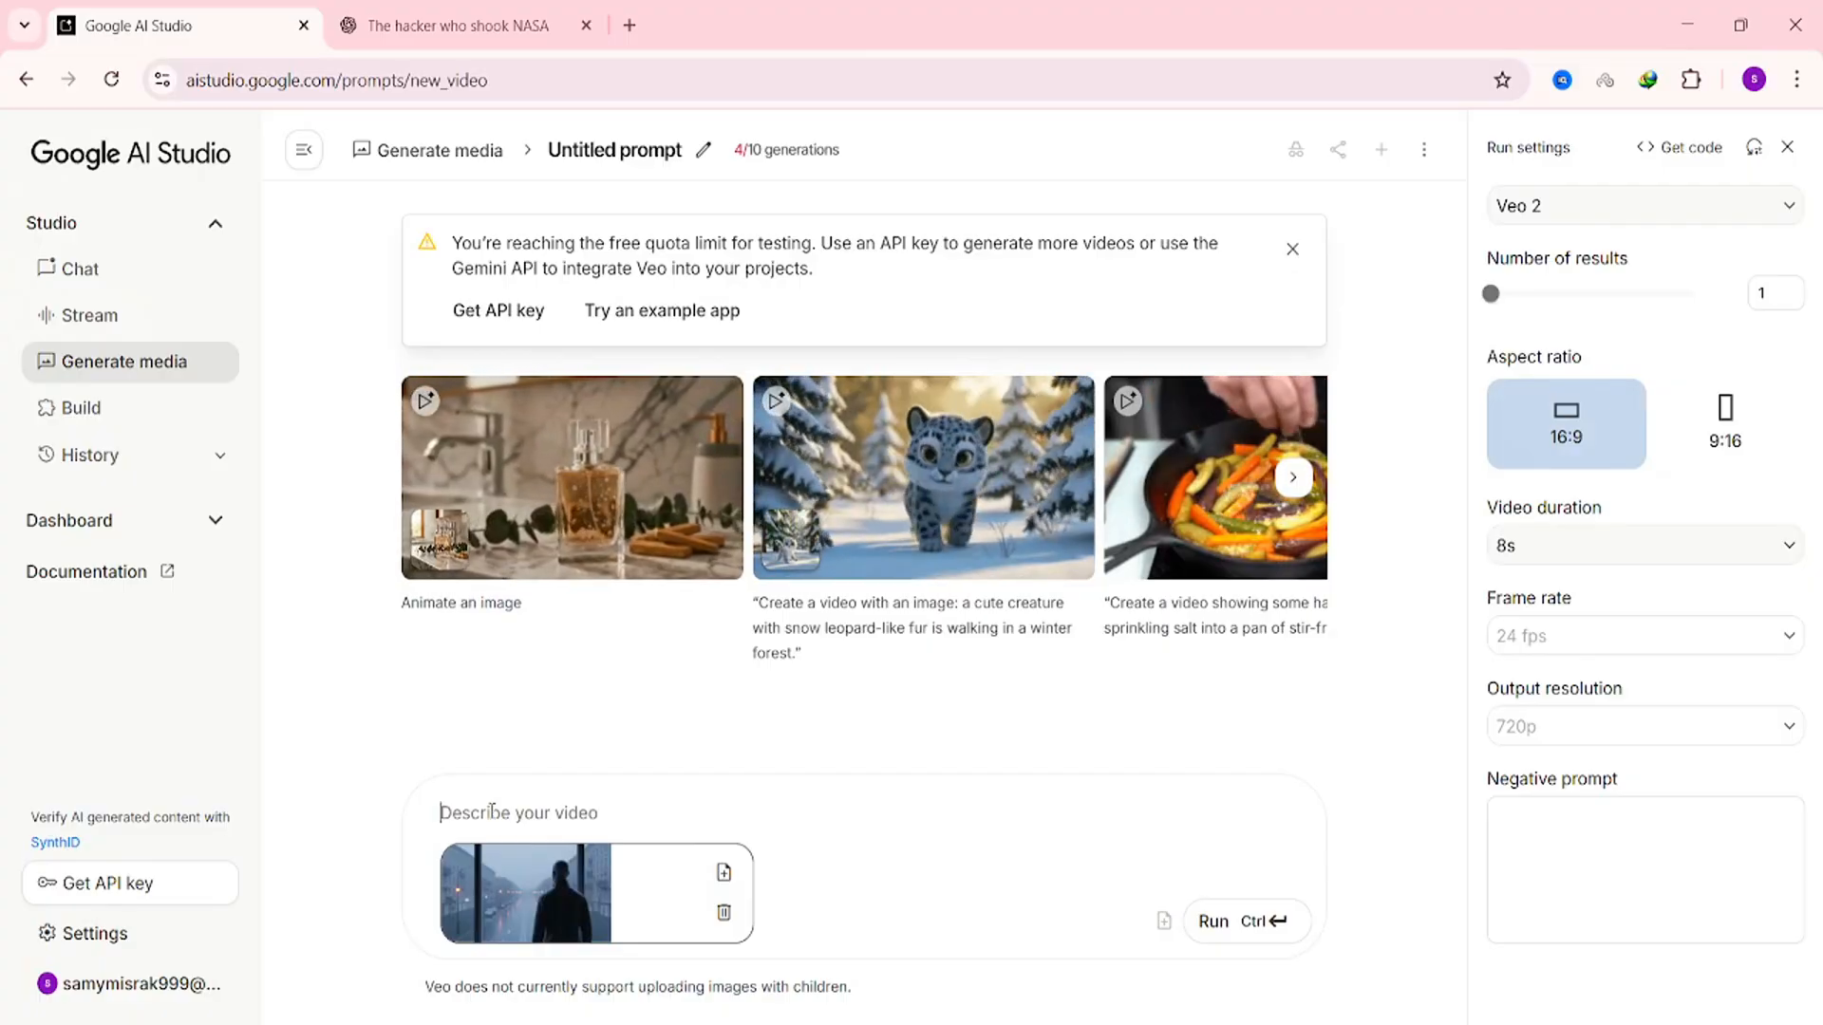
type("\"Wide shot of a featureless figure at an office window in rainy Belarus, staring out as dawn light seeps in, backlit silhouette.\"")
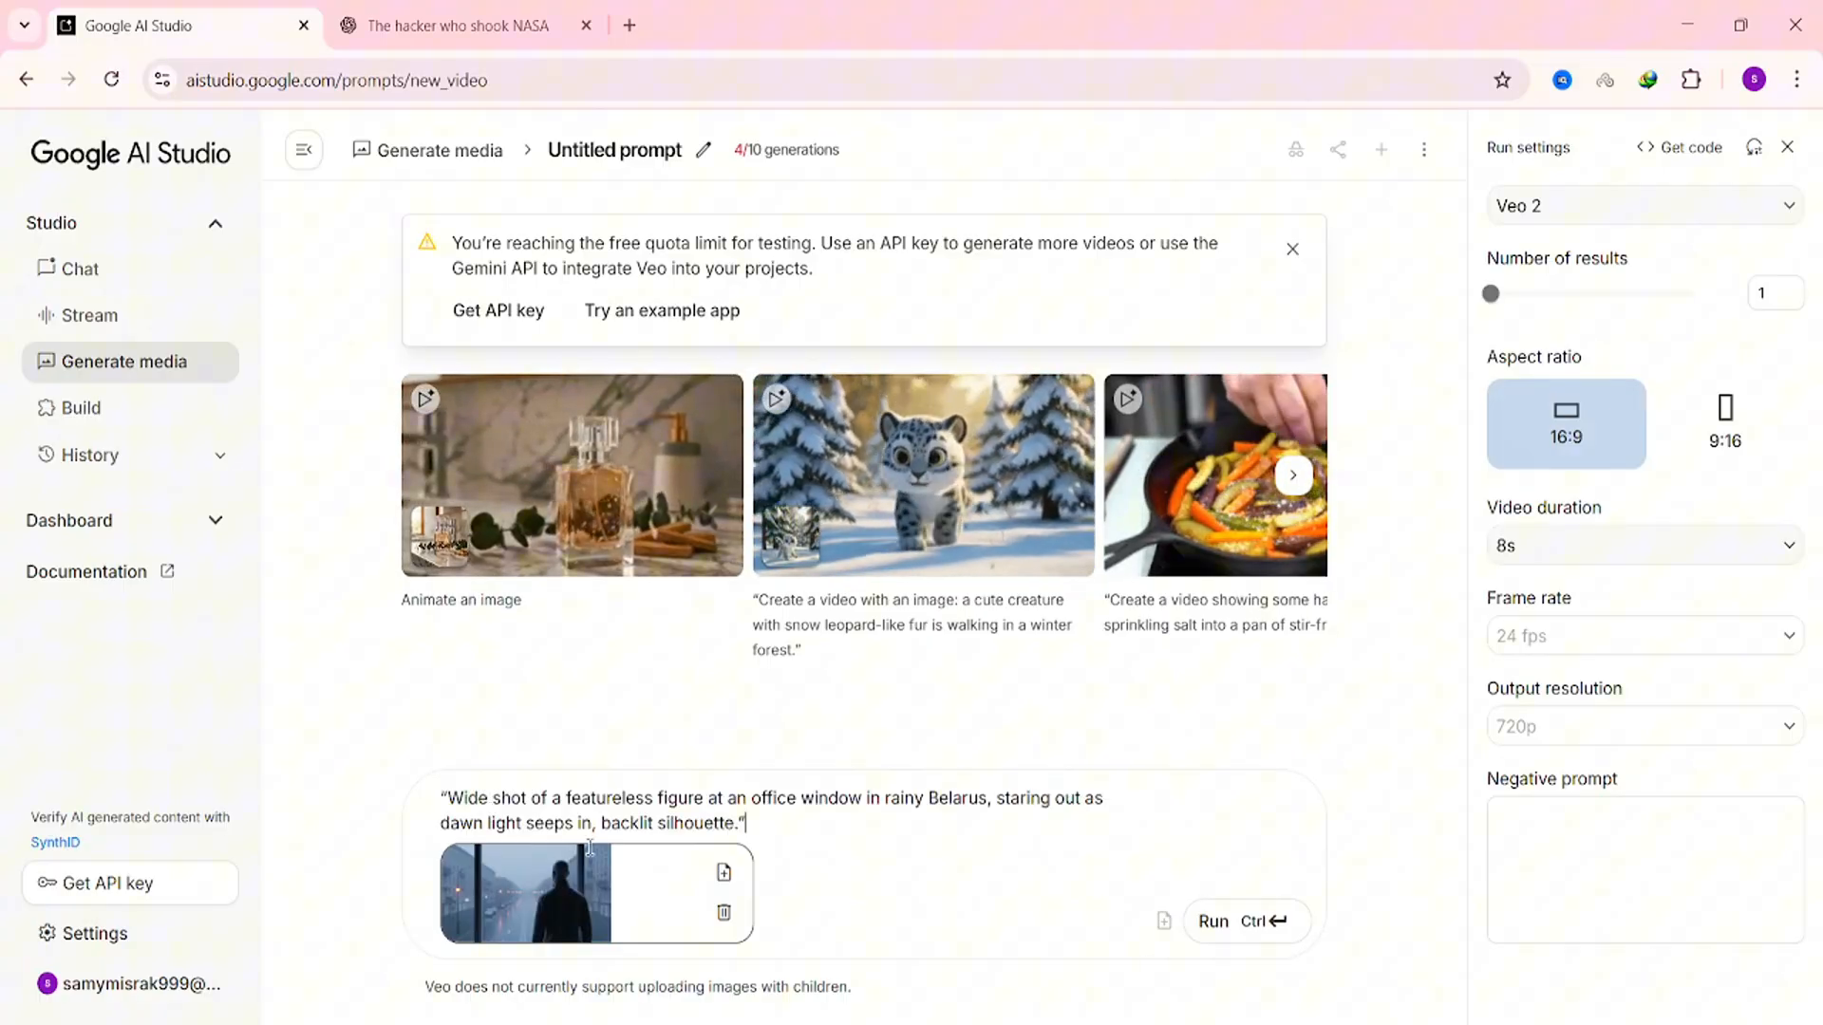
mouse_move(1260, 943)
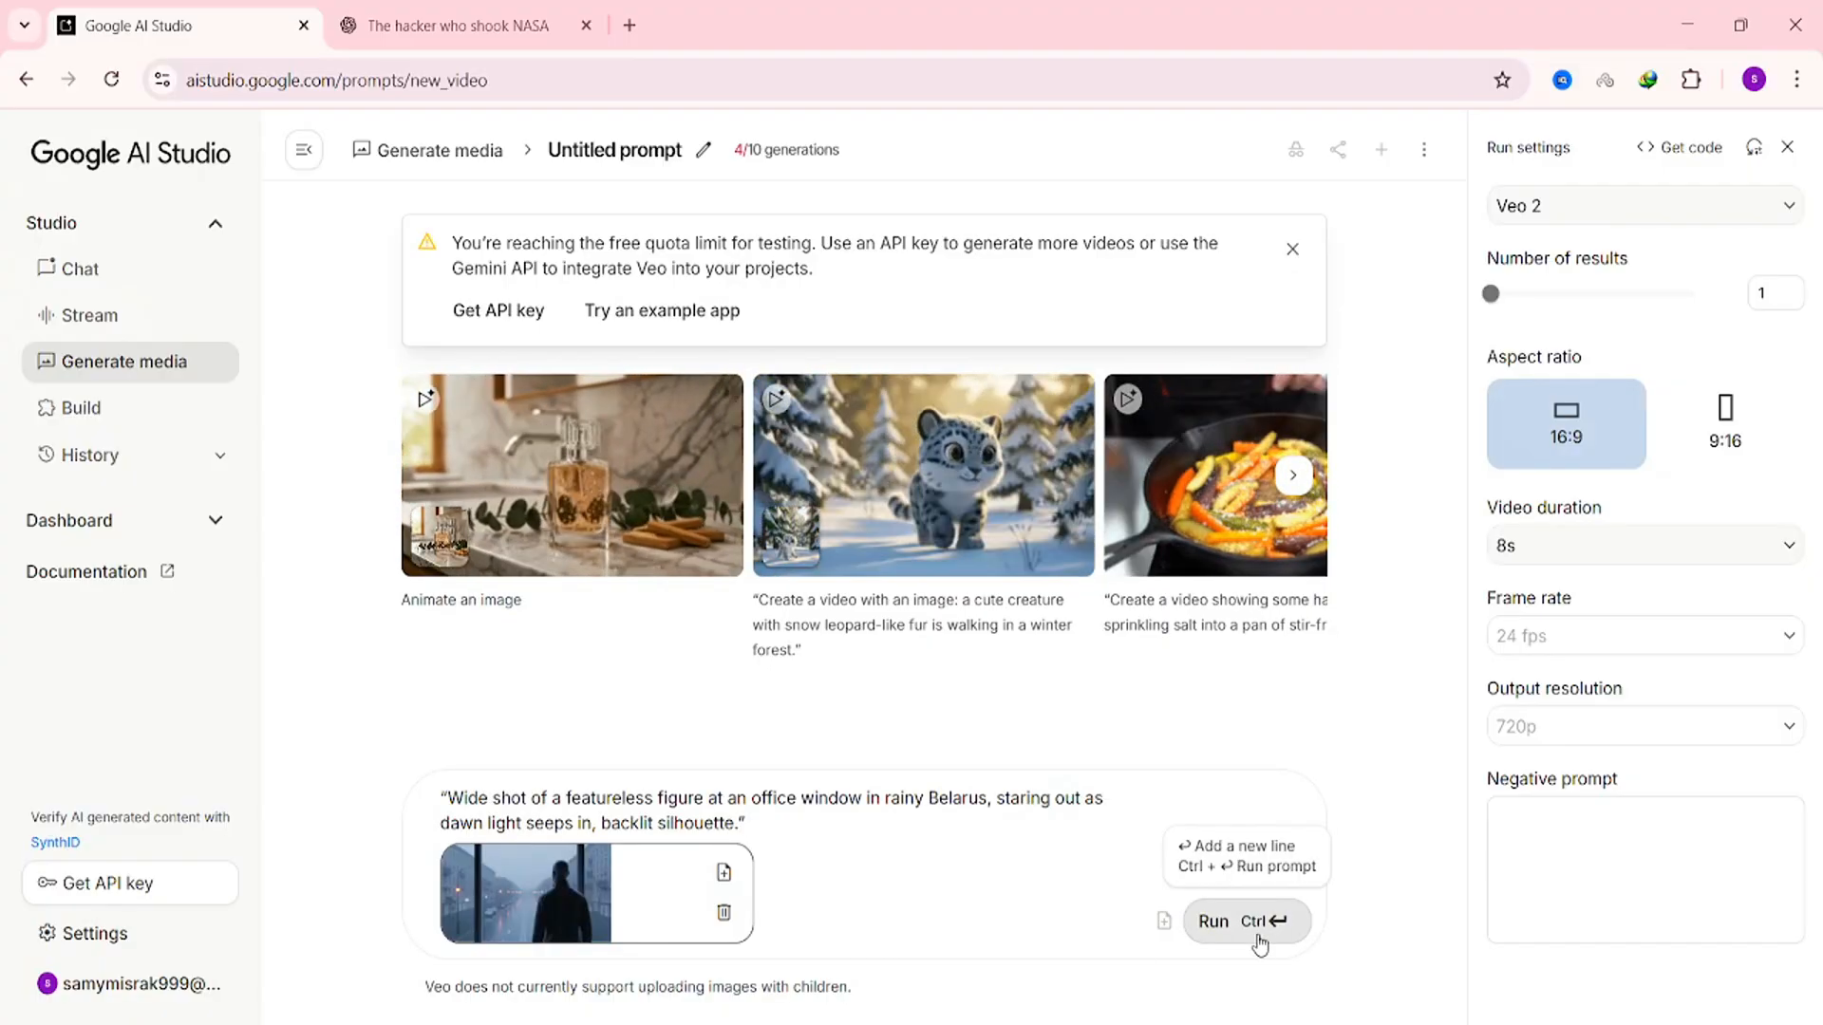
left_click(1244, 921)
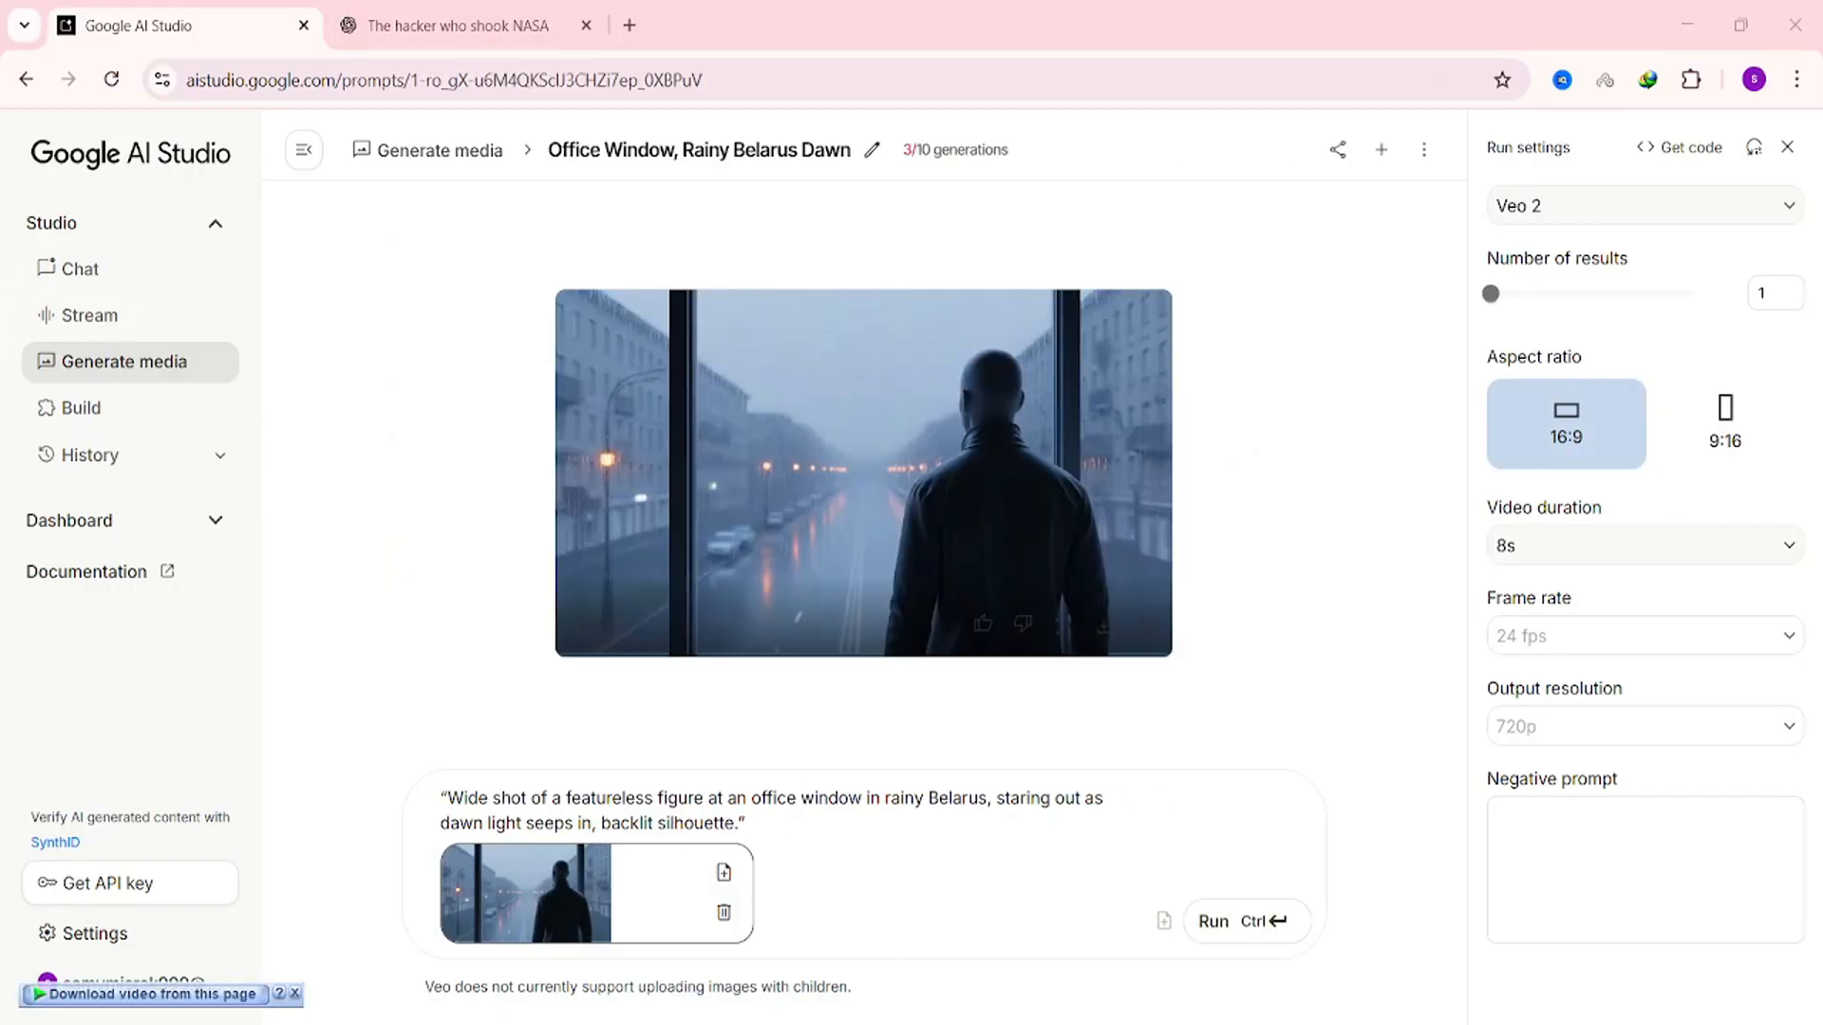
mouse_move(584, 625)
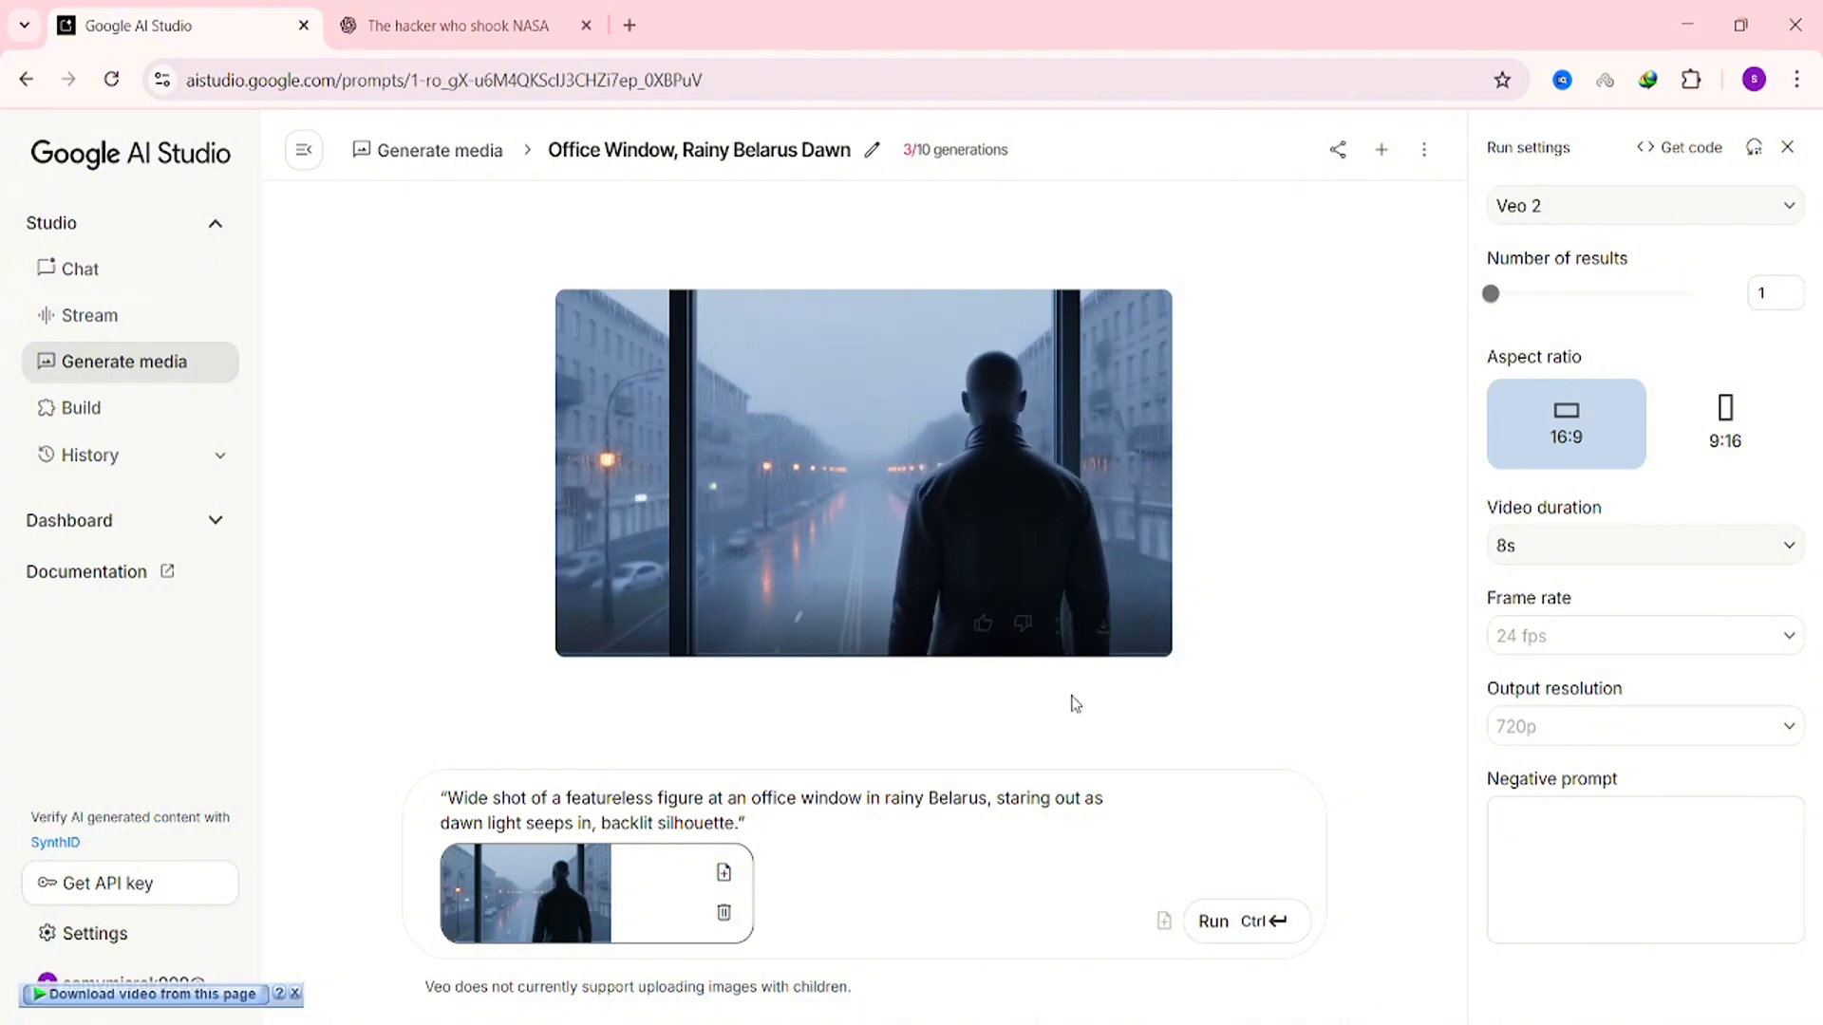
mouse_move(1103, 624)
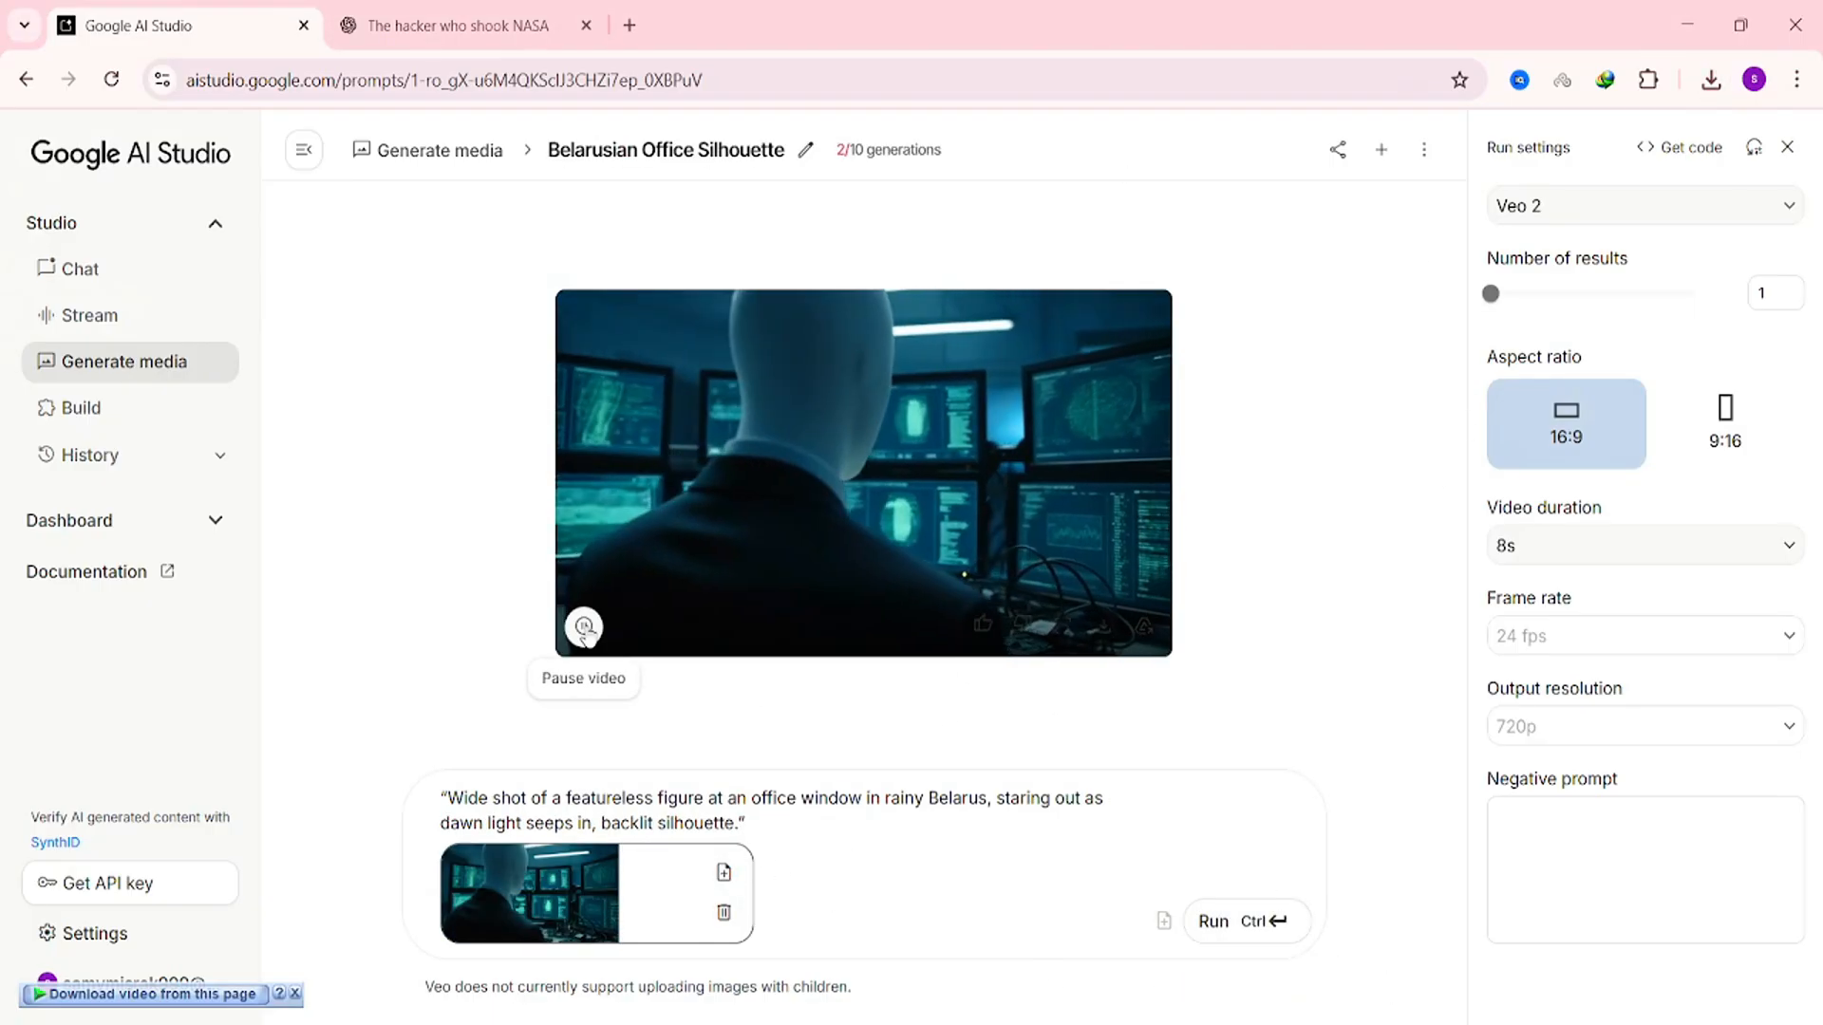
- Play back the newly generated snowy-street clip
left_click(584, 626)
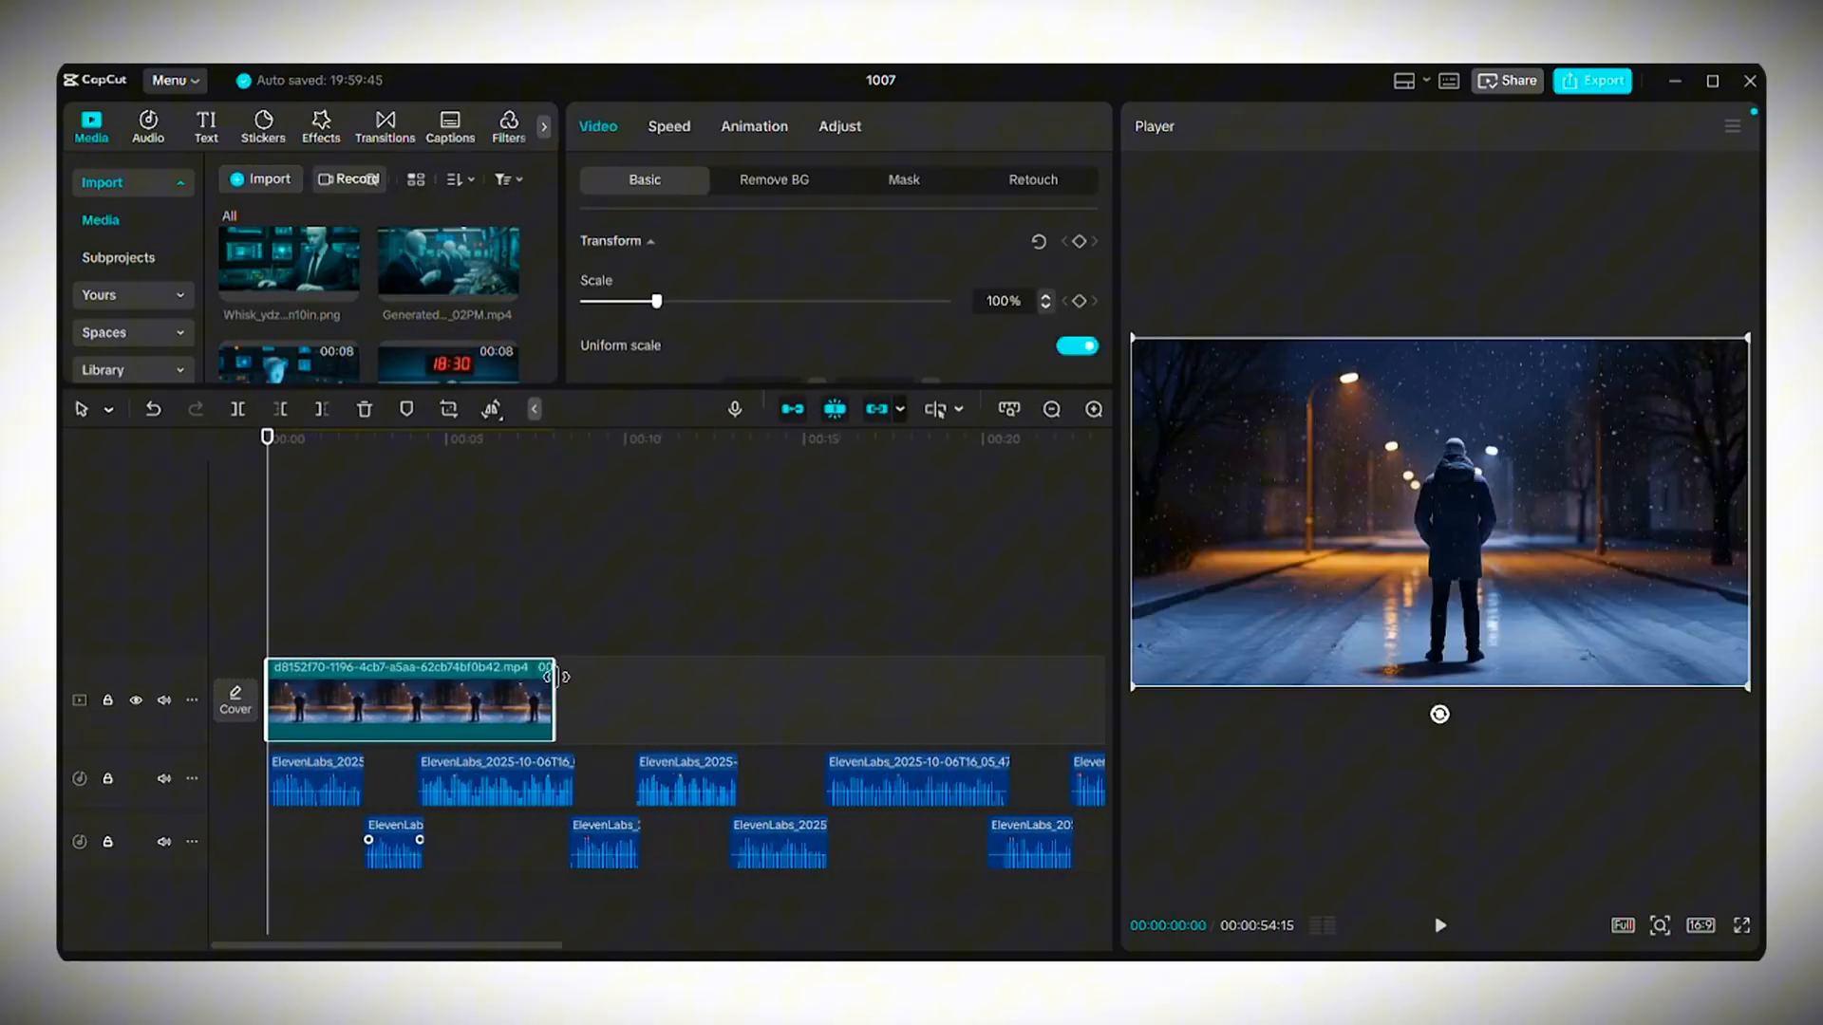
- Add a 'December 23rd, 2015.' title with a soft glow and browse entrance animations
left_click(206, 125)
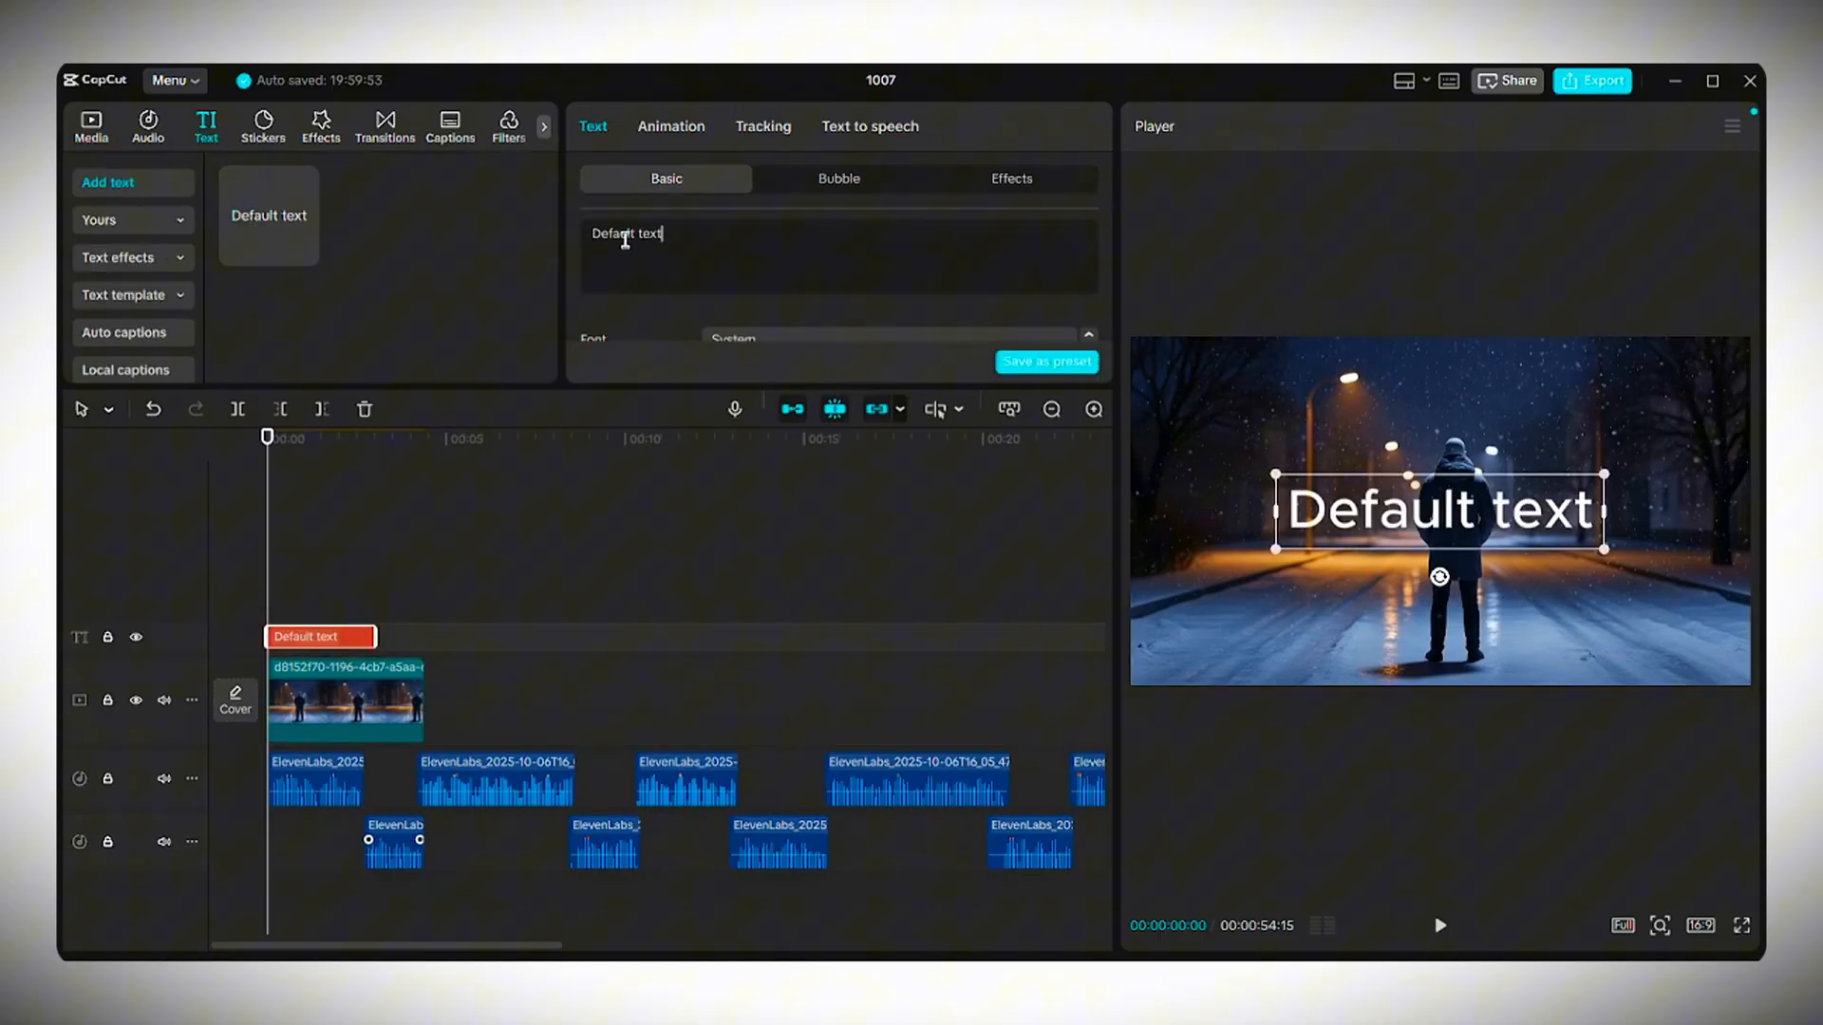
type("December 23rd, 2015.")
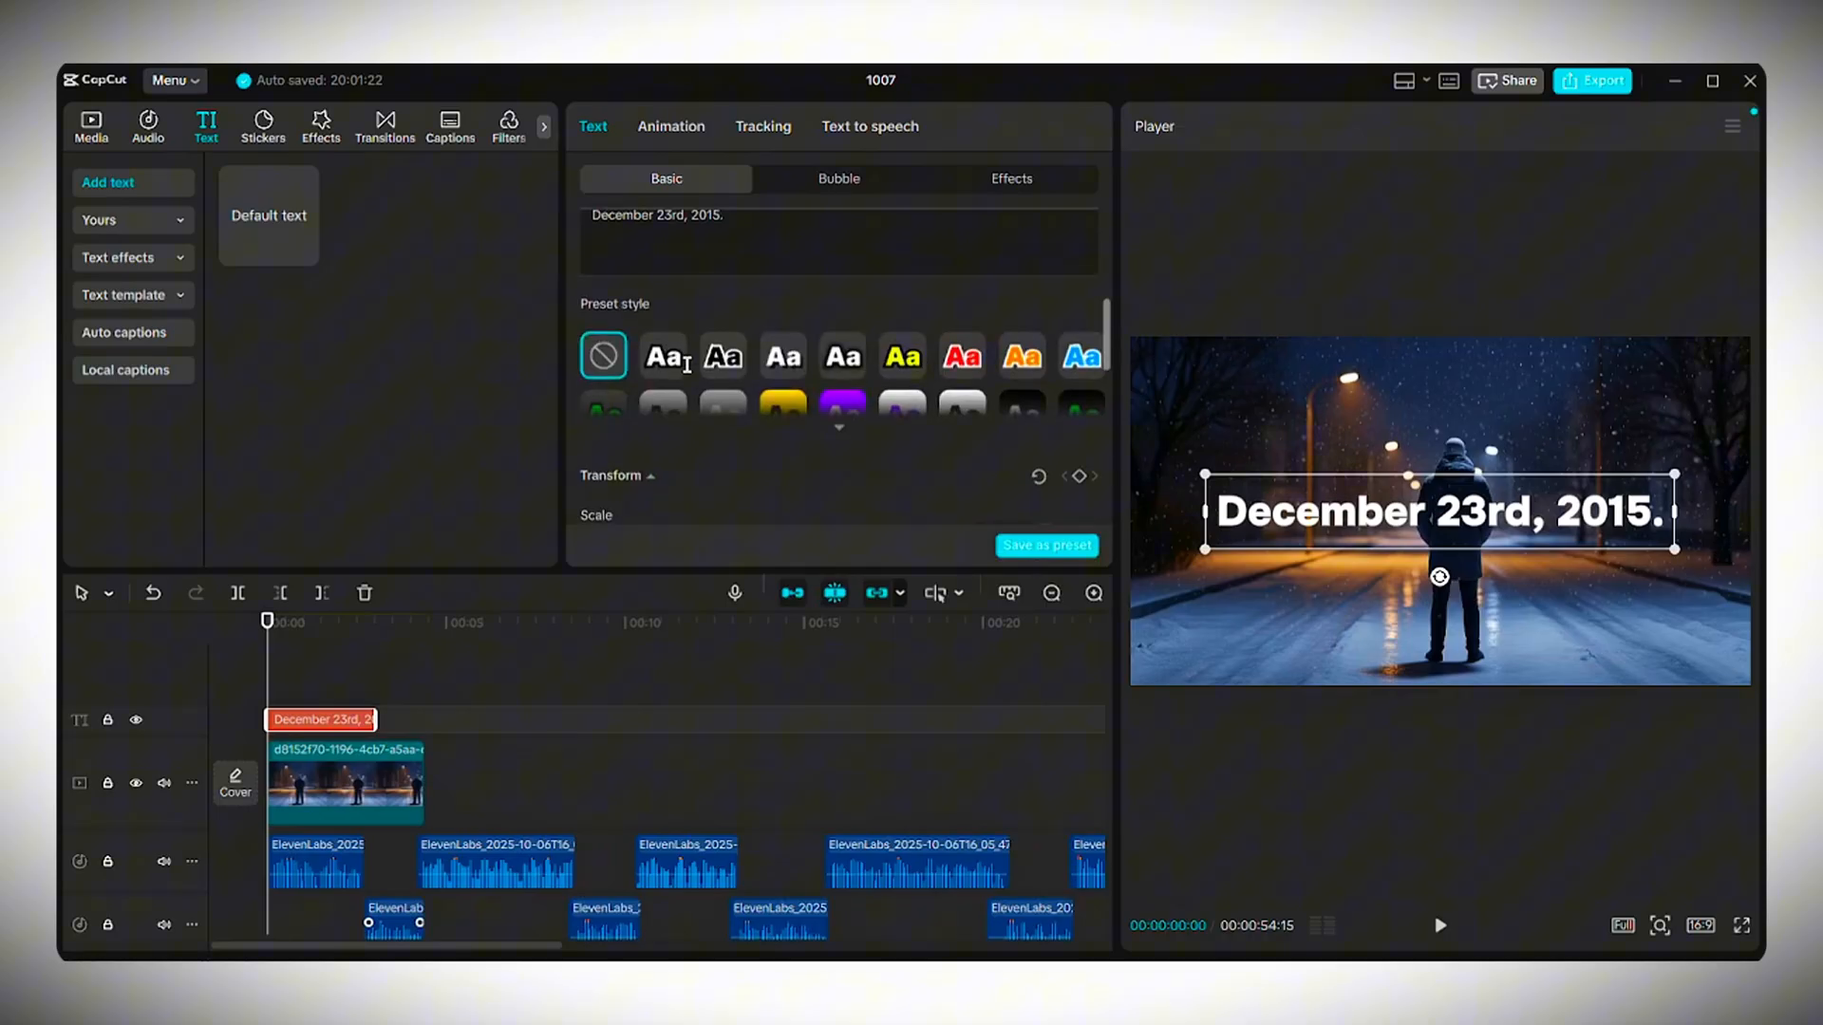
left_click(615, 365)
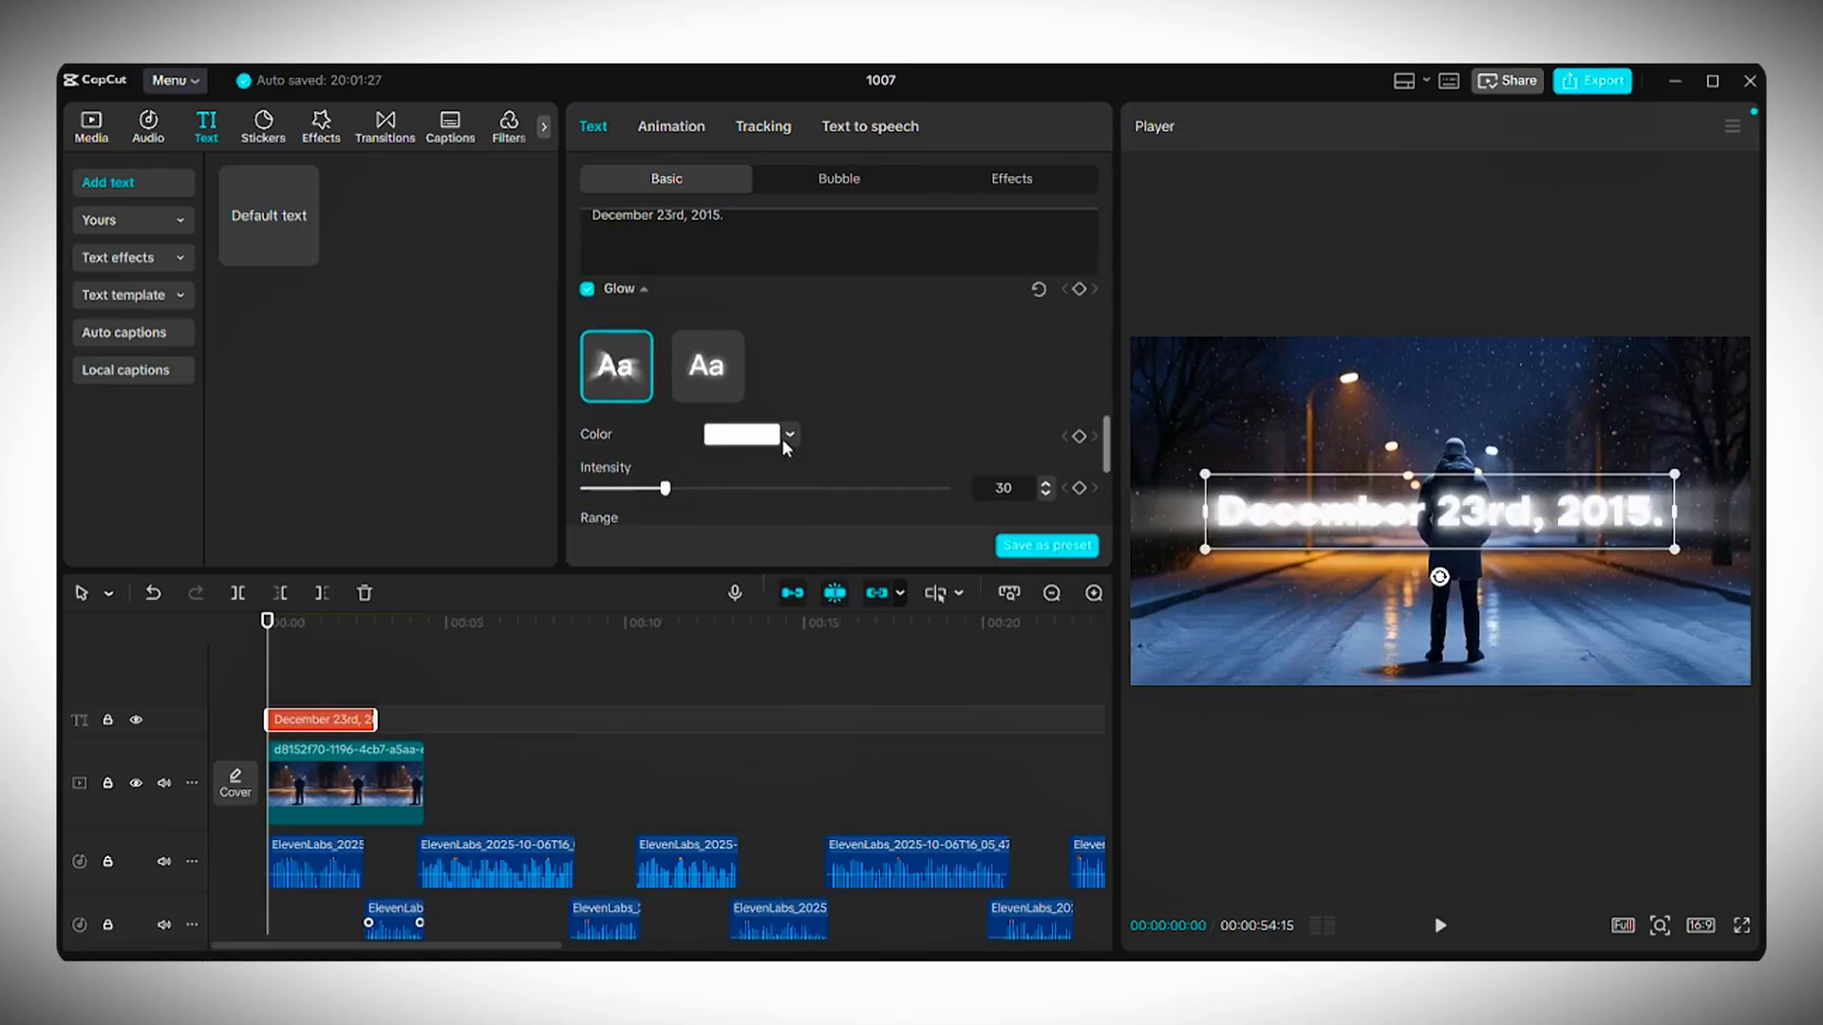
left_click(705, 367)
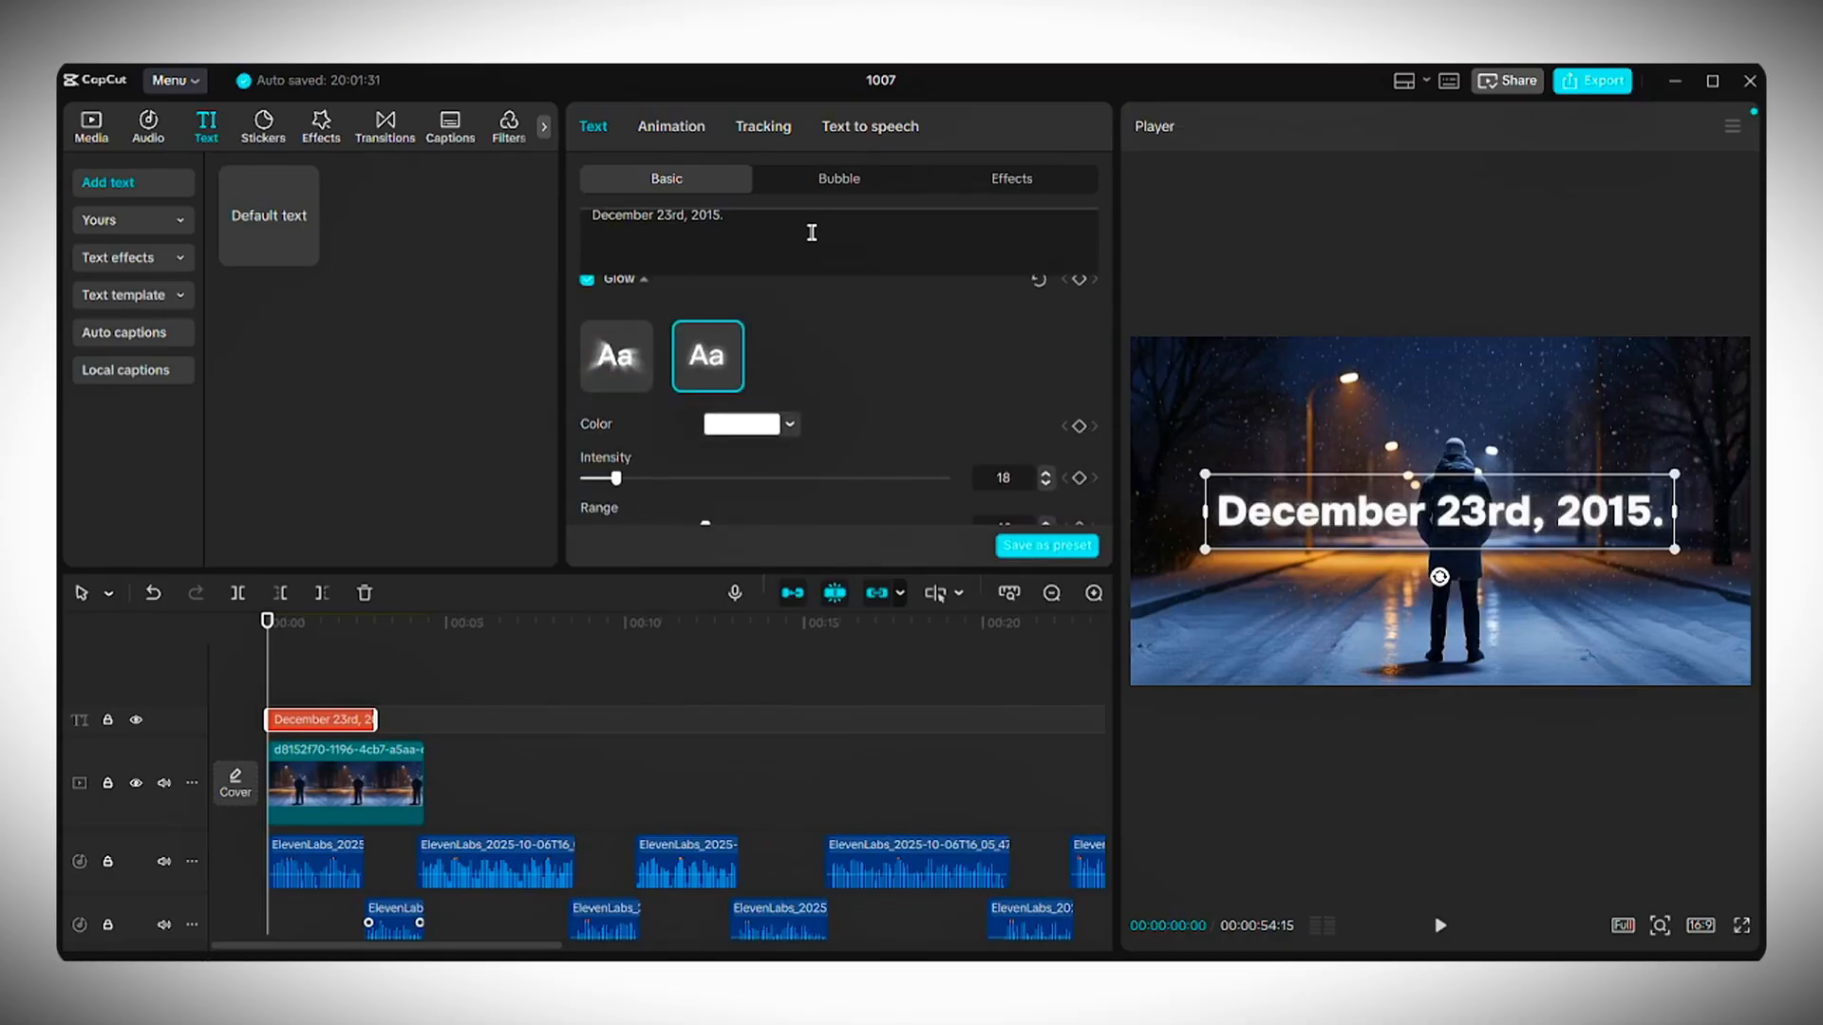
left_click(671, 126)
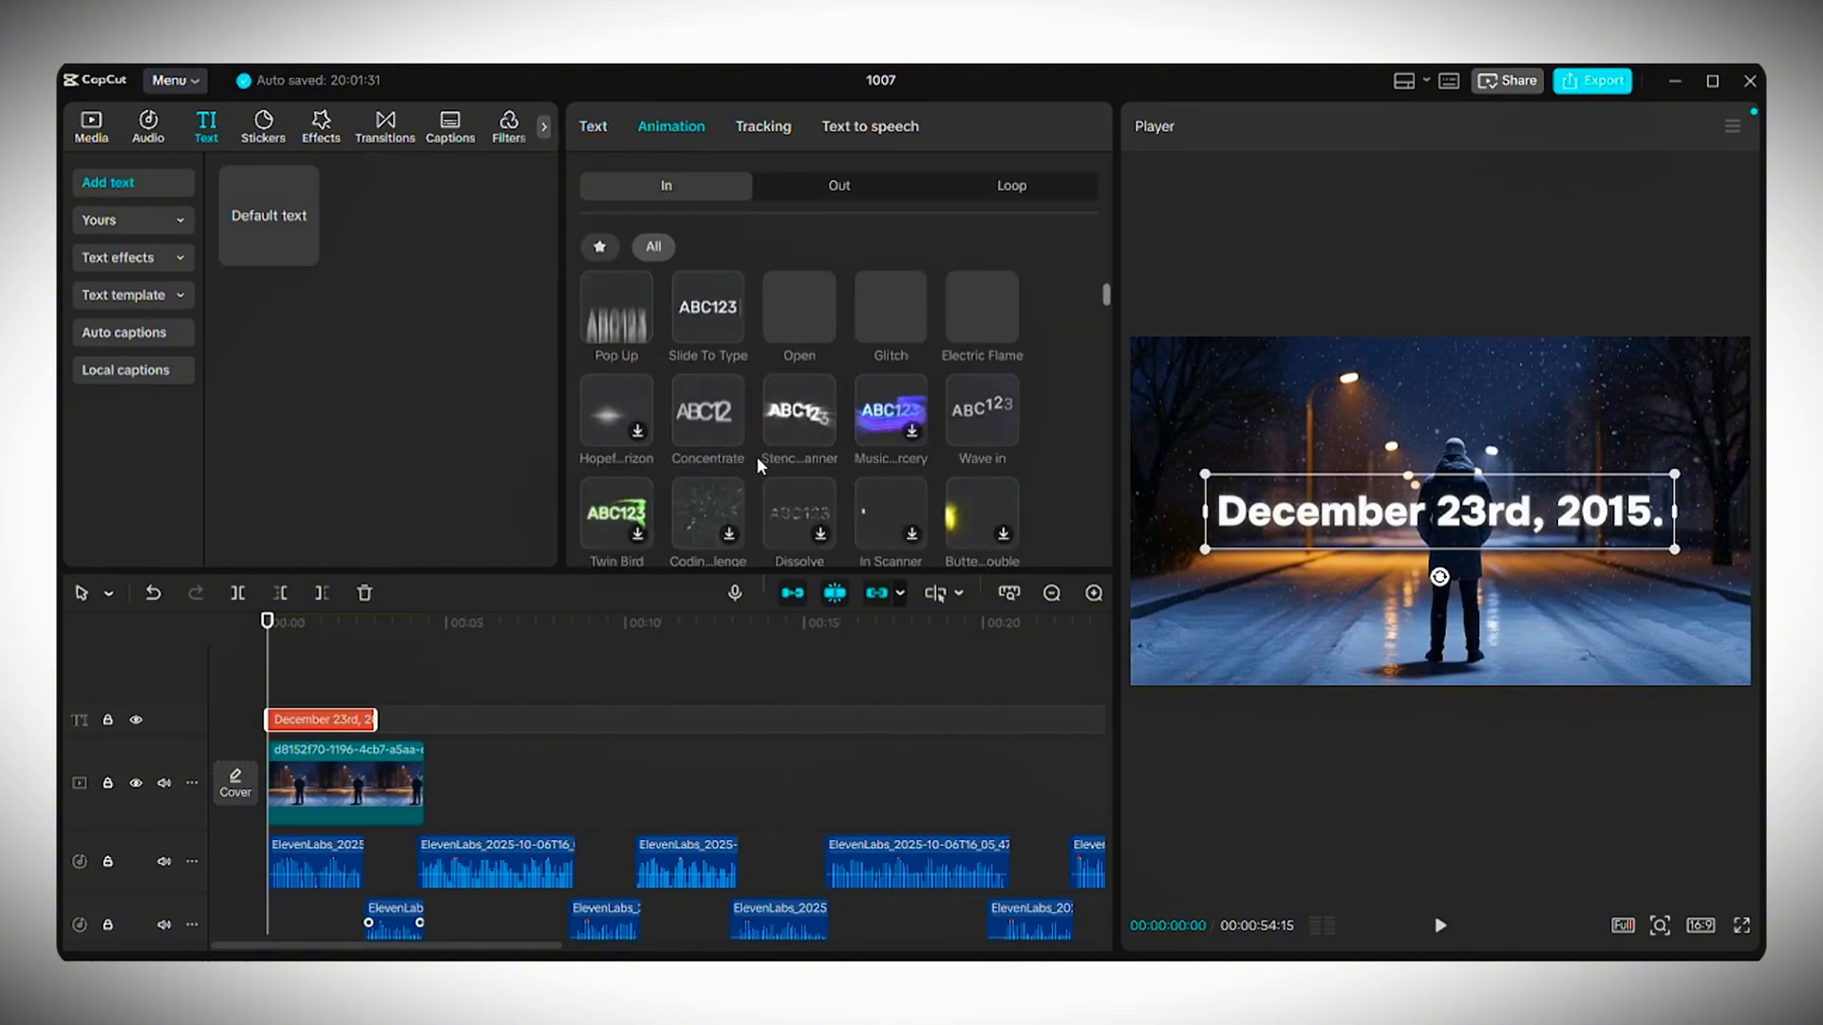
left_click(707, 386)
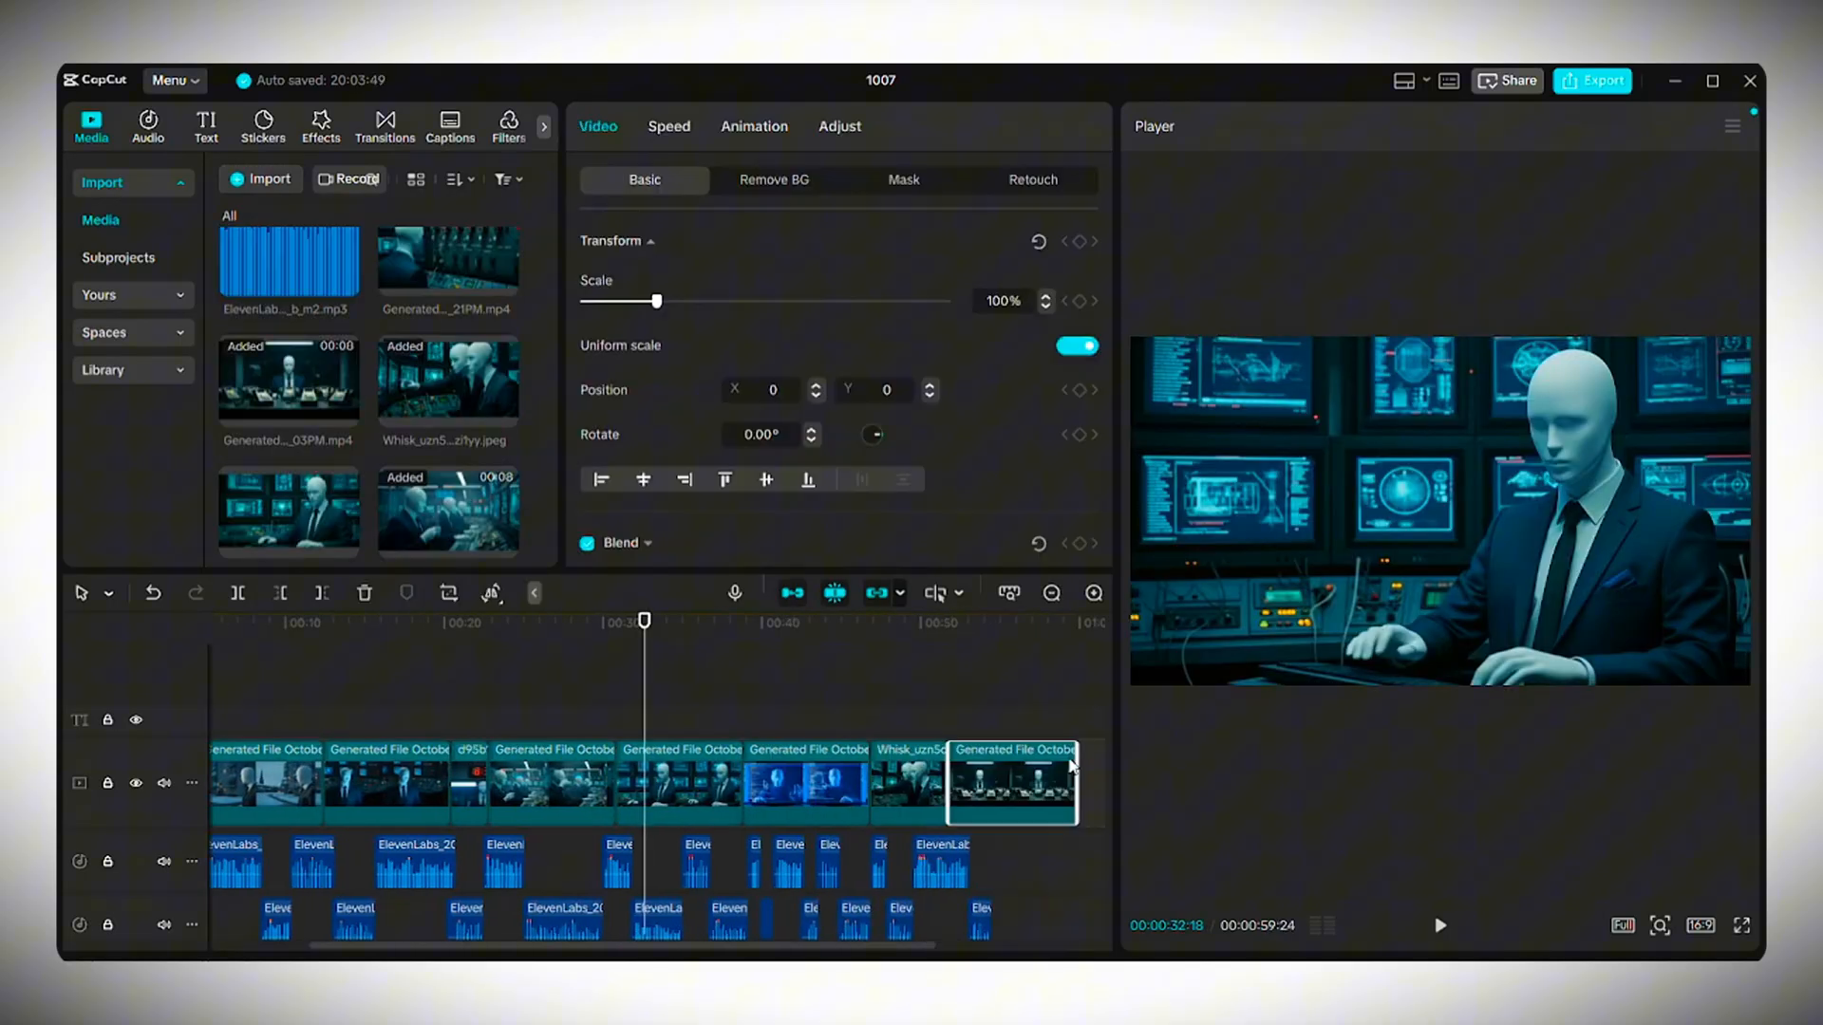
- Select the final office clip and lower the Moody Fall filter intensity to 67
left_click(507, 126)
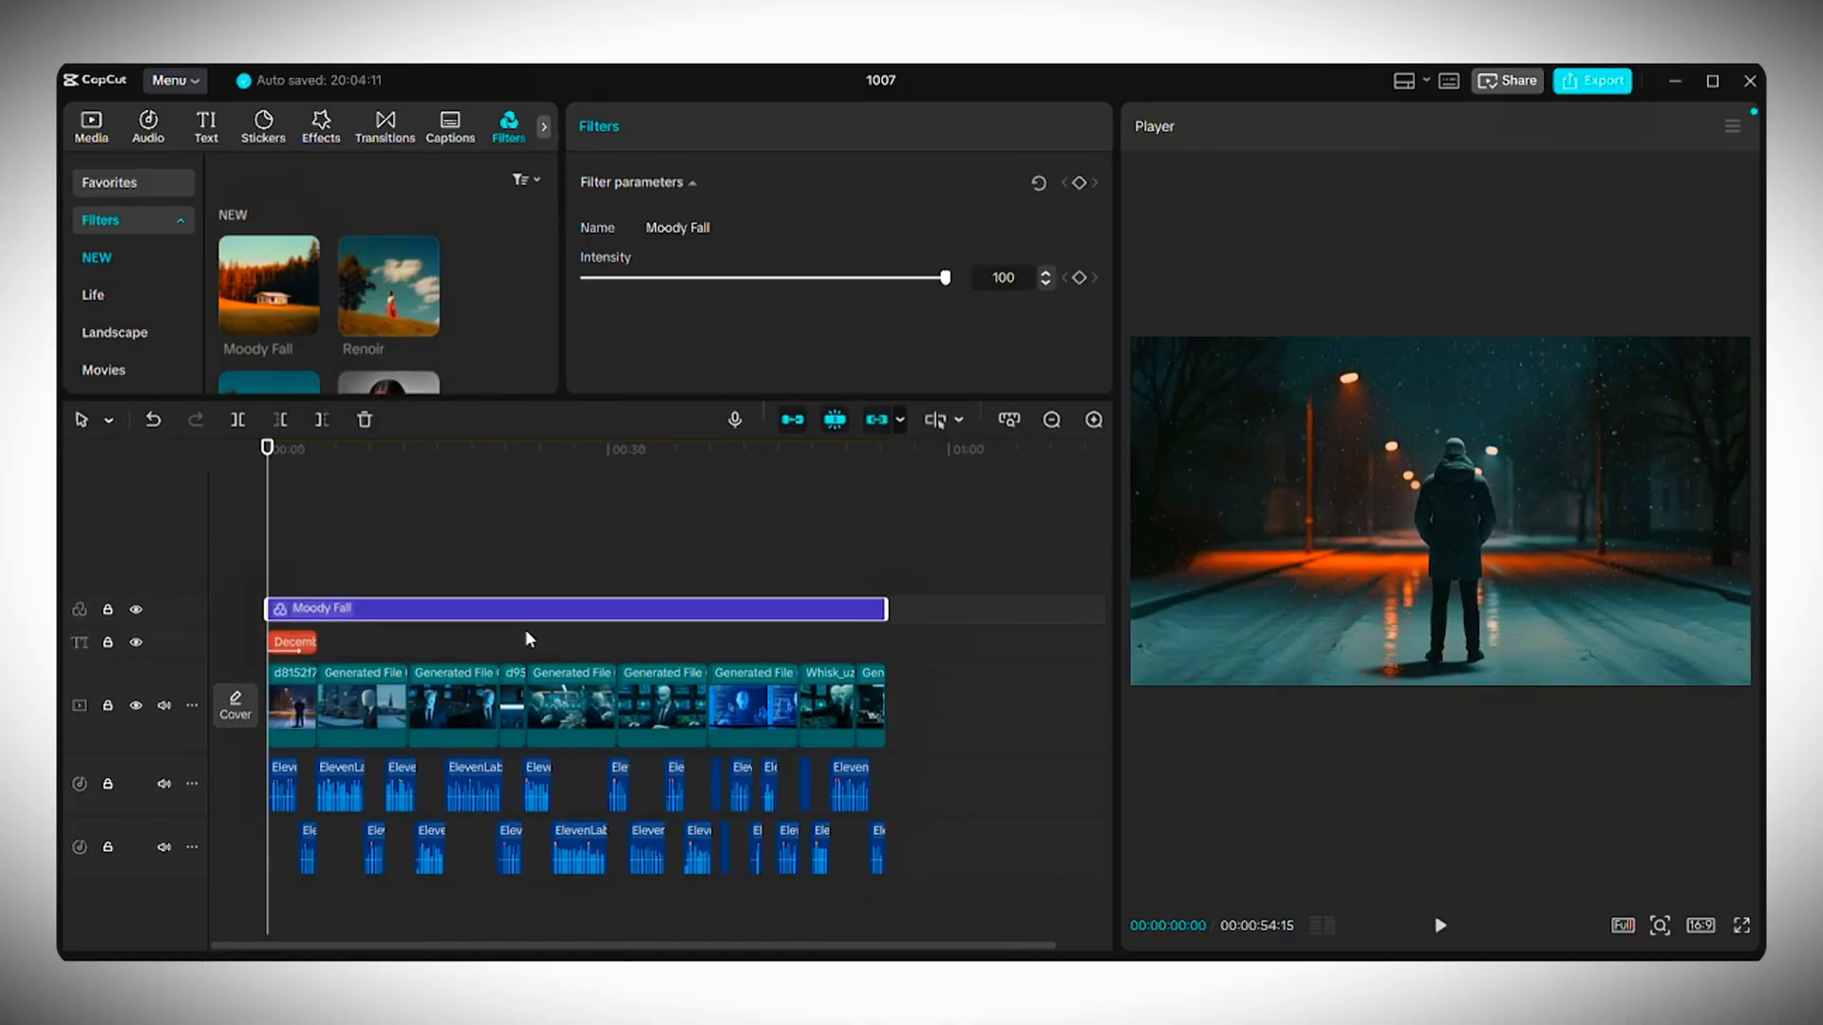
left_click_drag(945, 278, 843, 278)
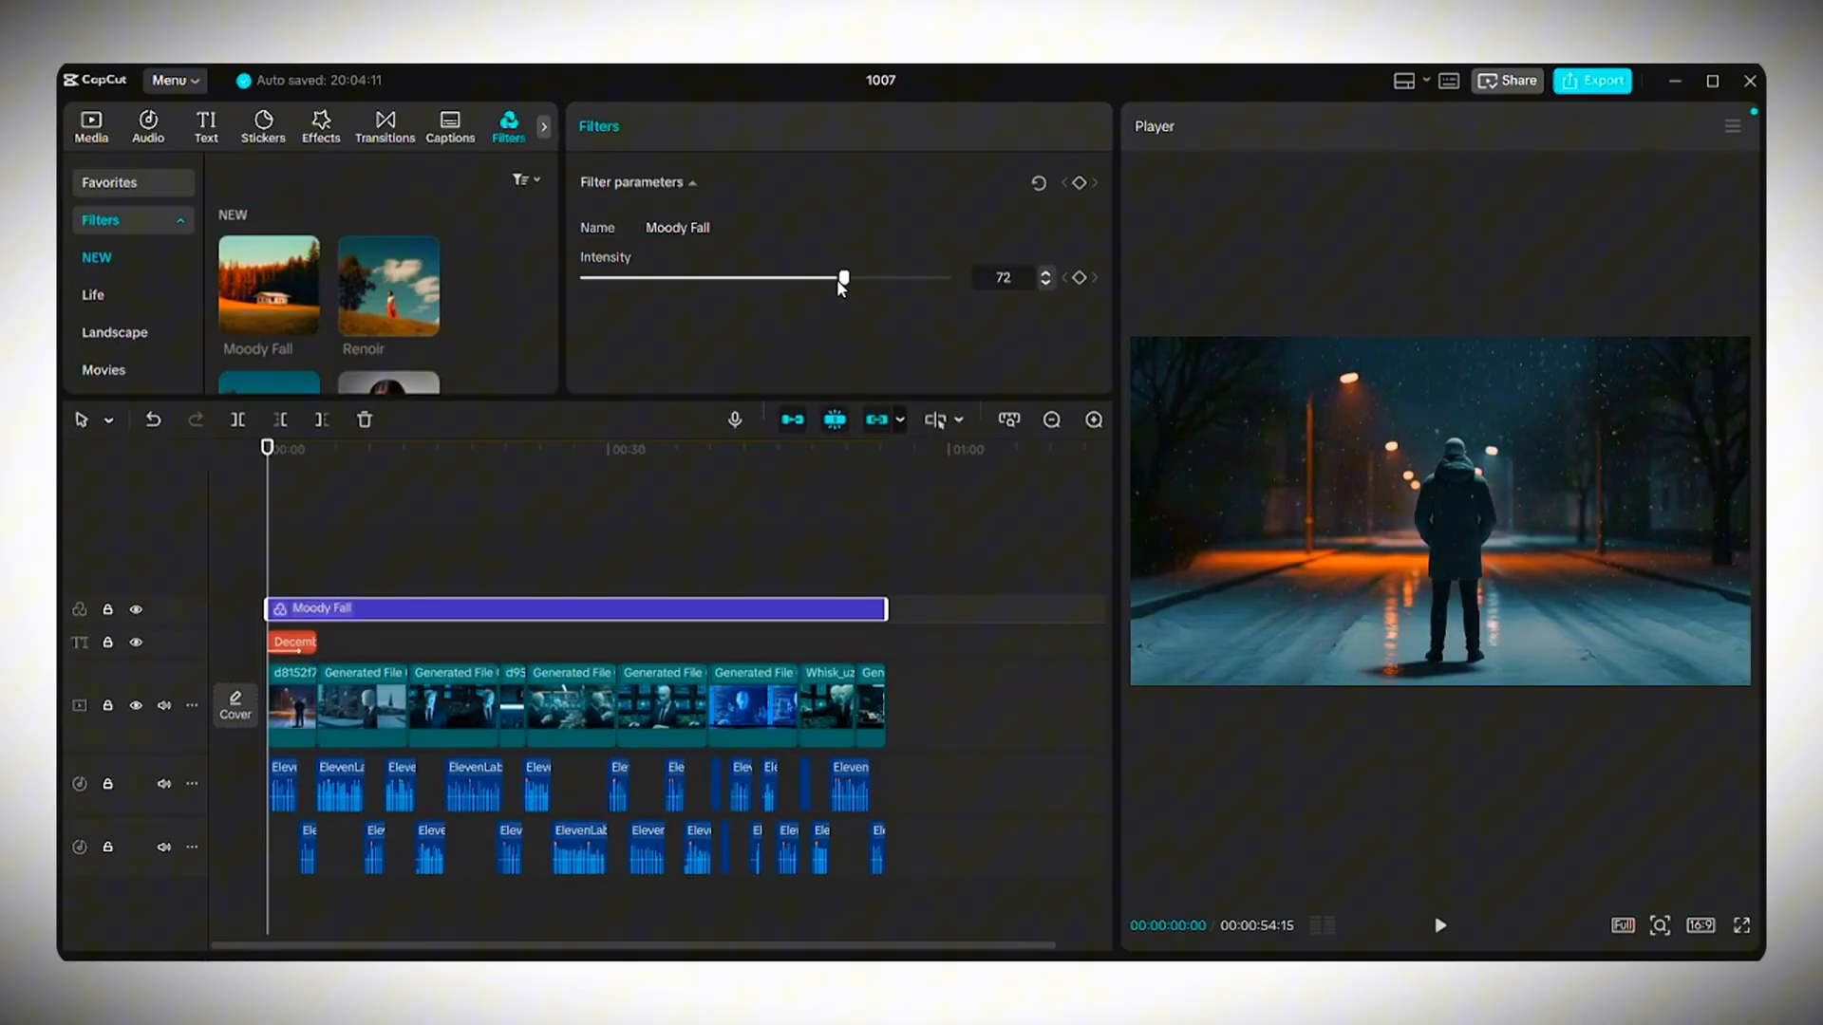
left_click_drag(843, 278, 826, 278)
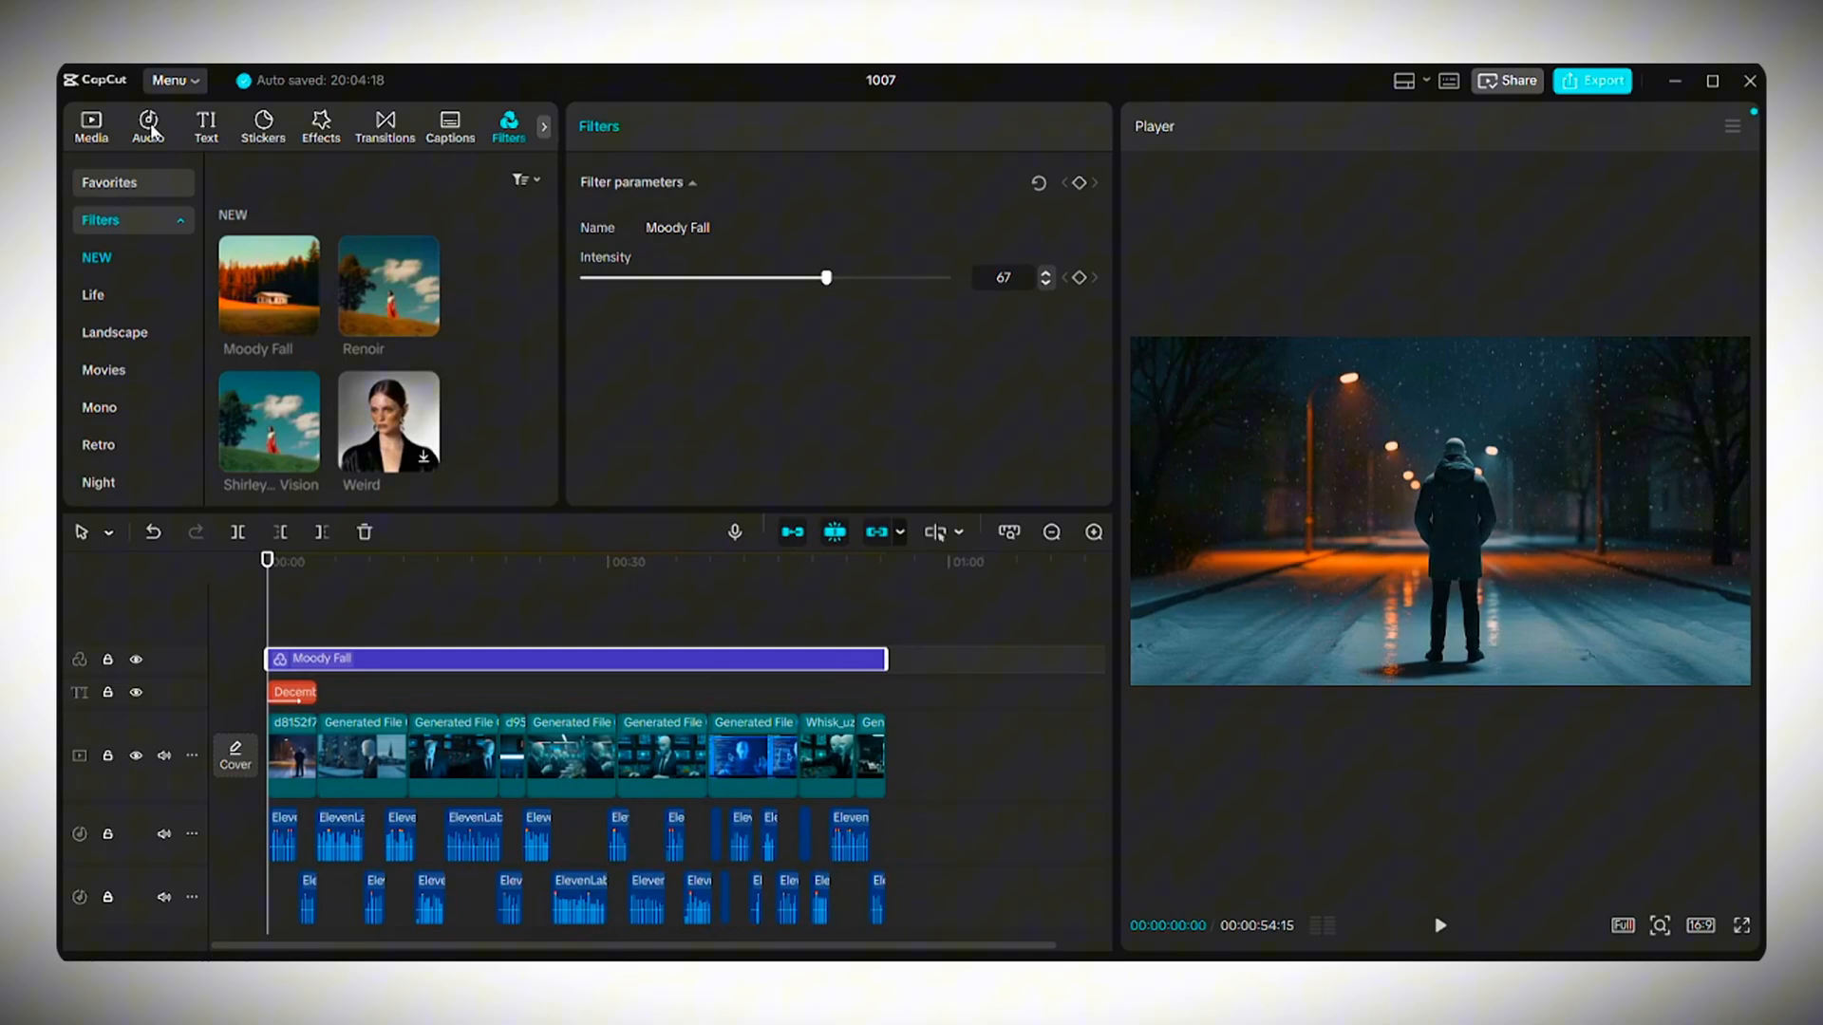
- Search sound effects for 'typing', add it, and lower its volume to about -10 dB
left_click(147, 125)
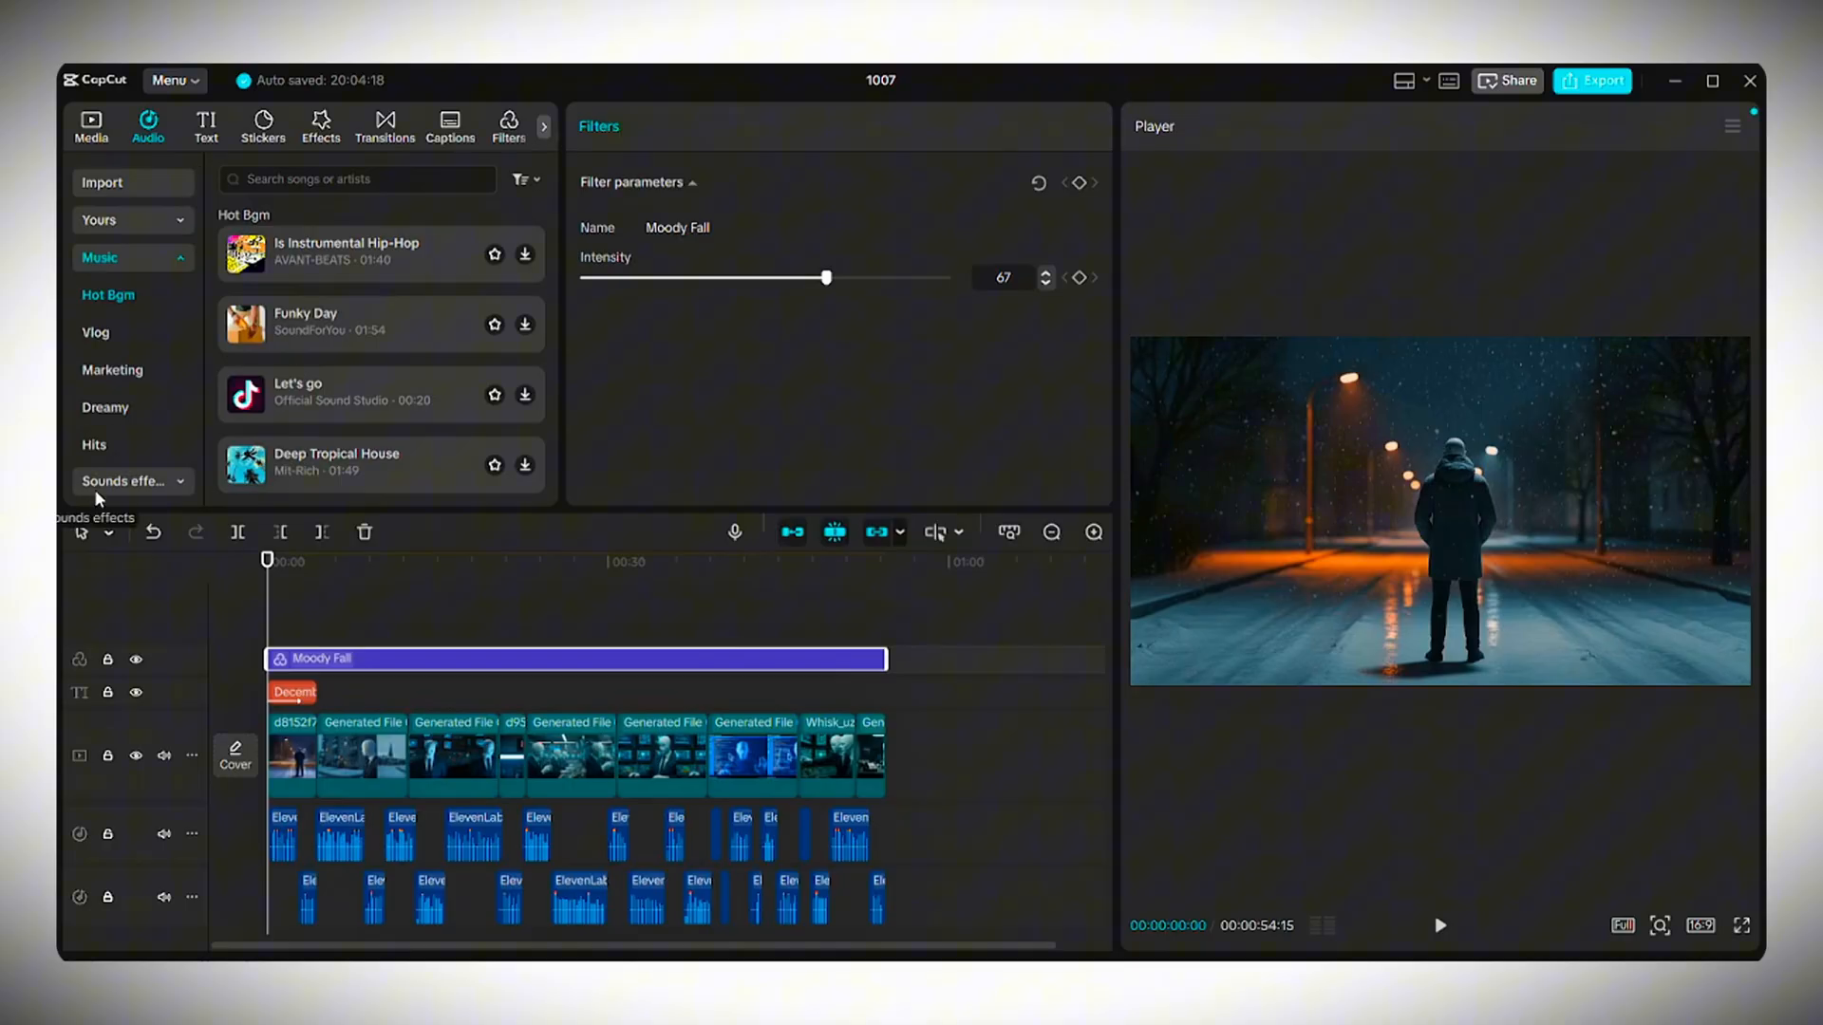
left_click(123, 295)
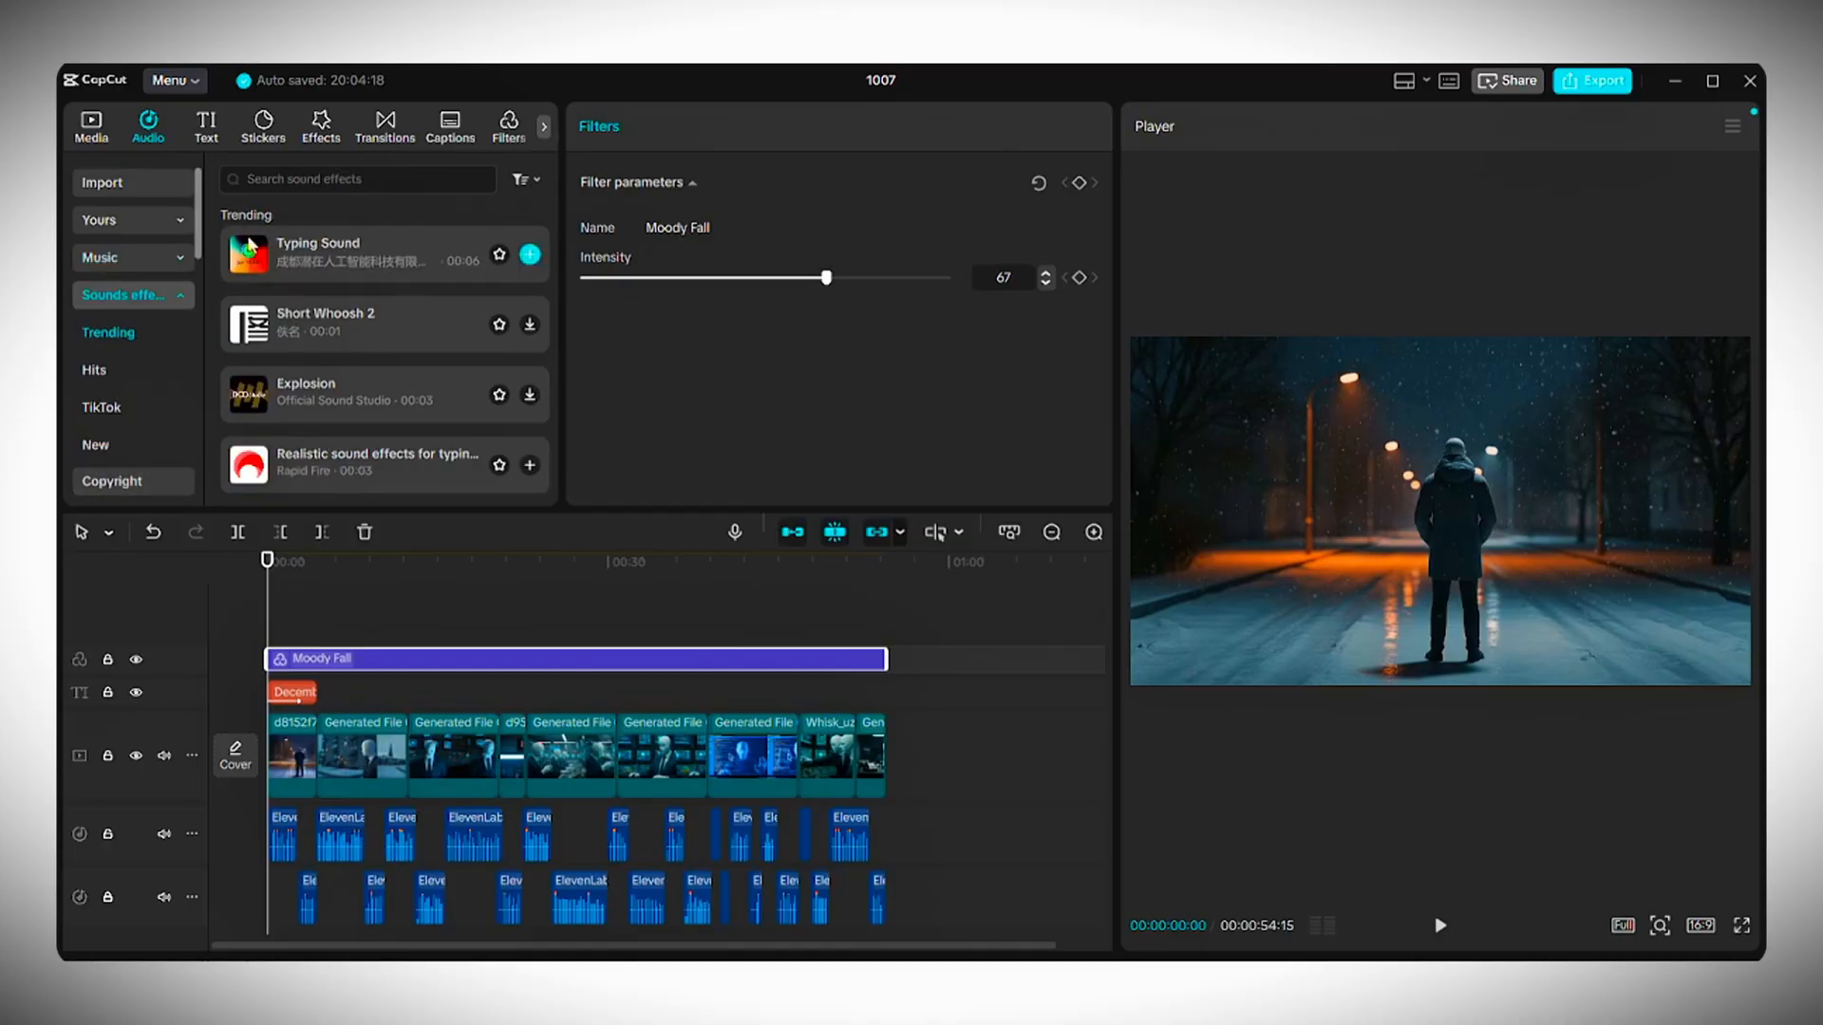
left_click(348, 179)
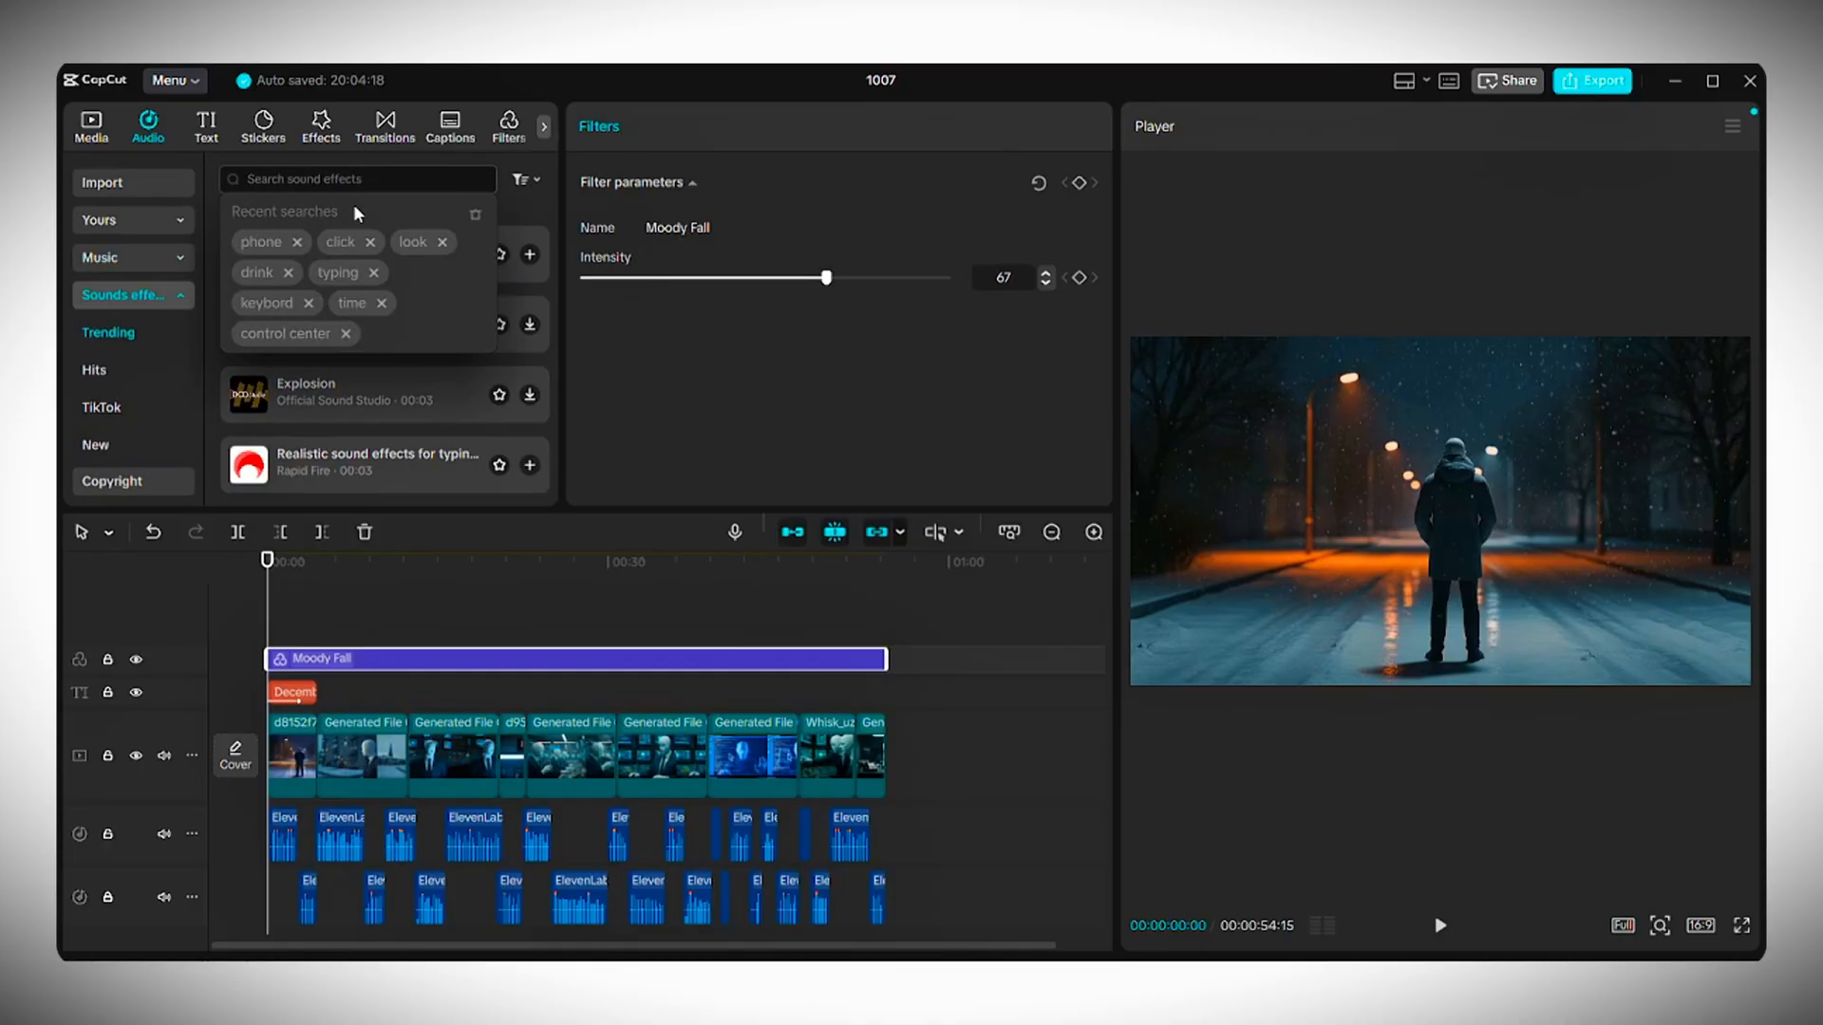
type("typing")
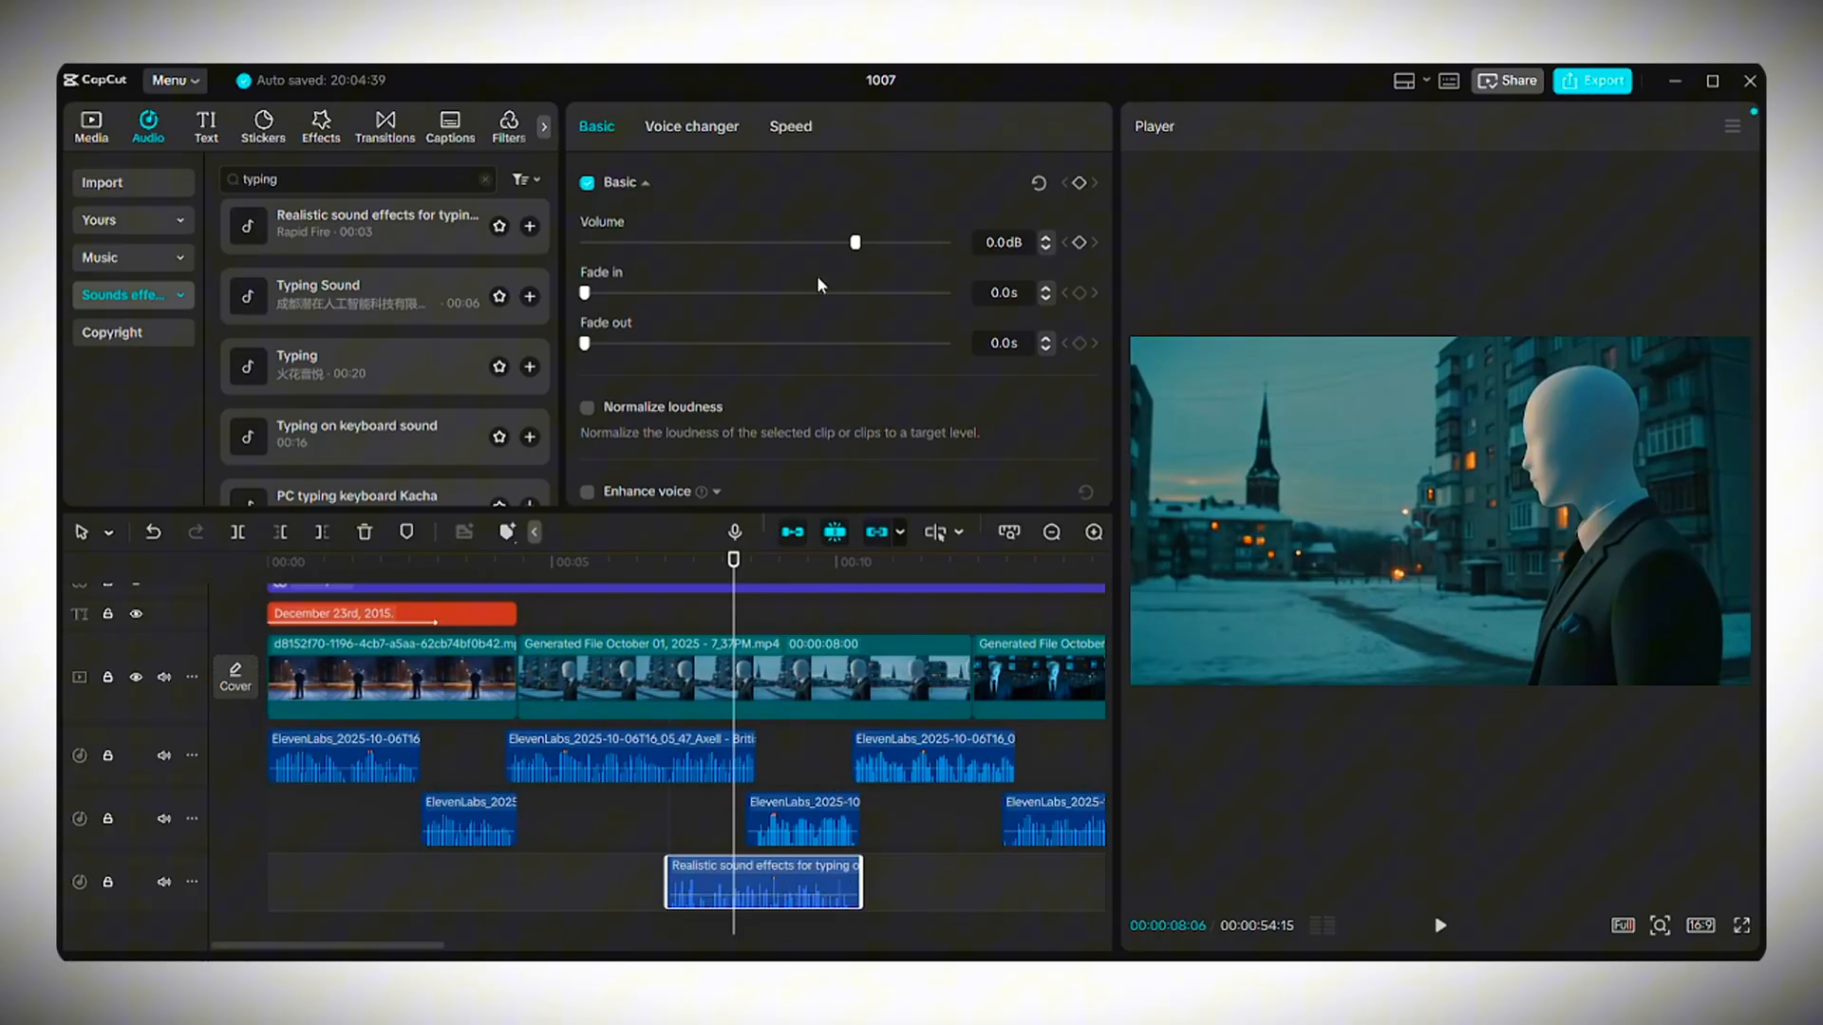
left_click_drag(855, 242, 796, 242)
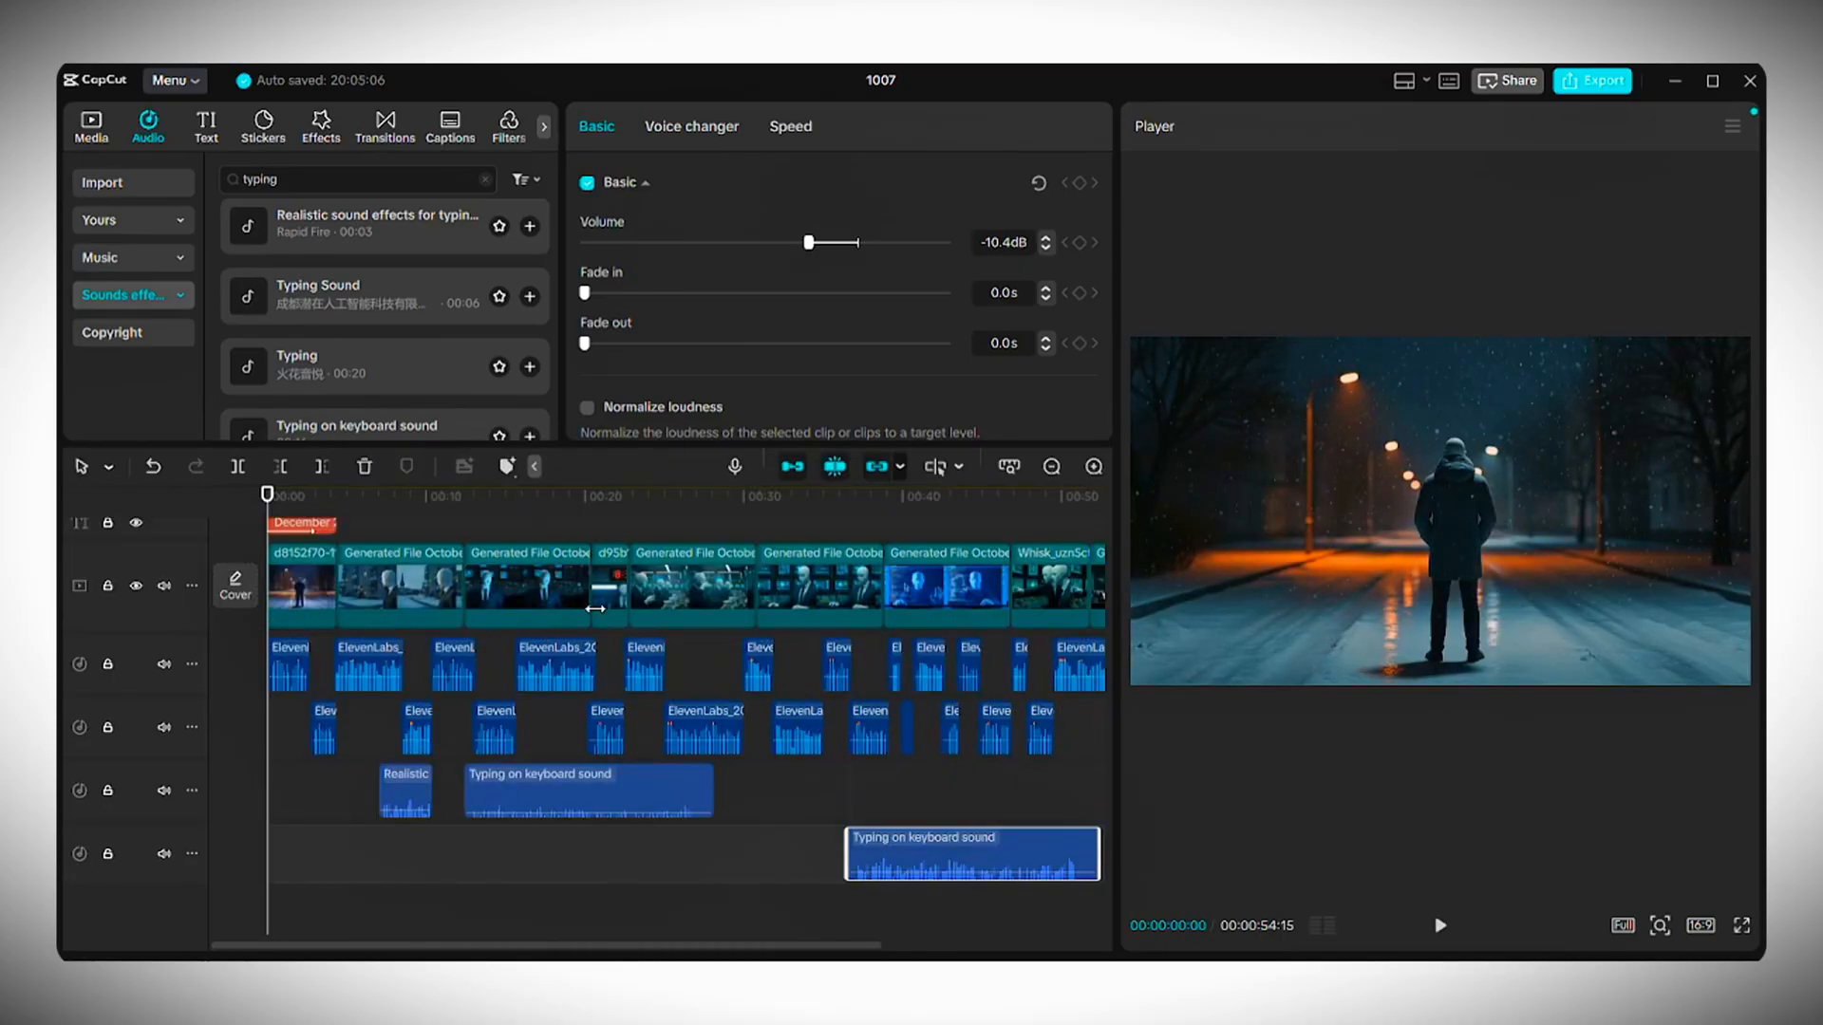
mouse_move(294, 590)
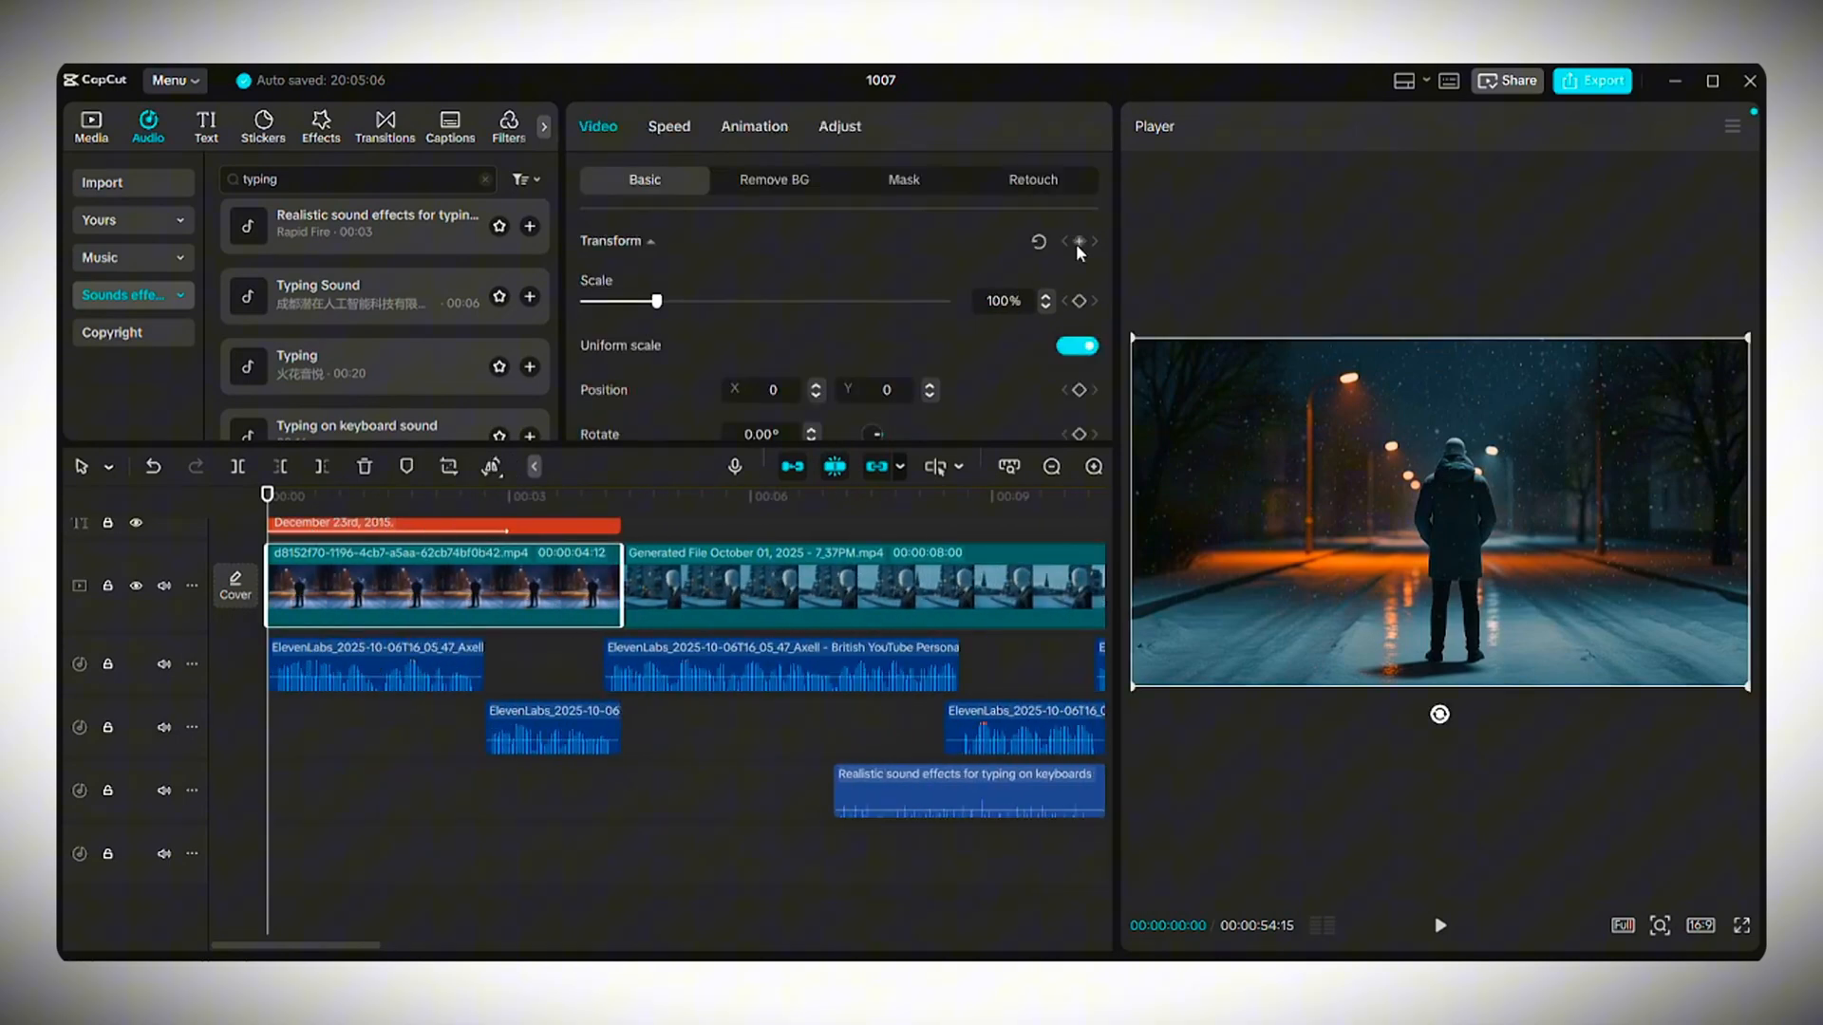
- Keyframe the opening clip's scale from 100% to 109% with an Ease In curve
left_click(595, 493)
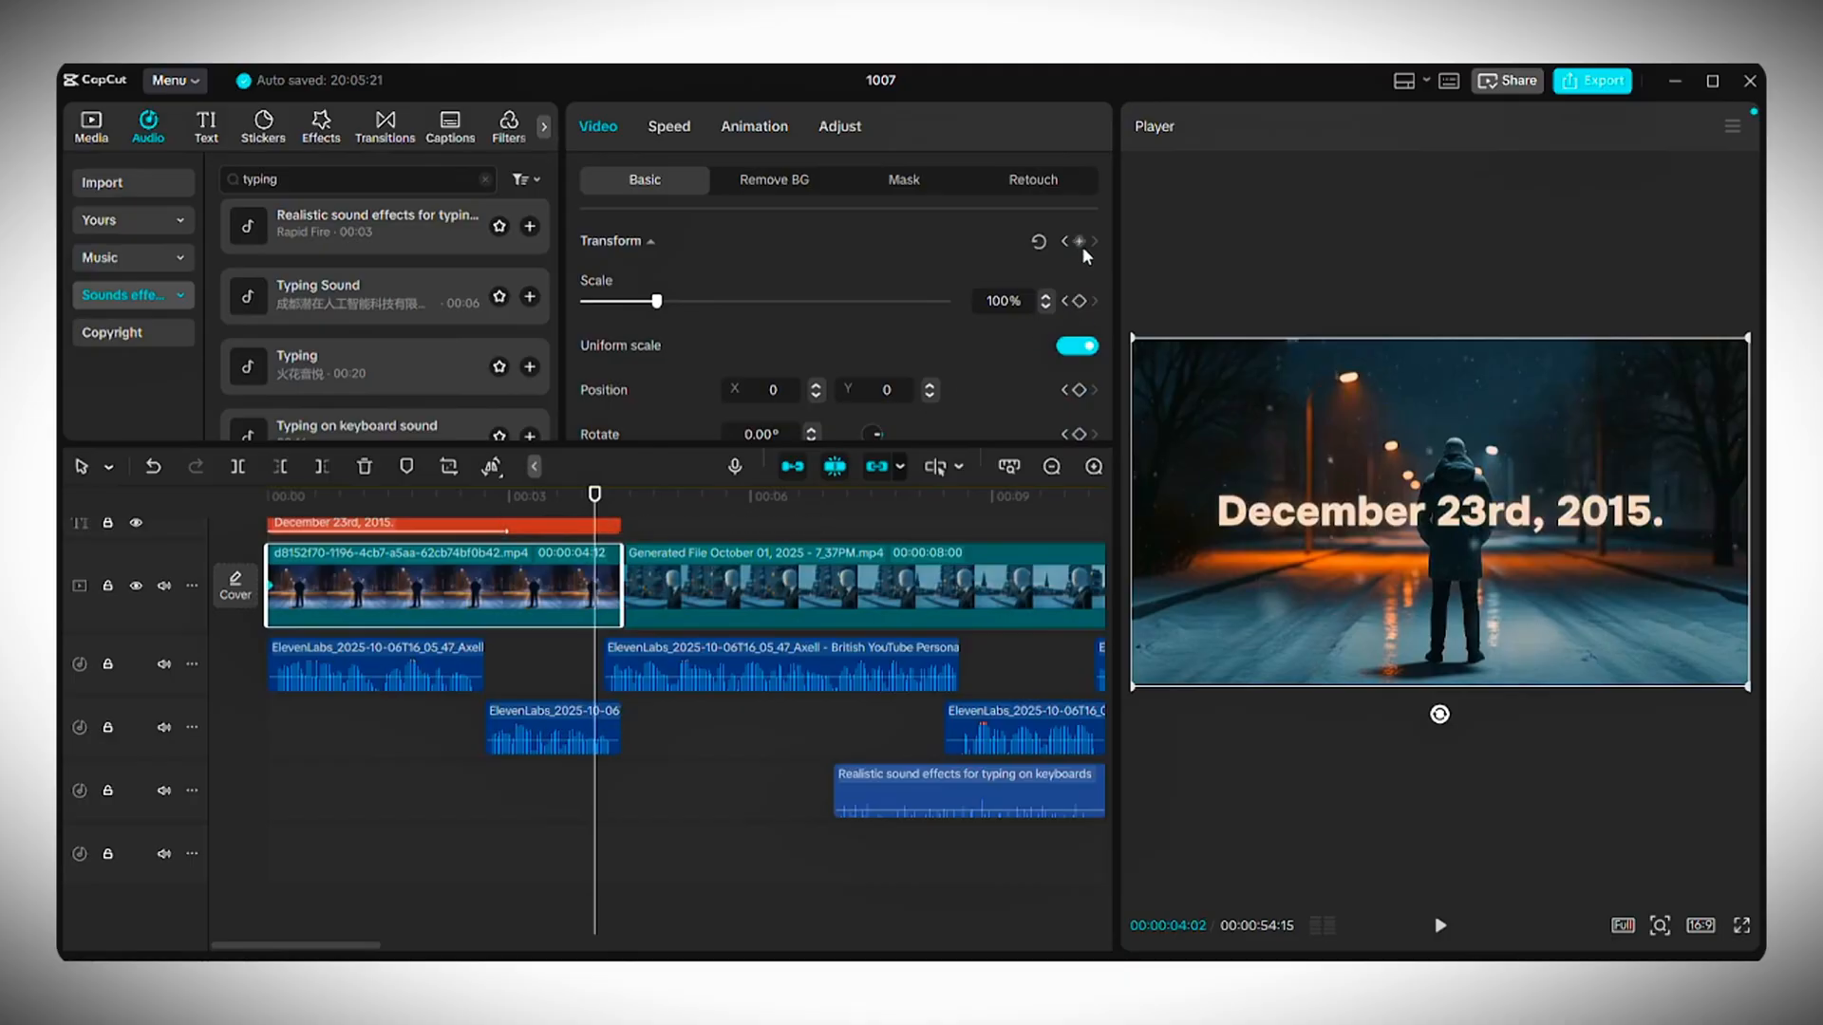
left_click_drag(660, 300, 669, 300)
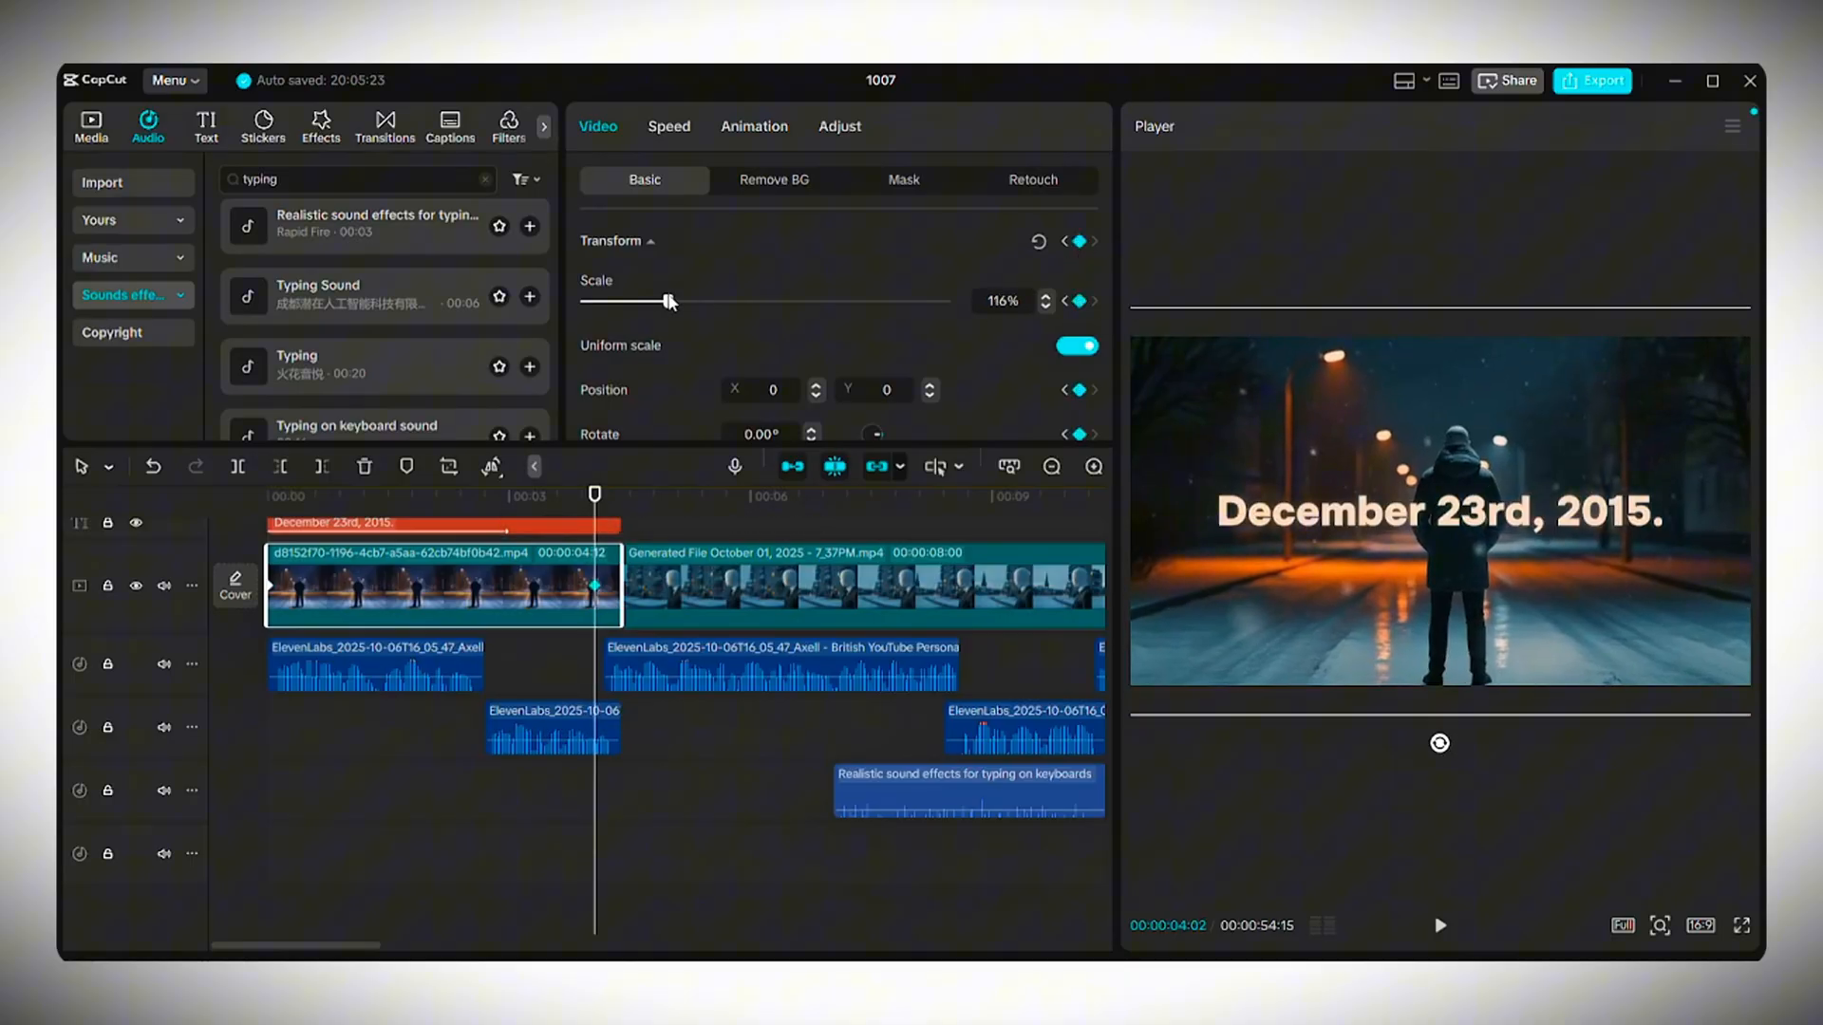
left_click_drag(668, 301, 660, 301)
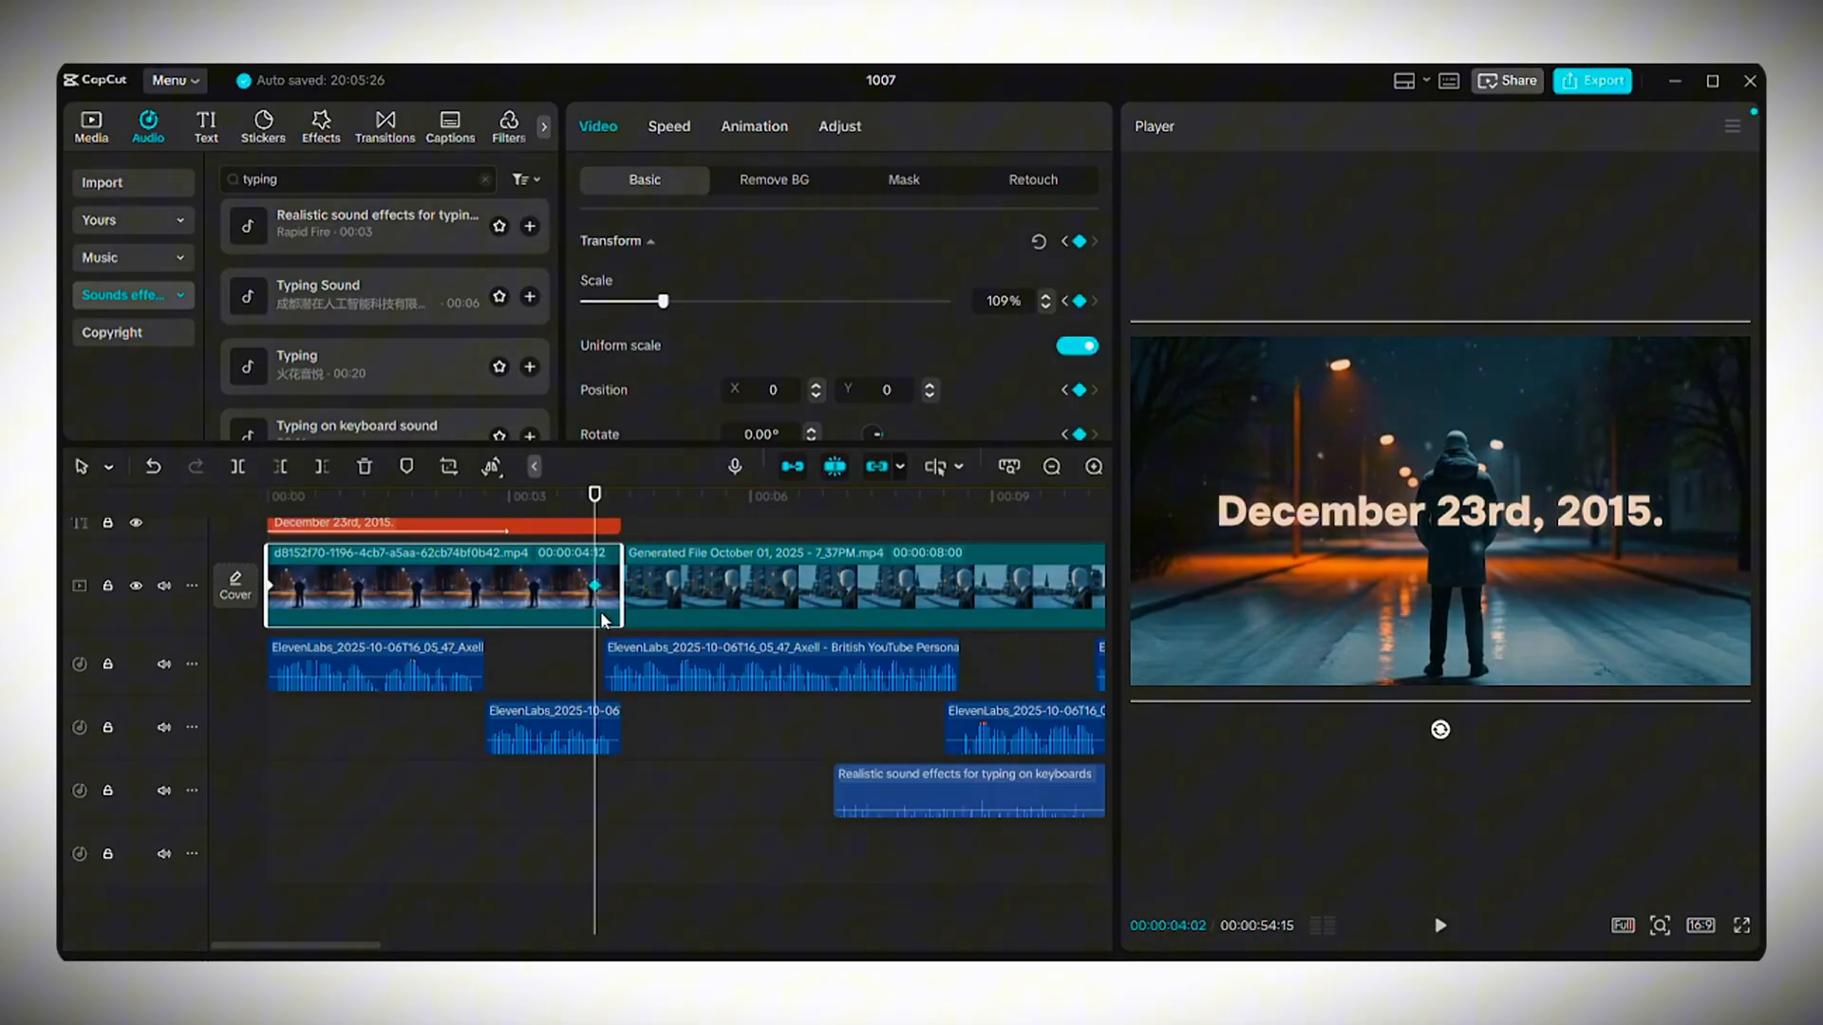
right_click(595, 586)
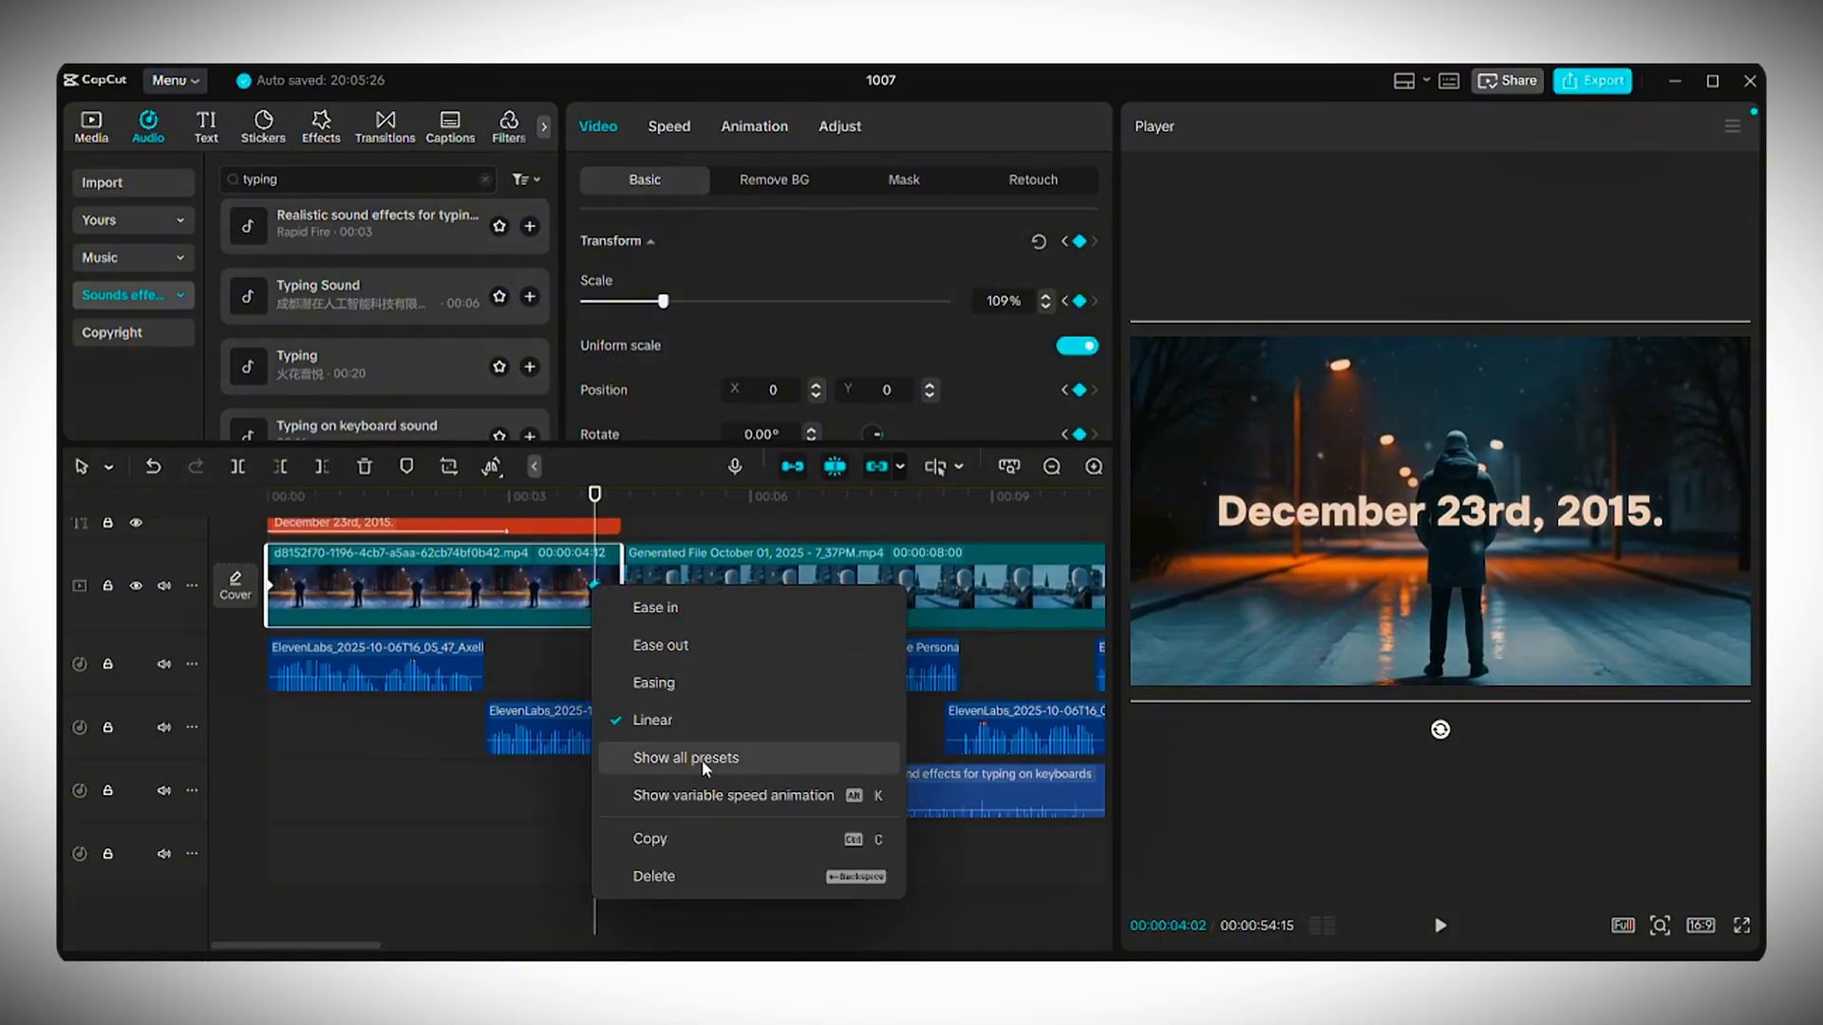
left_click(685, 757)
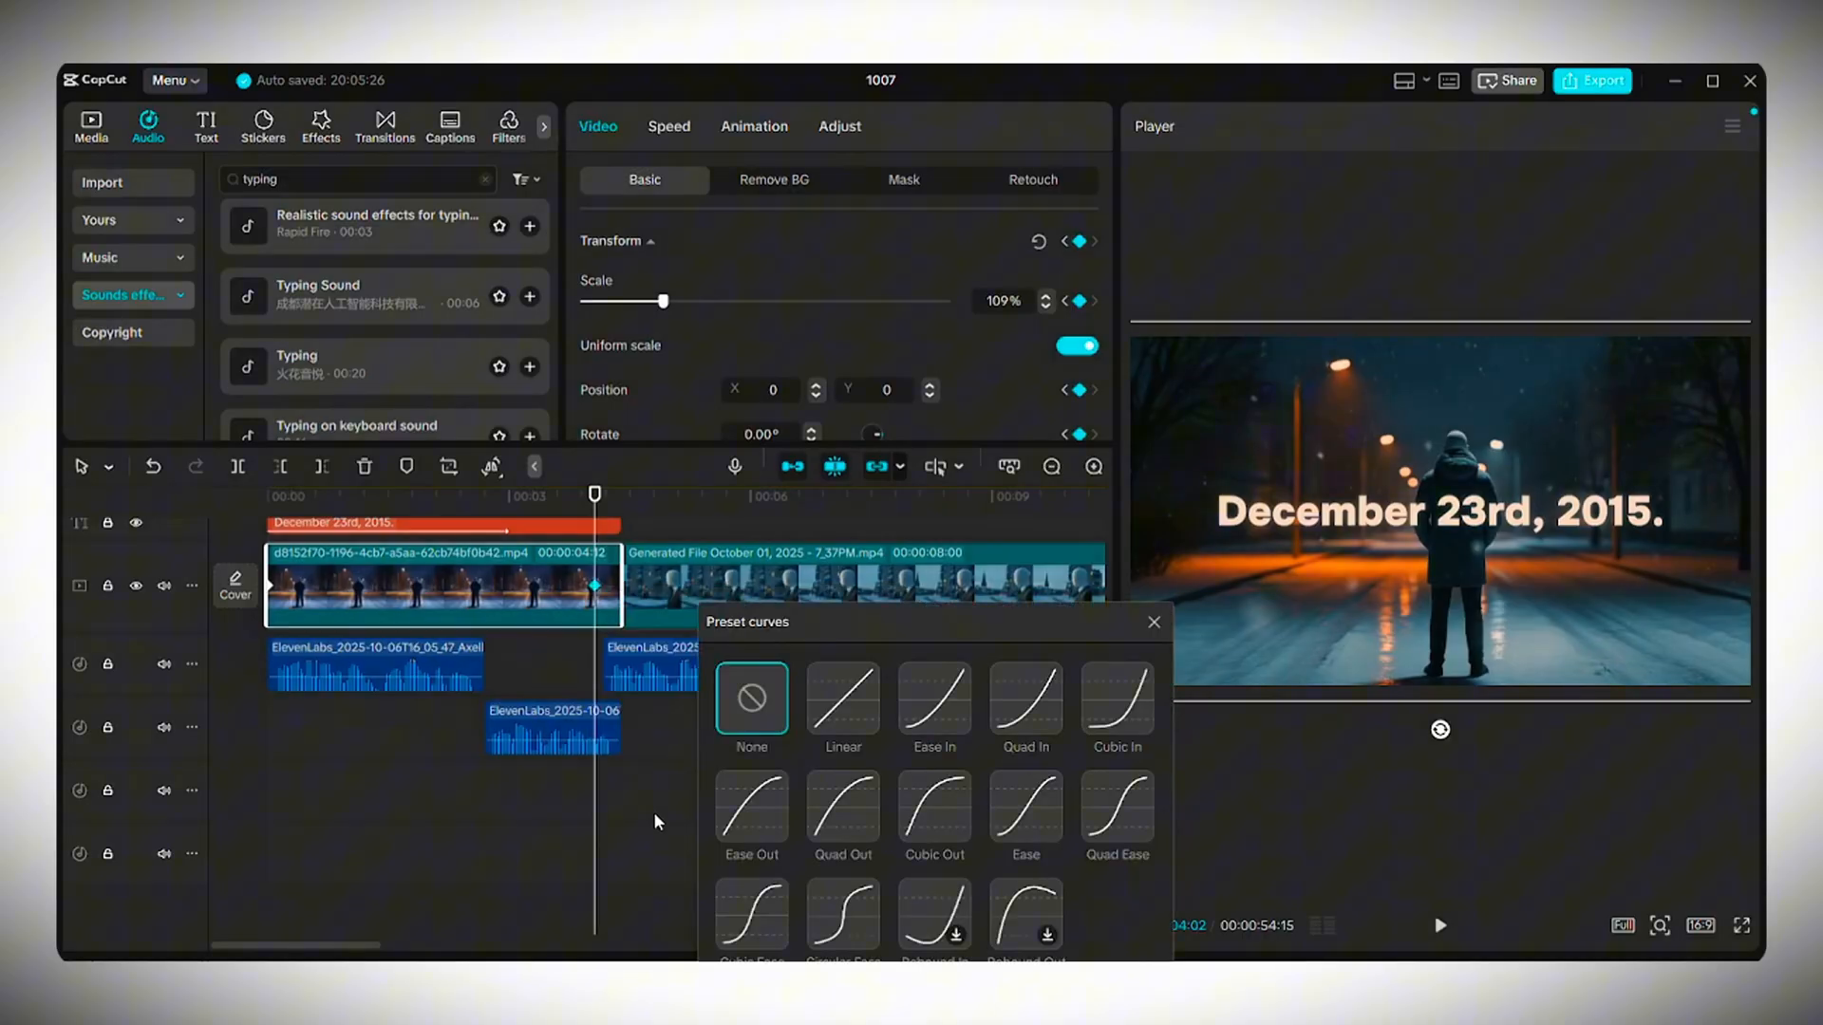
mouse_move(806, 843)
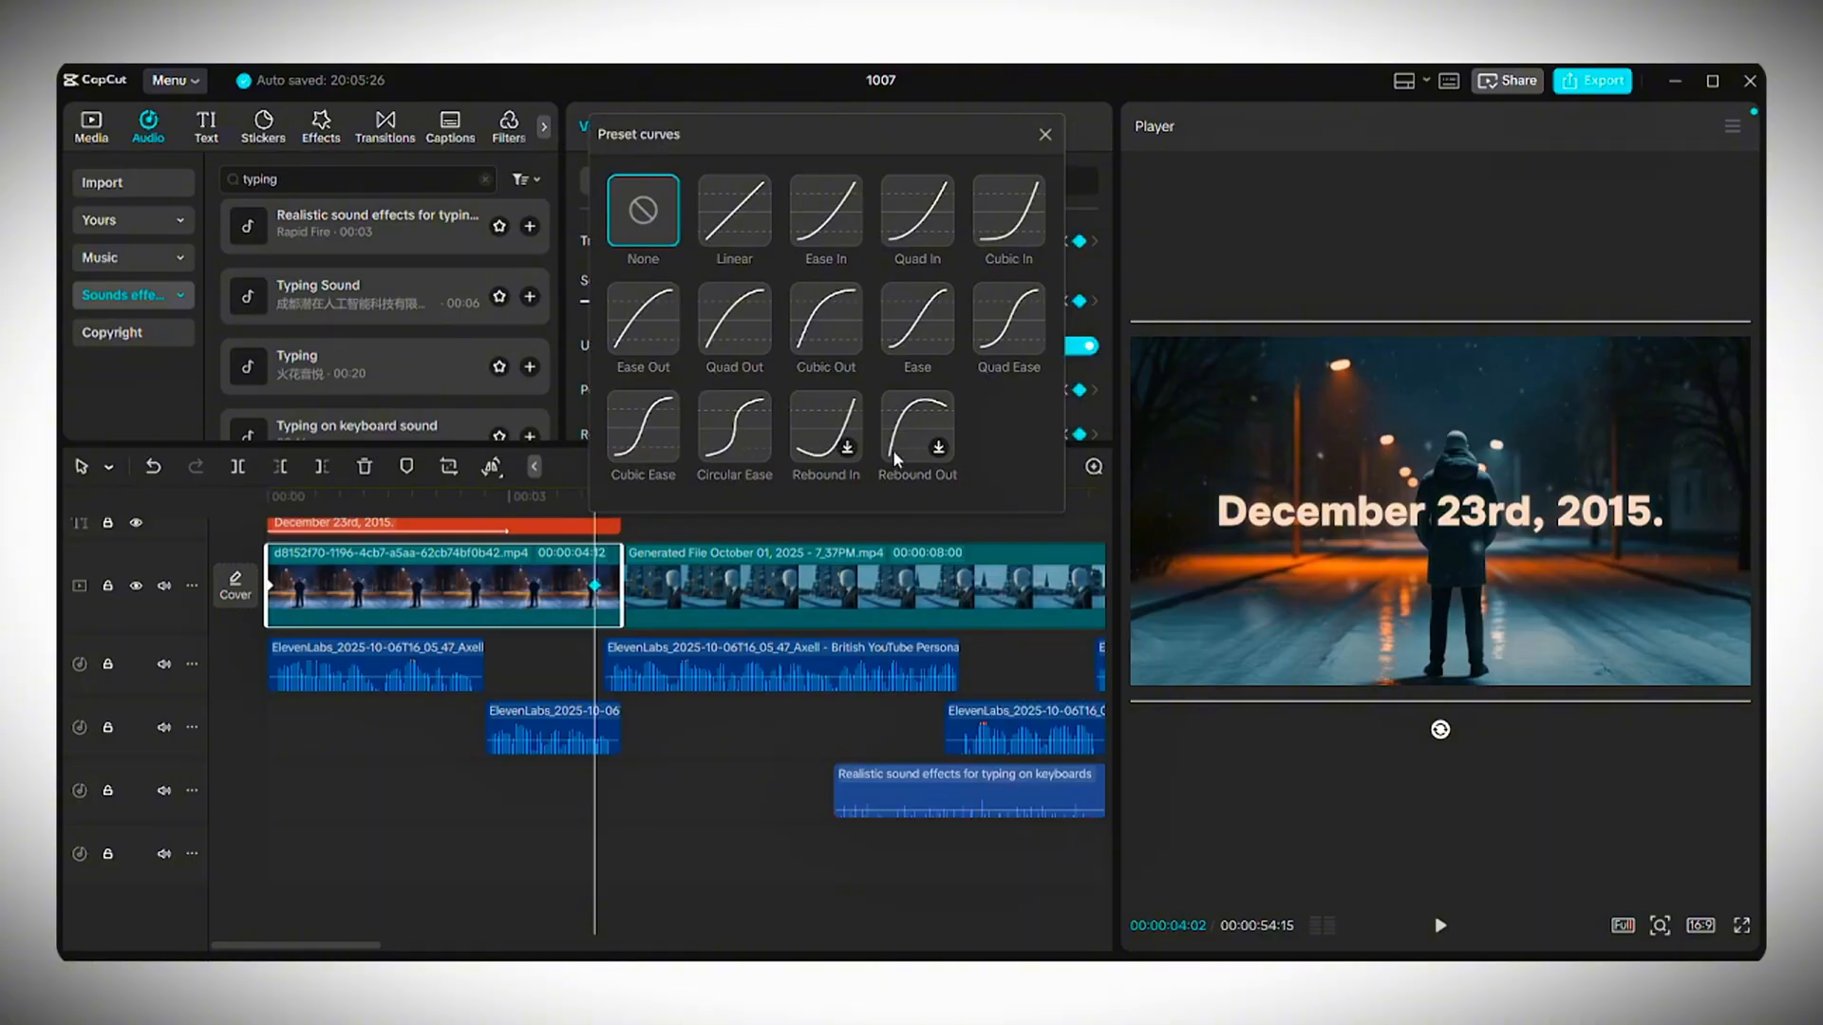
mouse_move(1055, 218)
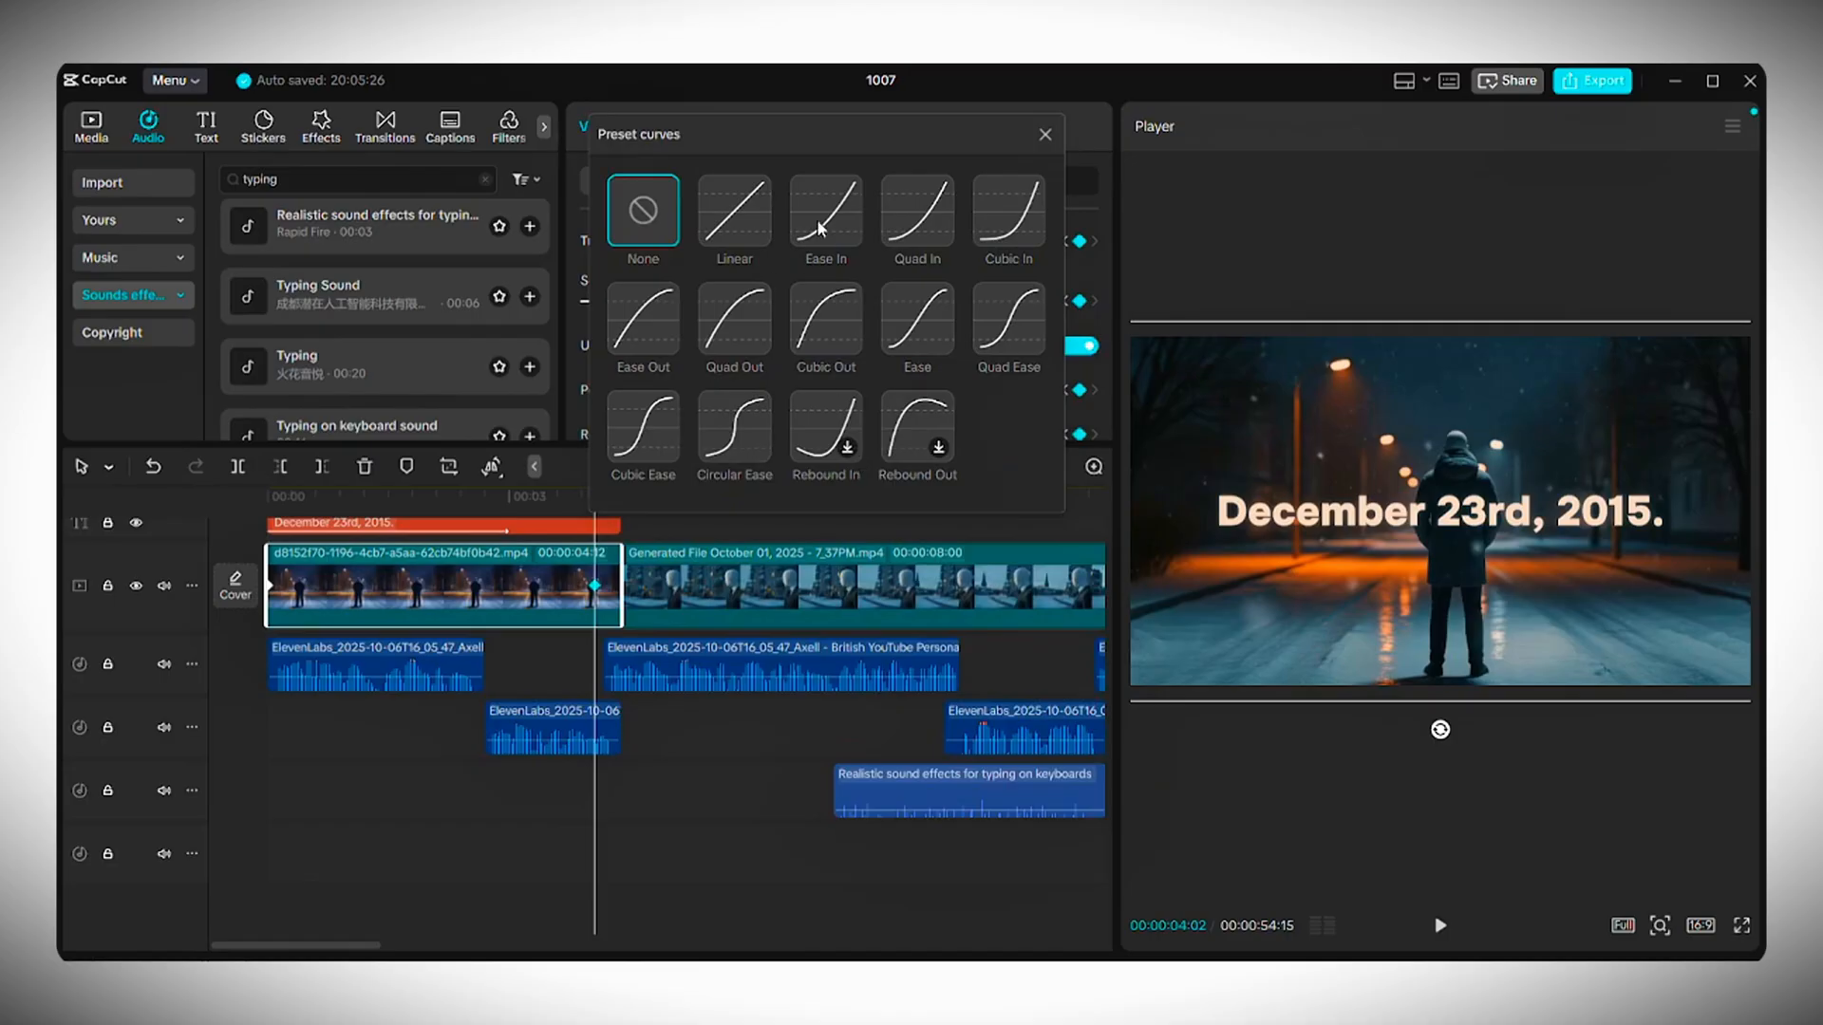
left_click(824, 212)
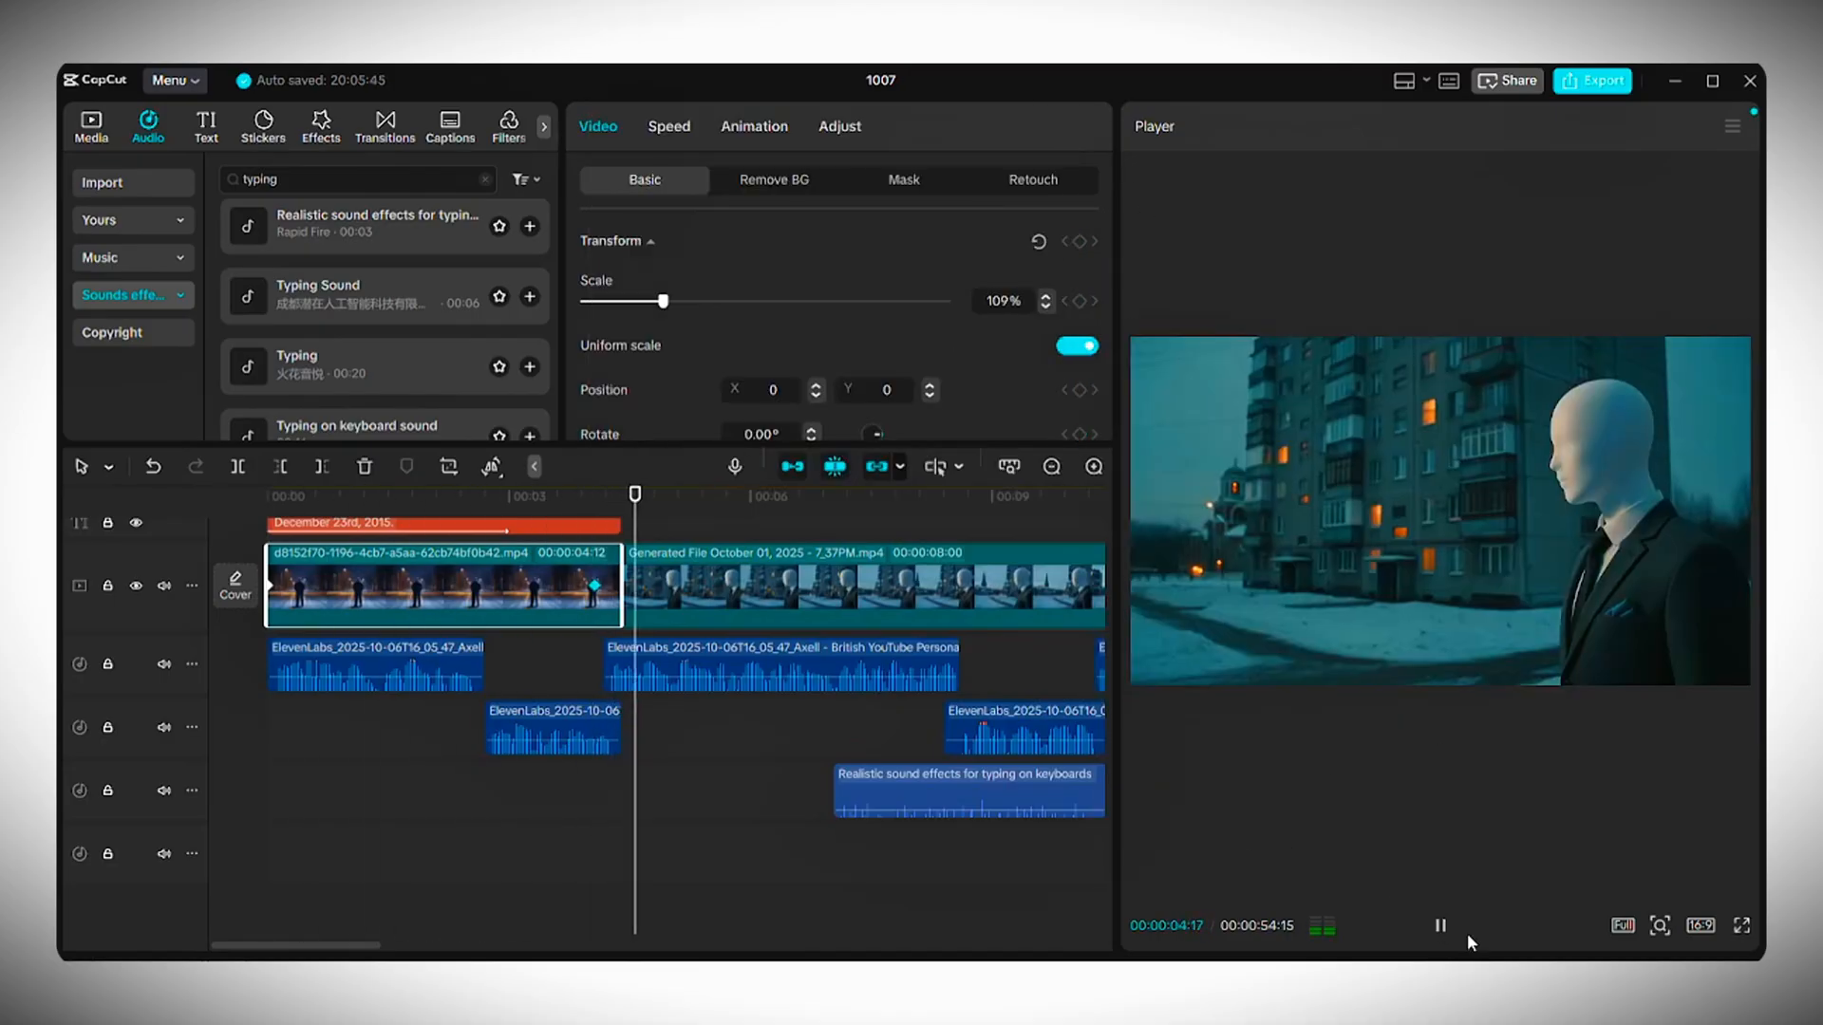
- Pause playback and trim the la-foret-de-jade music to end with the video
left_click(89, 125)
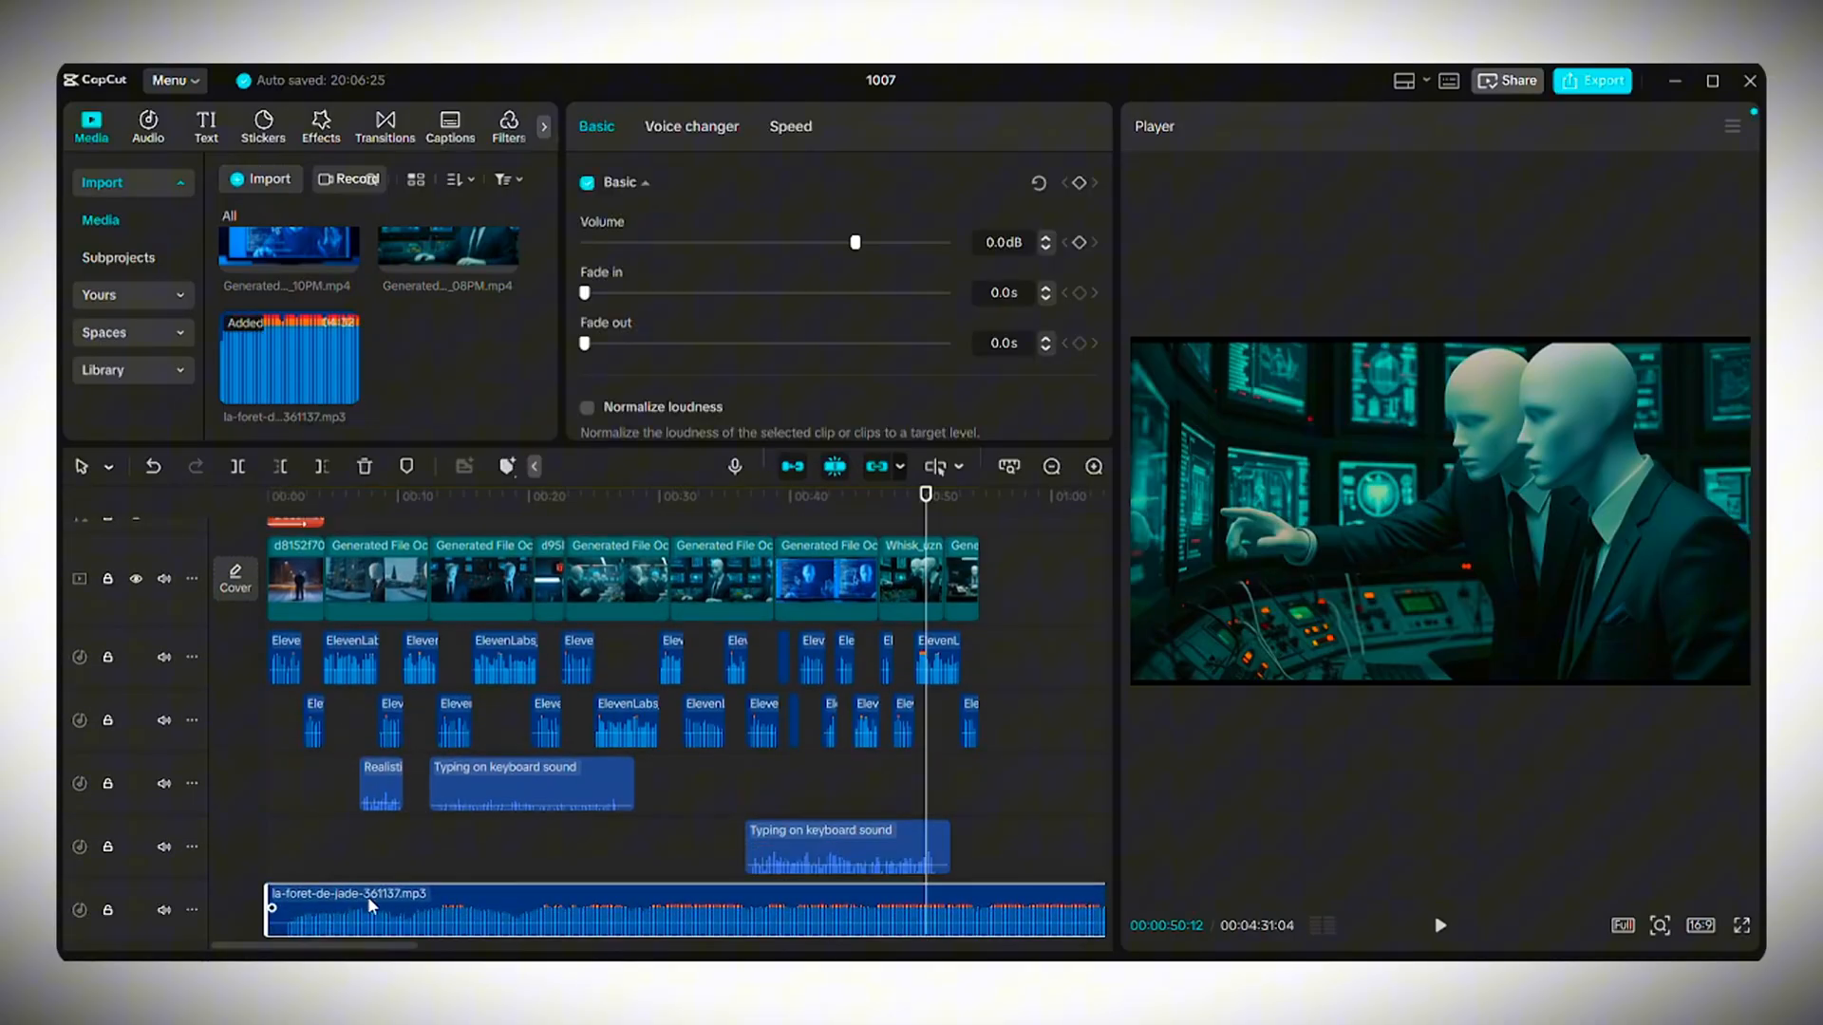
left_click_drag(854, 243, 765, 243)
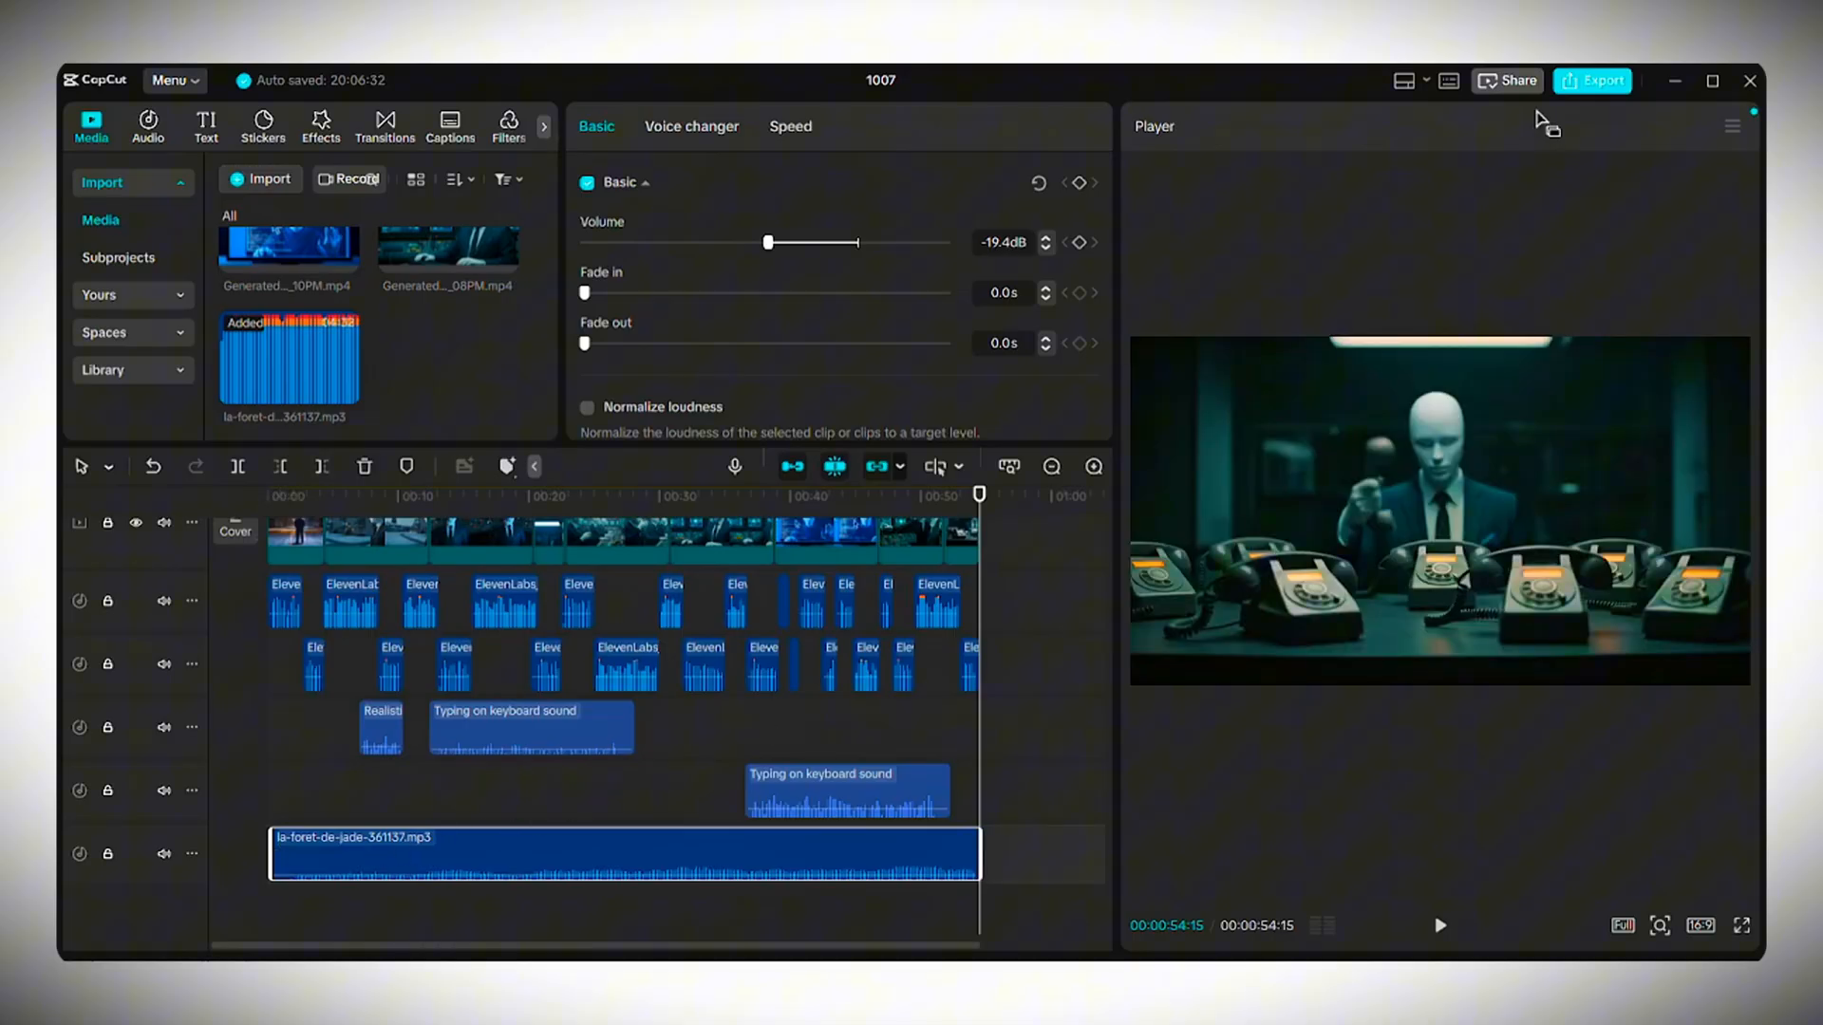
- Open the export settings and set the resolution to 2K
left_click(1591, 80)
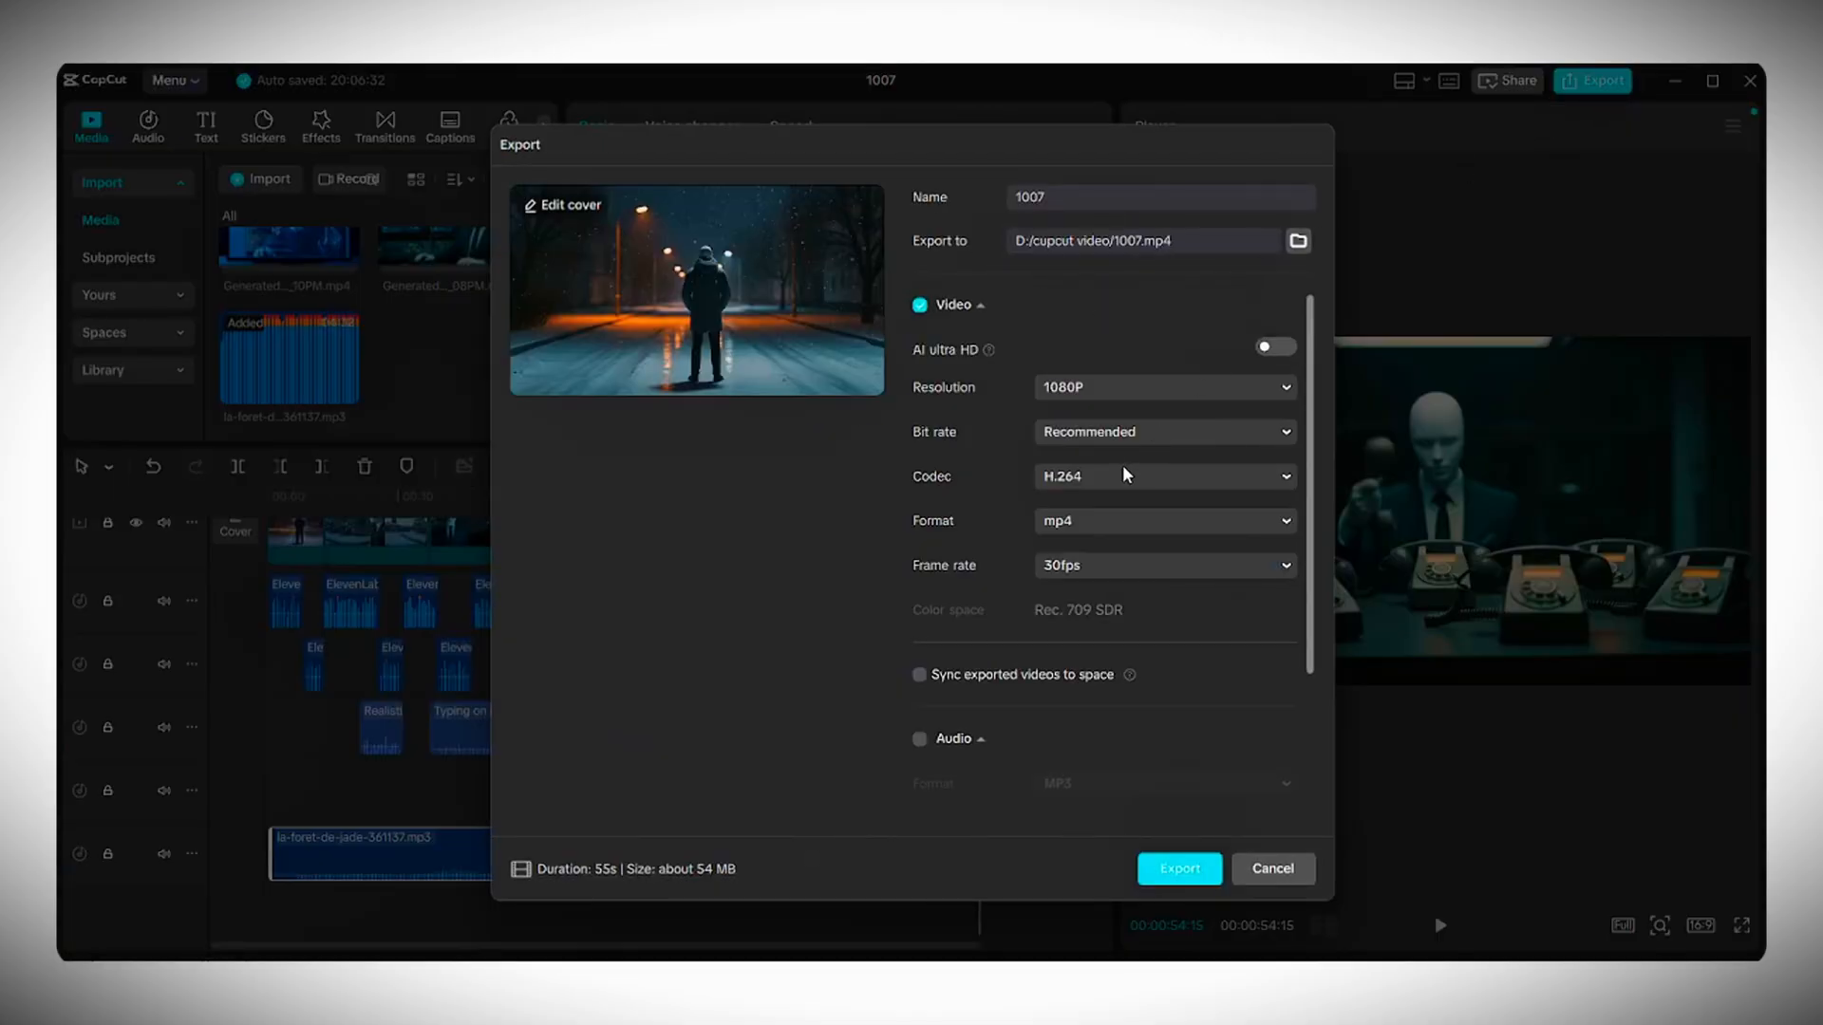
left_click(1162, 387)
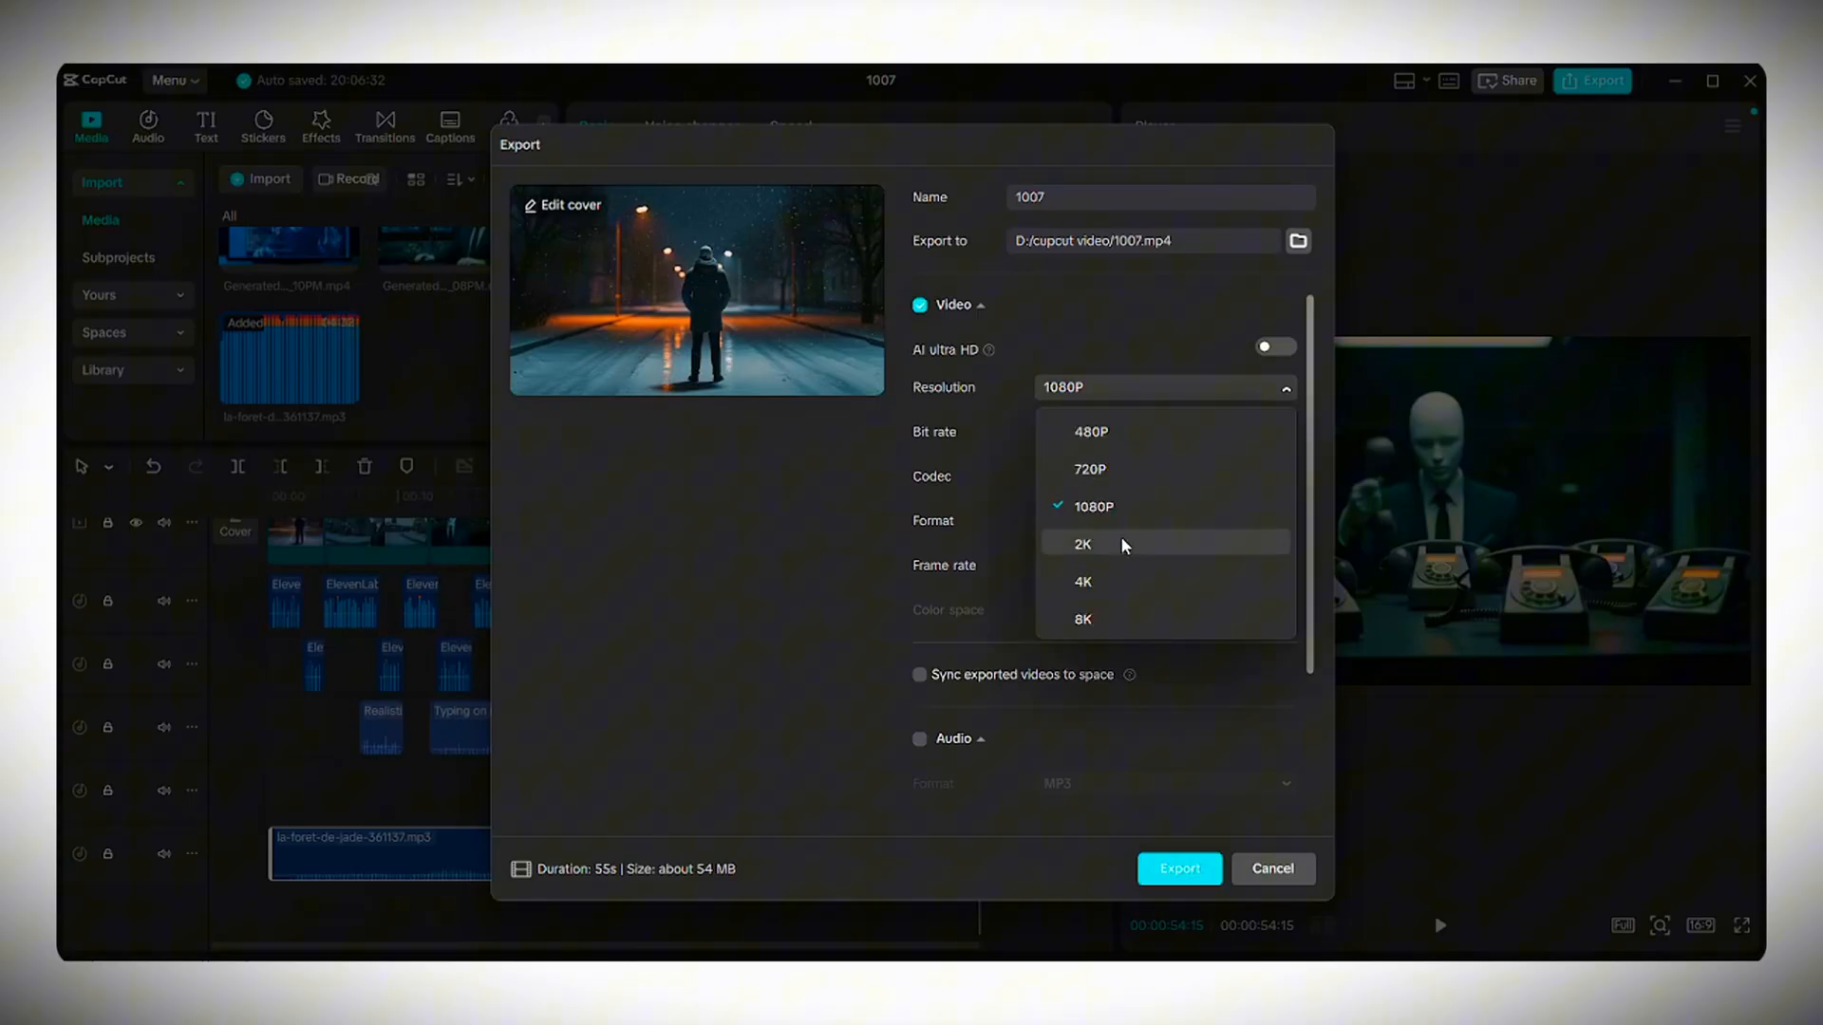
left_click(1177, 868)
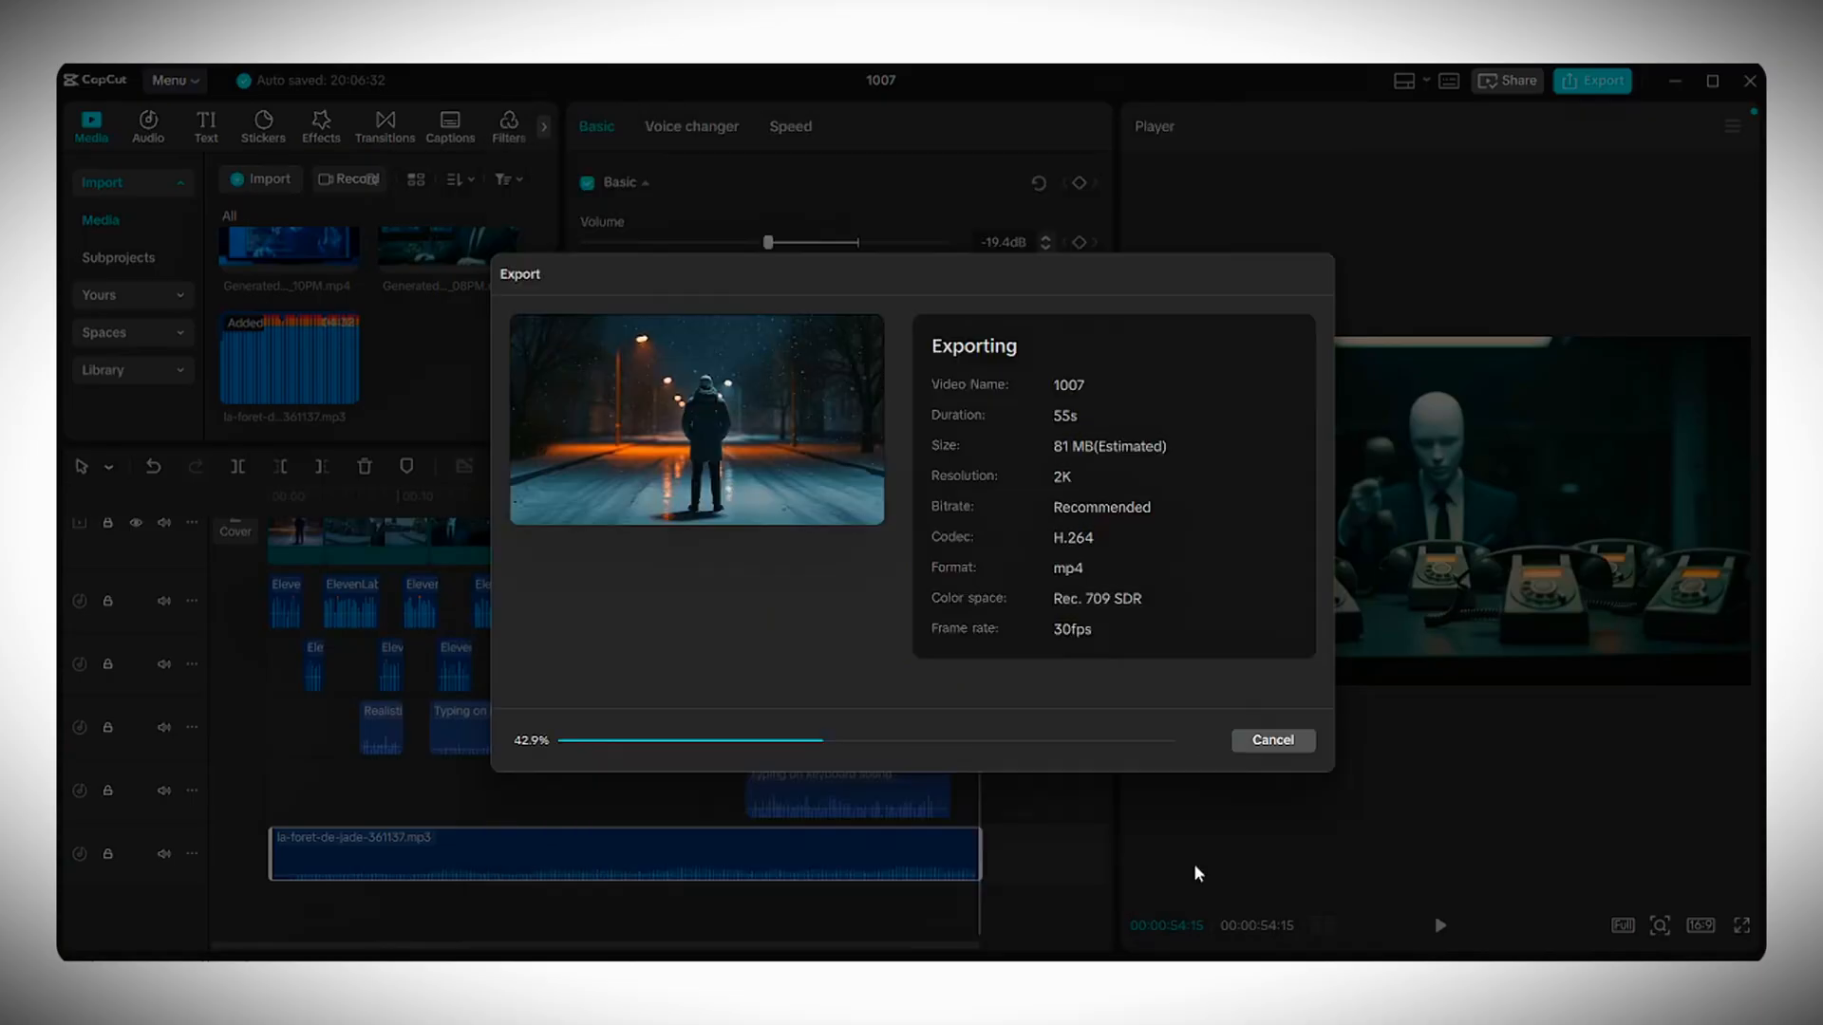